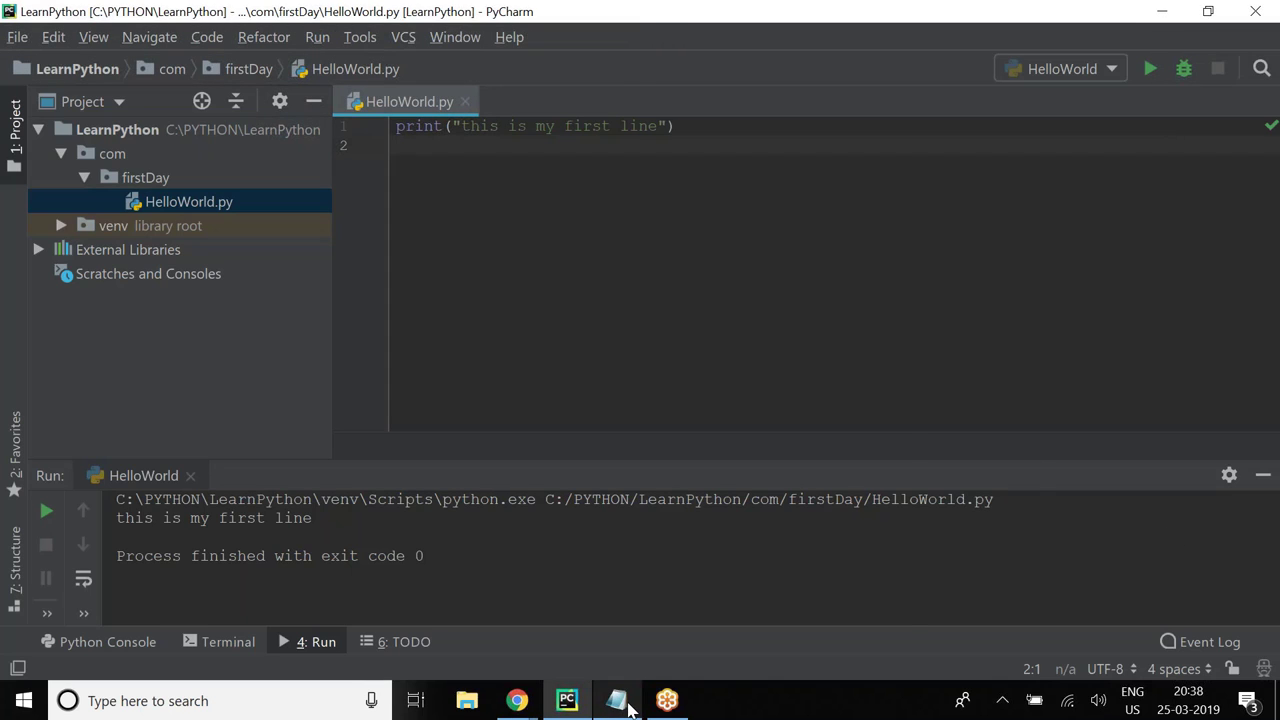
# - Show the Notepad outline of variables, numbers and casting topics, highlighting 'print'
pyautogui.click(616, 700)
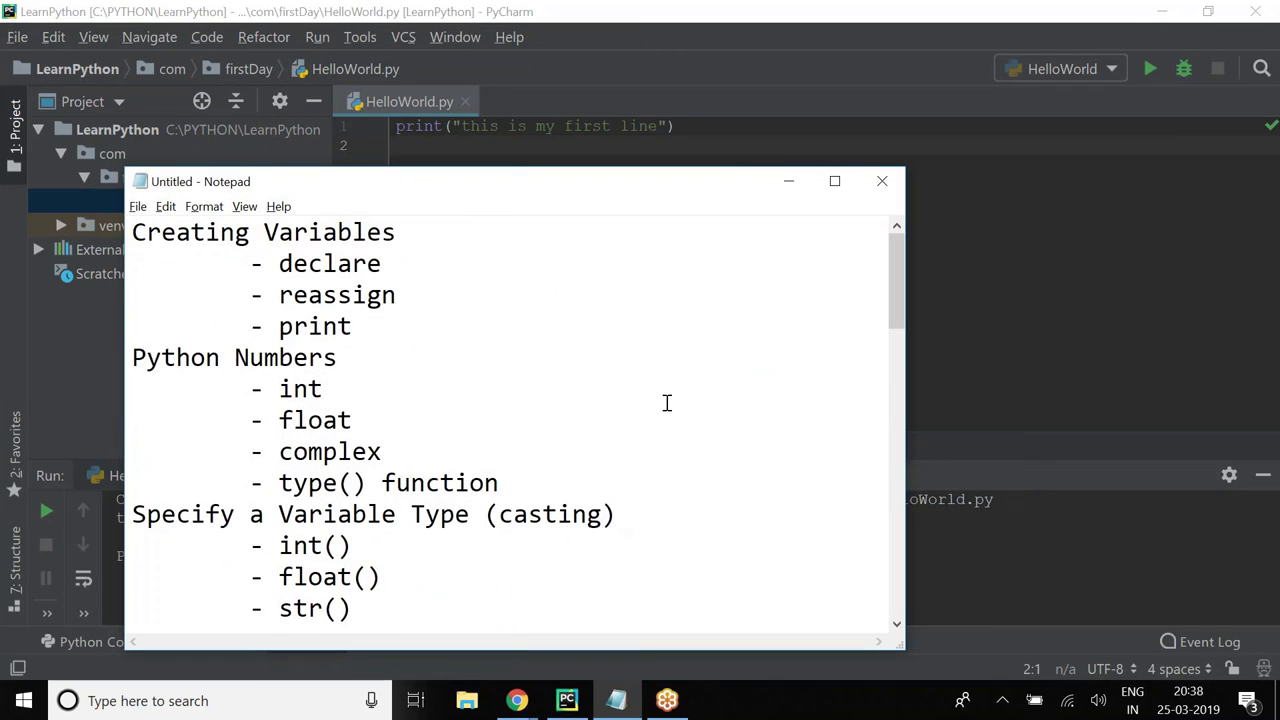
pyautogui.moveTo(375, 246)
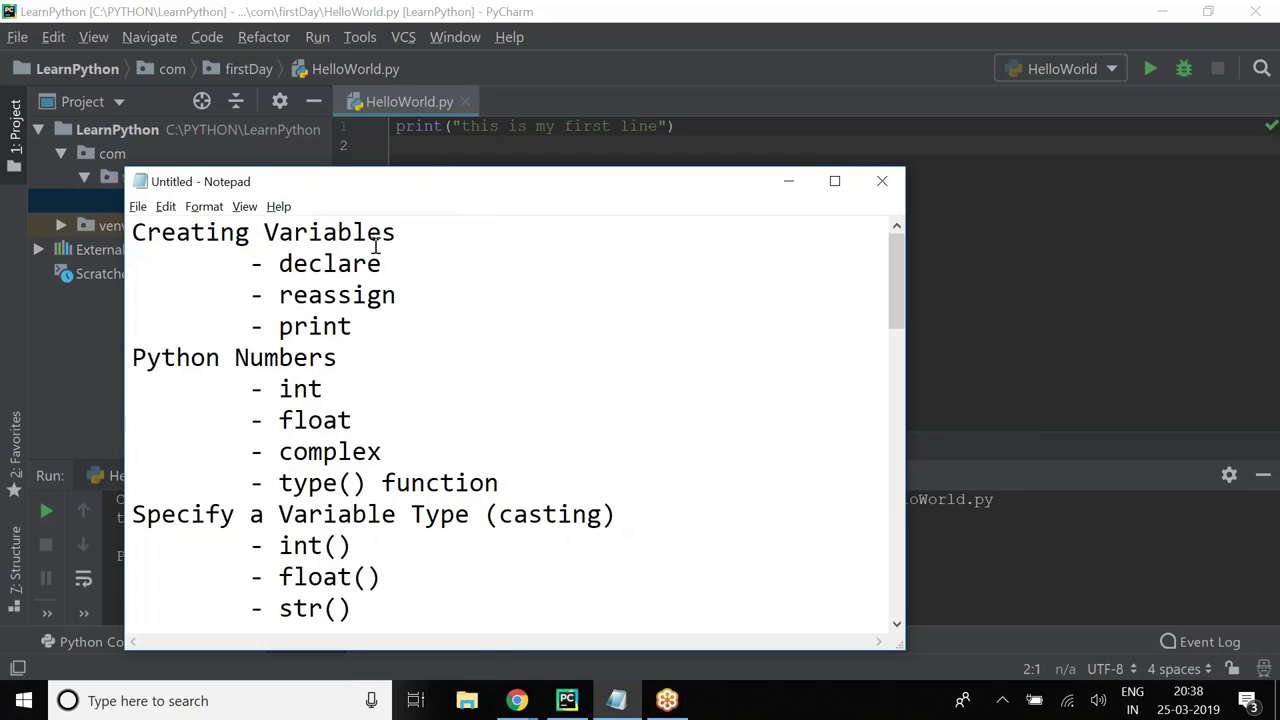
pyautogui.moveTo(1040, 530)
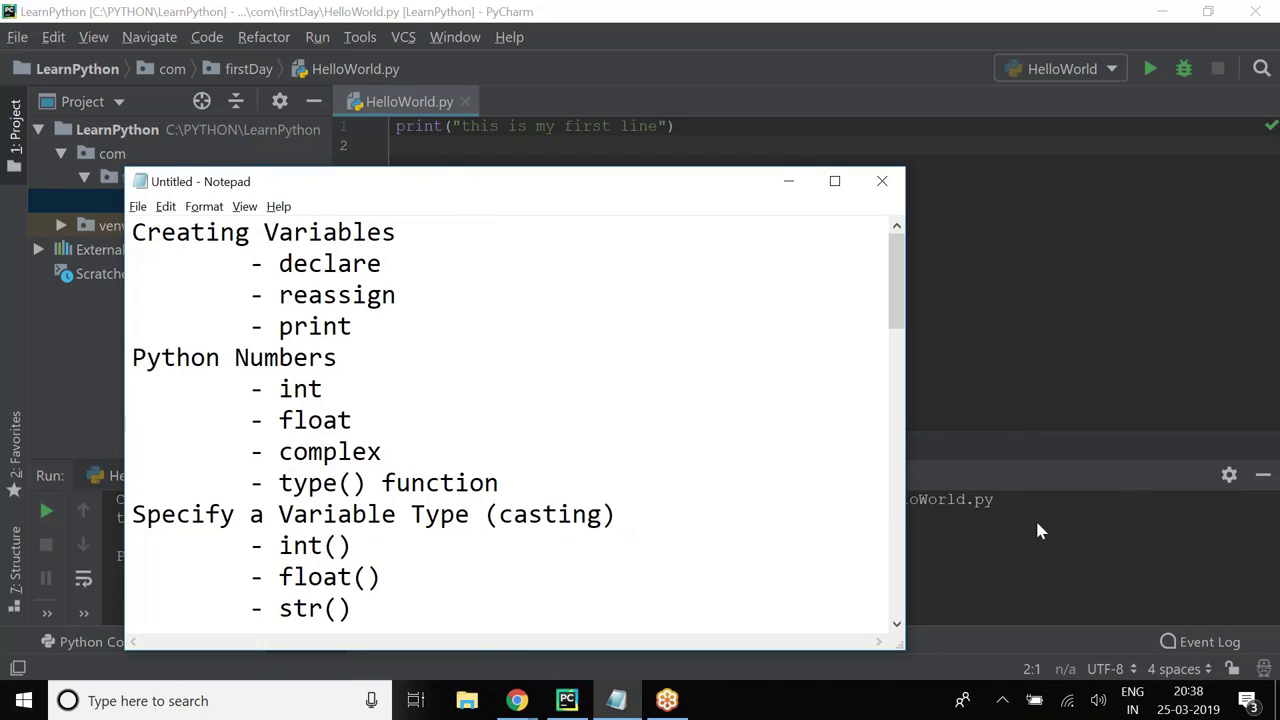
pyautogui.doubleClick(336, 294)
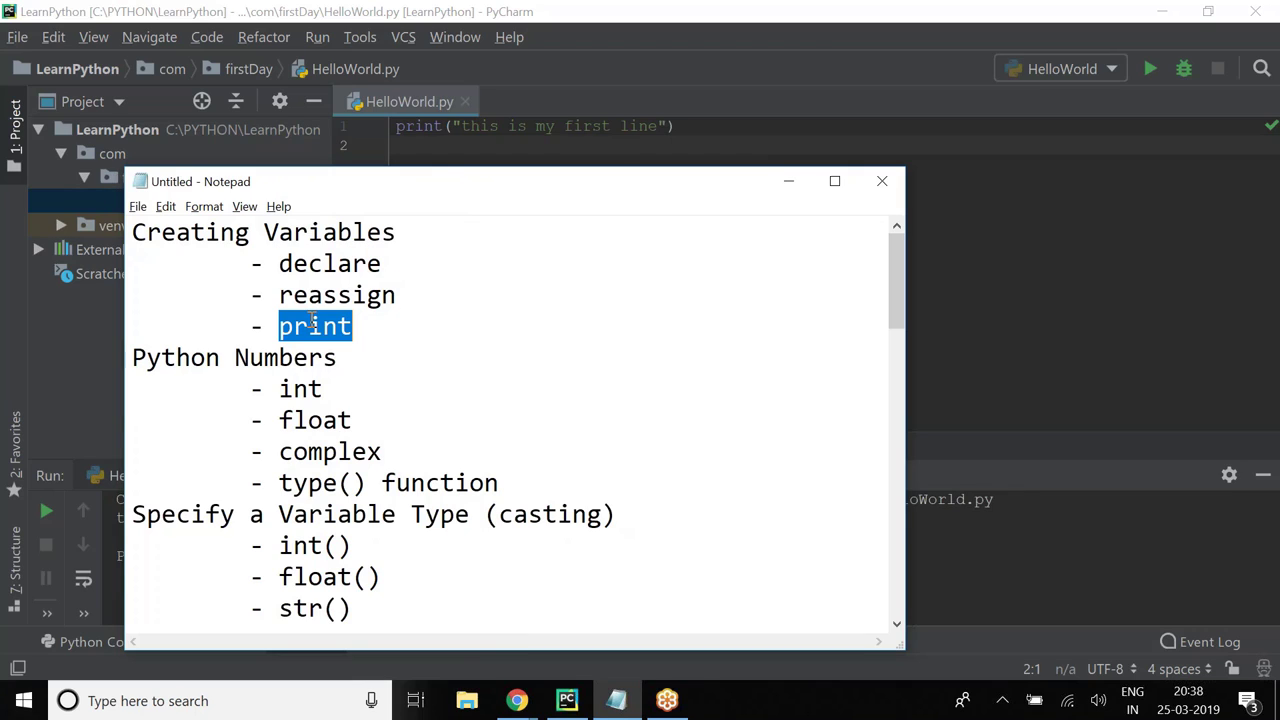
pyautogui.moveTo(790, 181)
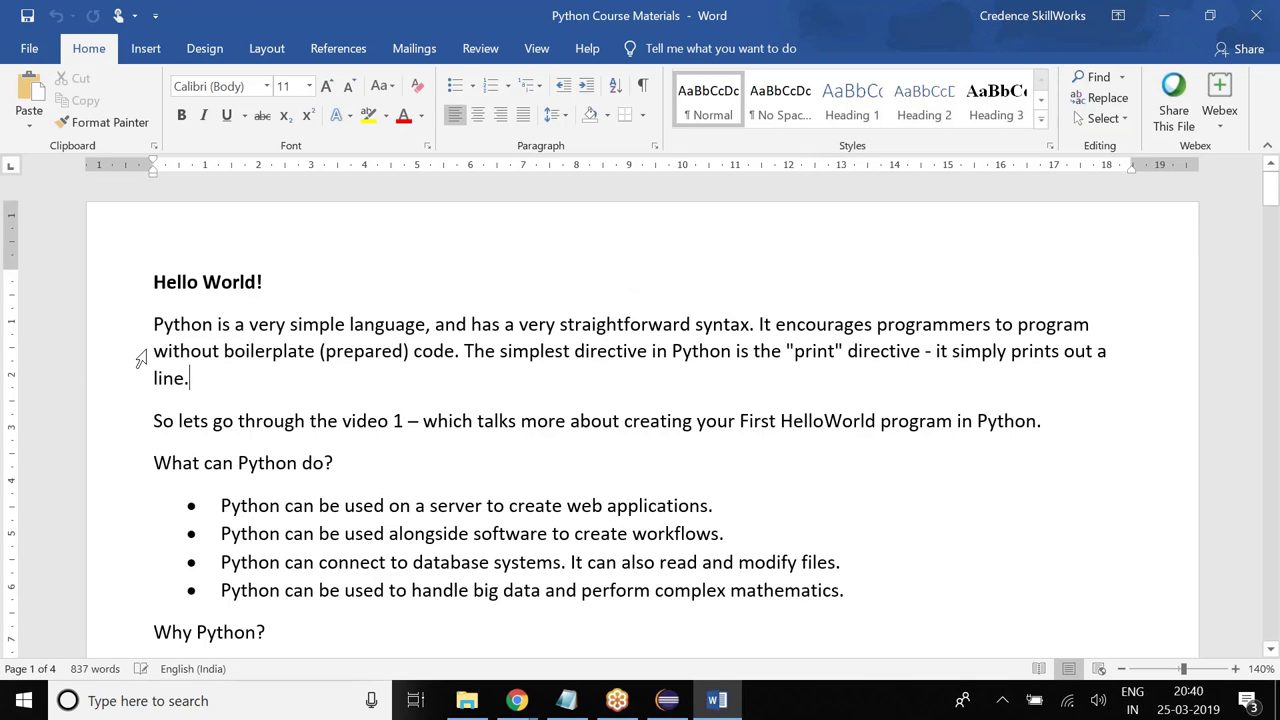
pyautogui.scroll(-3)
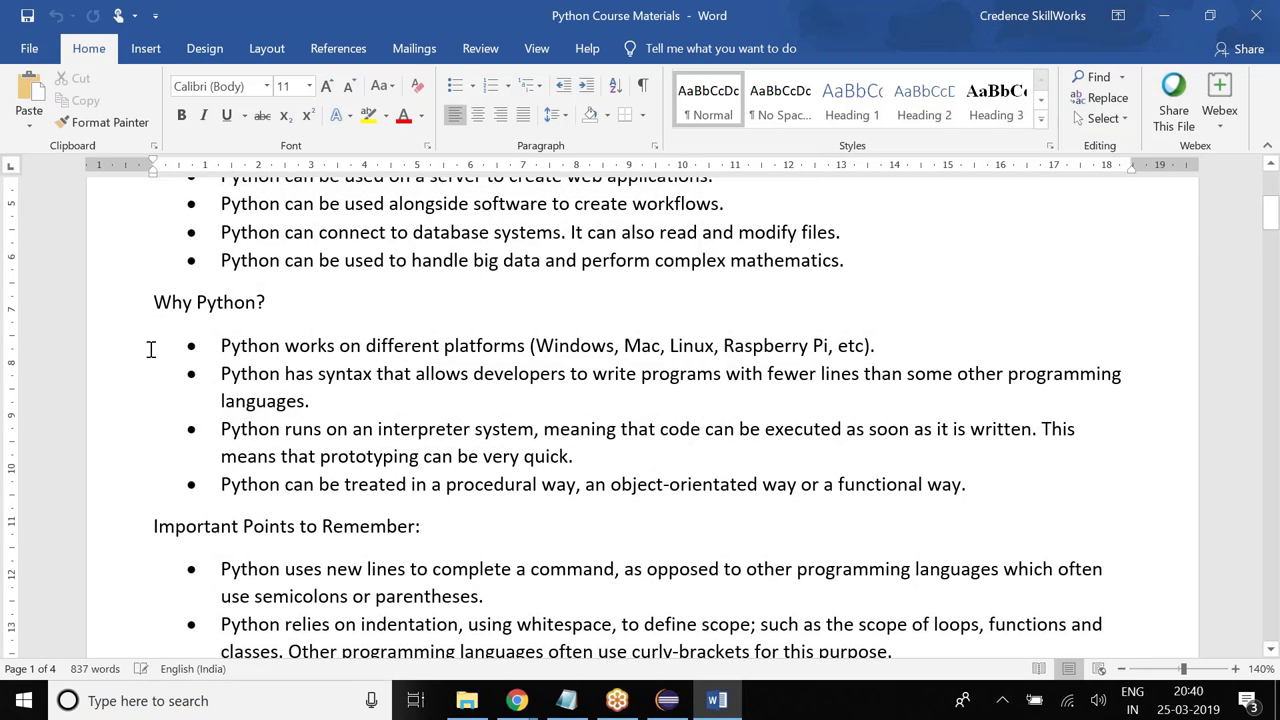
pyautogui.scroll(3)
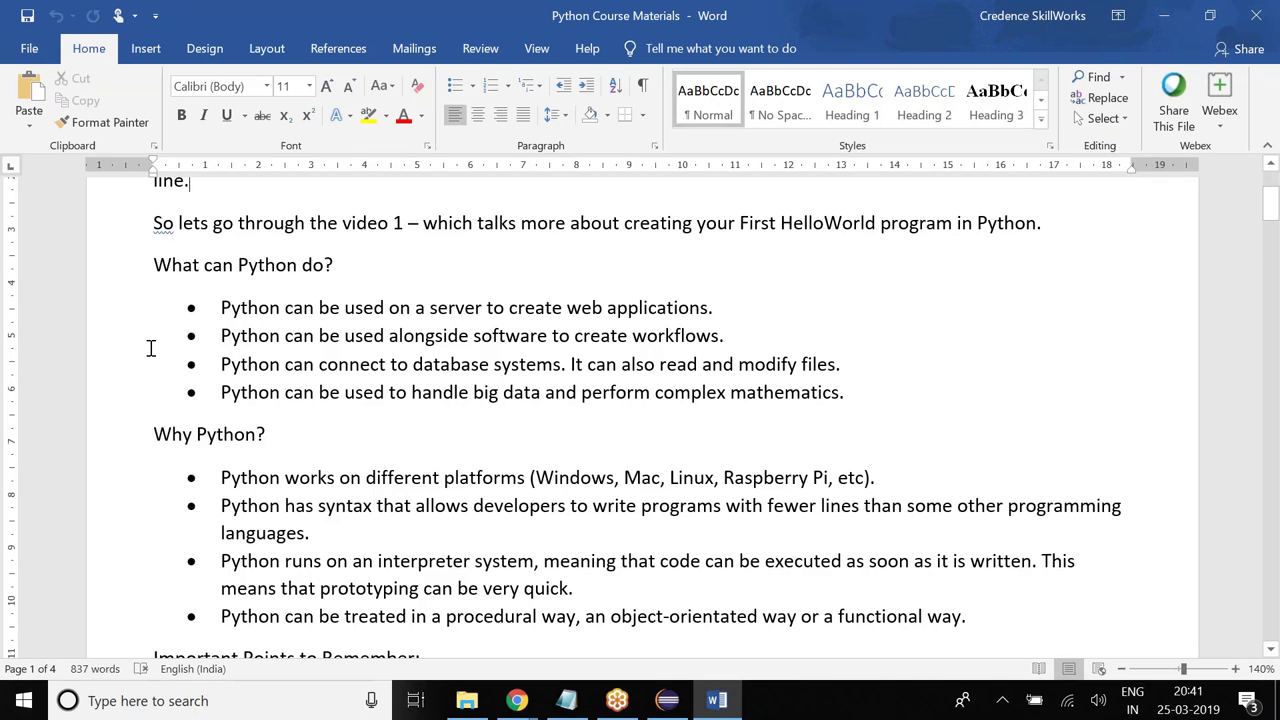
pyautogui.moveTo(153, 345)
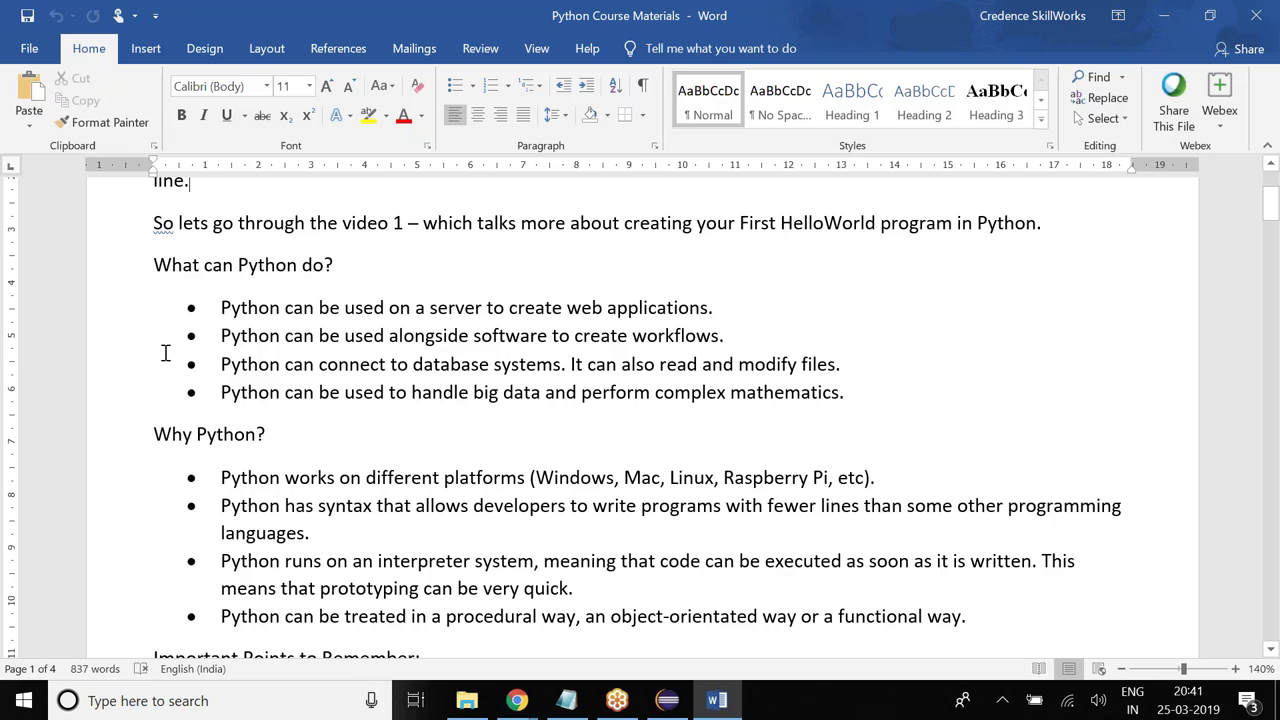
pyautogui.moveTo(163, 337)
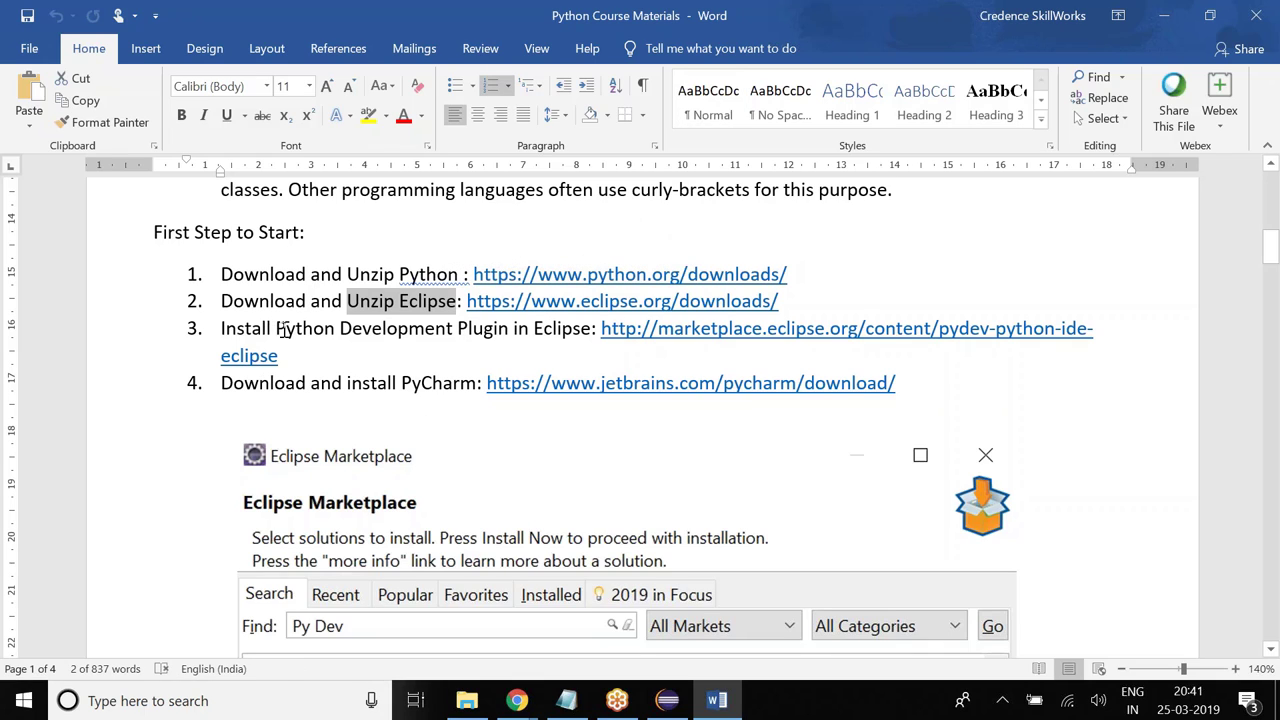
pyautogui.doubleClick(305, 383)
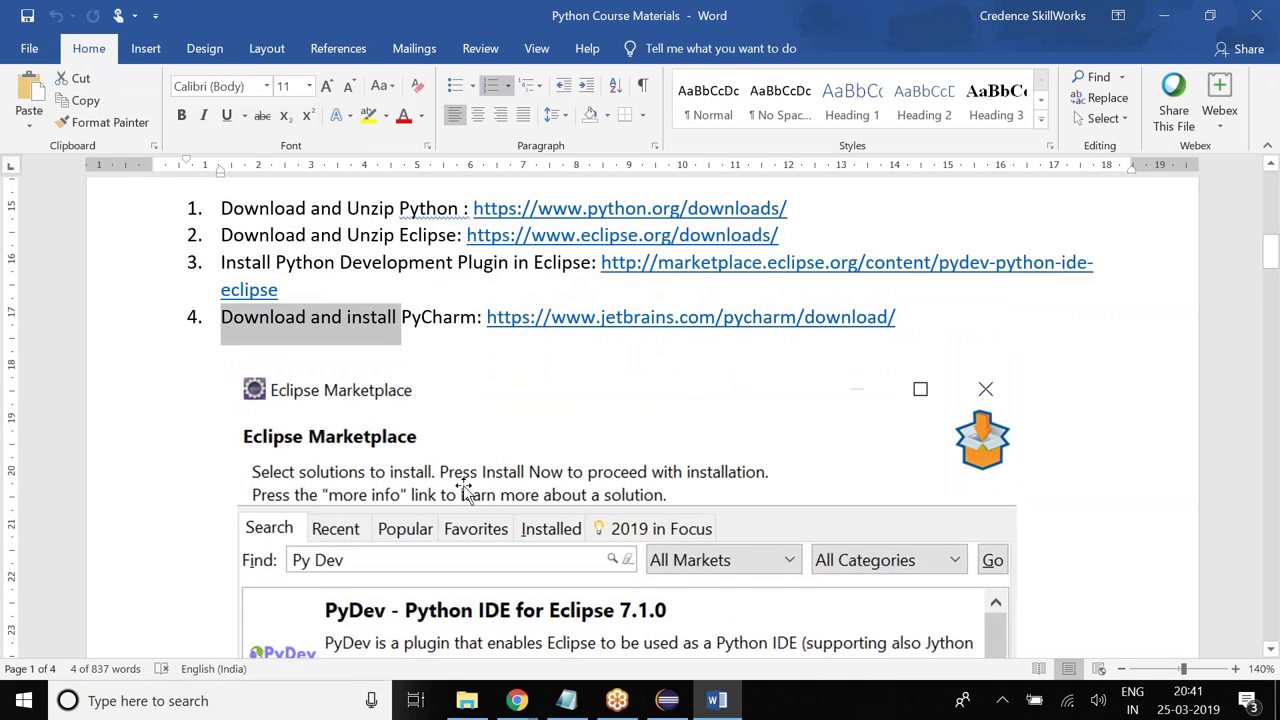
pyautogui.moveTo(462, 490)
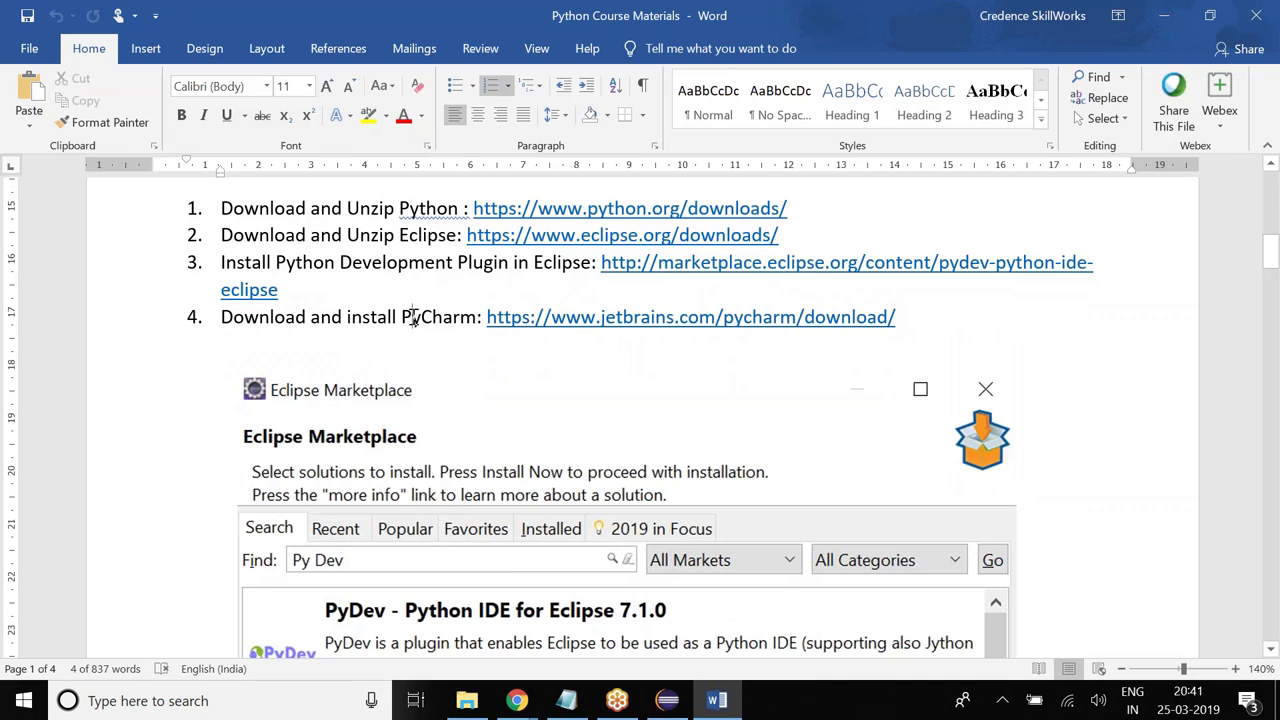
pyautogui.doubleClick(438, 317)
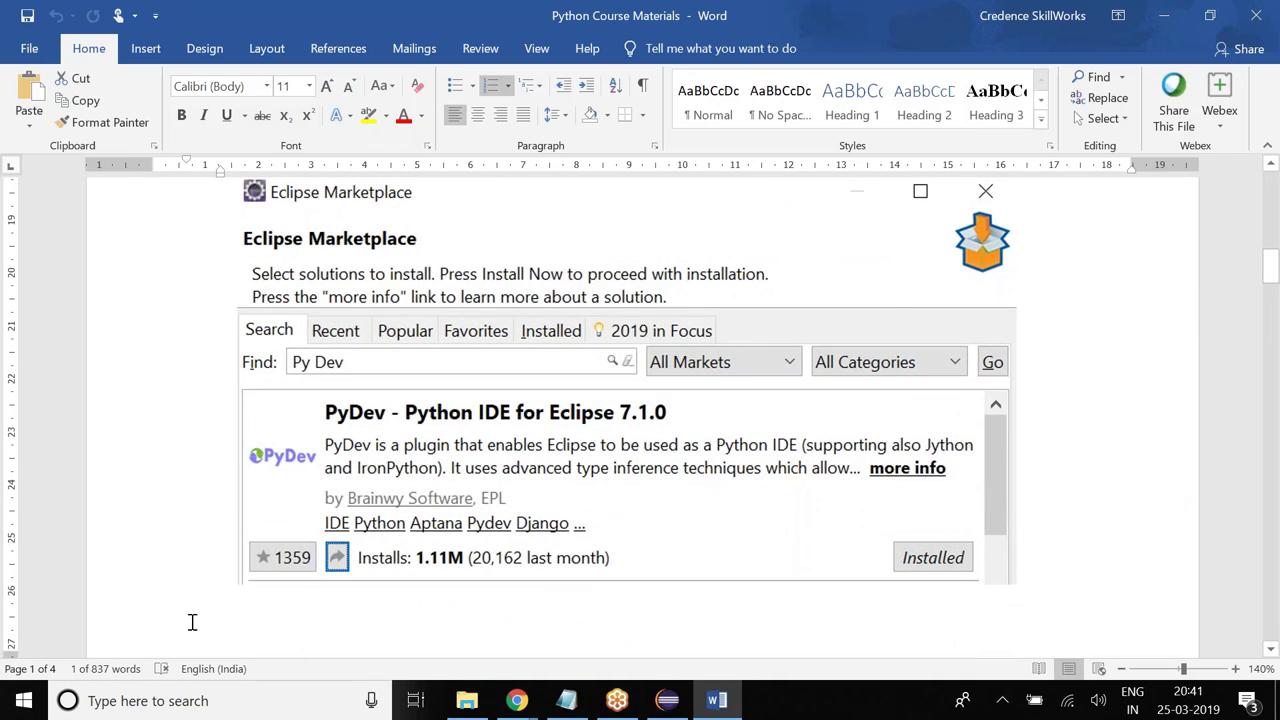
pyautogui.moveTo(540, 452)
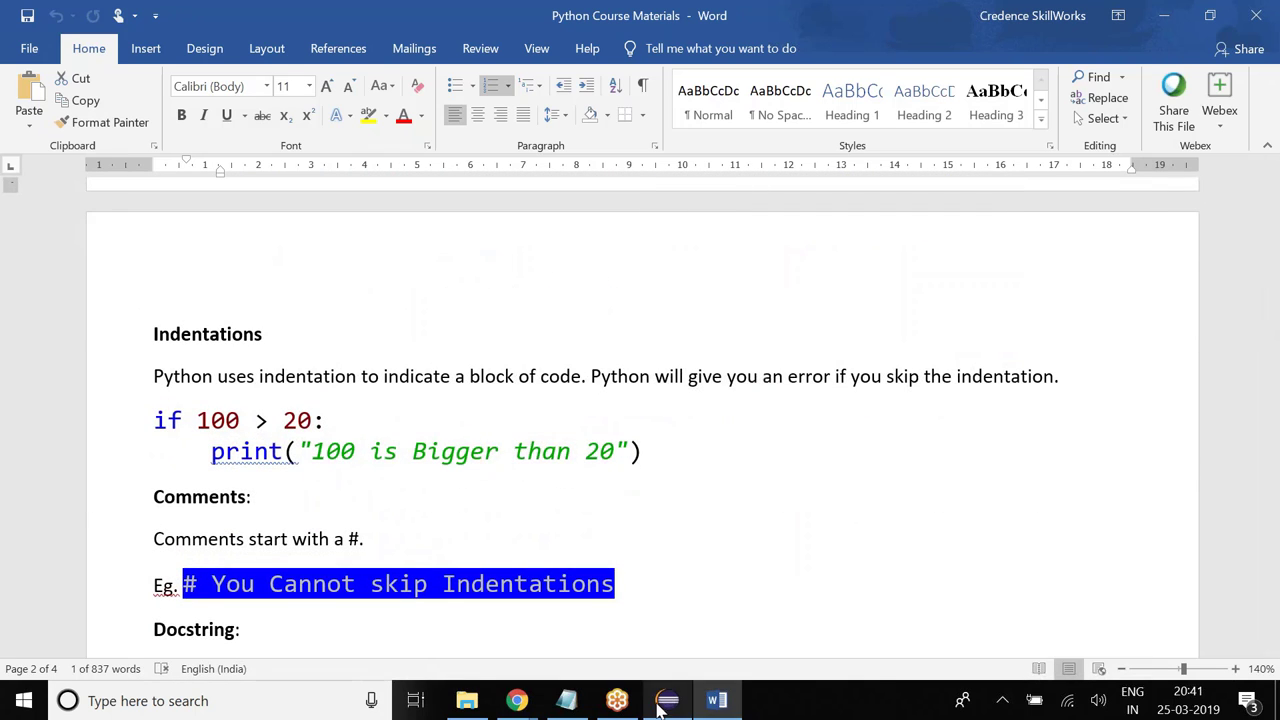
pyautogui.click(667, 700)
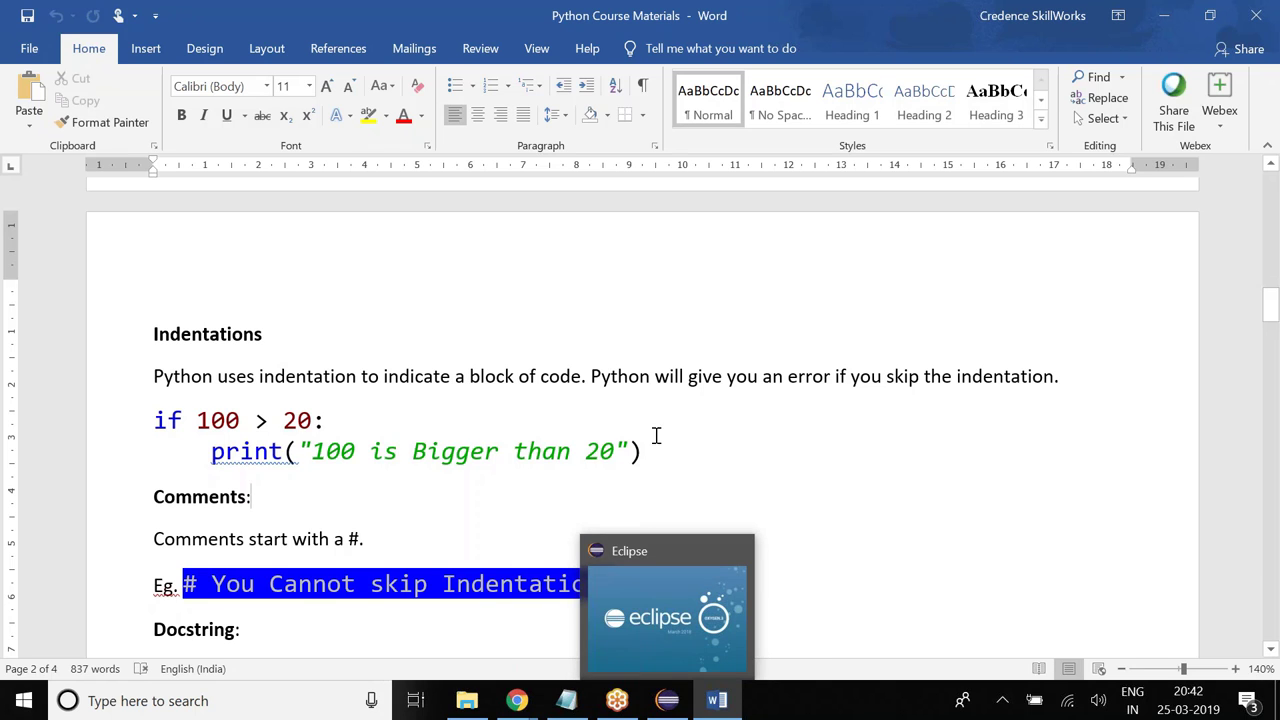
pyautogui.scroll(-3)
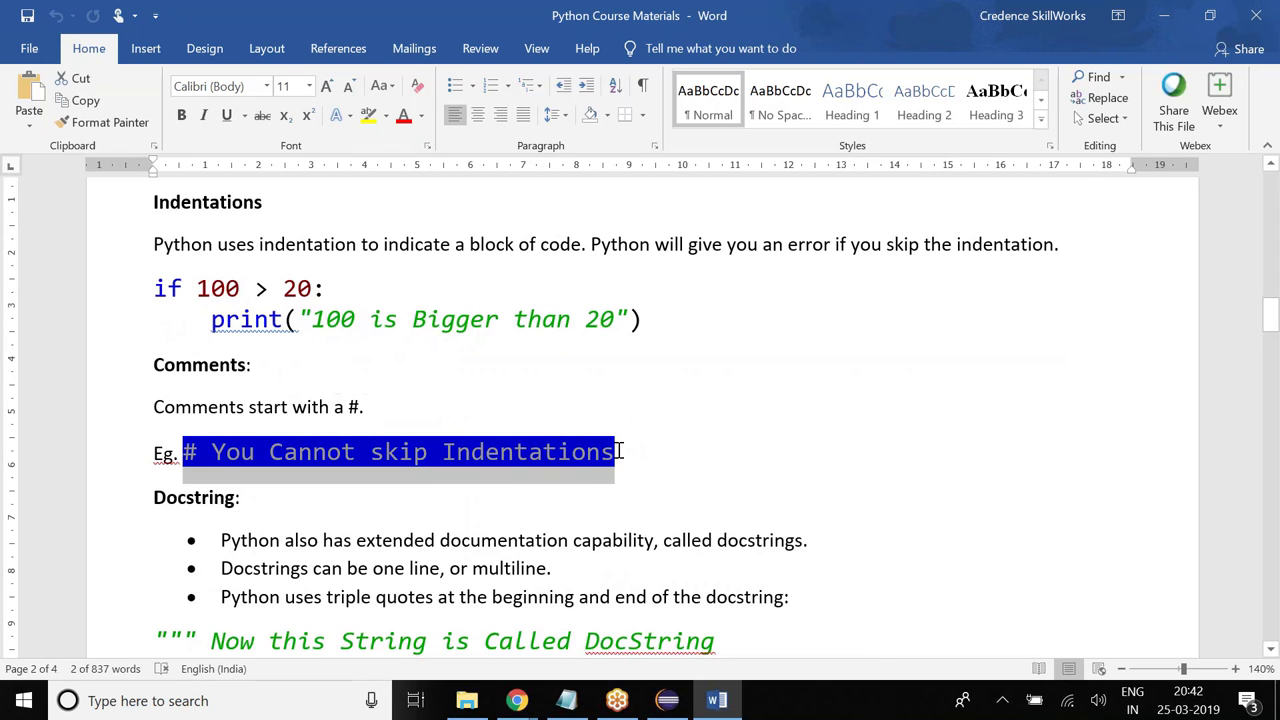
pyautogui.scroll(-3)
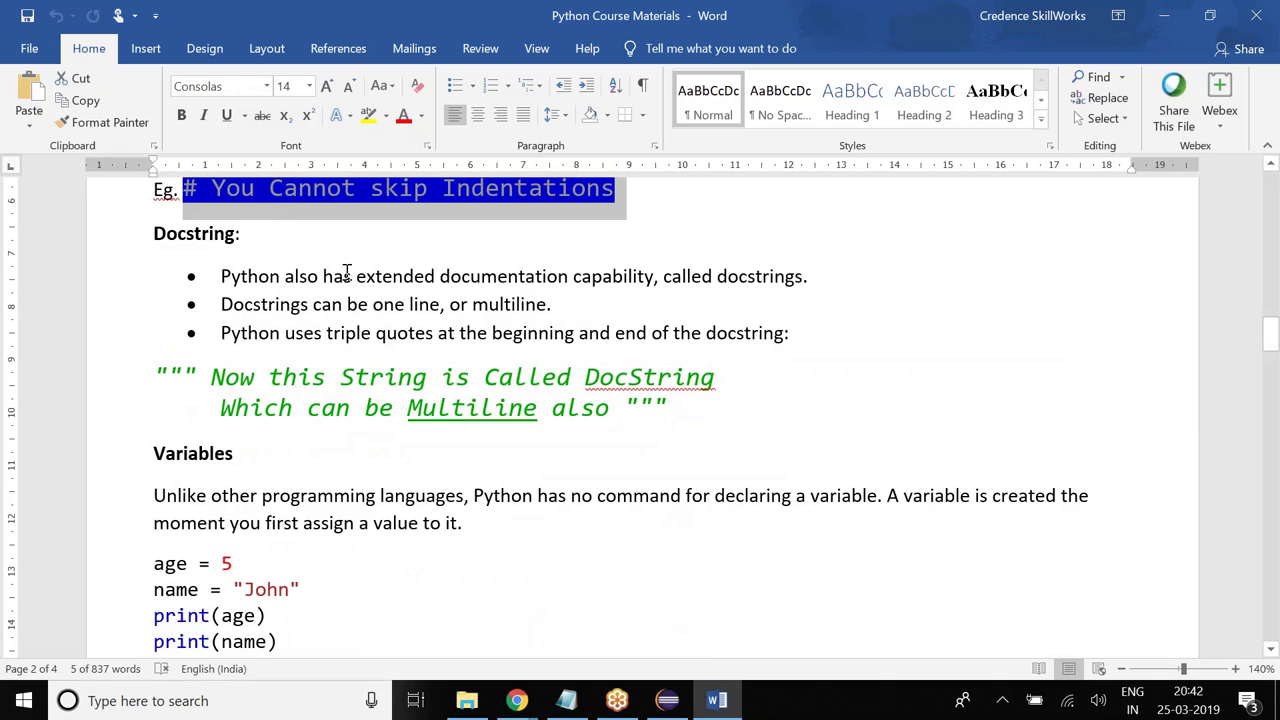
pyautogui.moveTo(388, 275)
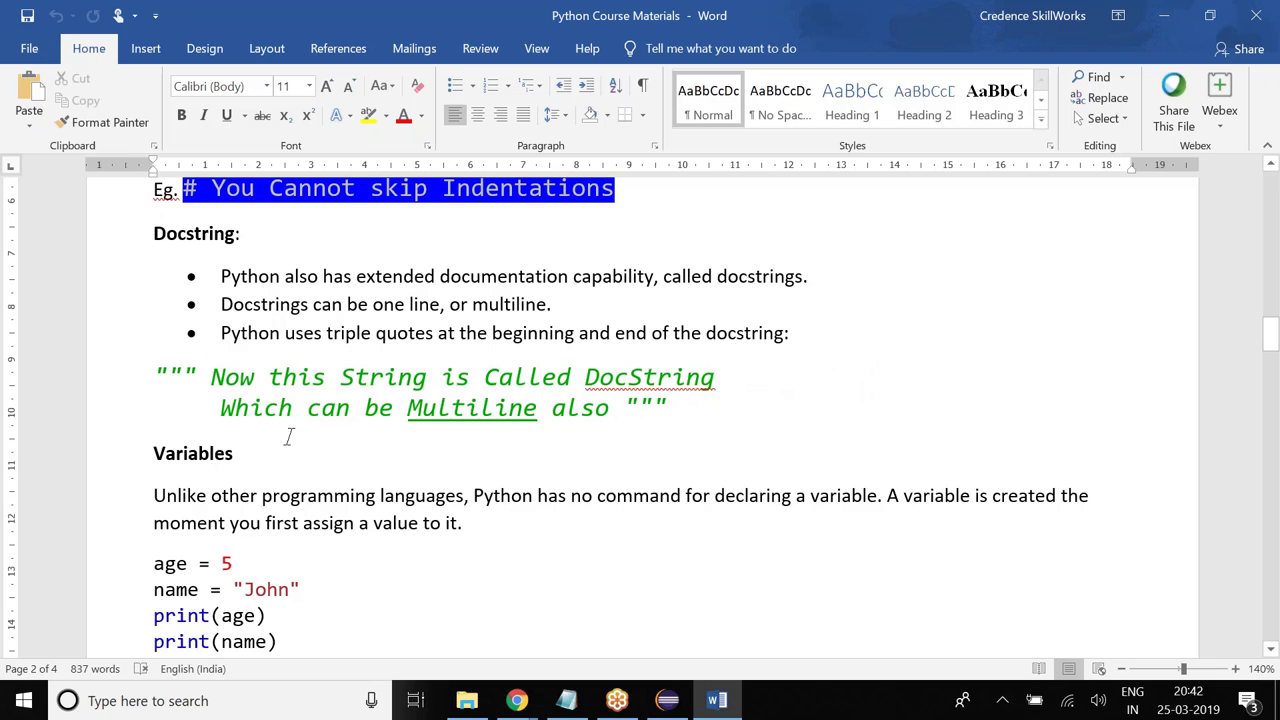
pyautogui.moveTo(210, 377); pyautogui.dragTo(610, 407)
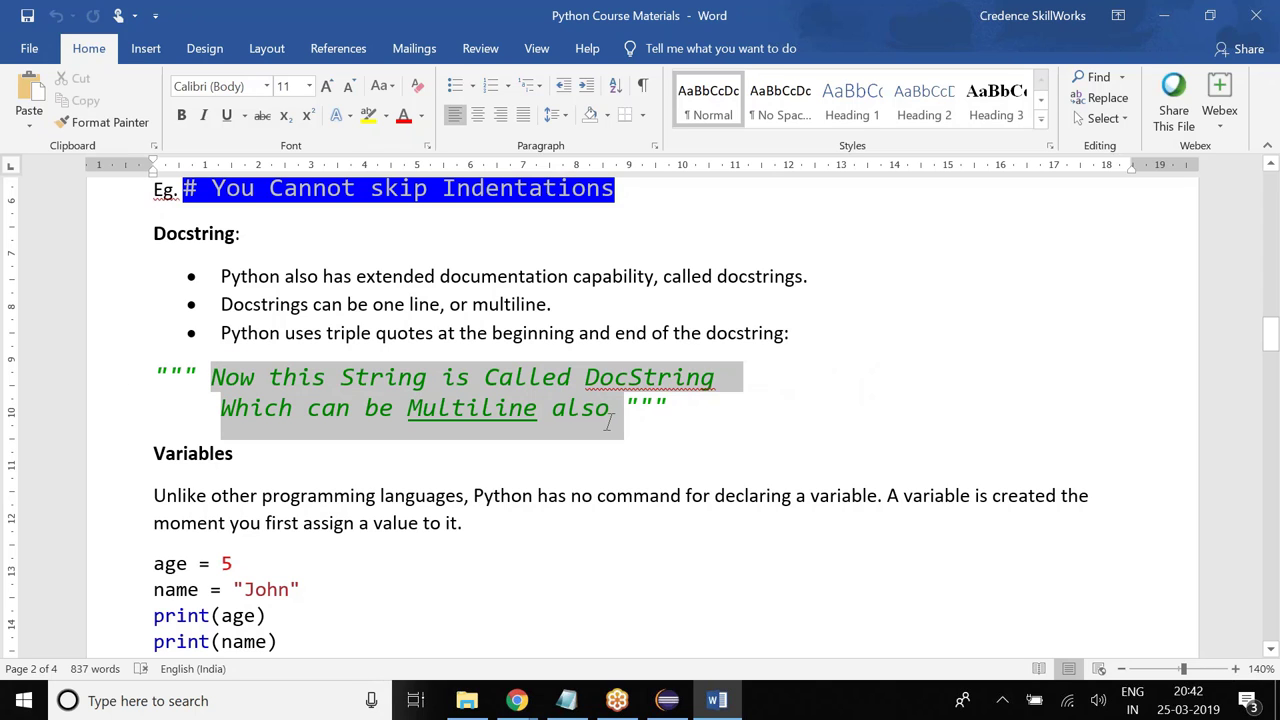
pyautogui.scroll(-3)
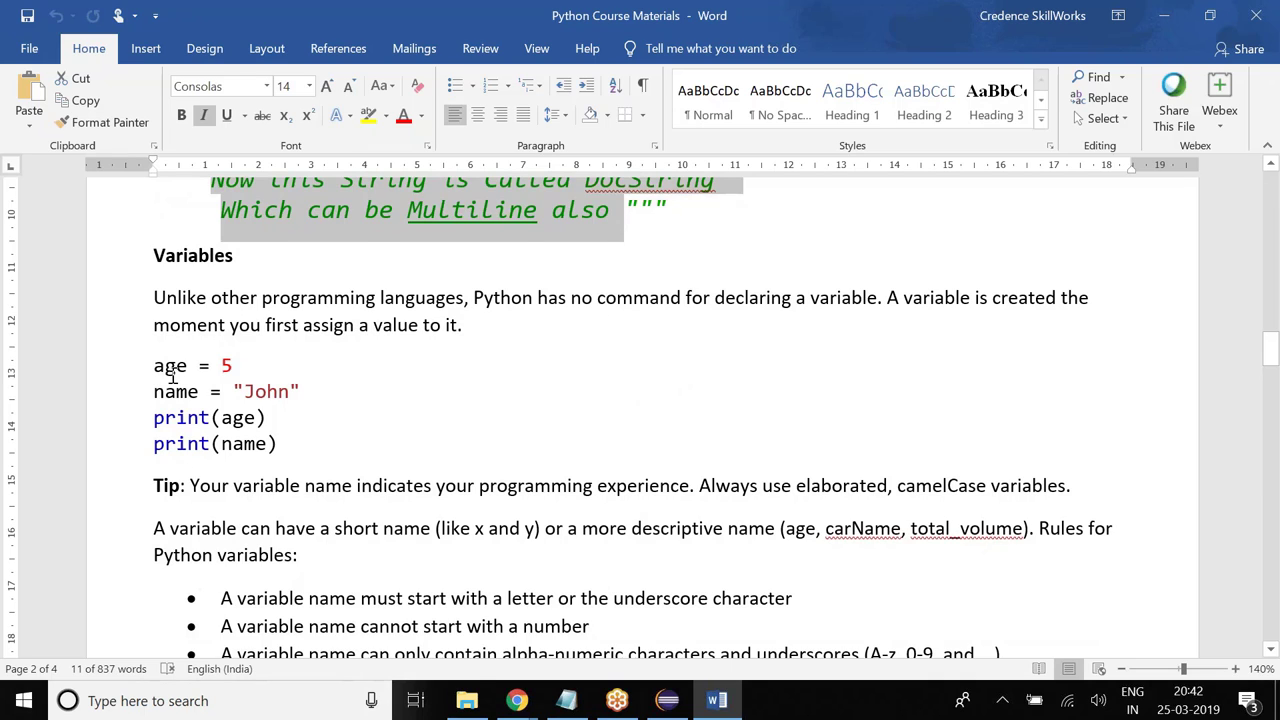
pyautogui.doubleClick(169, 365)
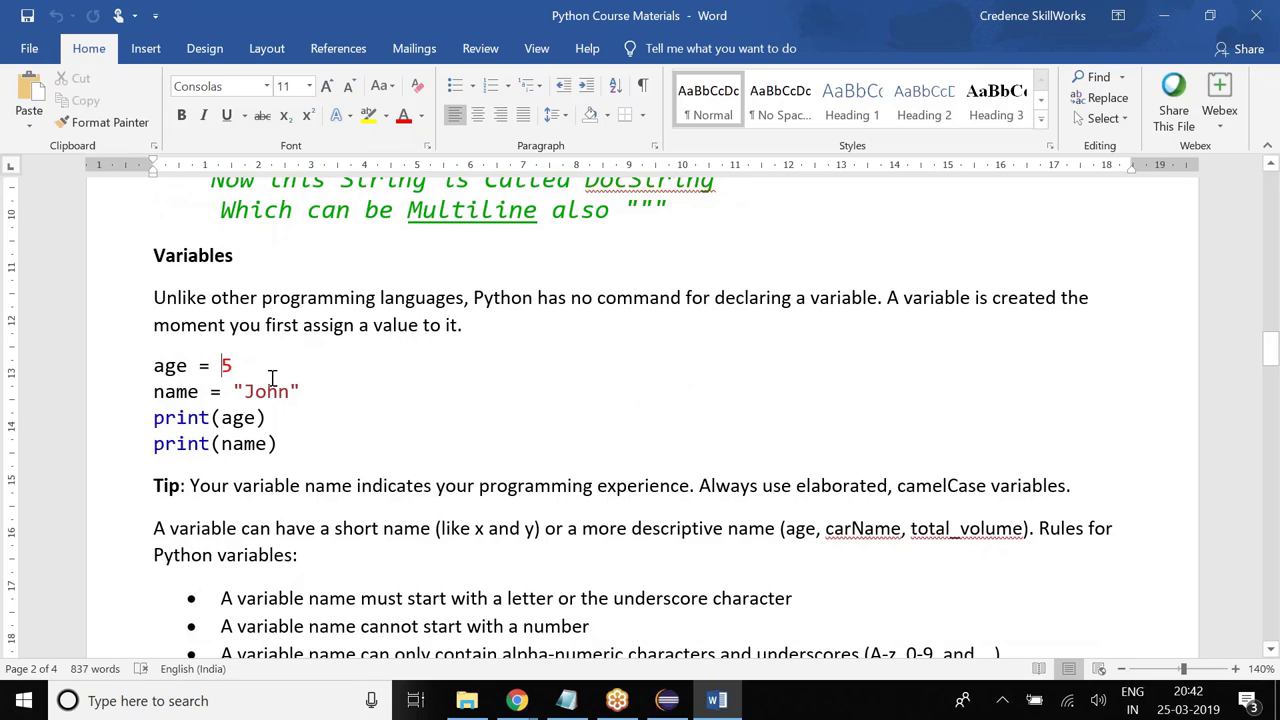
pyautogui.click(235, 365)
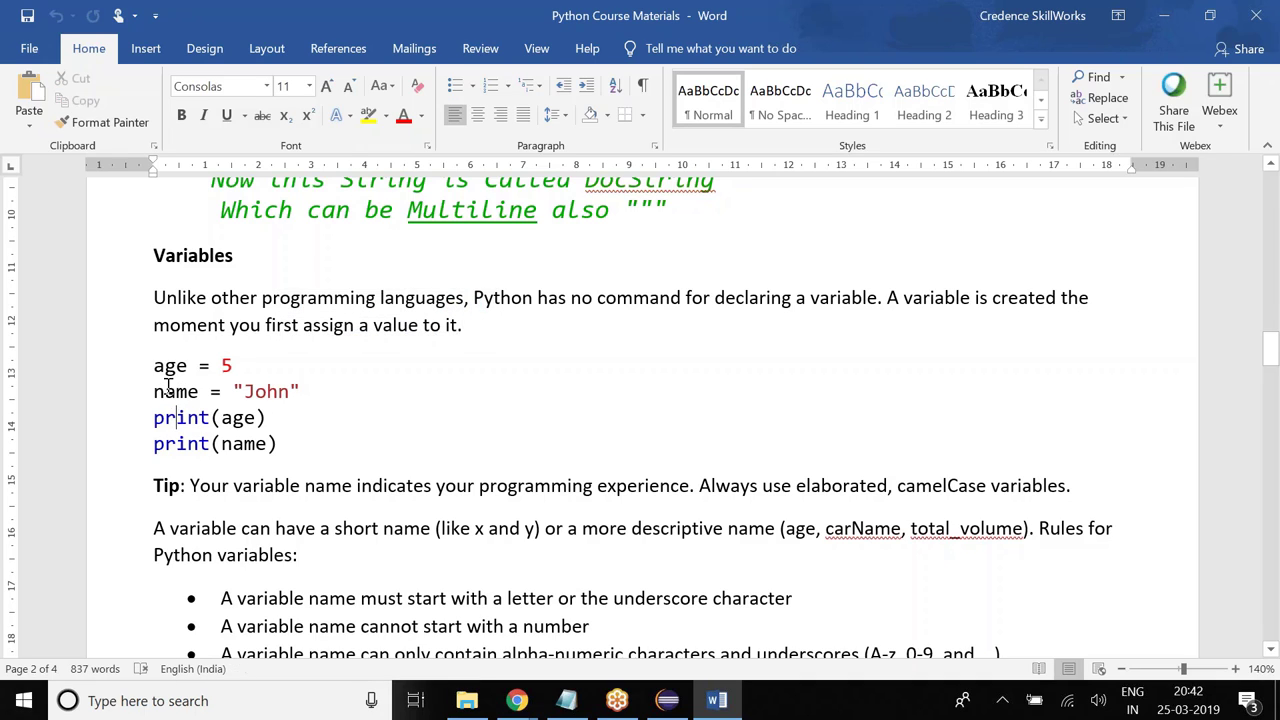
pyautogui.doubleClick(169, 365)
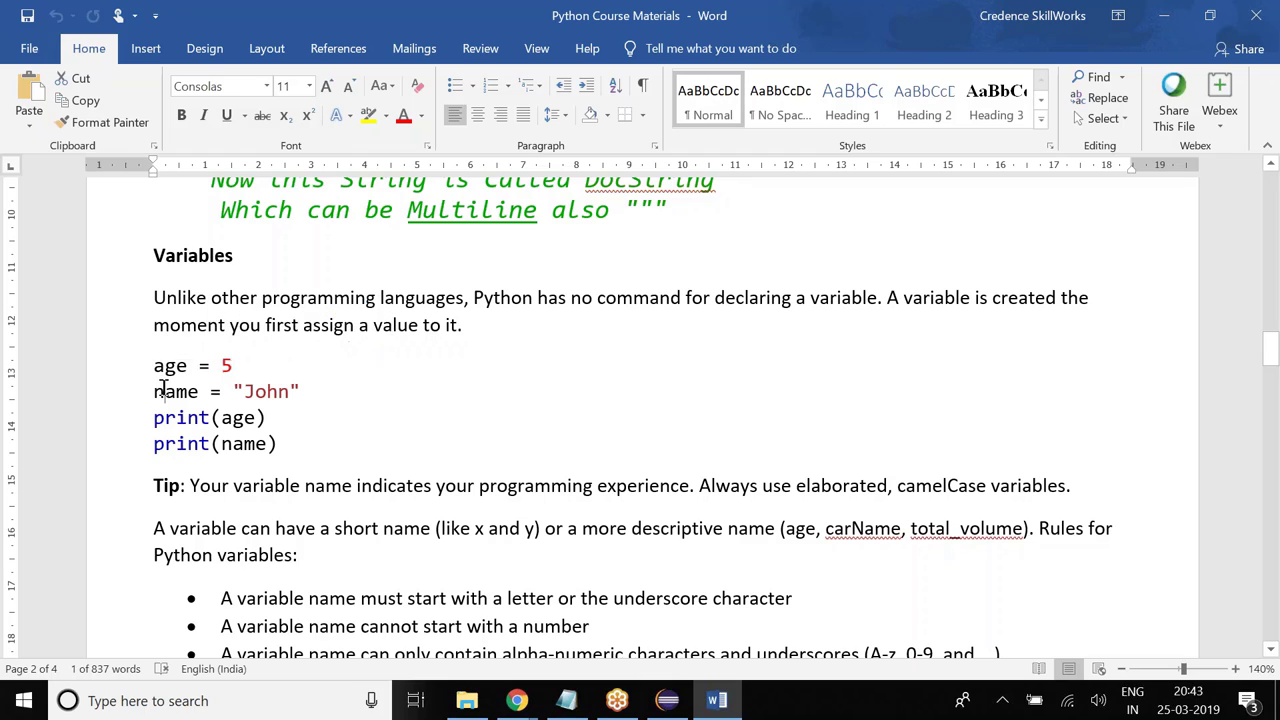
pyautogui.doubleClick(175, 391)
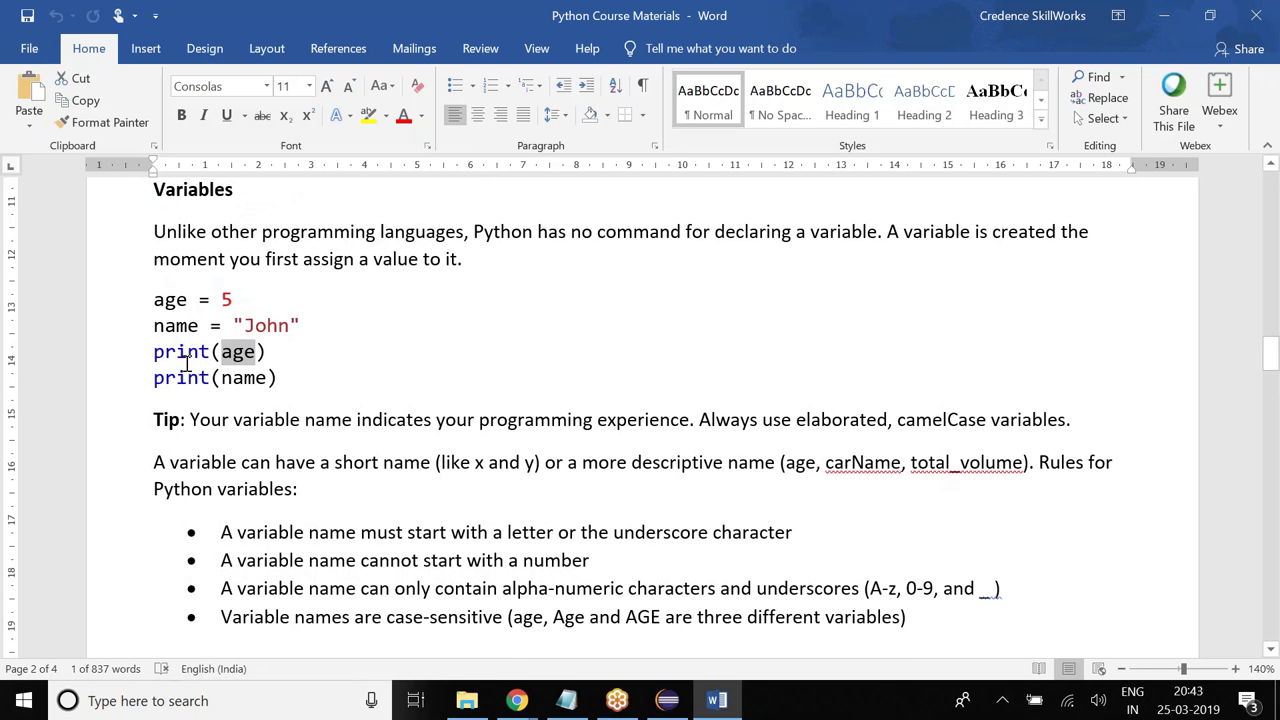
pyautogui.scroll(-3)
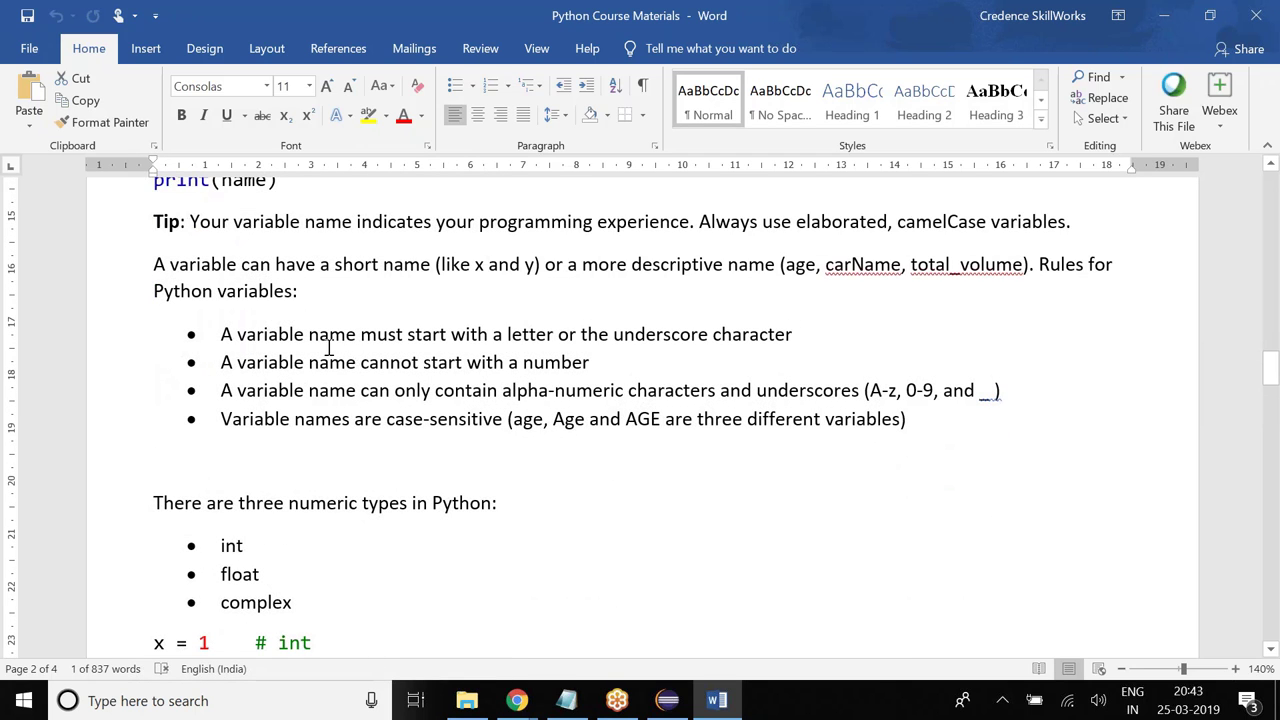
pyautogui.moveTo(222, 334); pyautogui.dragTo(906, 419)
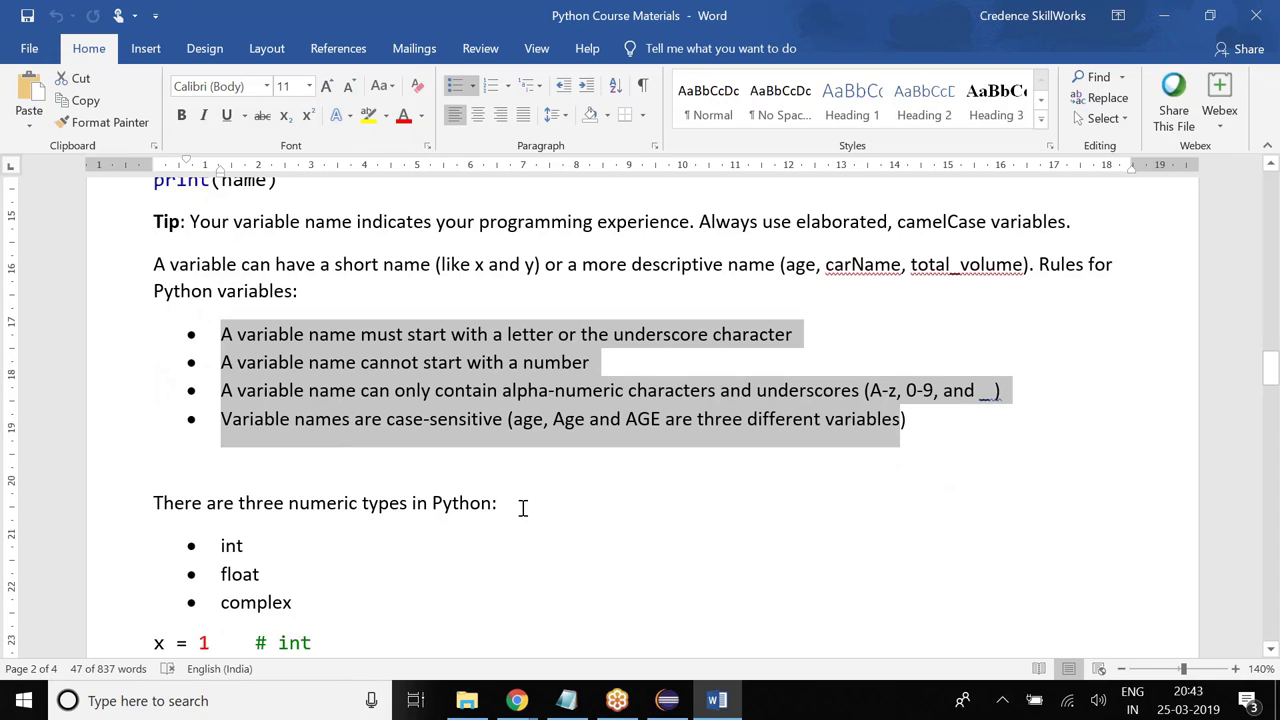
pyautogui.moveTo(547, 425)
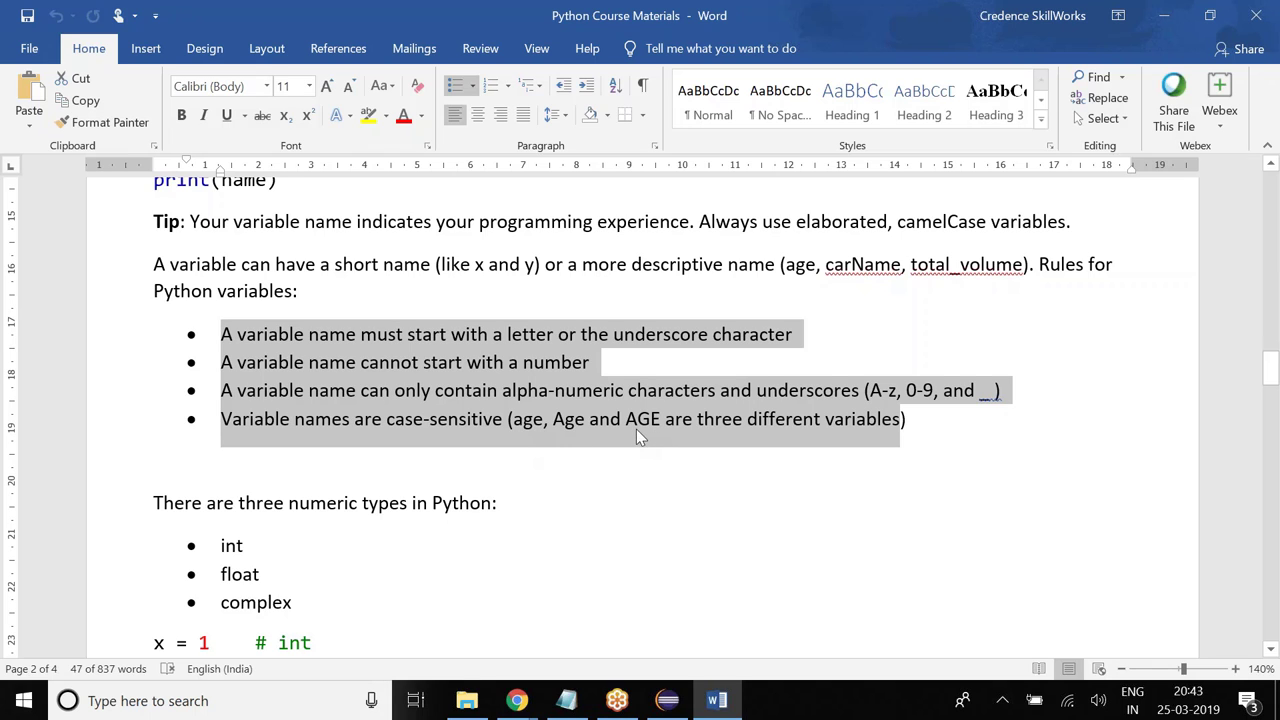
# - Scroll the Word notes past the numeric types examples down to Casting
pyautogui.scroll(-3)
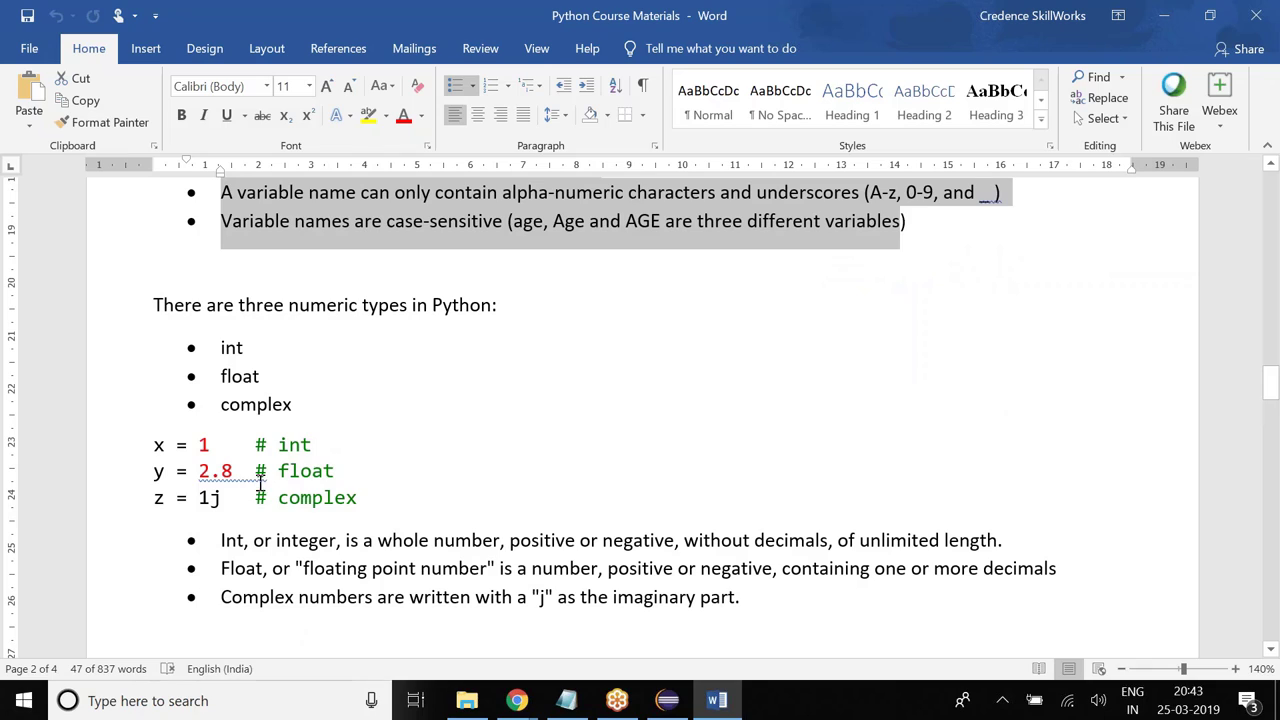
pyautogui.moveTo(263, 481)
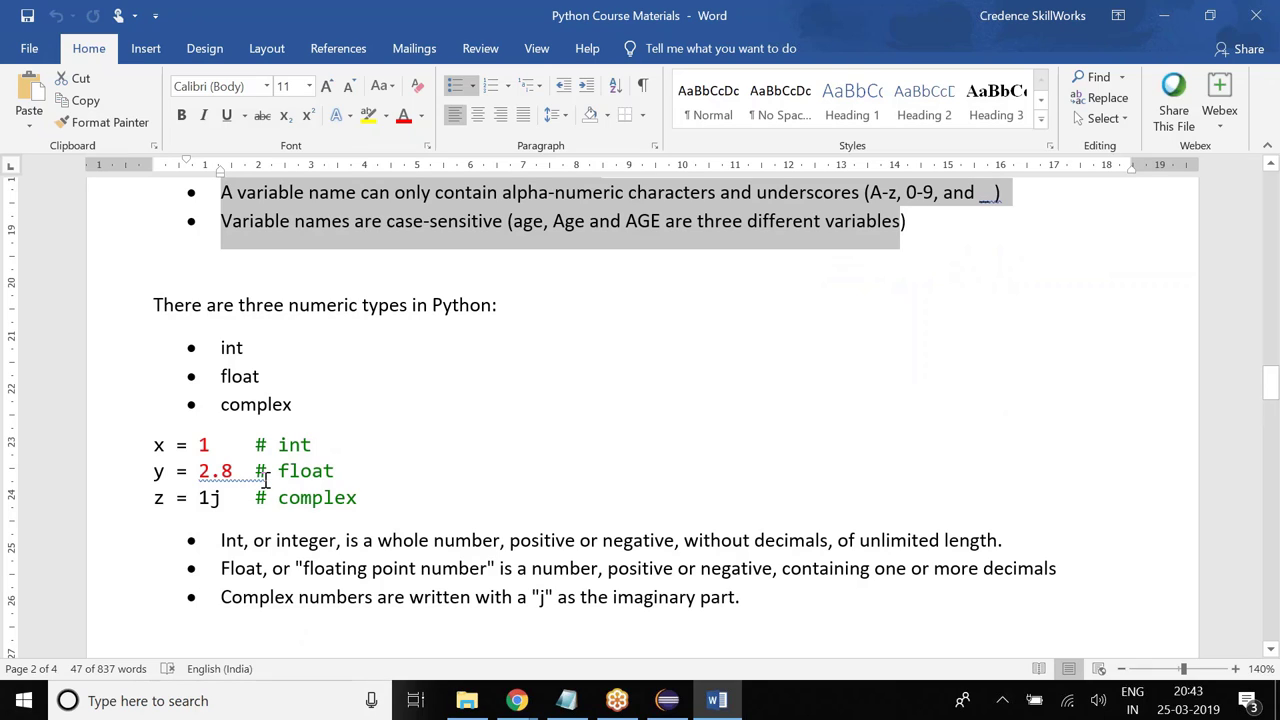
pyautogui.moveTo(252, 412)
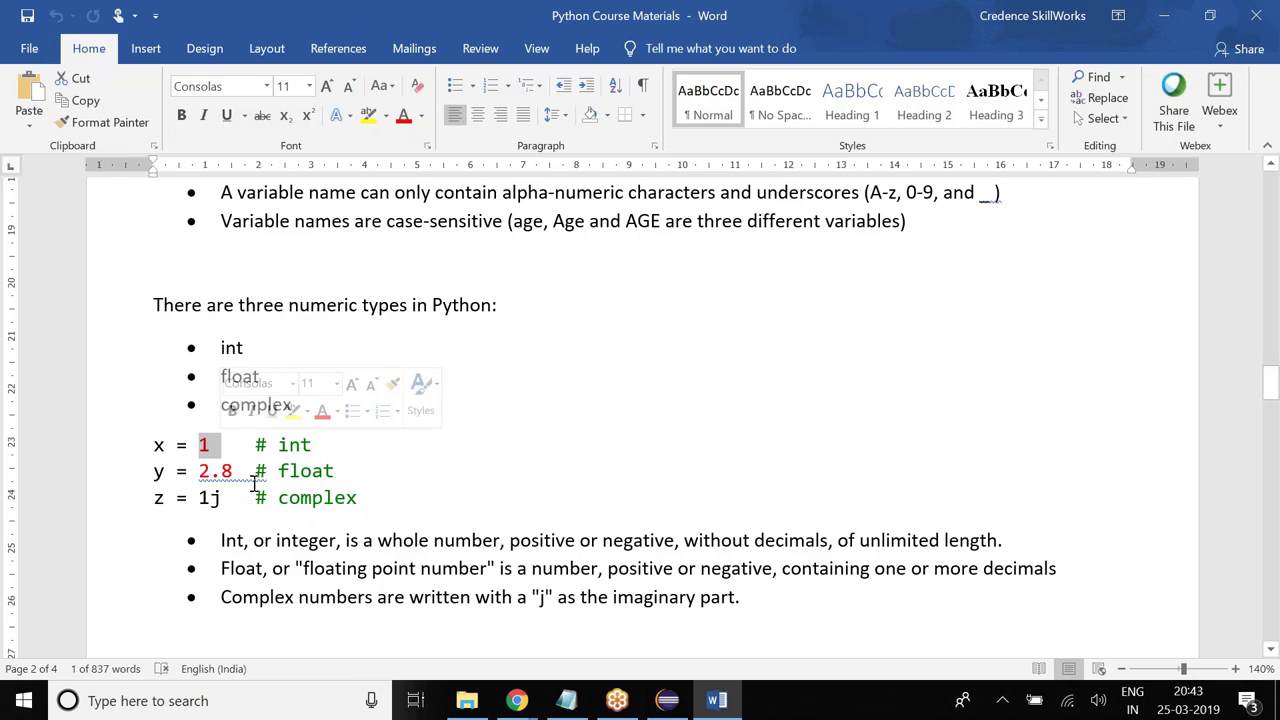
pyautogui.scroll(-3)
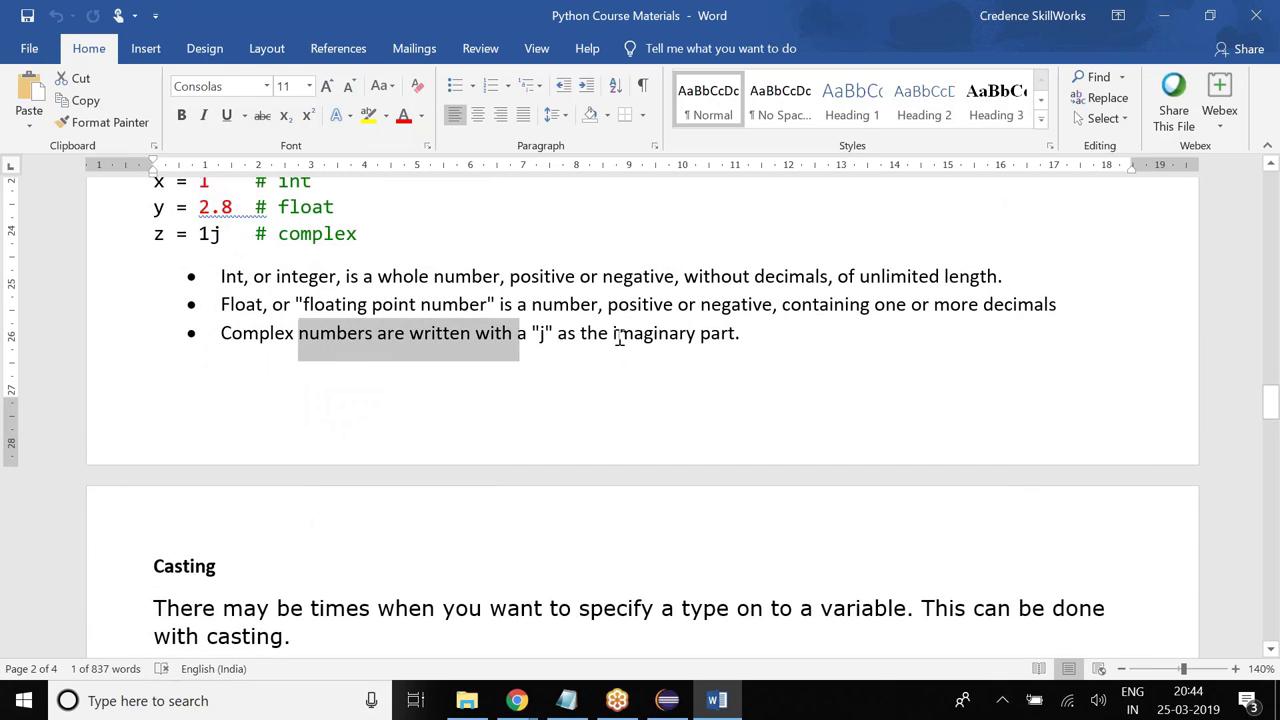
pyautogui.scroll(-3)
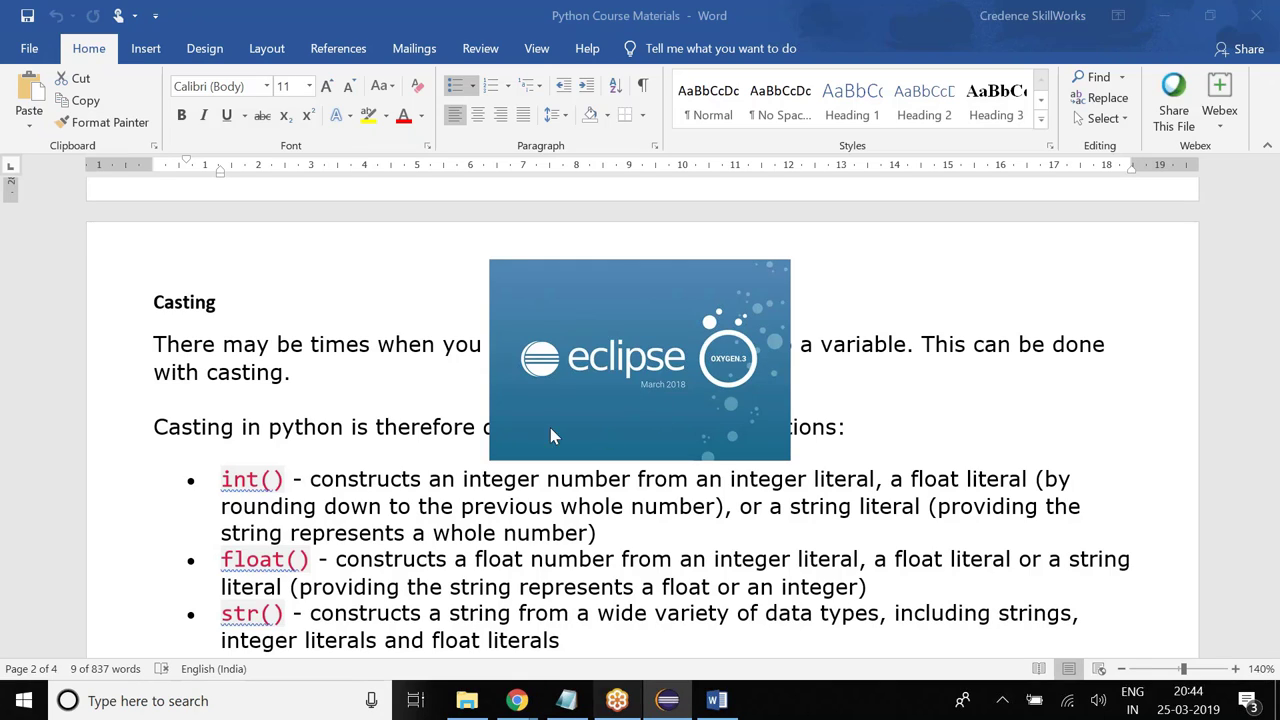
pyautogui.moveTo(595, 382)
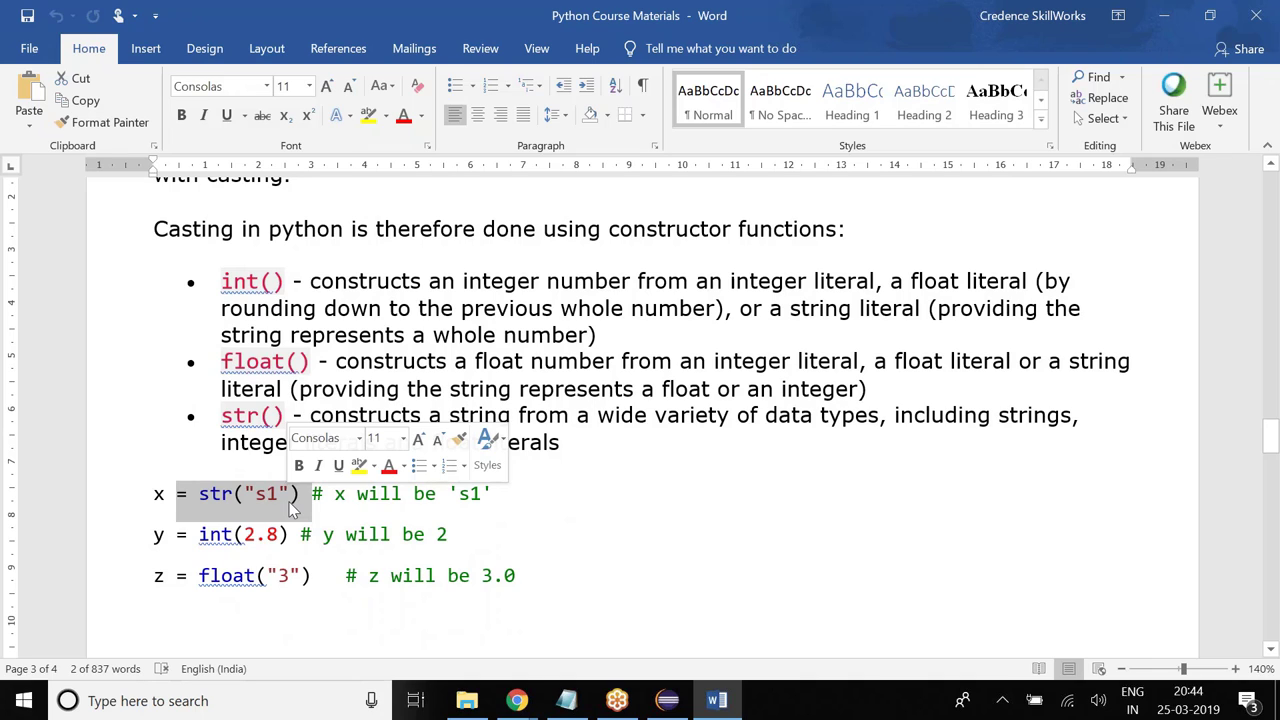
# - Mark the str("s1") and int y casting examples, then scroll to Python Strings
pyautogui.click(250, 534)
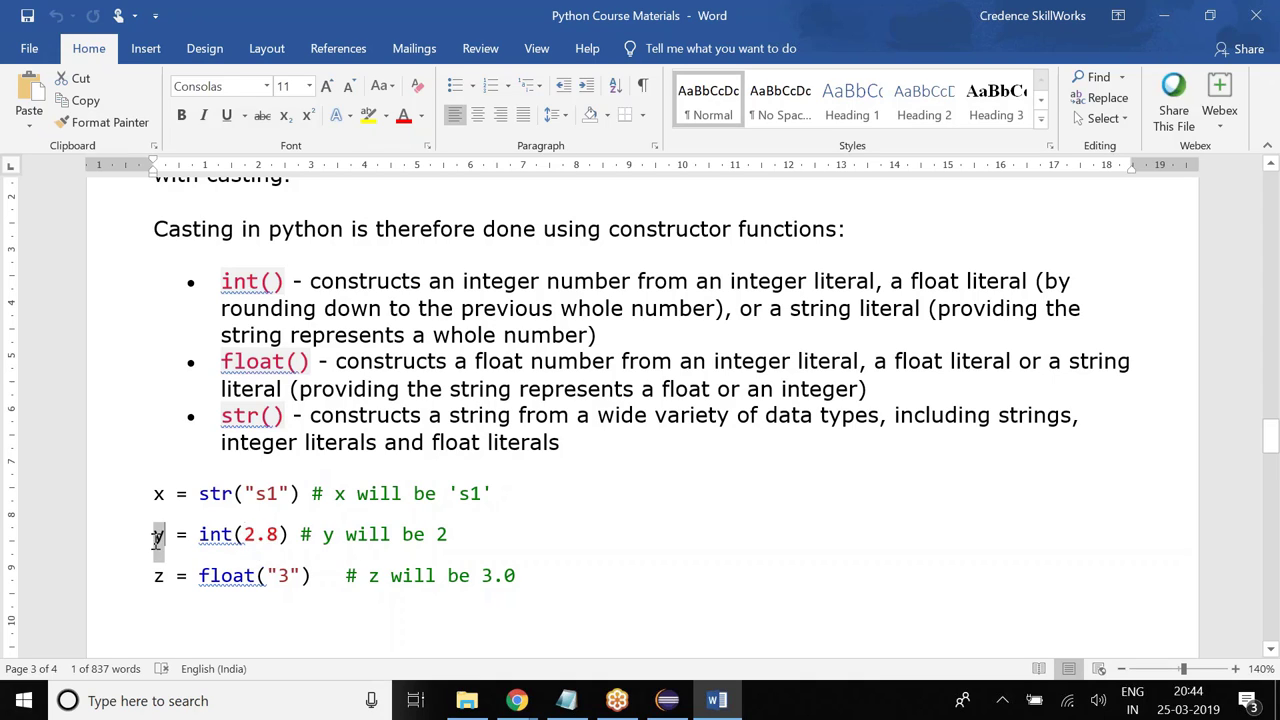
pyautogui.moveTo(345, 534); pyautogui.dragTo(460, 534)
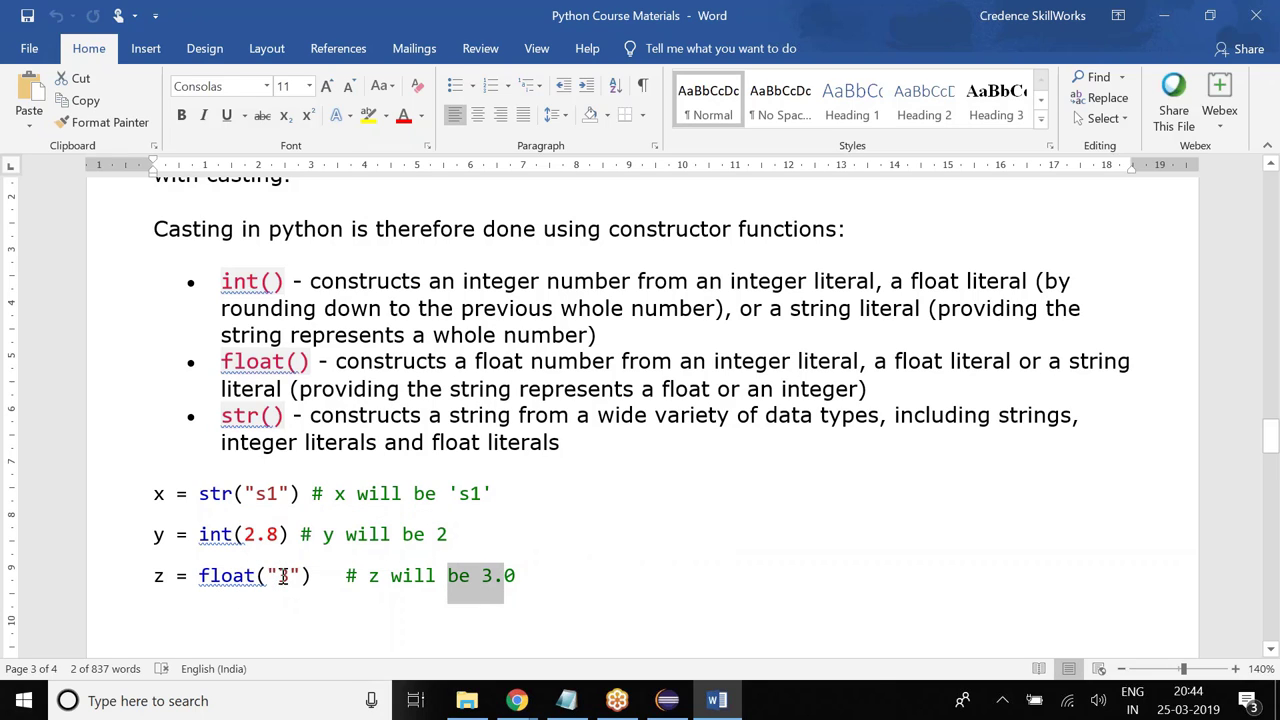
pyautogui.write('3')
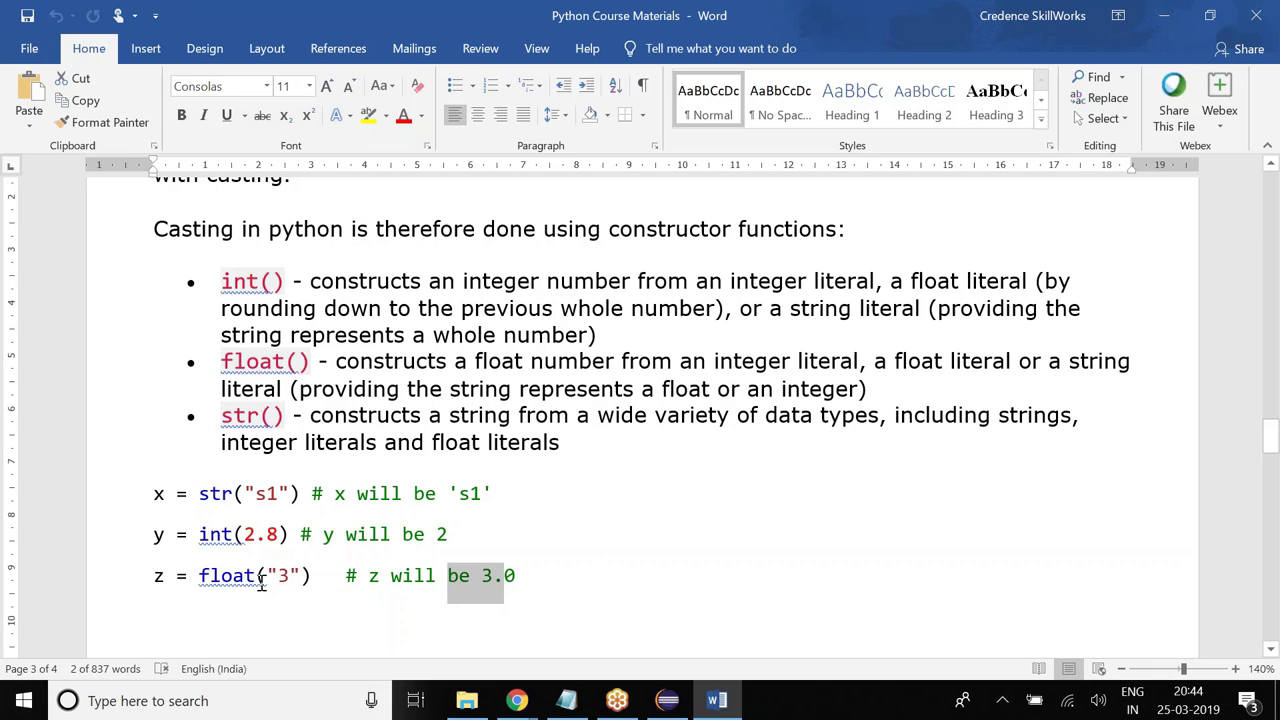
pyautogui.moveTo(320, 557)
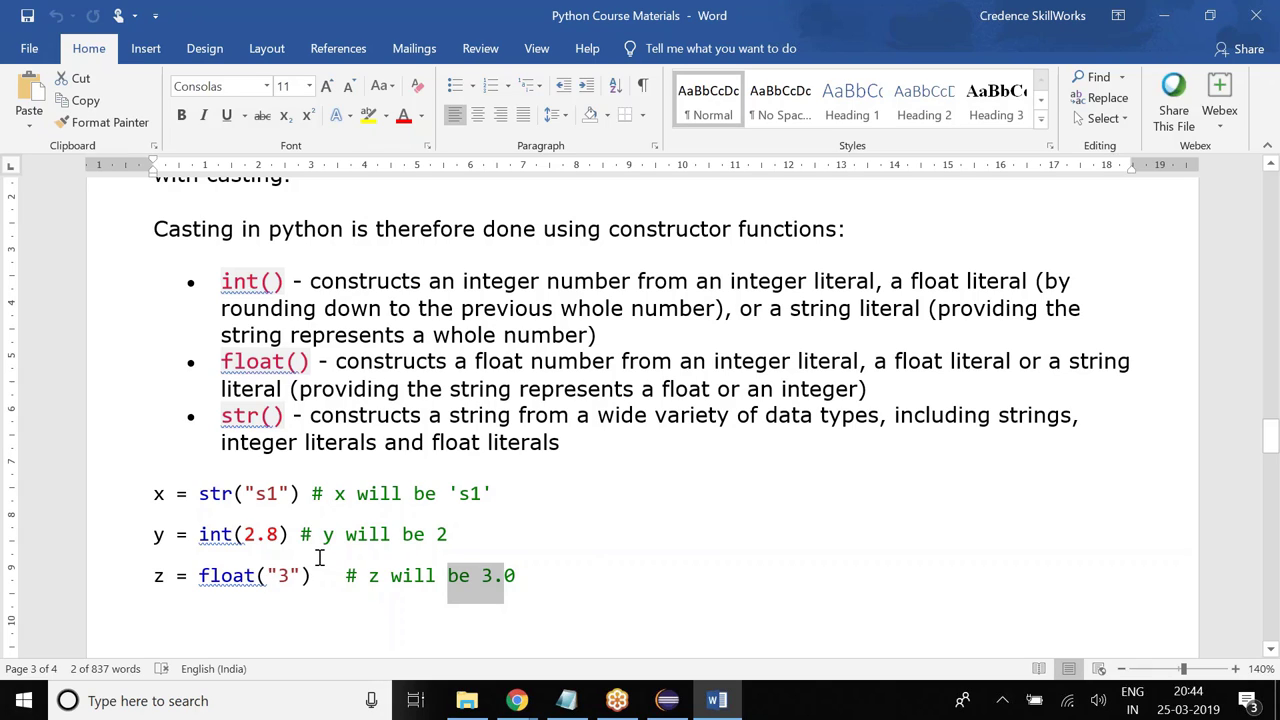
pyautogui.scroll(-3)
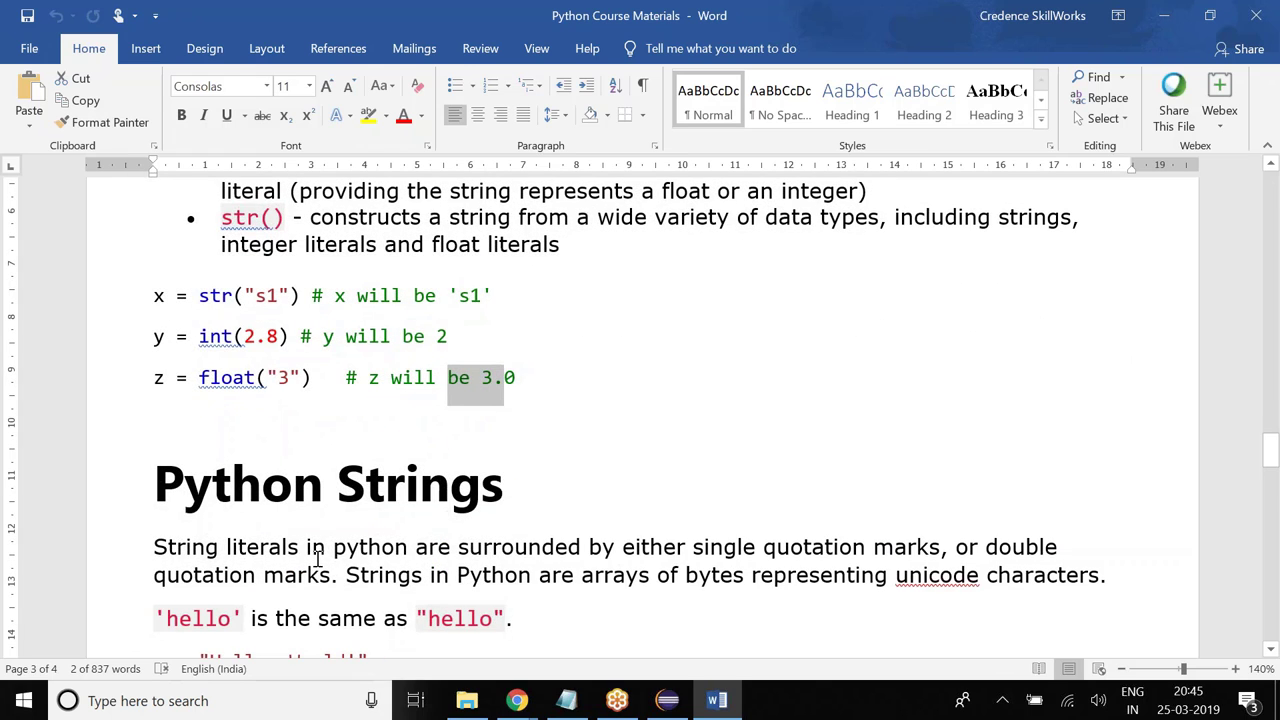
pyautogui.scroll(-3)
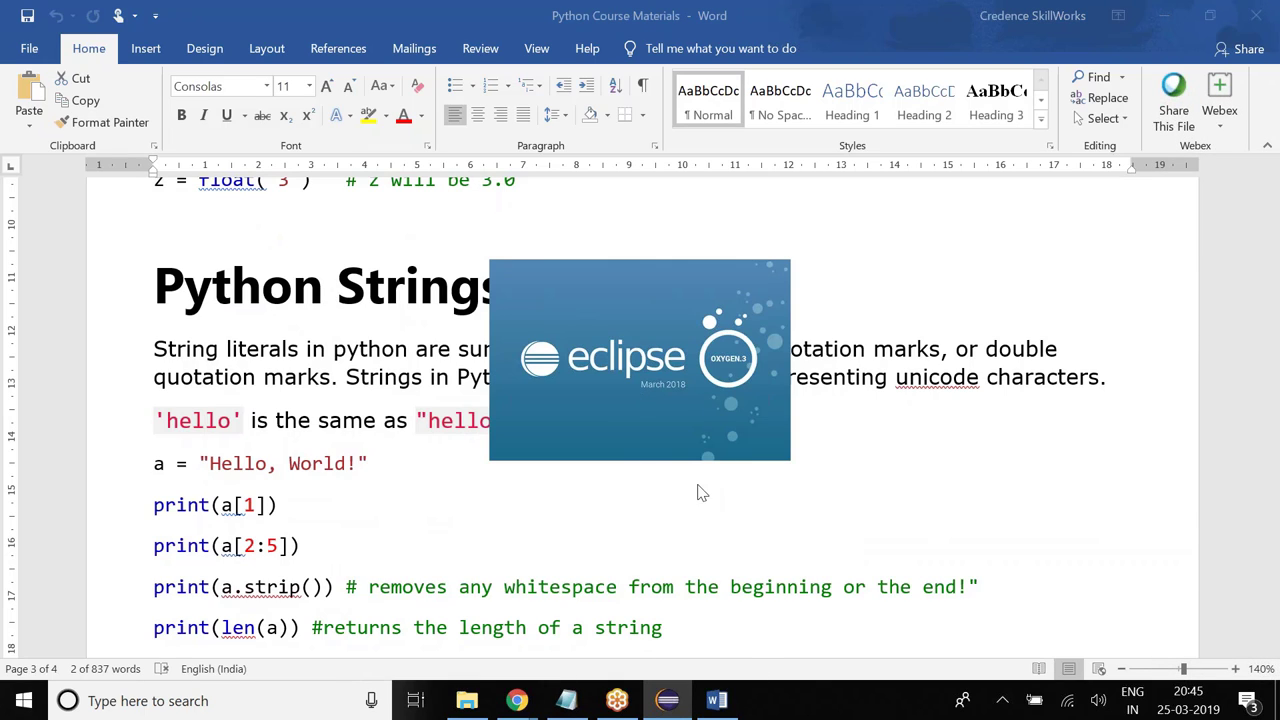
pyautogui.moveTo(694, 523)
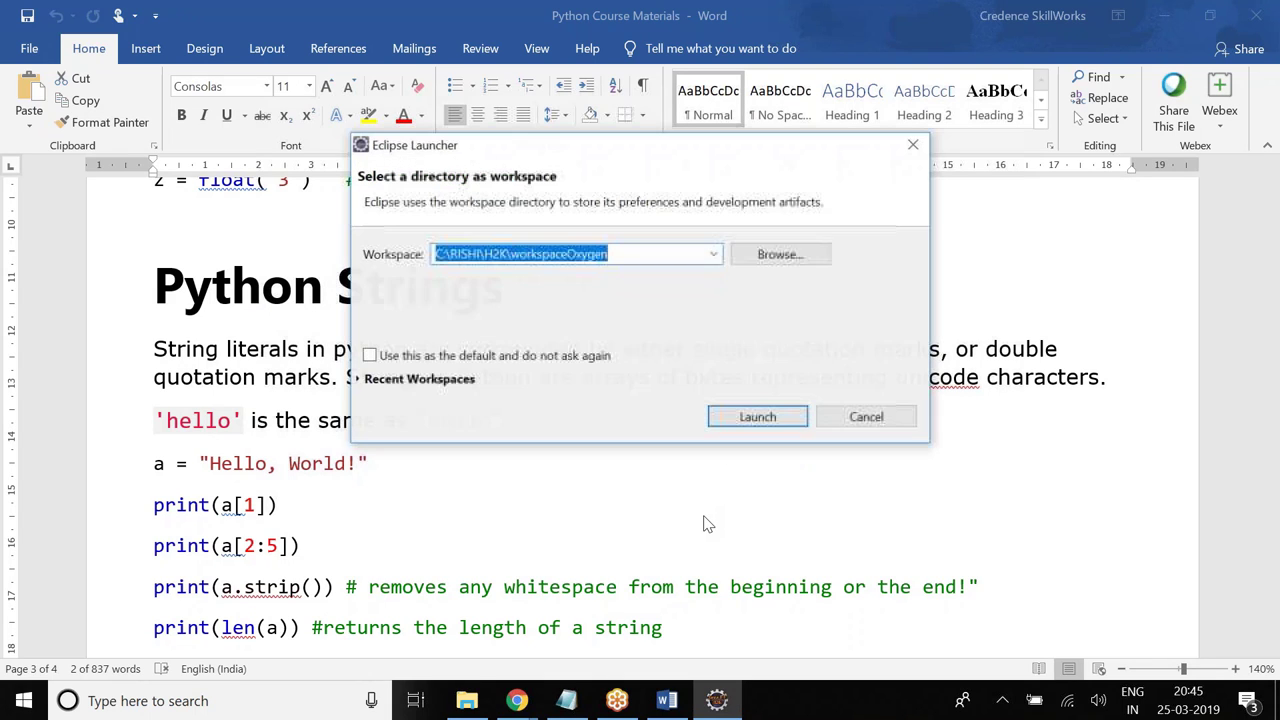
# - Launch Eclipse using the default suggested workspace path
pyautogui.click(757, 417)
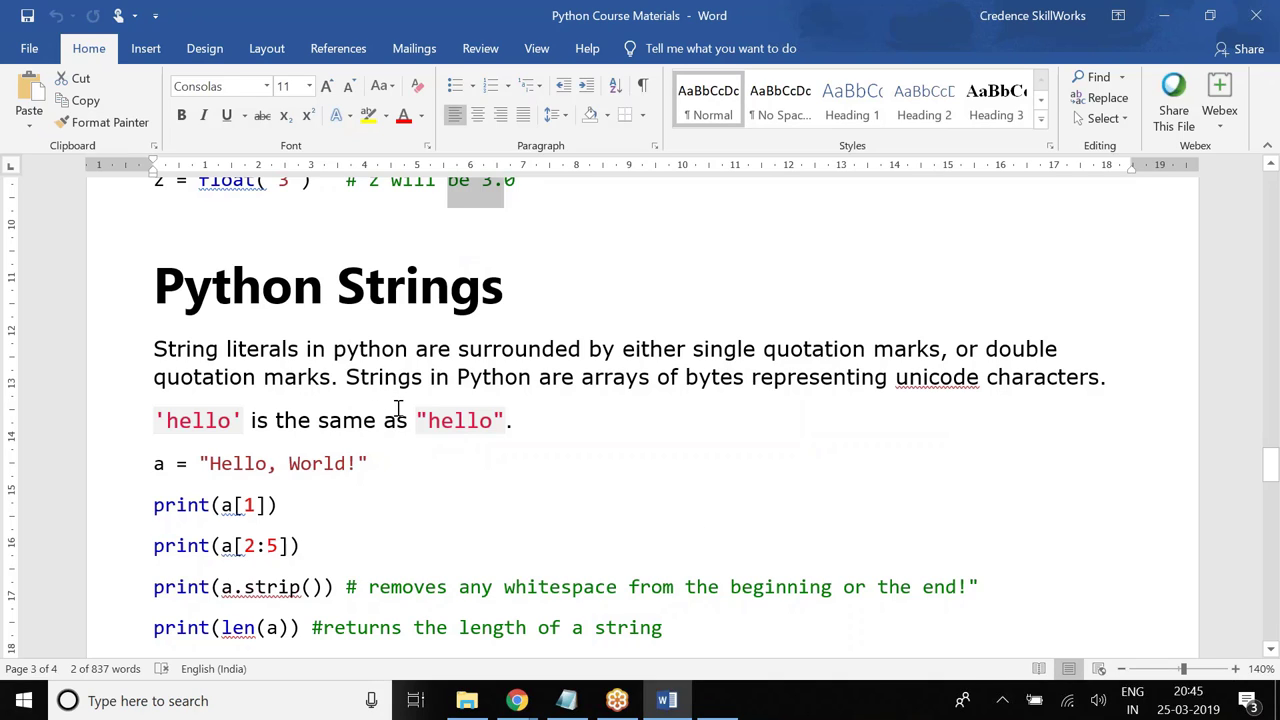
pyautogui.moveTo(405, 413)
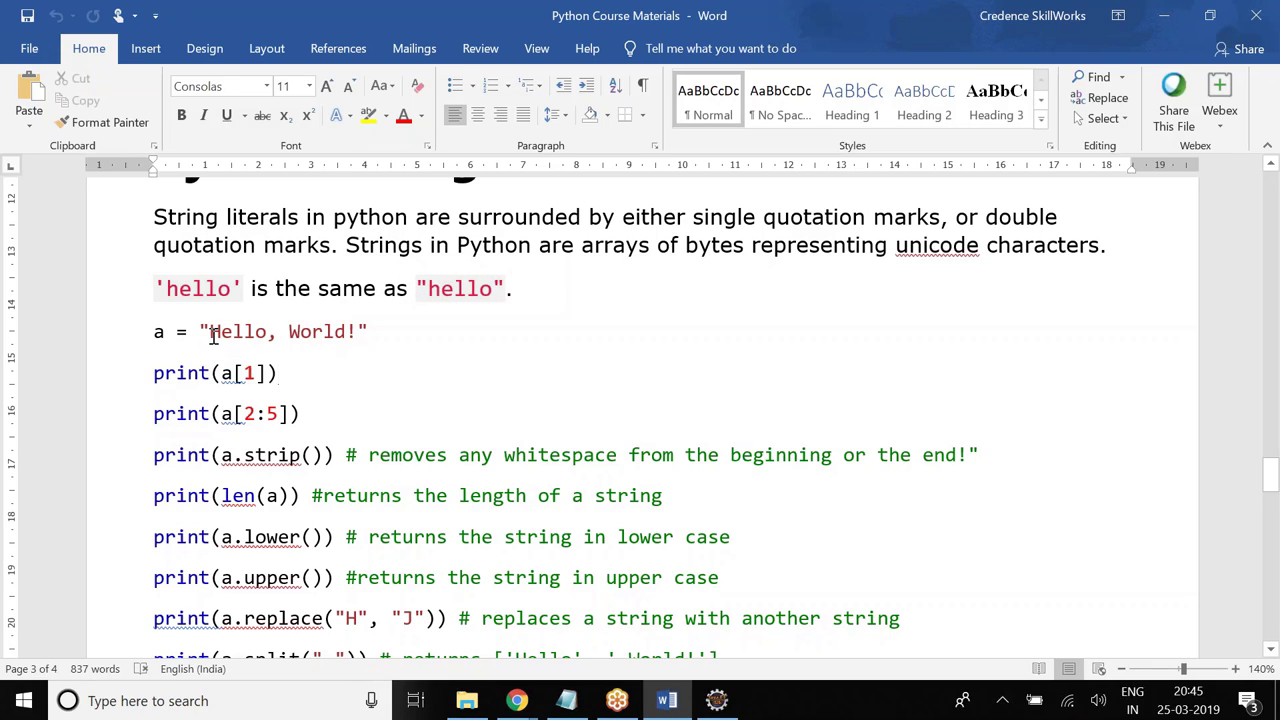
pyautogui.click(280, 373)
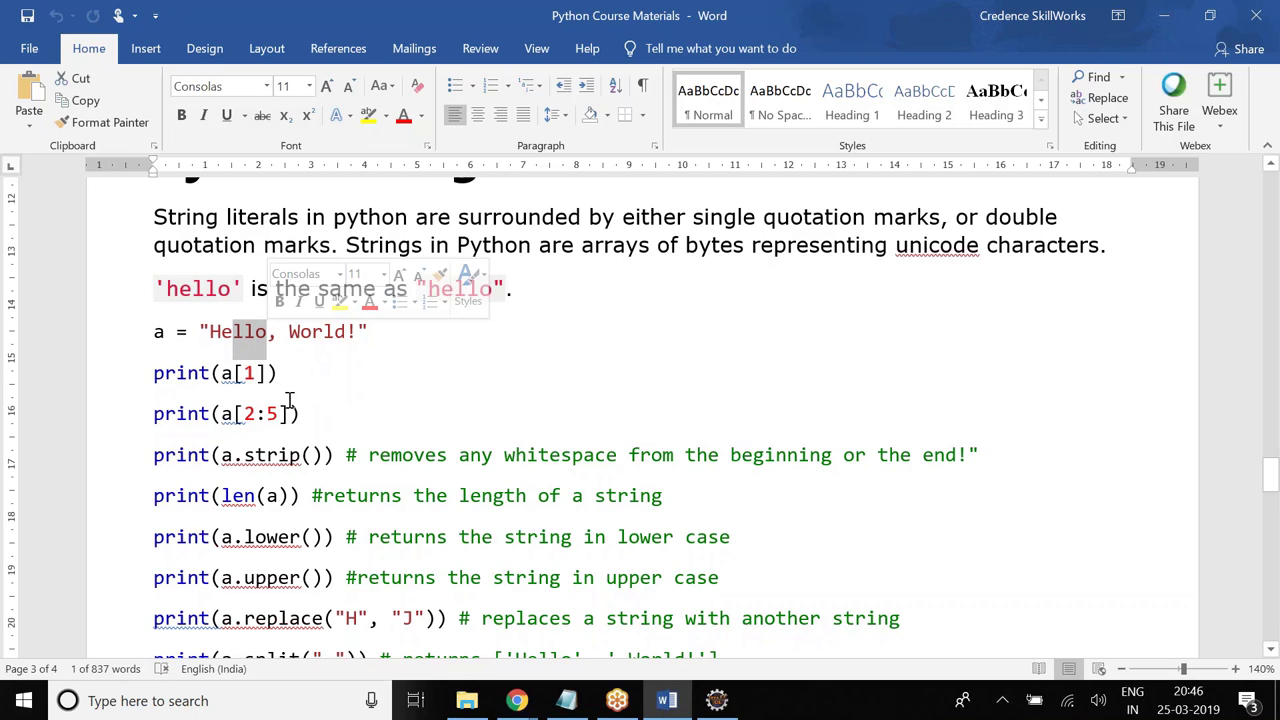
pyautogui.doubleClick(259, 455)
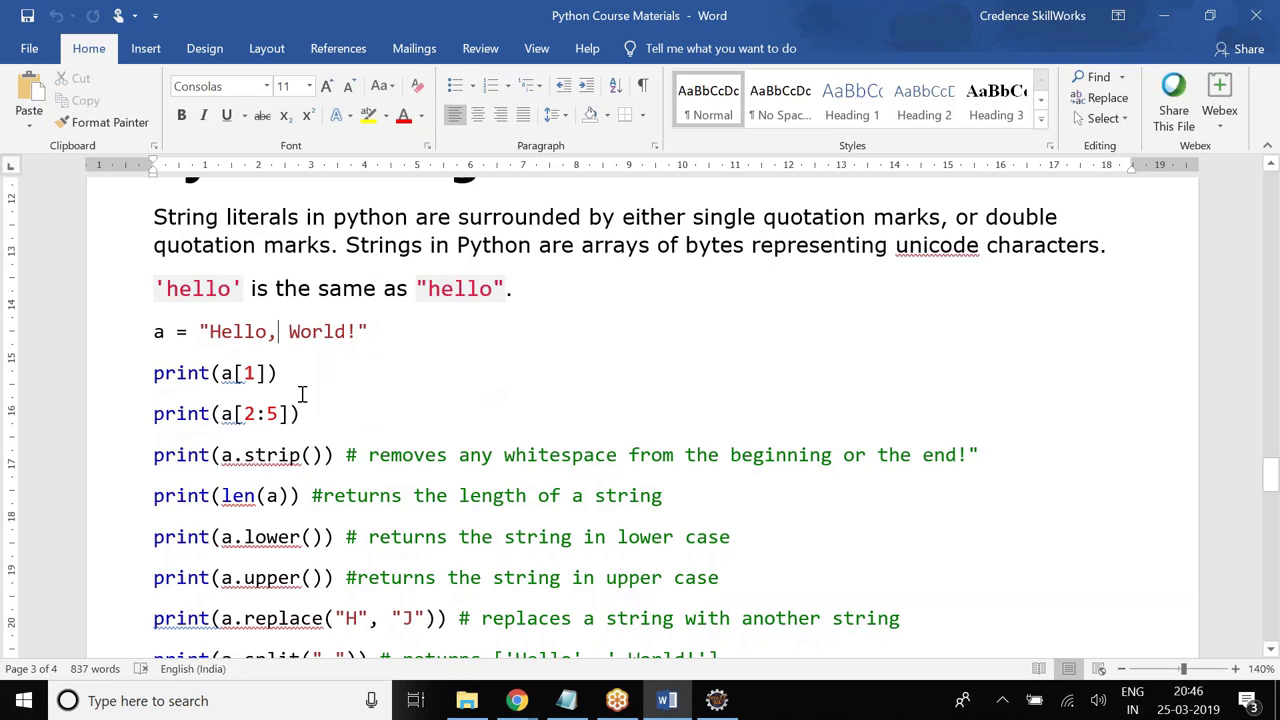
pyautogui.scroll(-3)
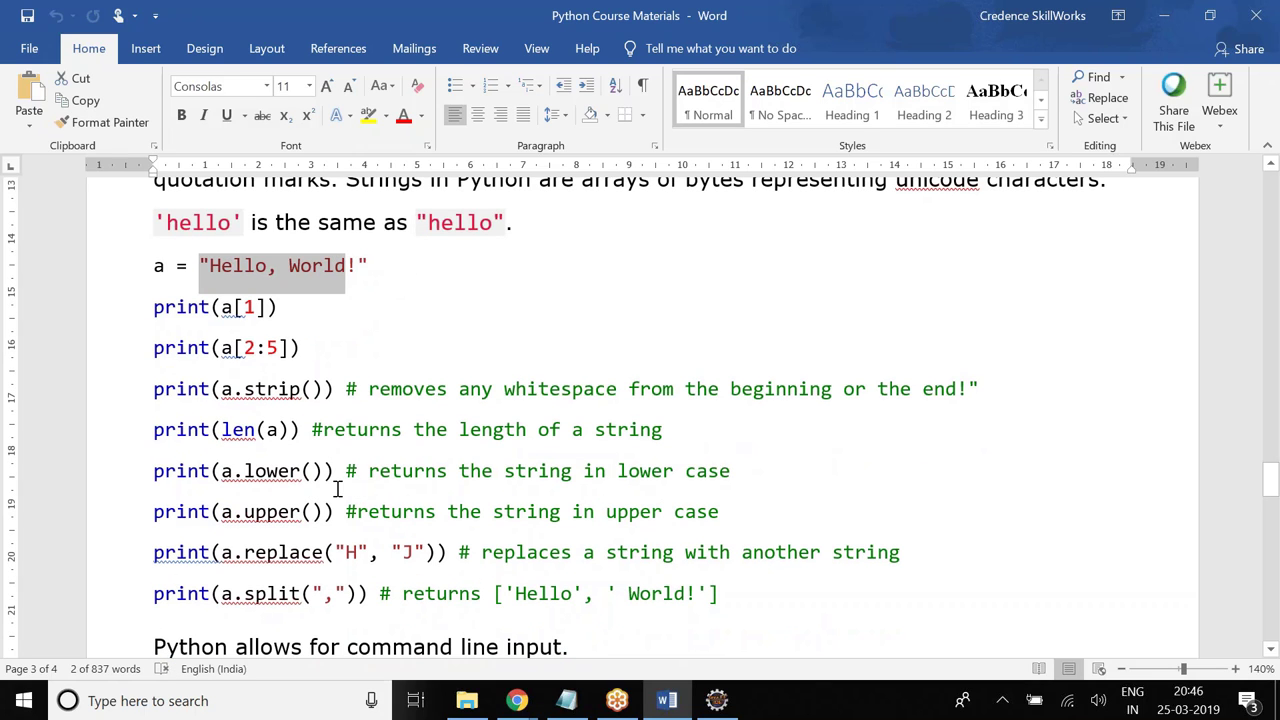
# - Scroll past the string methods to the name prompt and input() greeting example
pyautogui.scroll(-3)
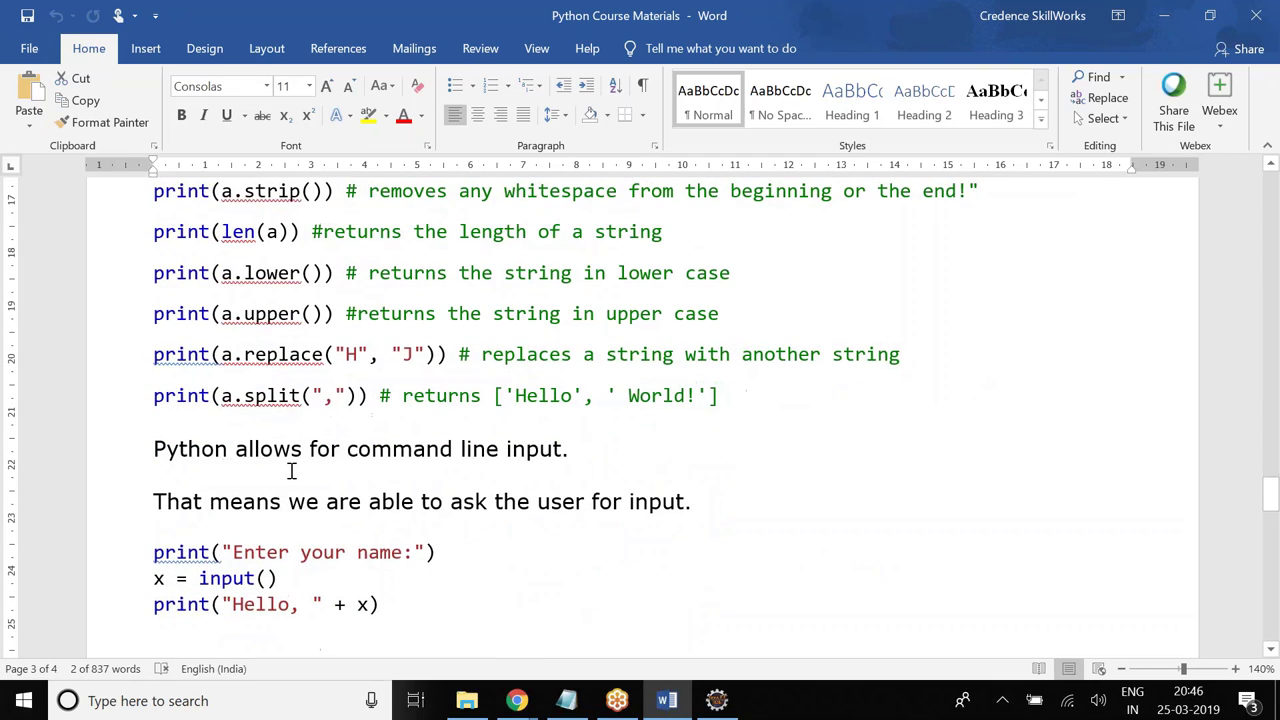
pyautogui.moveTo(405, 435)
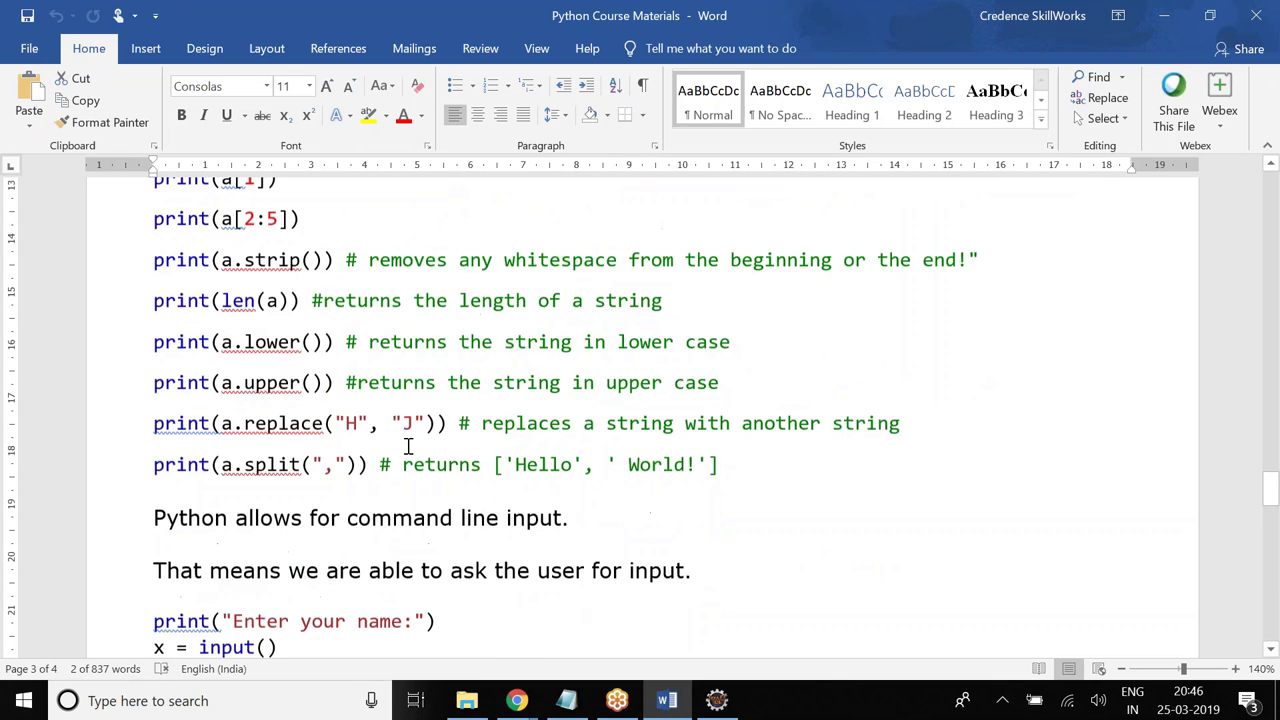
pyautogui.scroll(-3)
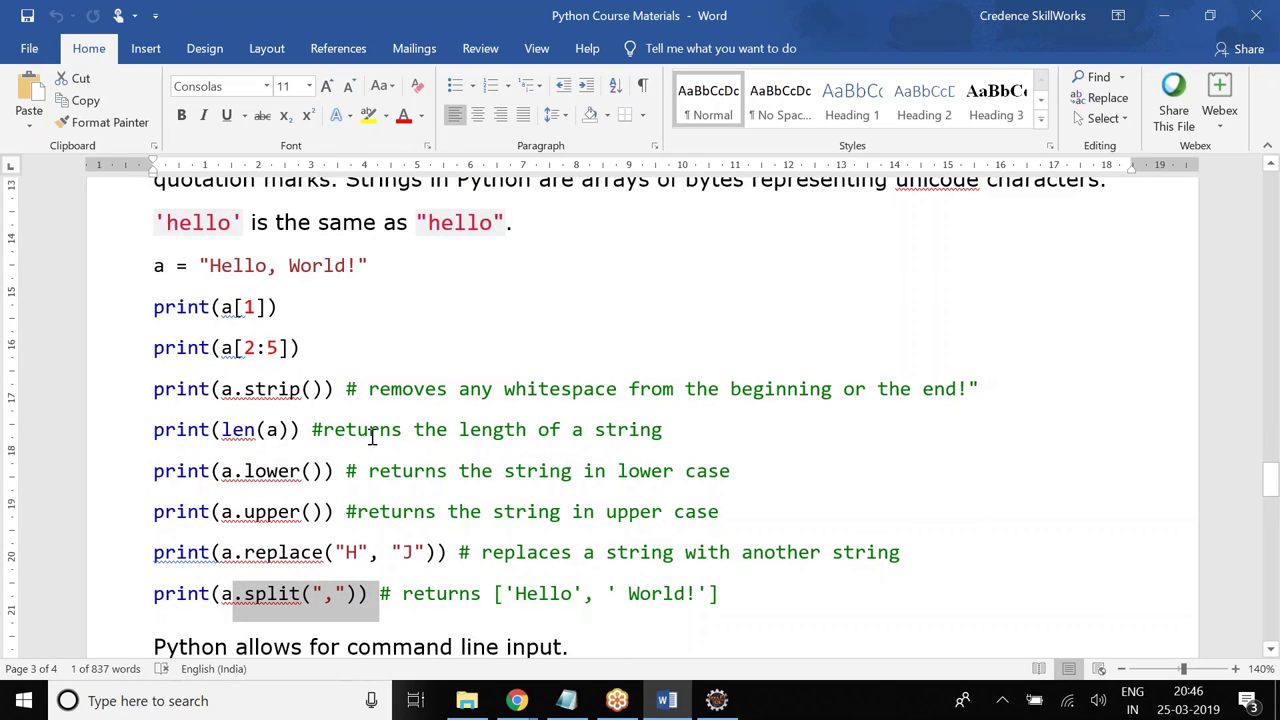
pyautogui.moveTo(375, 431)
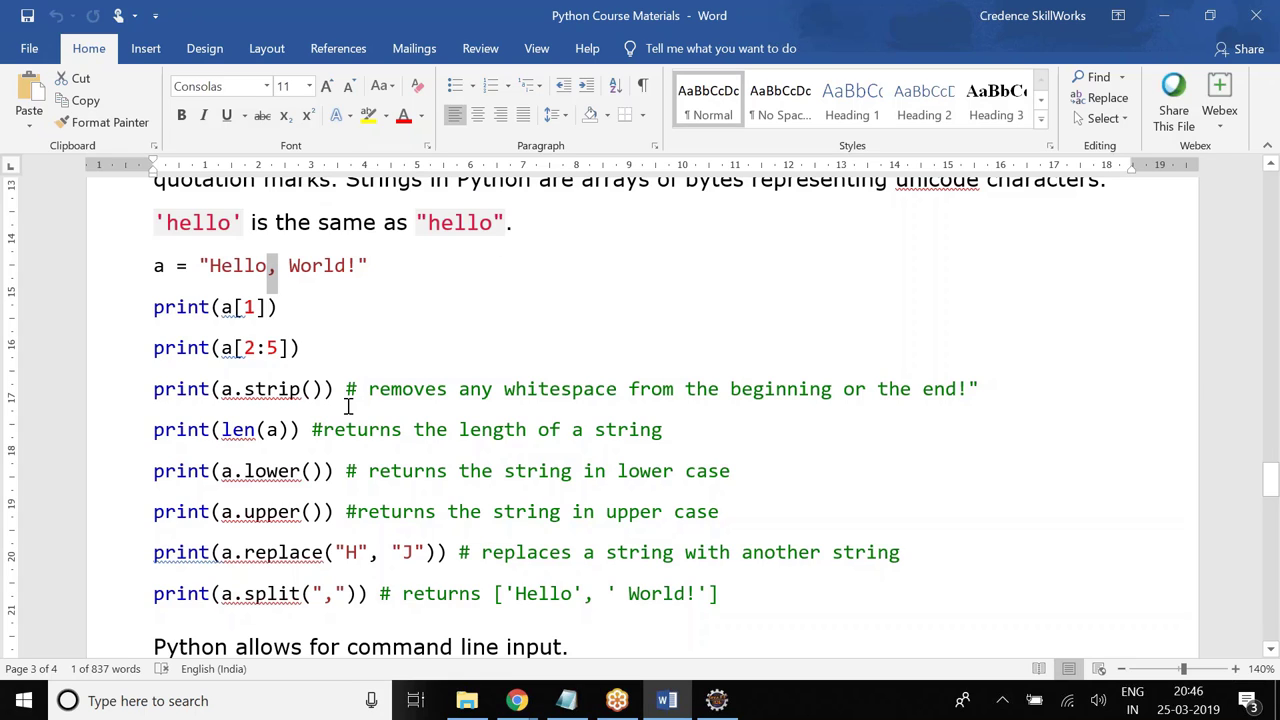
pyautogui.moveTo(359, 433)
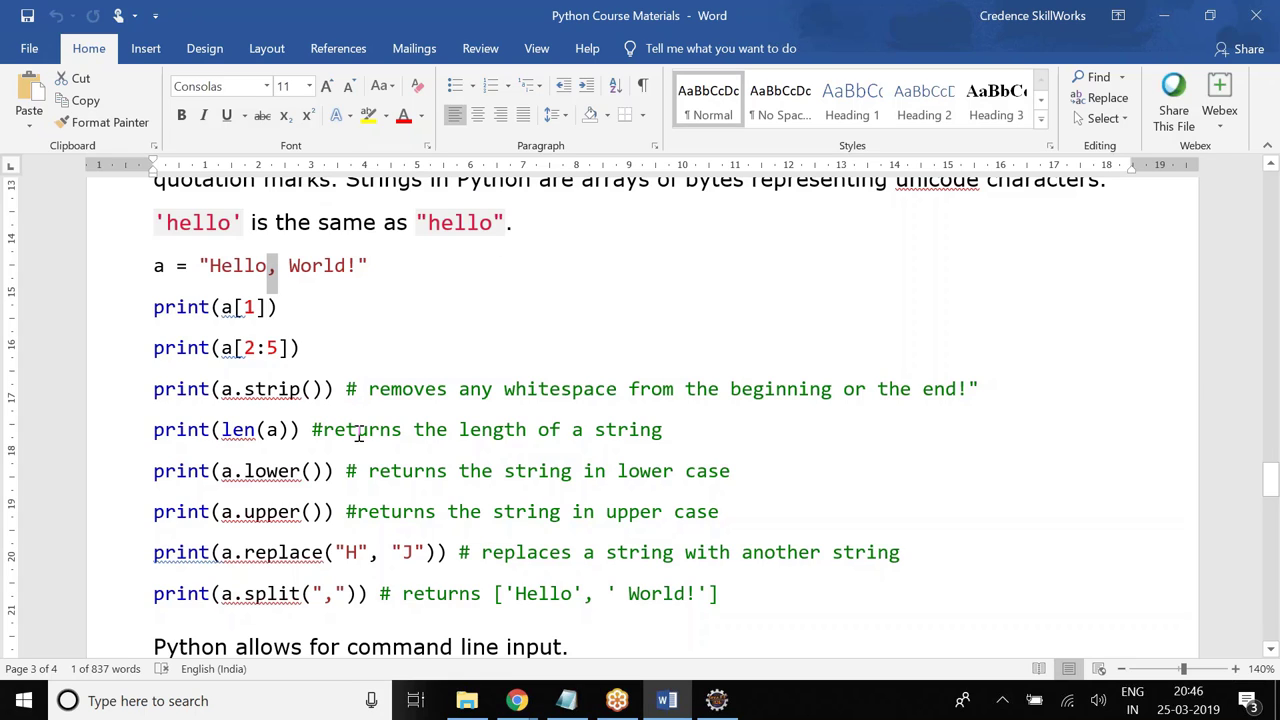
pyautogui.scroll(-3)
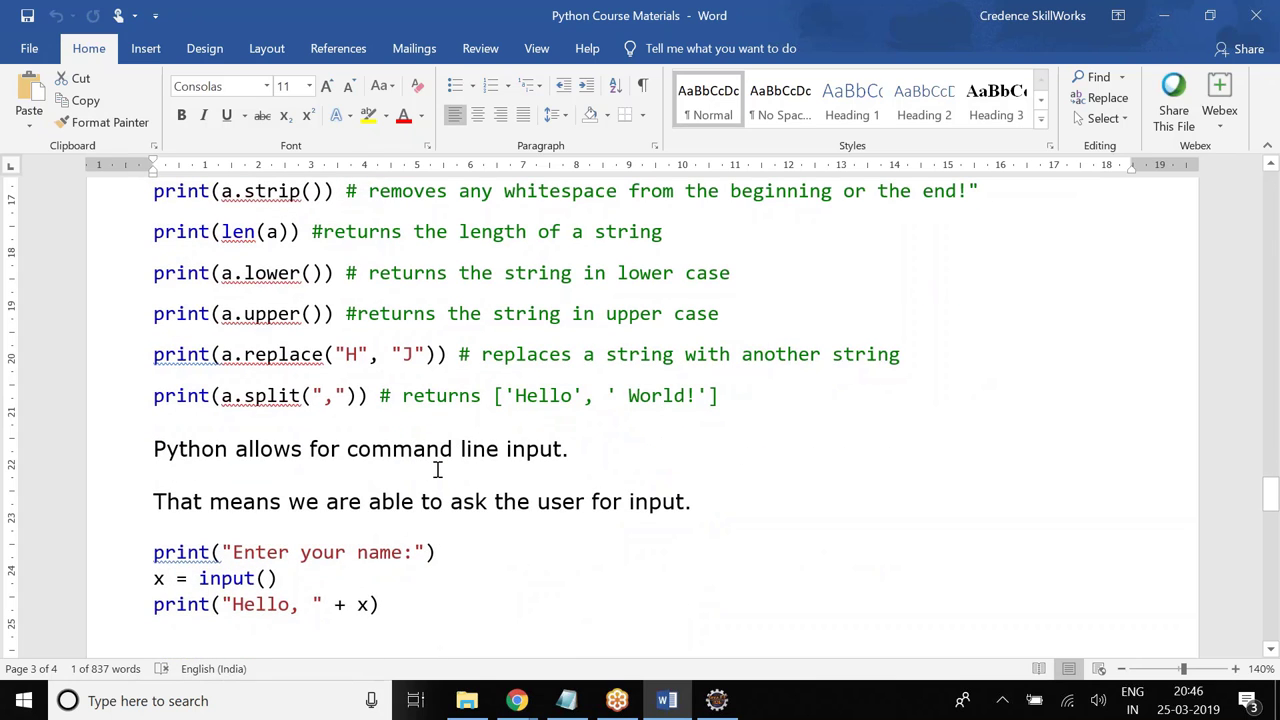
pyautogui.scroll(-3)
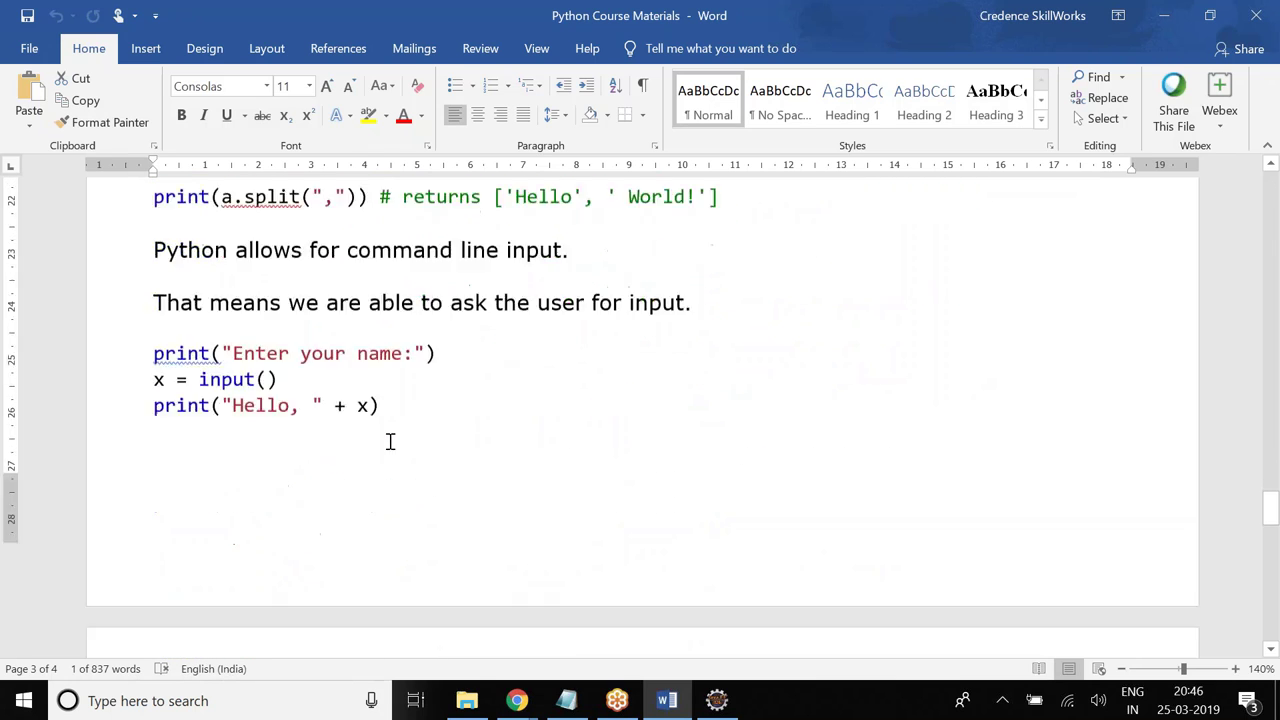
pyautogui.scroll(-3)
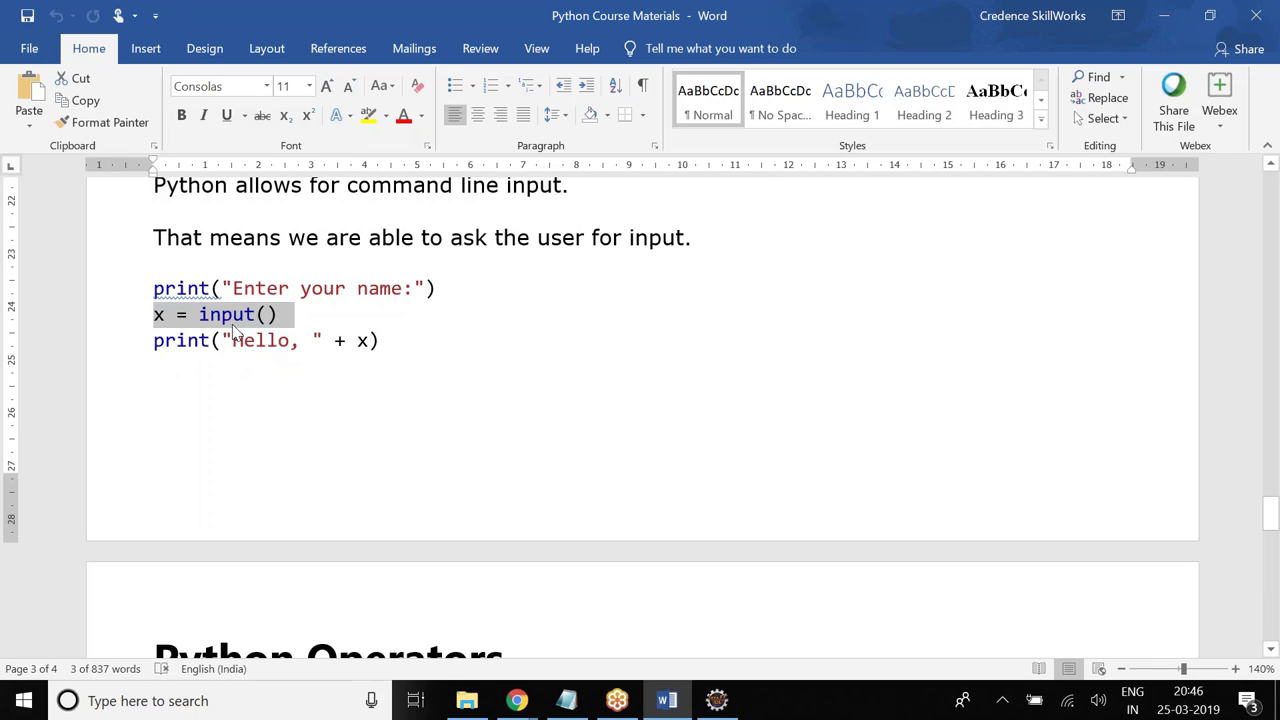
pyautogui.moveTo(242, 332)
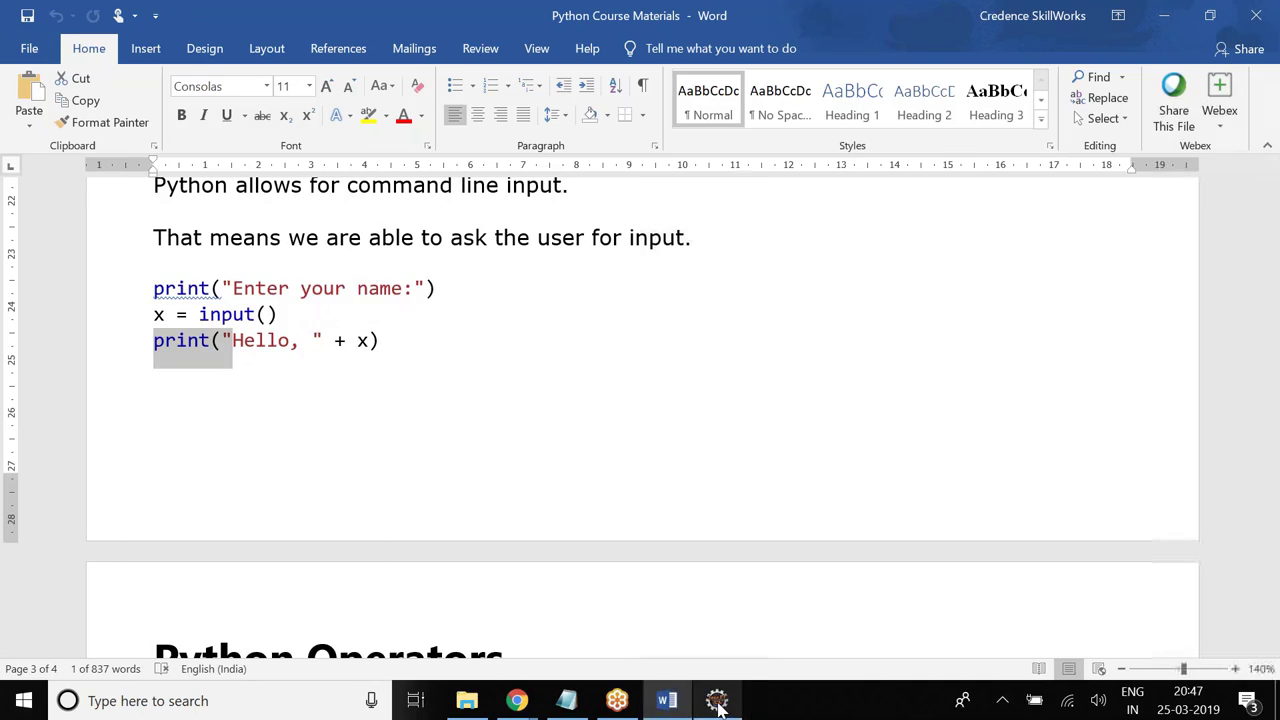
# - Switch to Eclipse, expand MarchPythonBatch to the learning package, and select Parsing.py
pyautogui.click(717, 700)
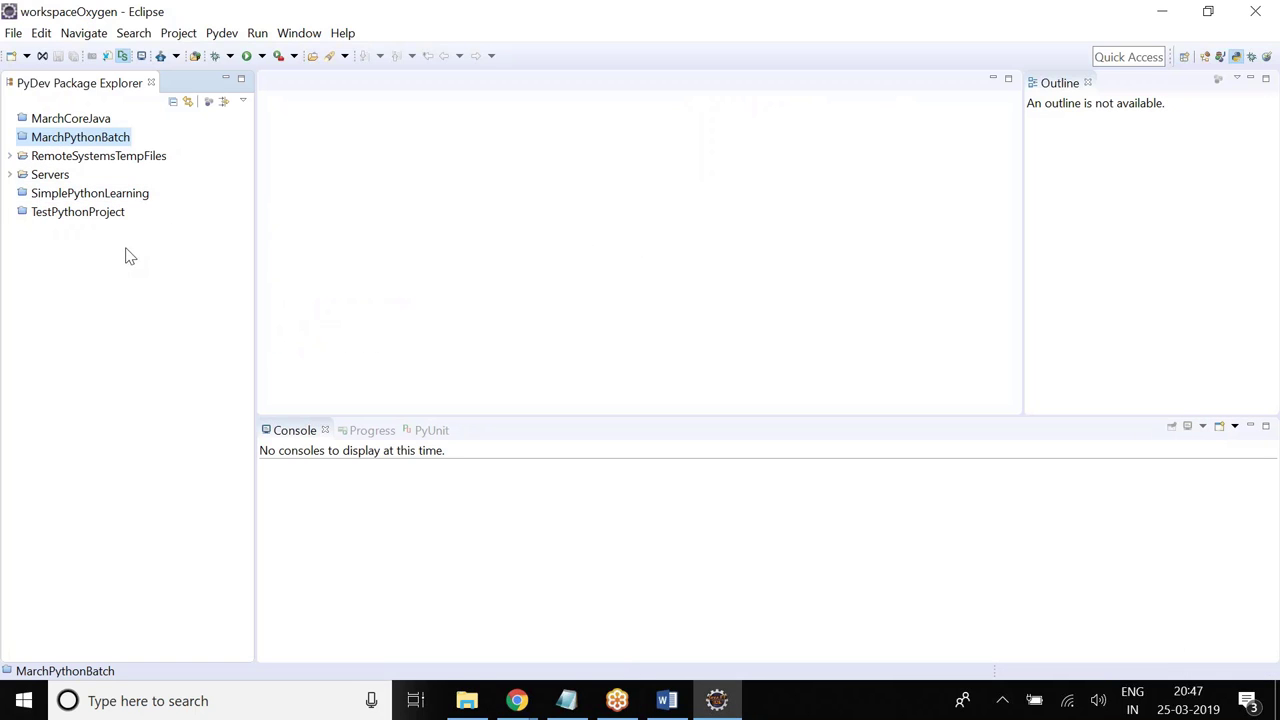
pyautogui.moveTo(140, 259)
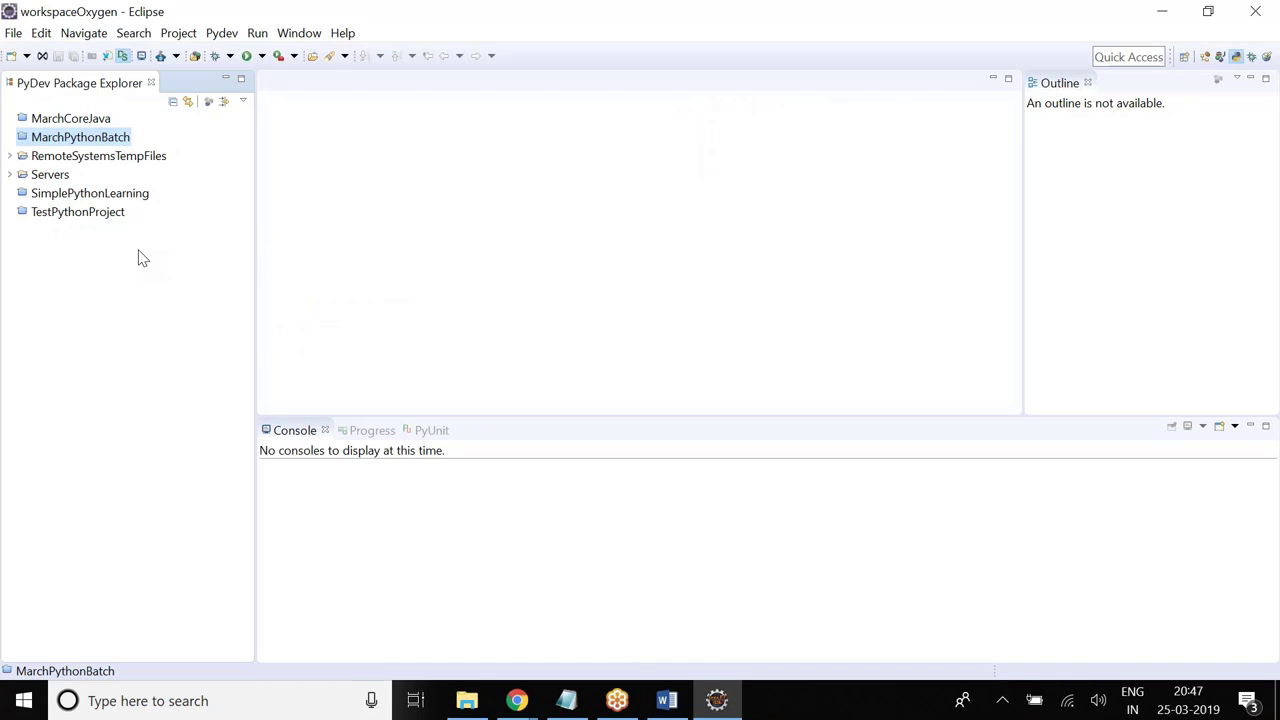
pyautogui.moveTo(1228, 73)
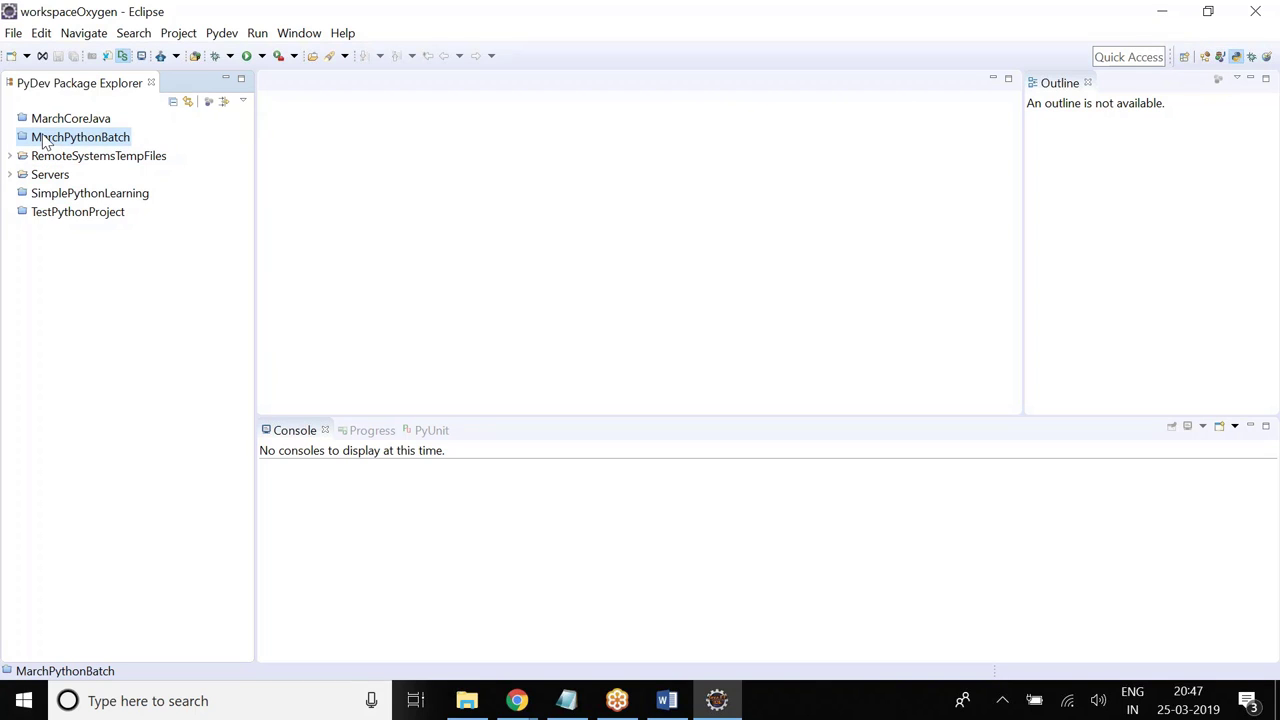
pyautogui.rightClick(80, 137)
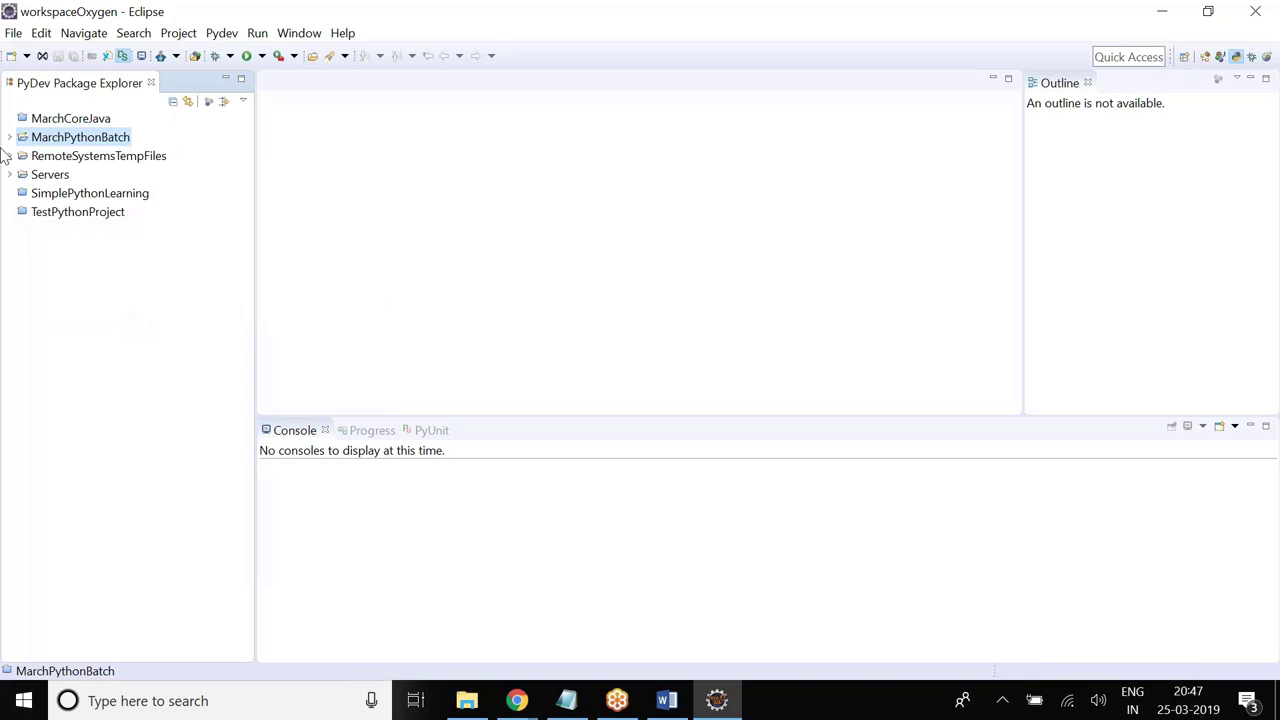
pyautogui.click(10, 137)
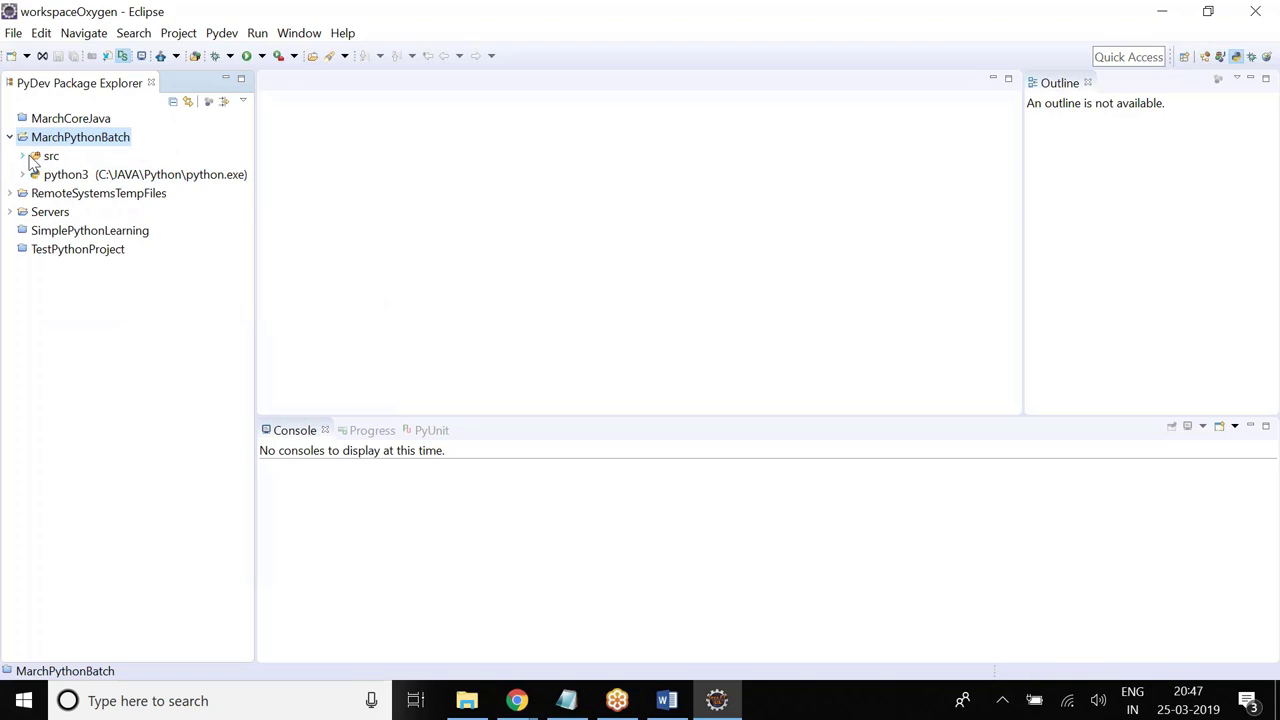
pyautogui.click(22, 155)
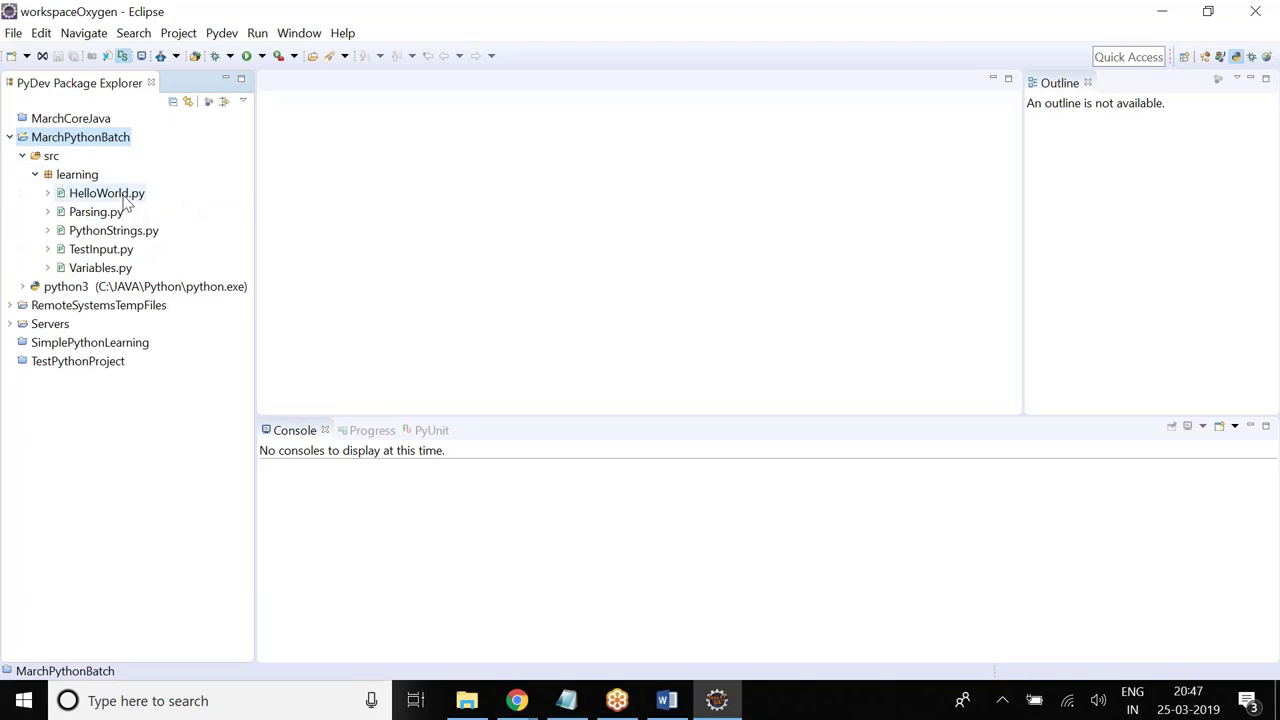
pyautogui.click(96, 211)
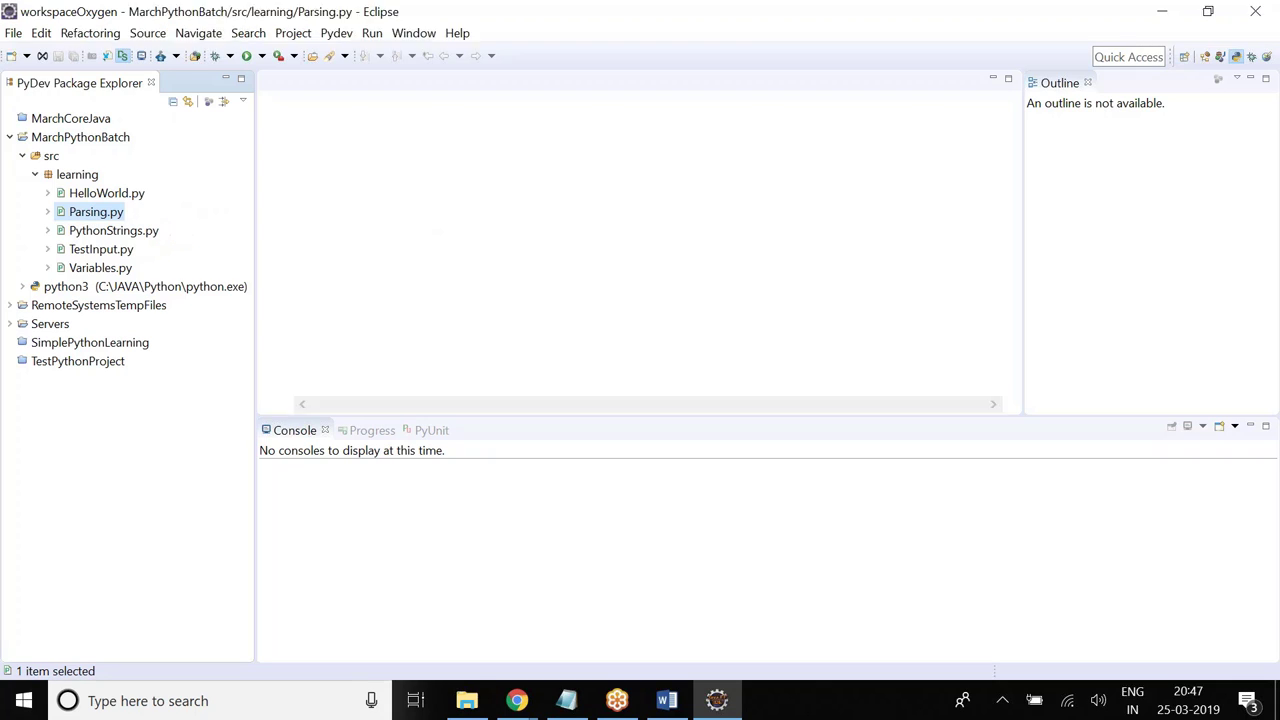
# - Open Parsing.py and postpone the PyDev support dialog with Show later
pyautogui.doubleClick(96, 211)
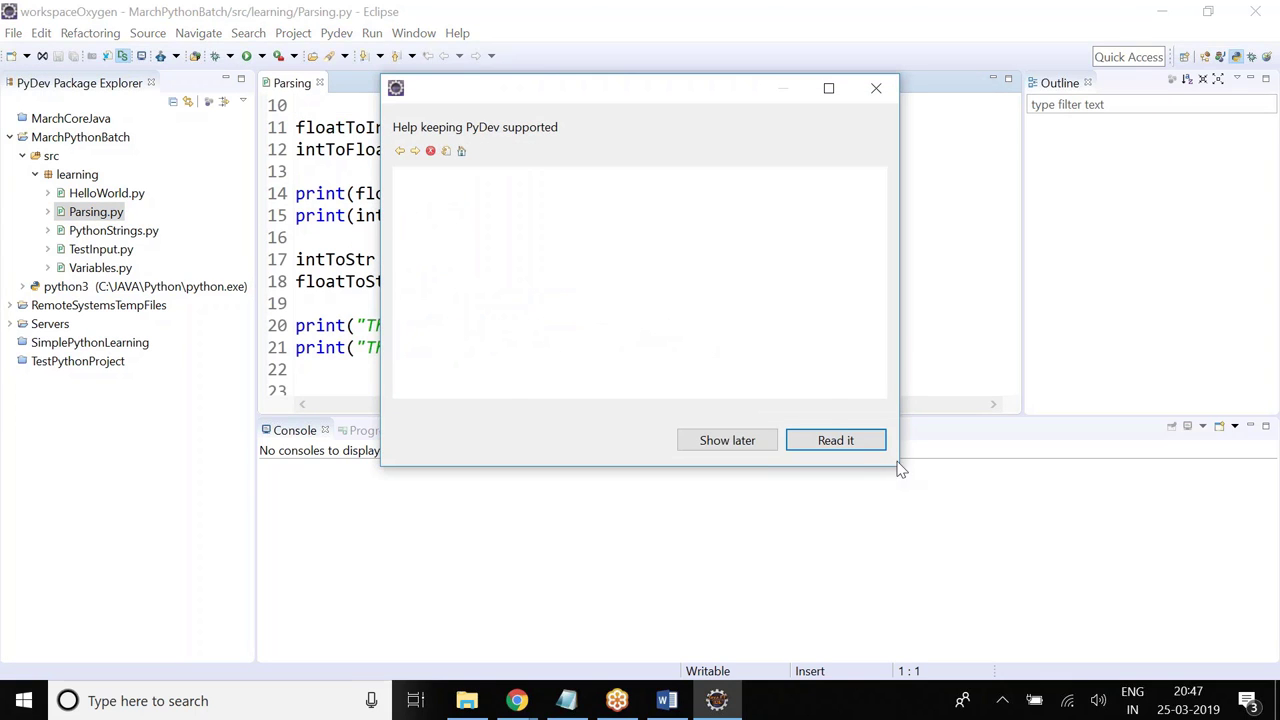
pyautogui.click(835, 440)
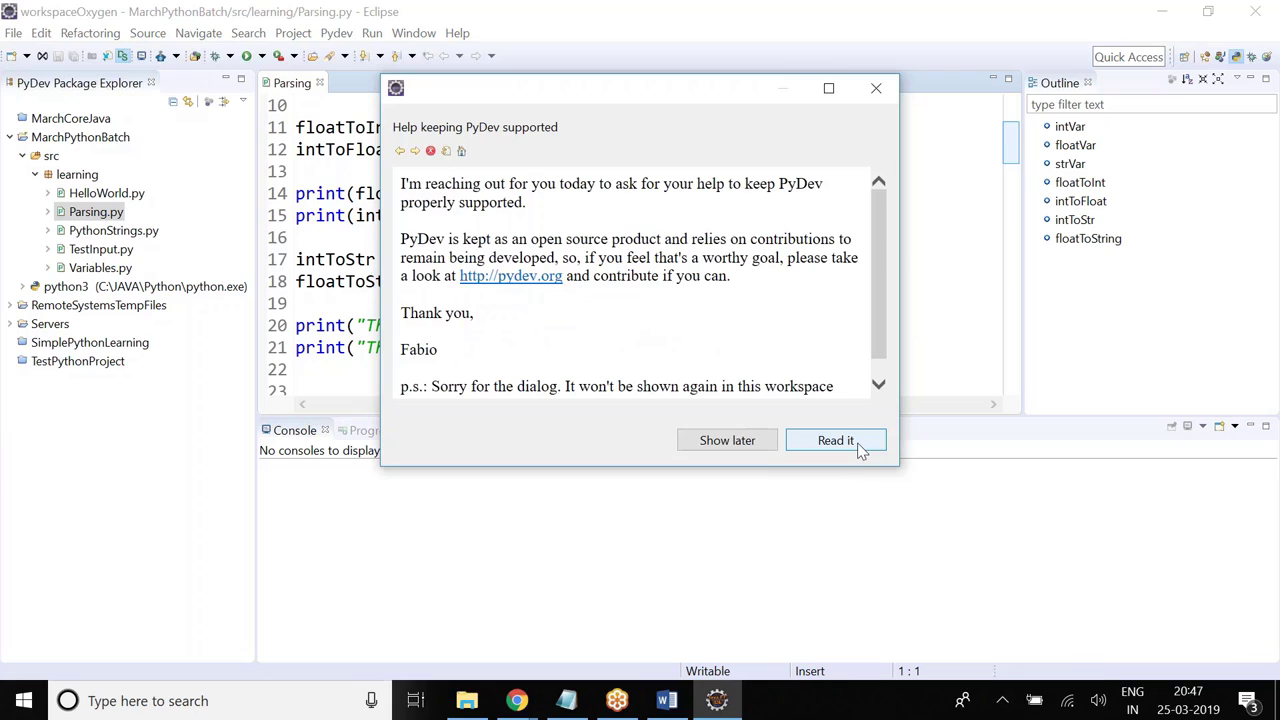
pyautogui.scroll(-3)
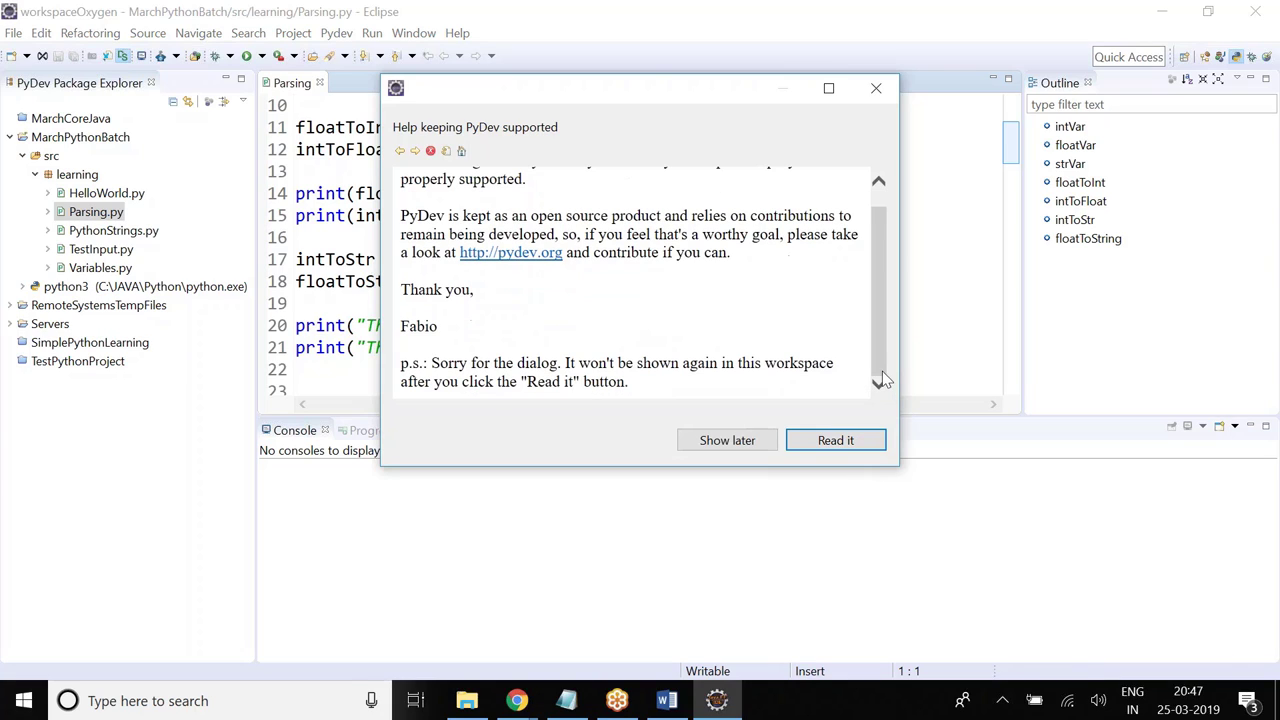
pyautogui.moveTo(890, 390)
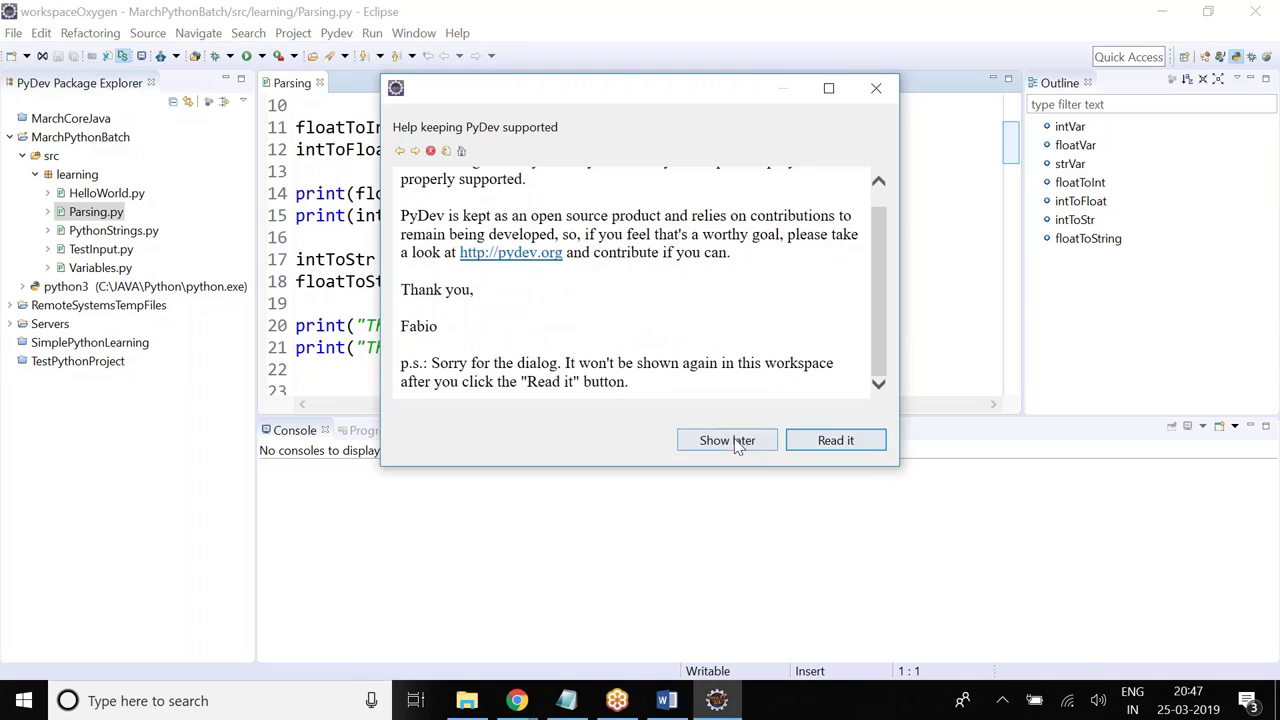
pyautogui.click(835, 440)
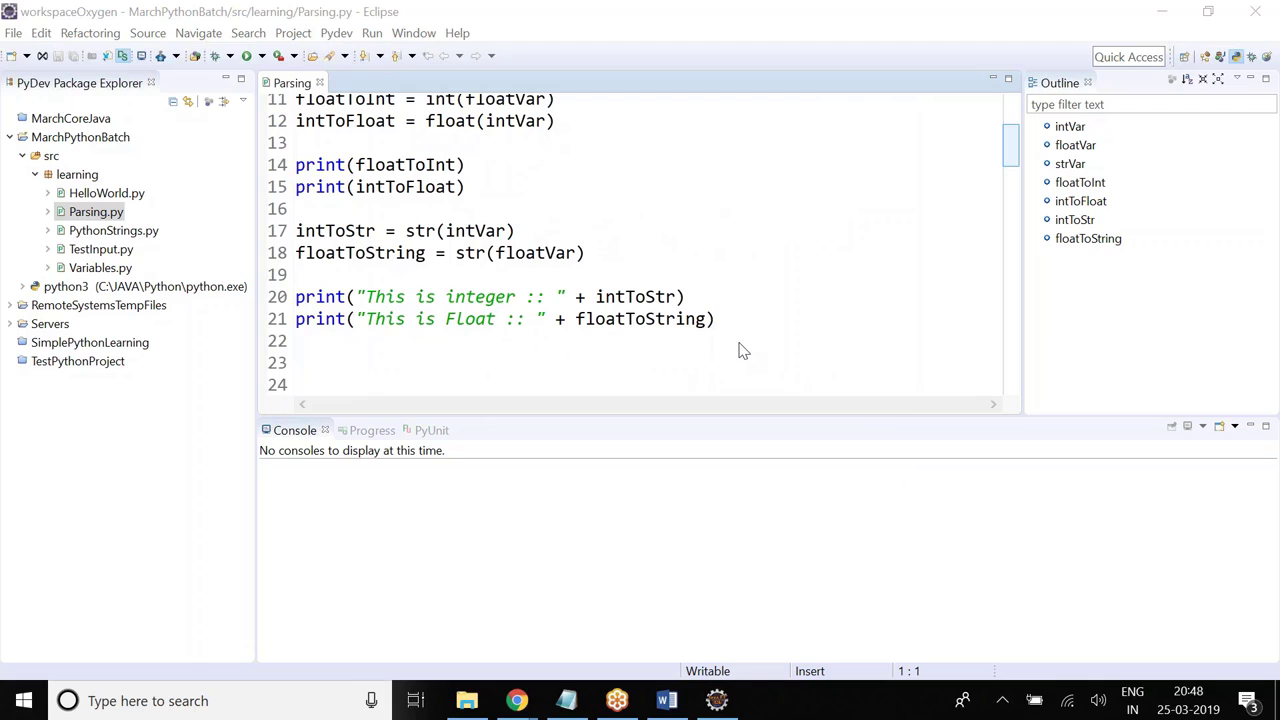
pyautogui.moveTo(740, 362)
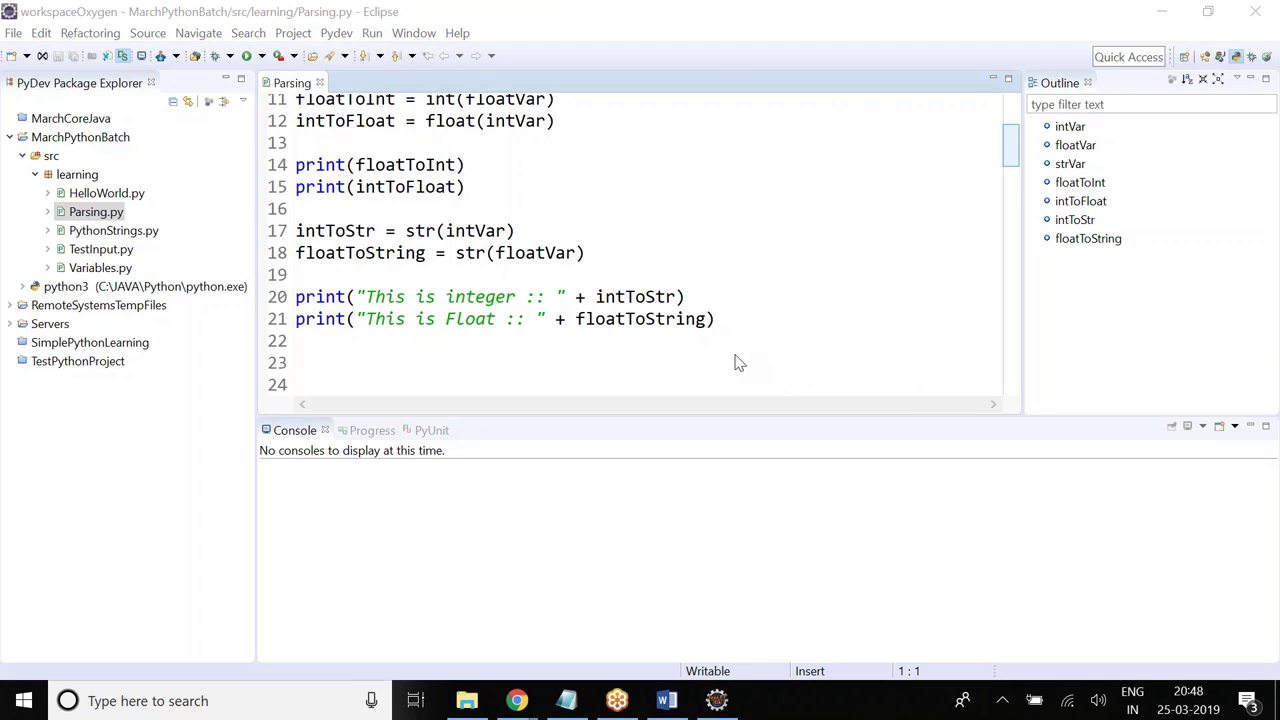
pyautogui.moveTo(743, 371)
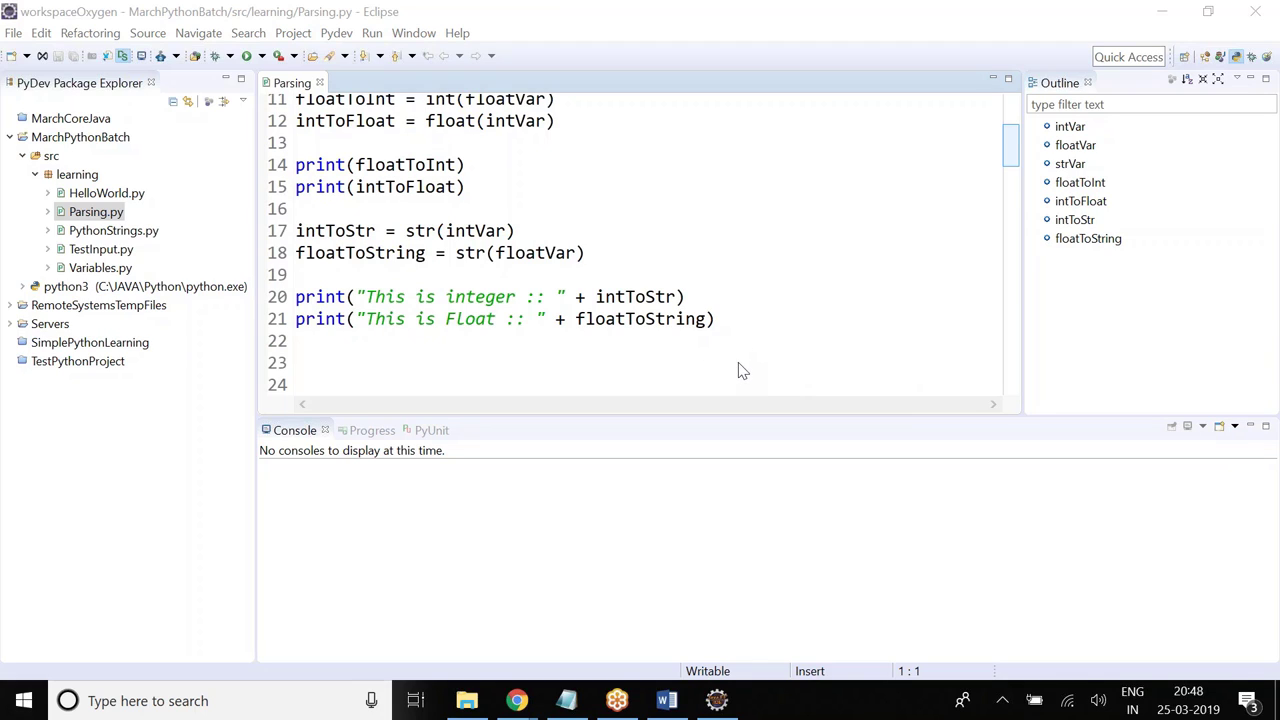
pyautogui.moveTo(620, 367)
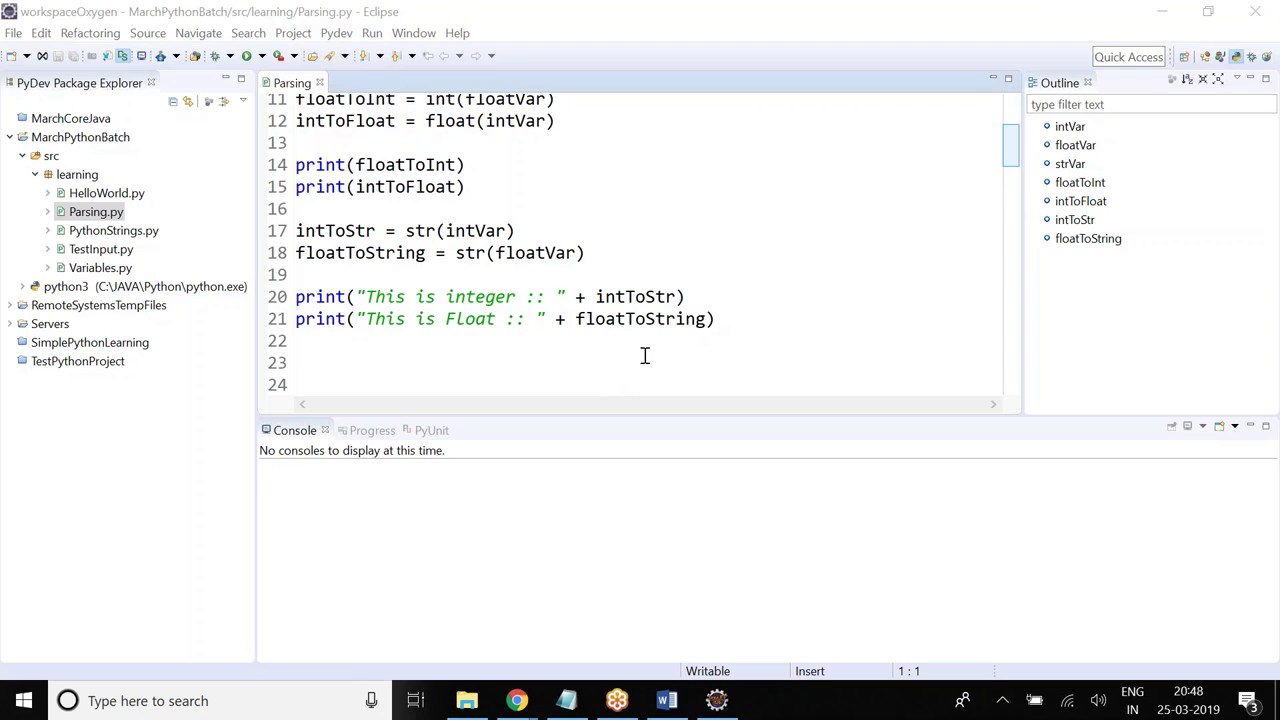
pyautogui.moveTo(679, 369)
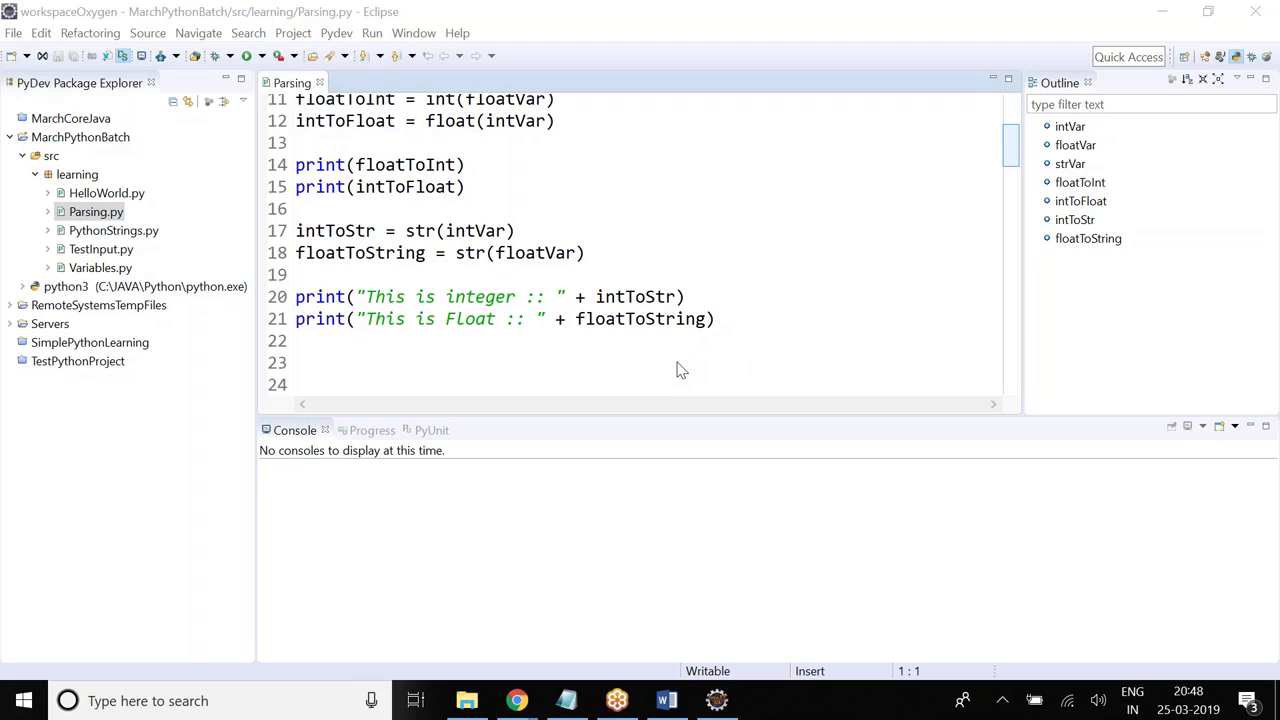
pyautogui.moveTo(685, 368)
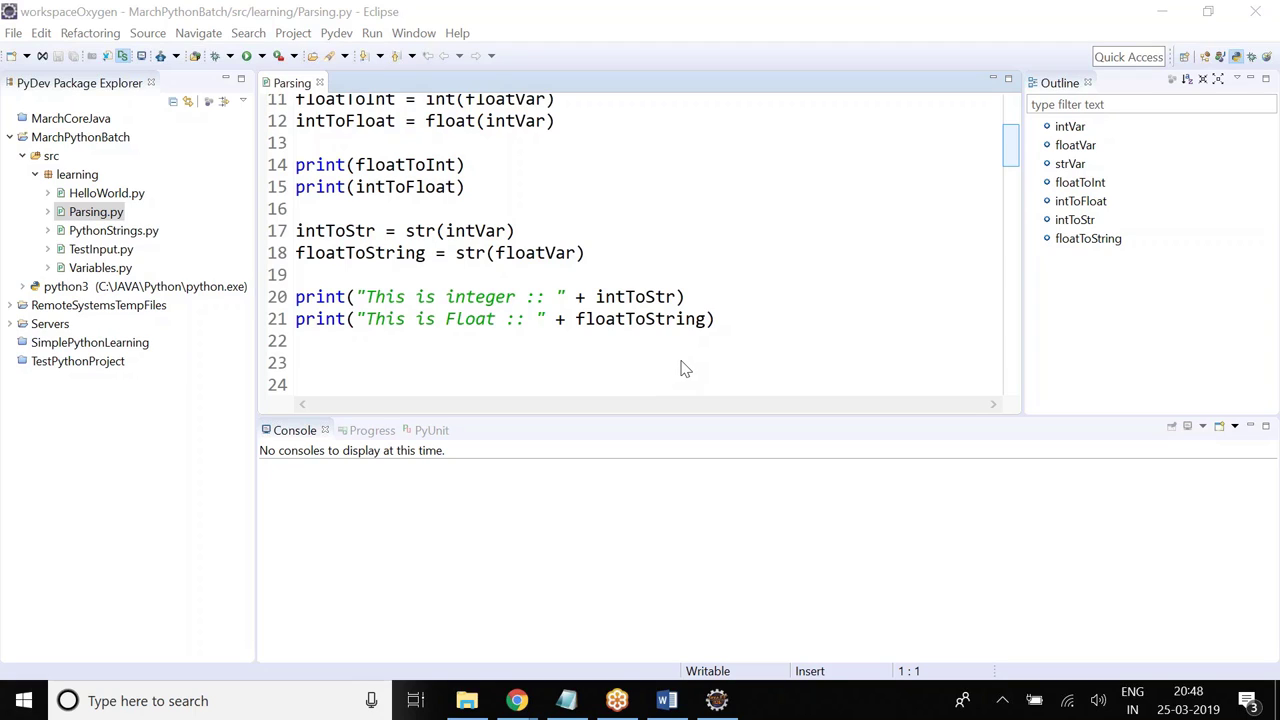
pyautogui.moveTo(675, 365)
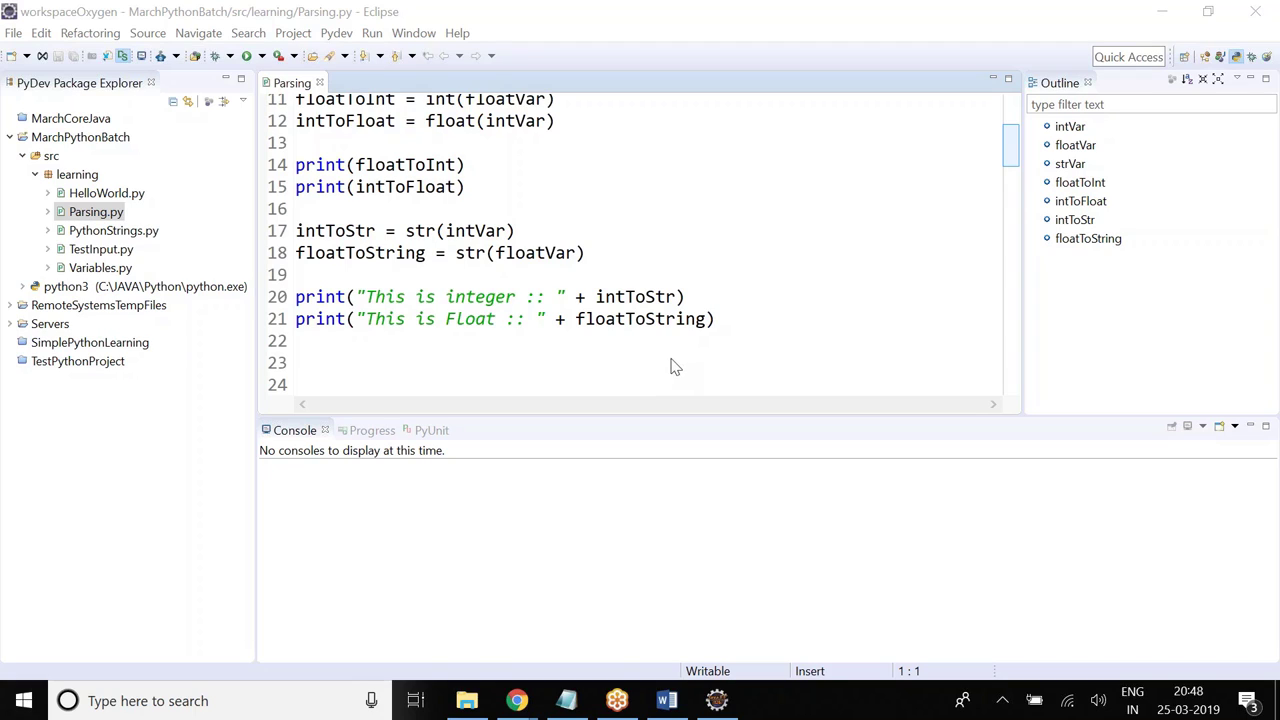
pyautogui.moveTo(667, 375)
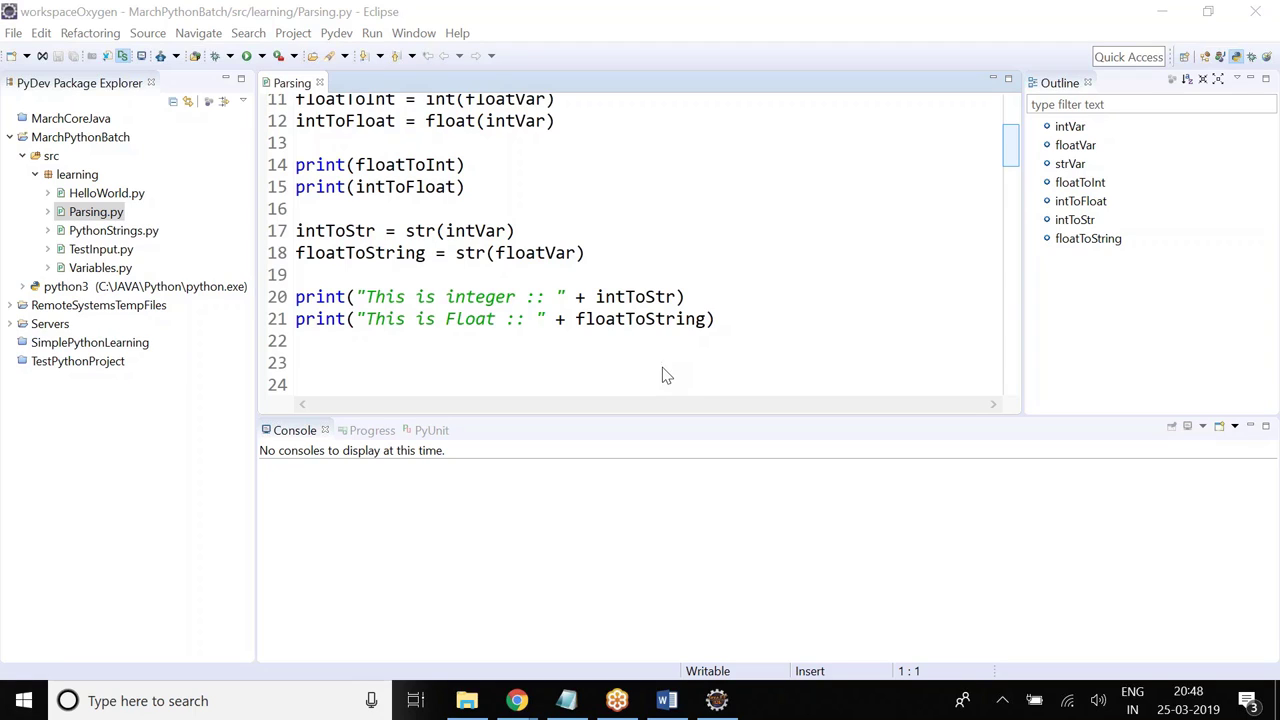
pyautogui.moveTo(665, 374)
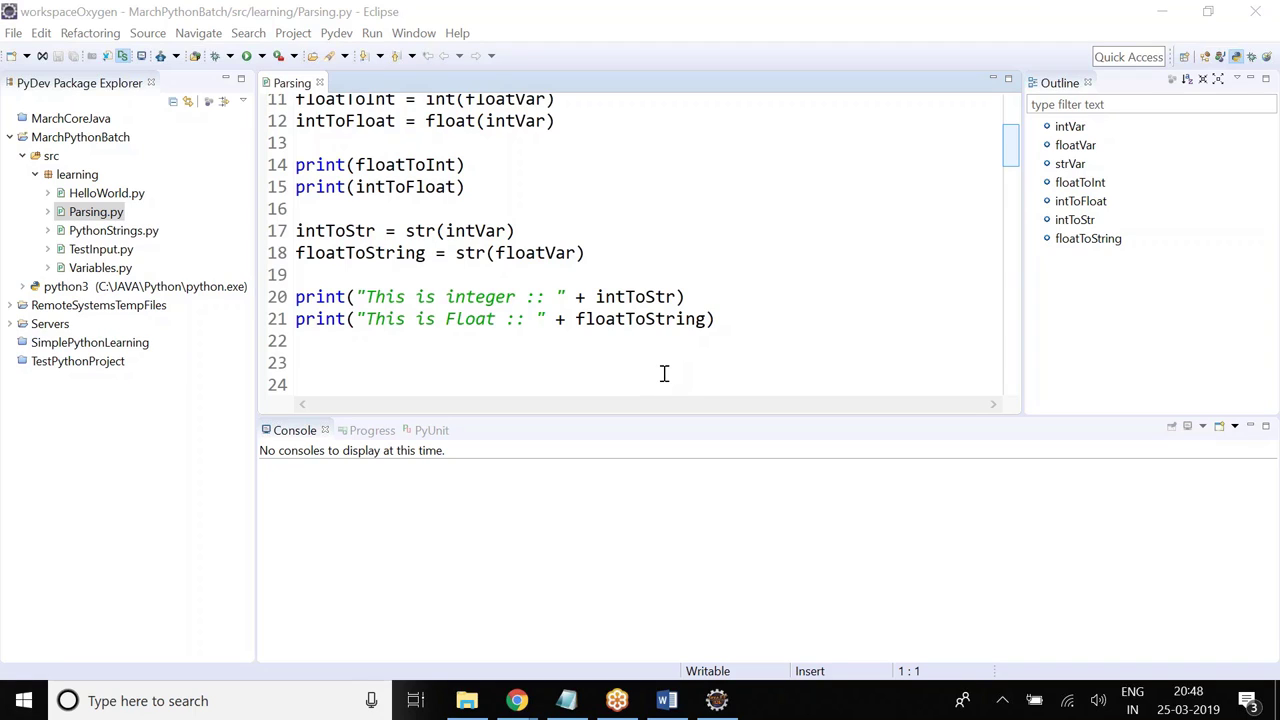
pyautogui.moveTo(668, 373)
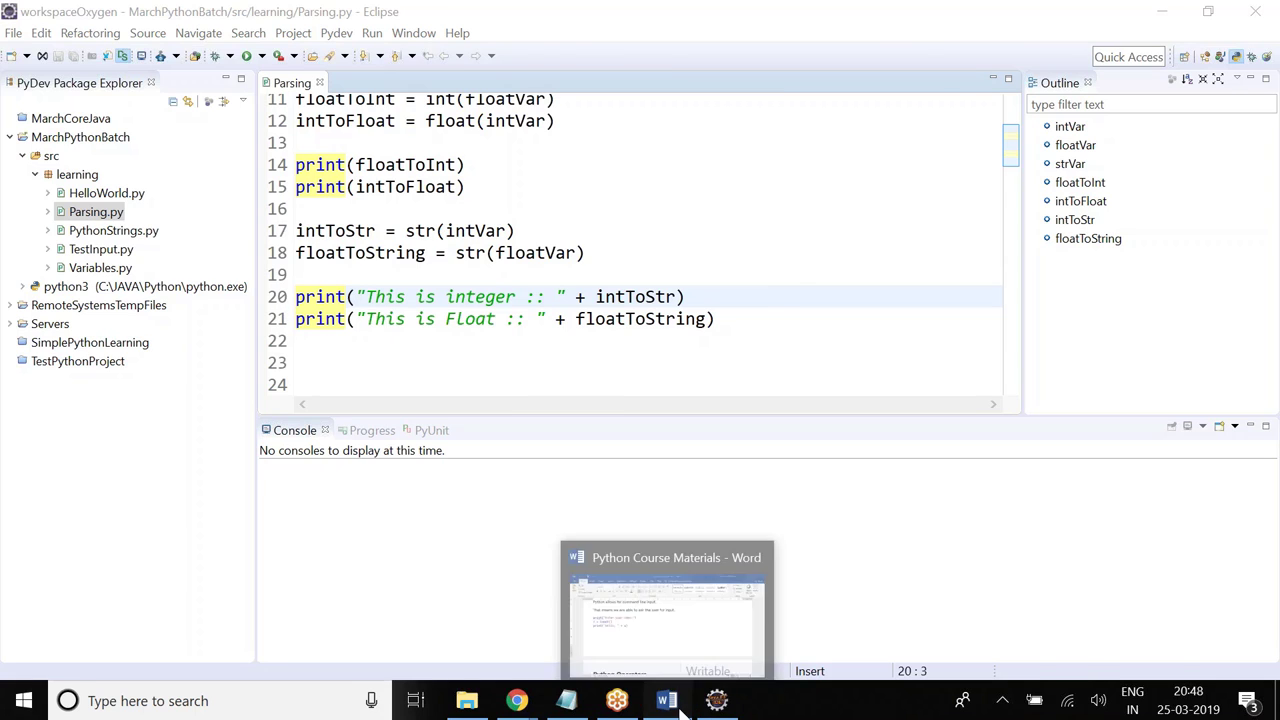
# - Bring up Word, then the Notepad Day 2 notes, highlighting a line
pyautogui.click(665, 557)
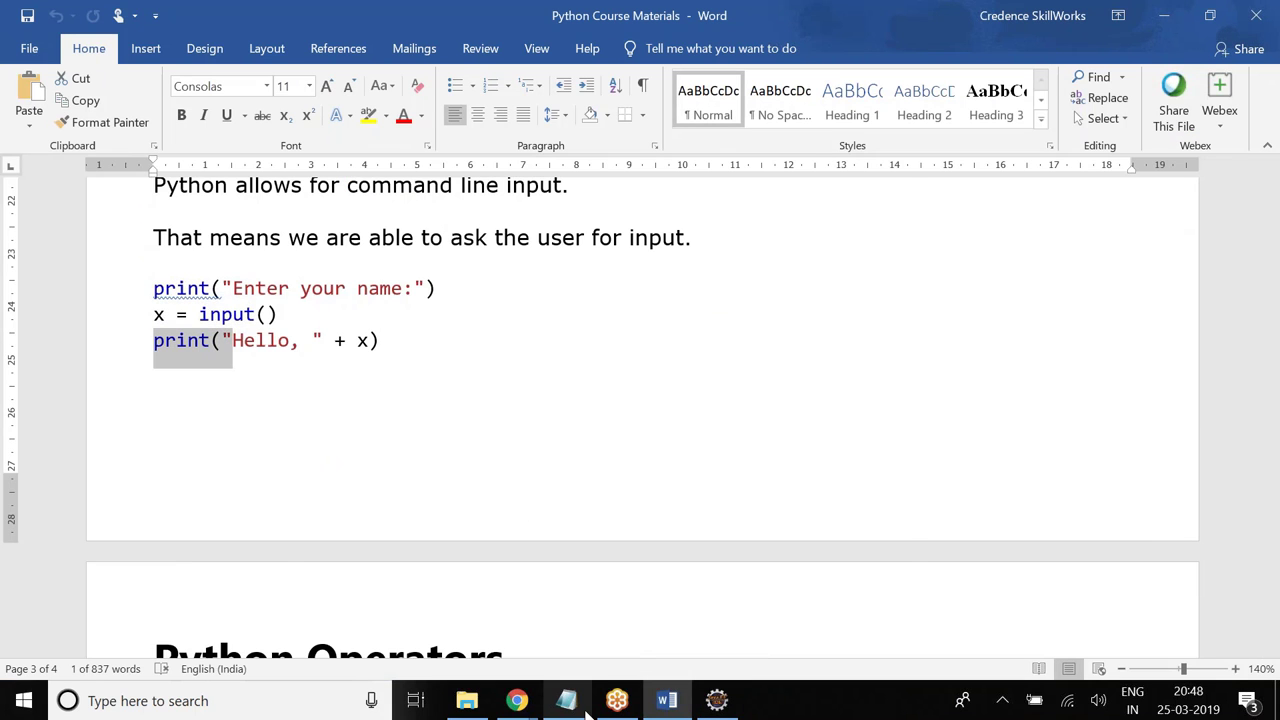
pyautogui.click(566, 700)
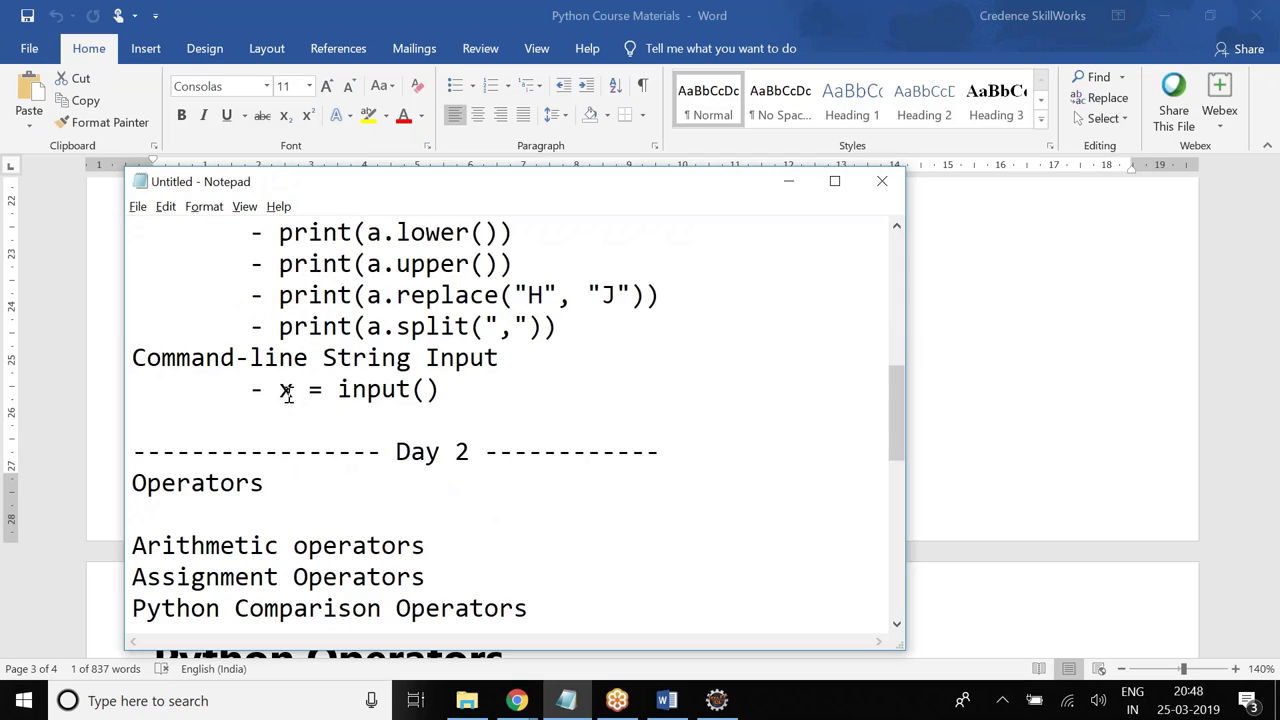
pyautogui.moveTo(220, 357); pyautogui.dragTo(460, 357)
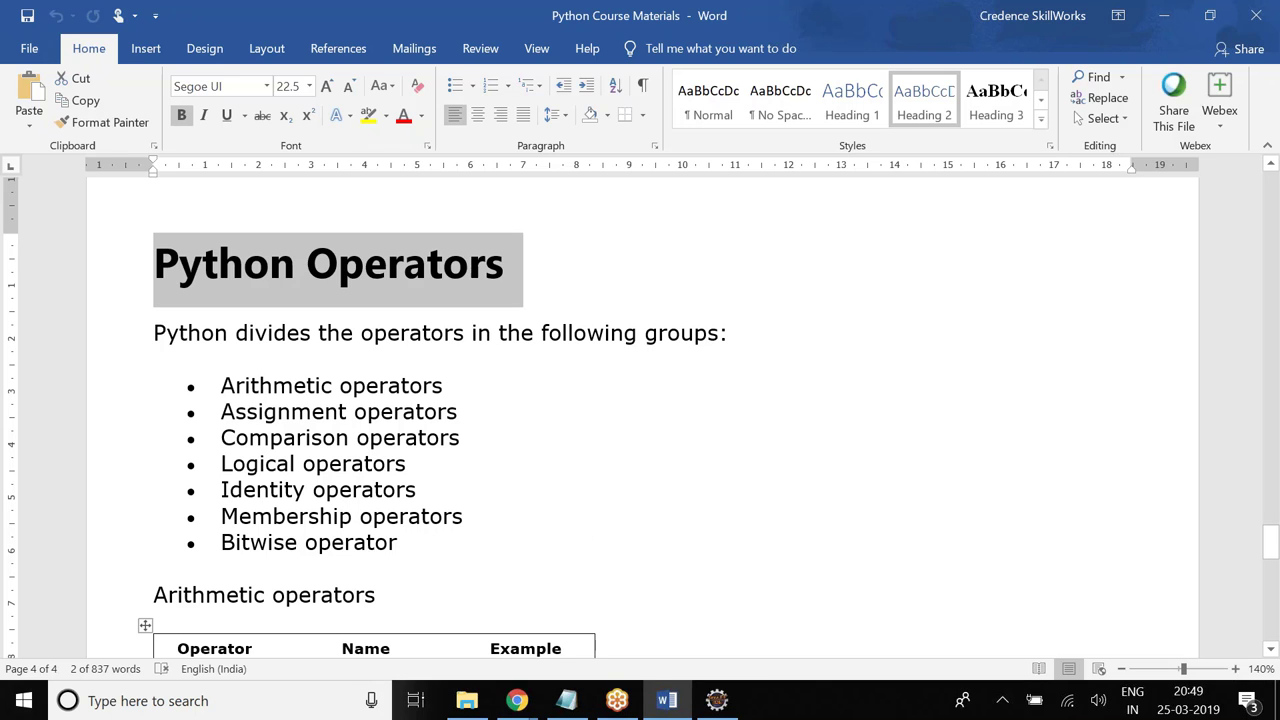
# - Scroll Word to the Arithmetic operators table, then return to Eclipse
pyautogui.scroll(-3)
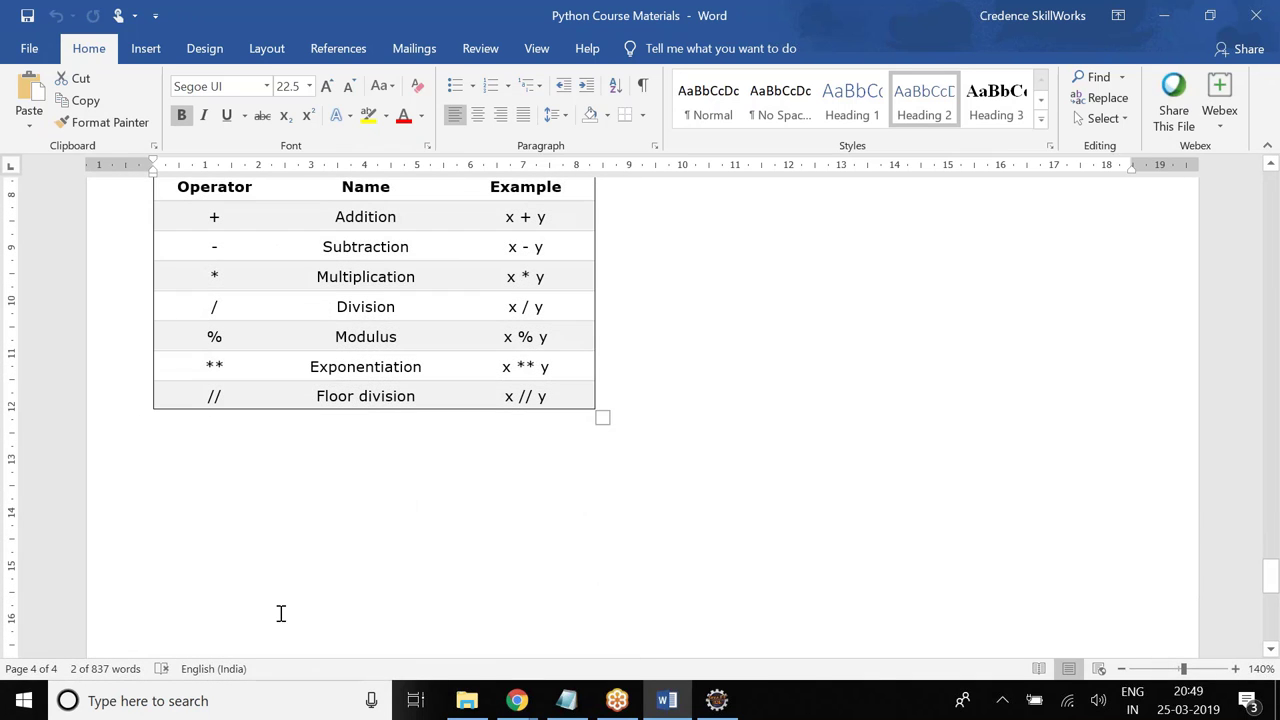
pyautogui.click(716, 700)
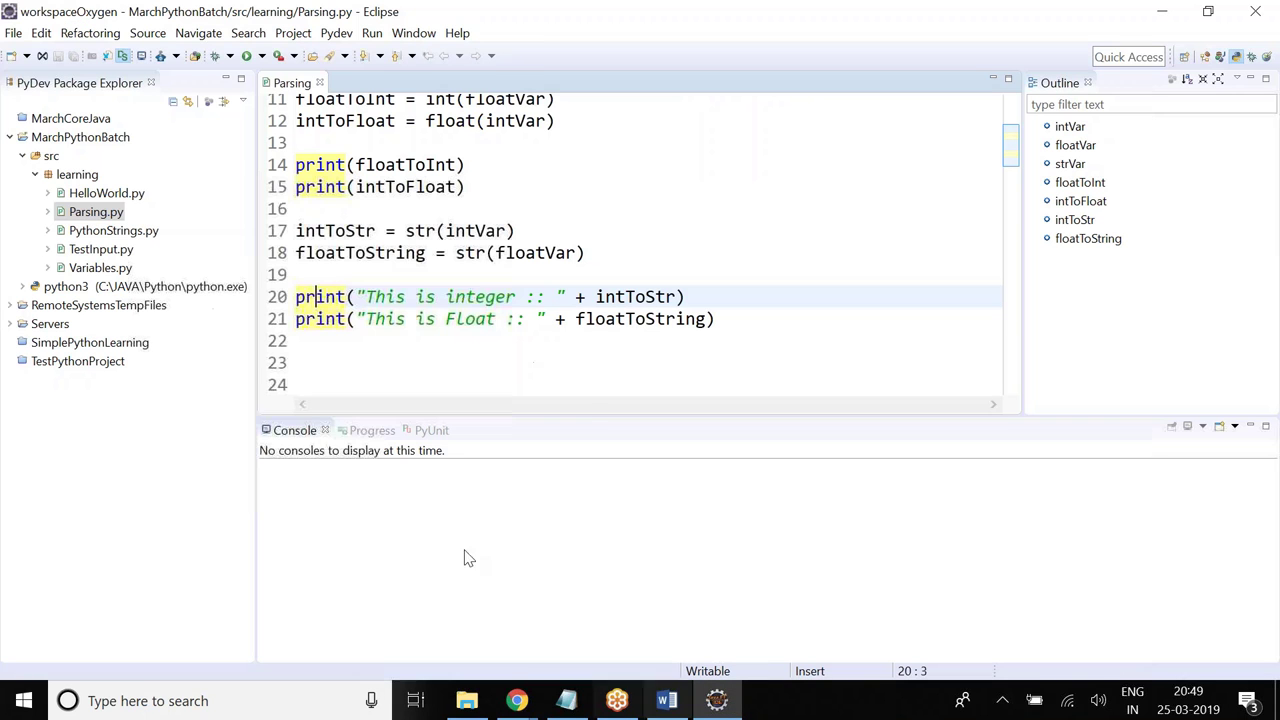
pyautogui.moveTo(195, 207)
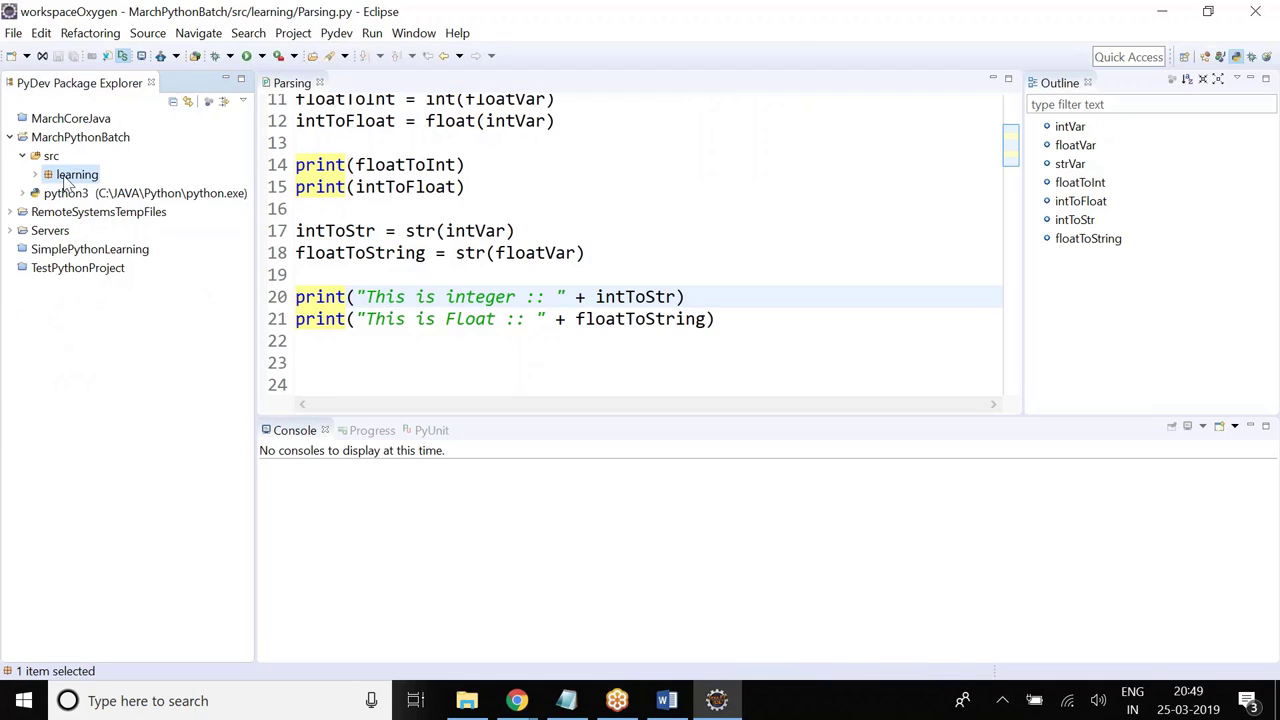
# - Add PyDev Package 'day2' under src, opening its empty __init__.py
pyautogui.rightClick(50, 155)
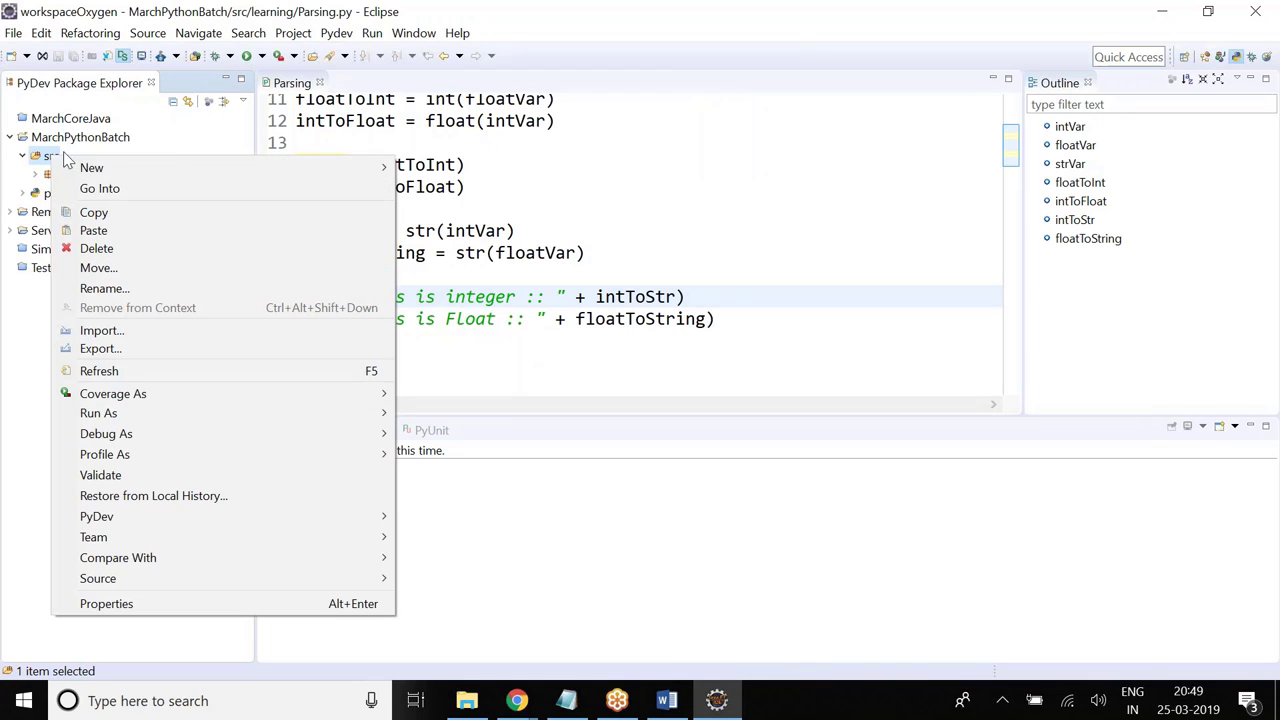
pyautogui.moveTo(91, 167)
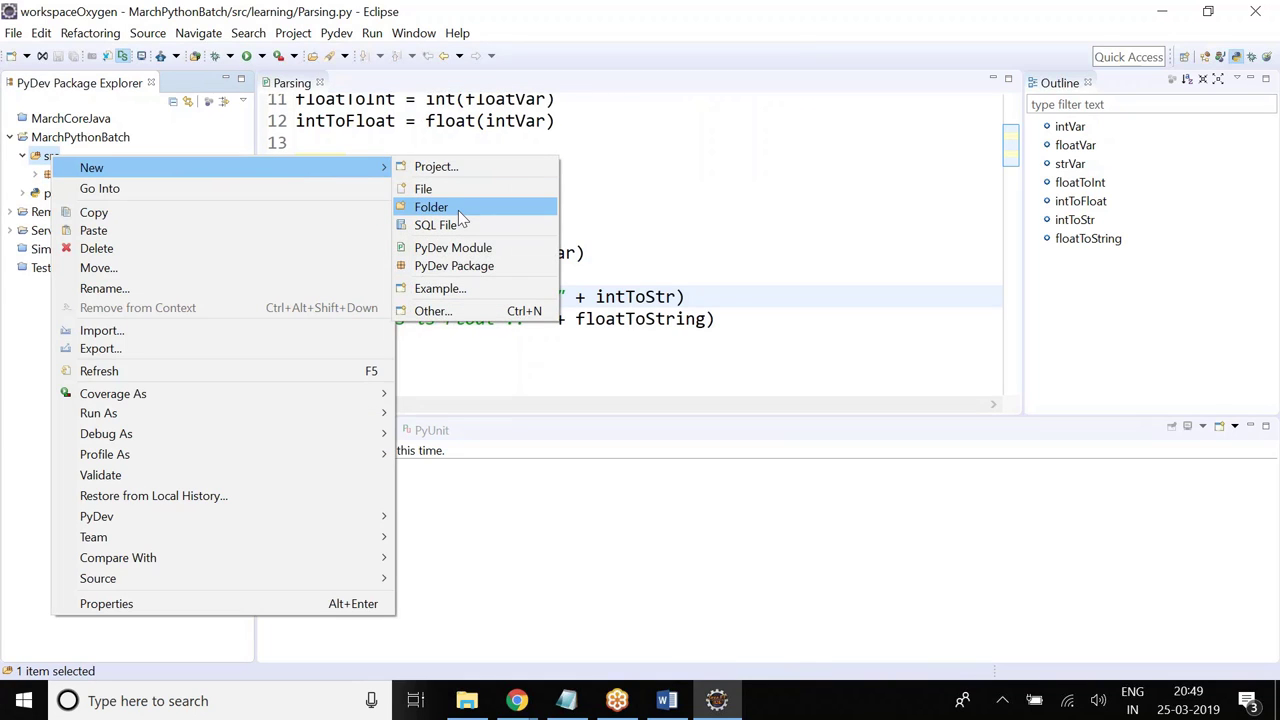
pyautogui.click(454, 265)
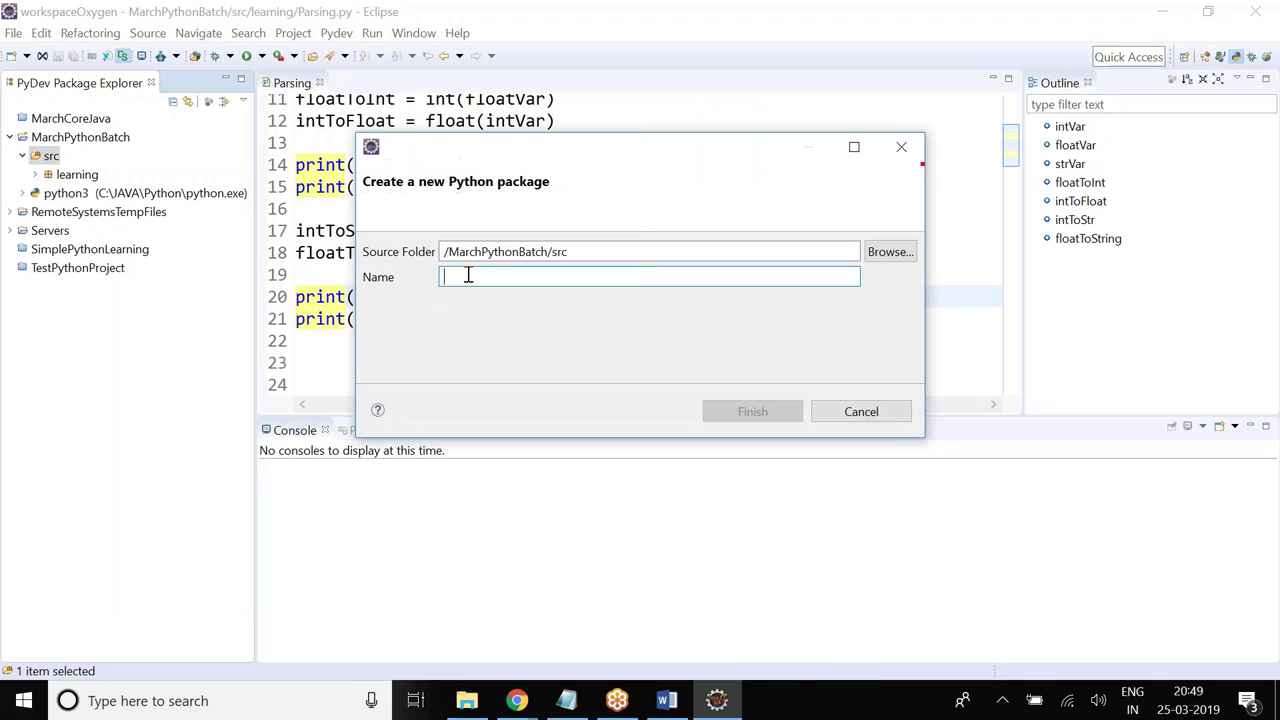
pyautogui.write('day2')
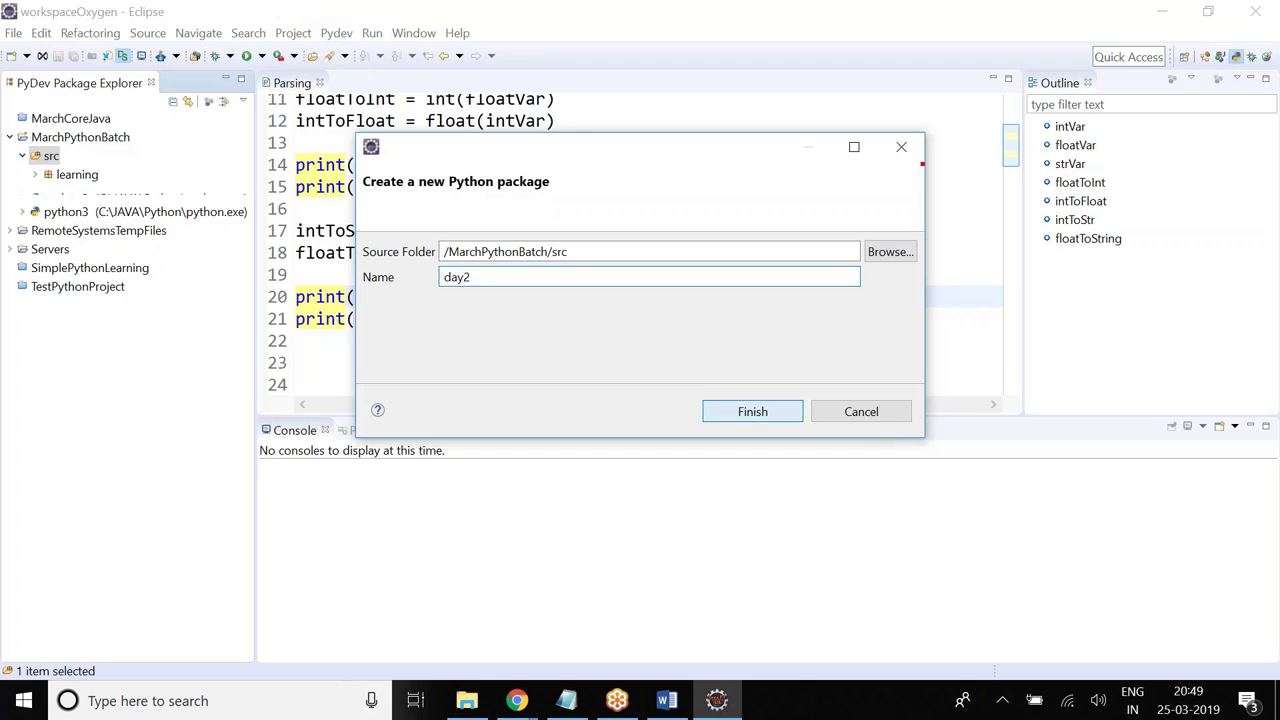
pyautogui.click(752, 411)
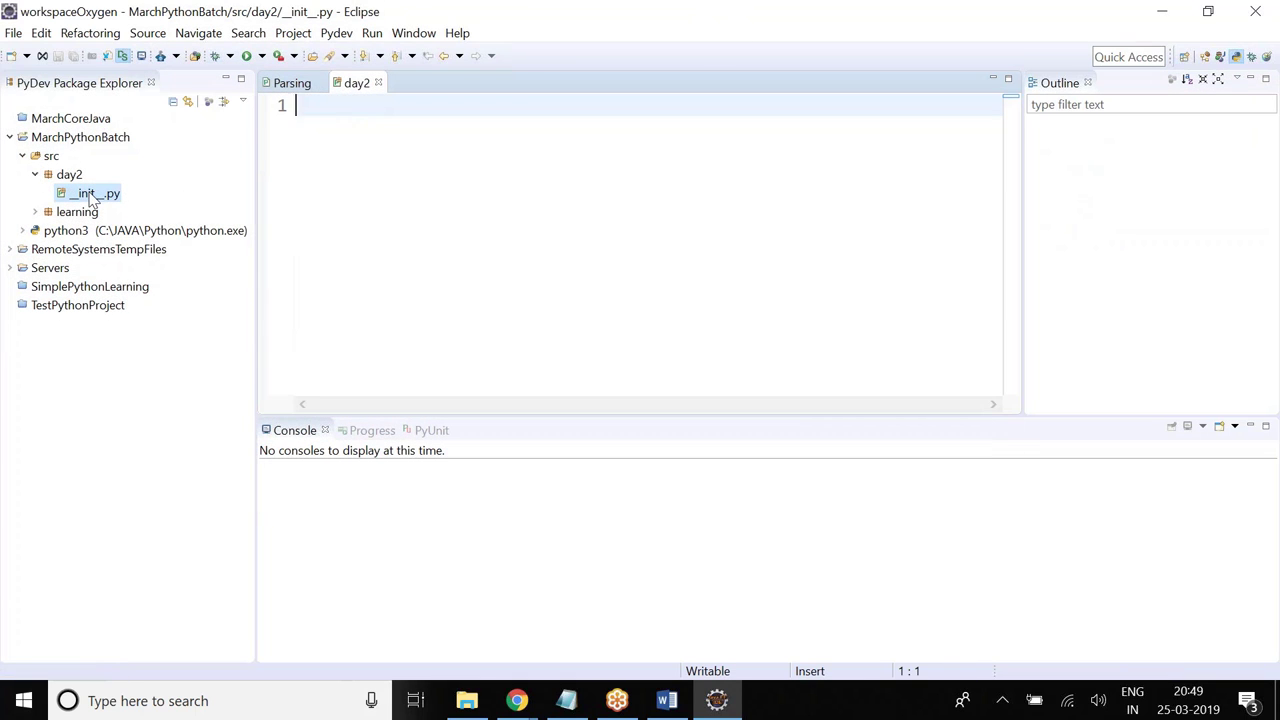
# - Create an empty PyDev module named Arithmatic in the day2 package and return to its editor
pyautogui.rightClick(68, 174)
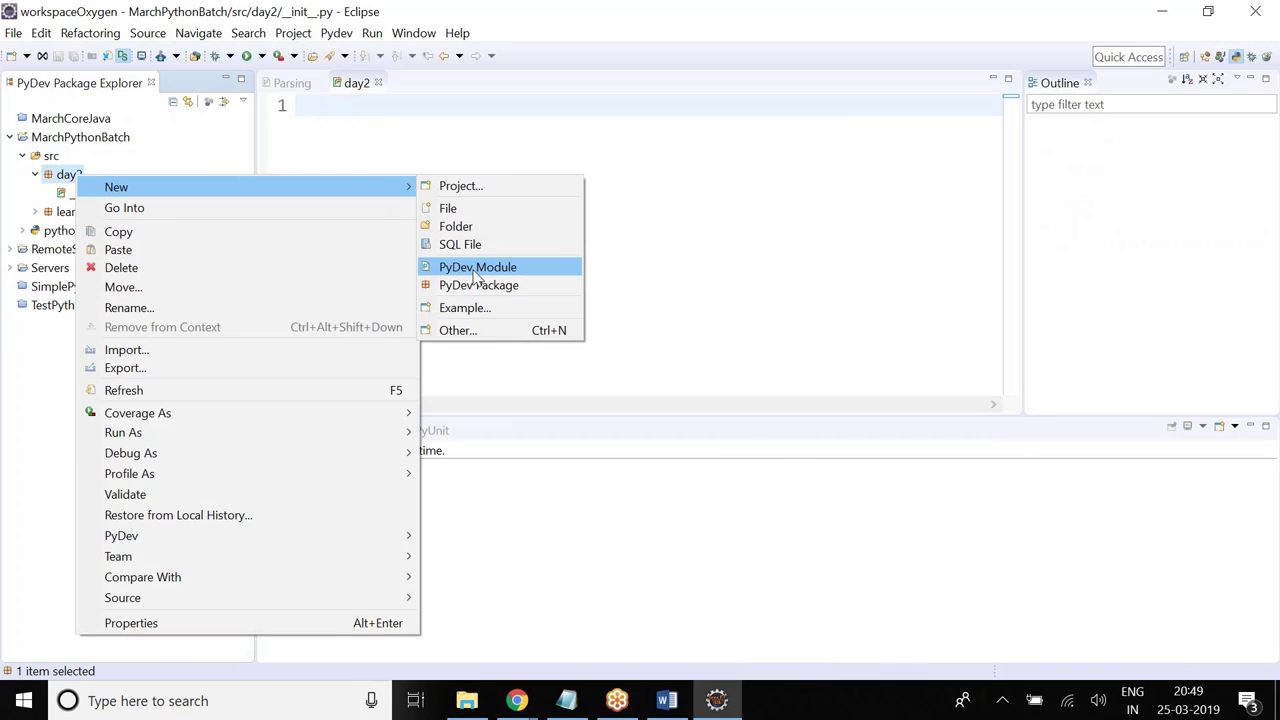
pyautogui.click(477, 266)
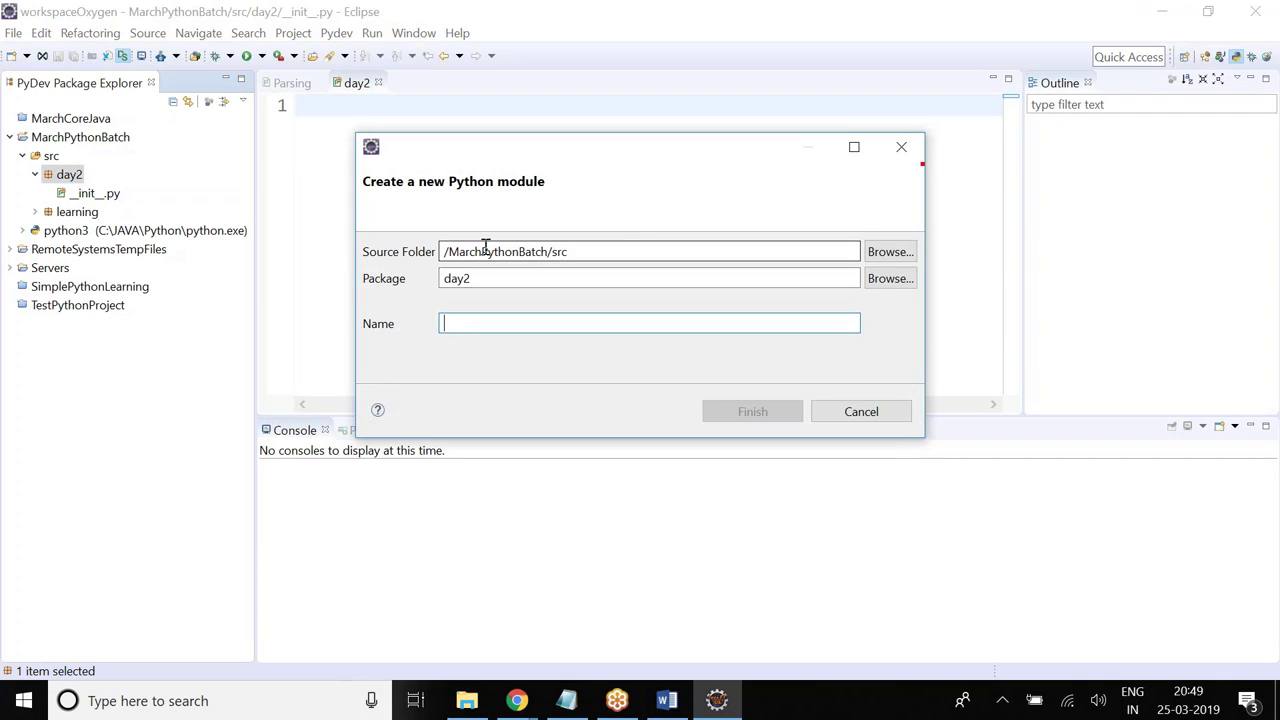
pyautogui.write('Arithmat')
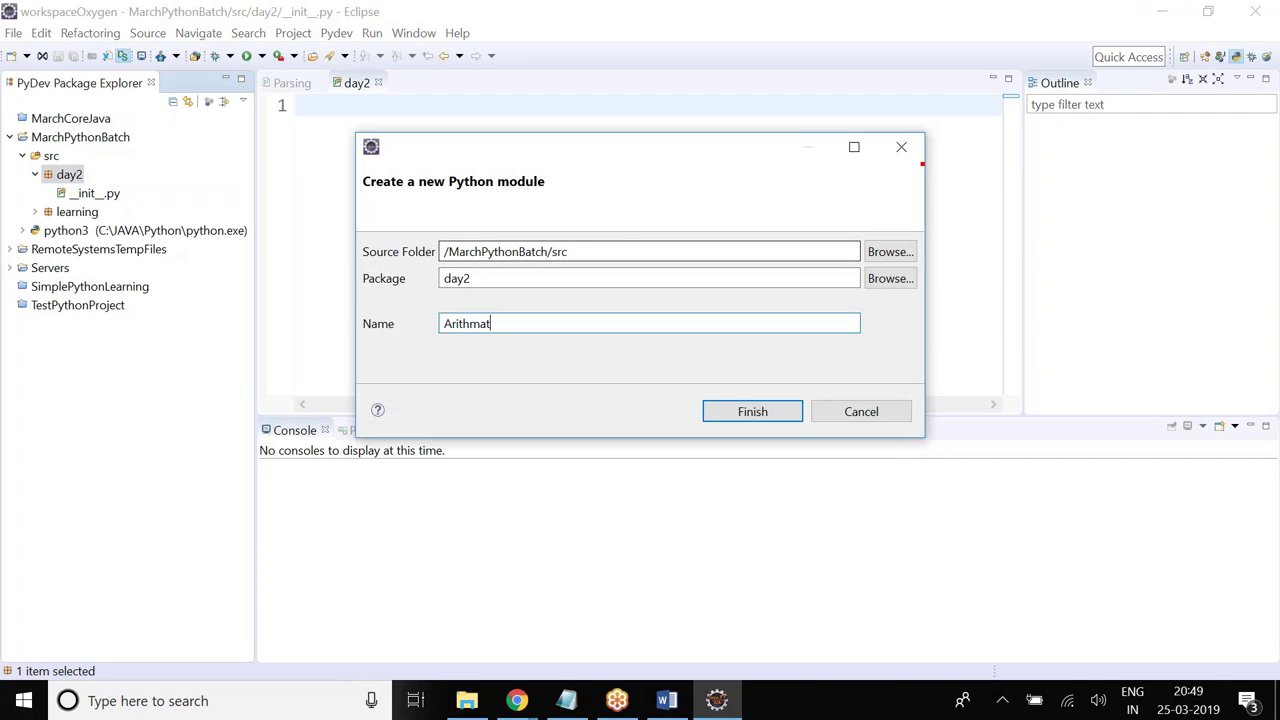
pyautogui.write('ic')
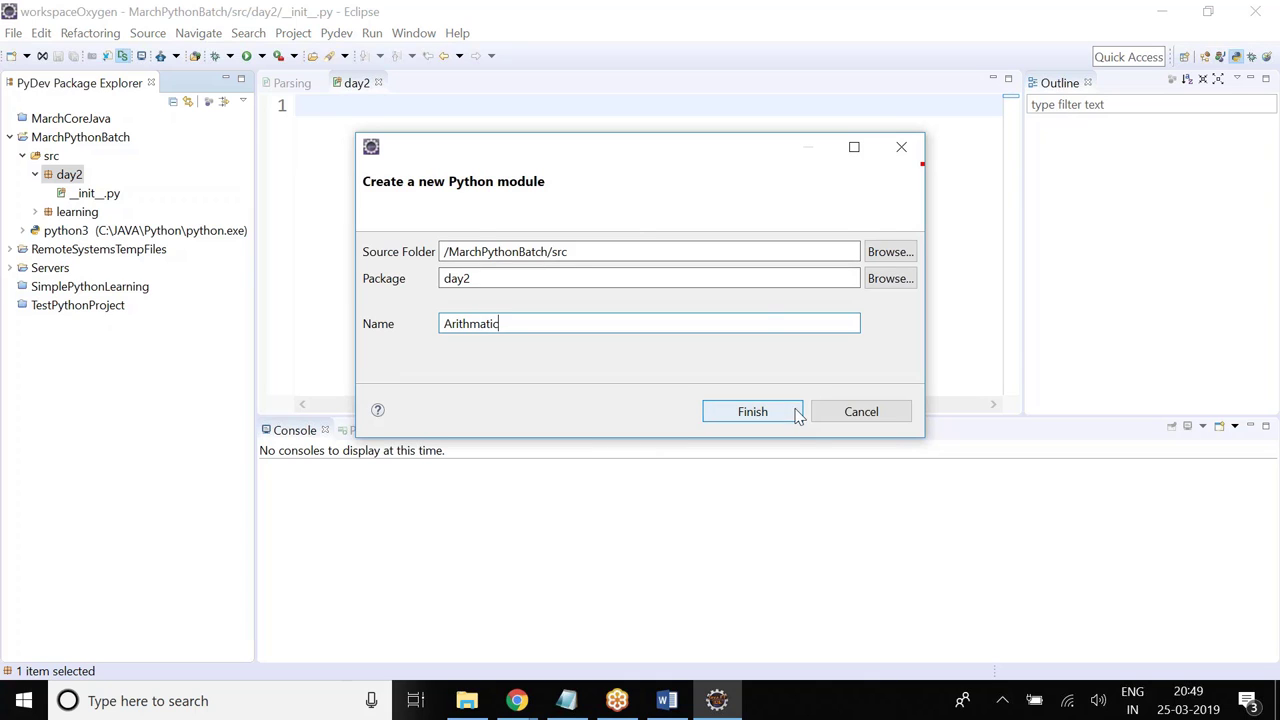
pyautogui.click(752, 411)
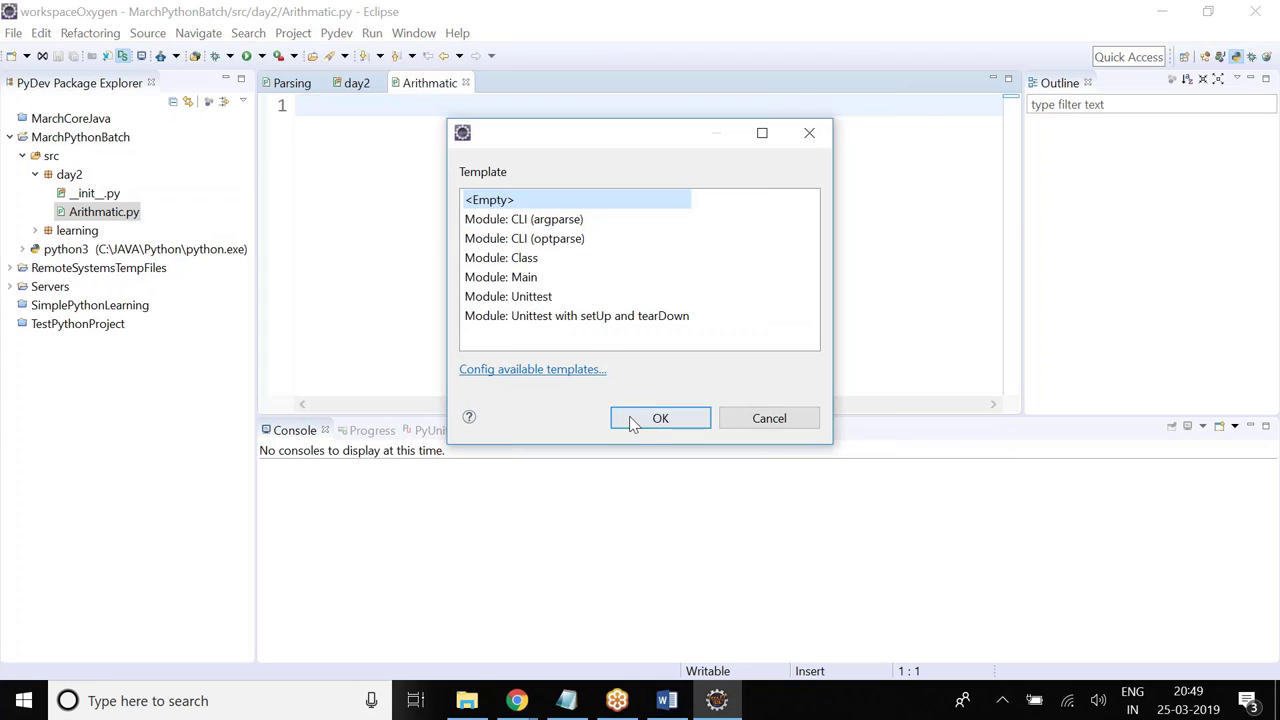
pyautogui.click(660, 418)
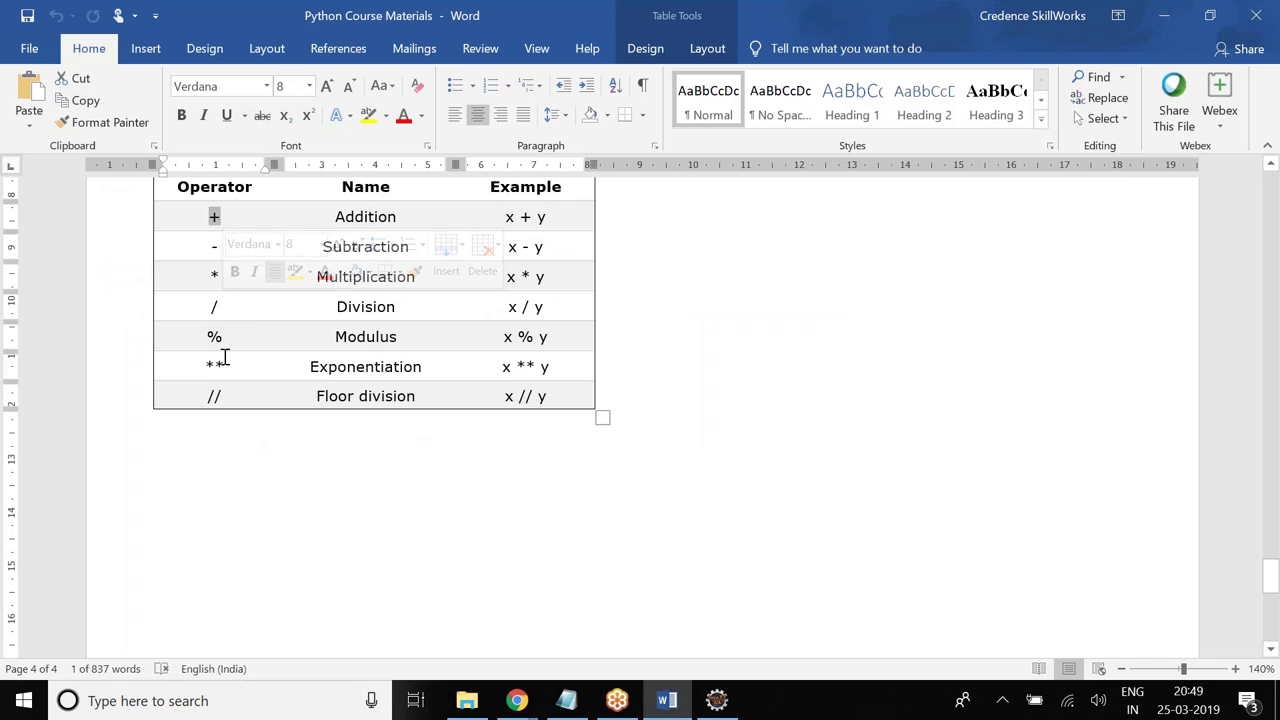
pyautogui.click(716, 700)
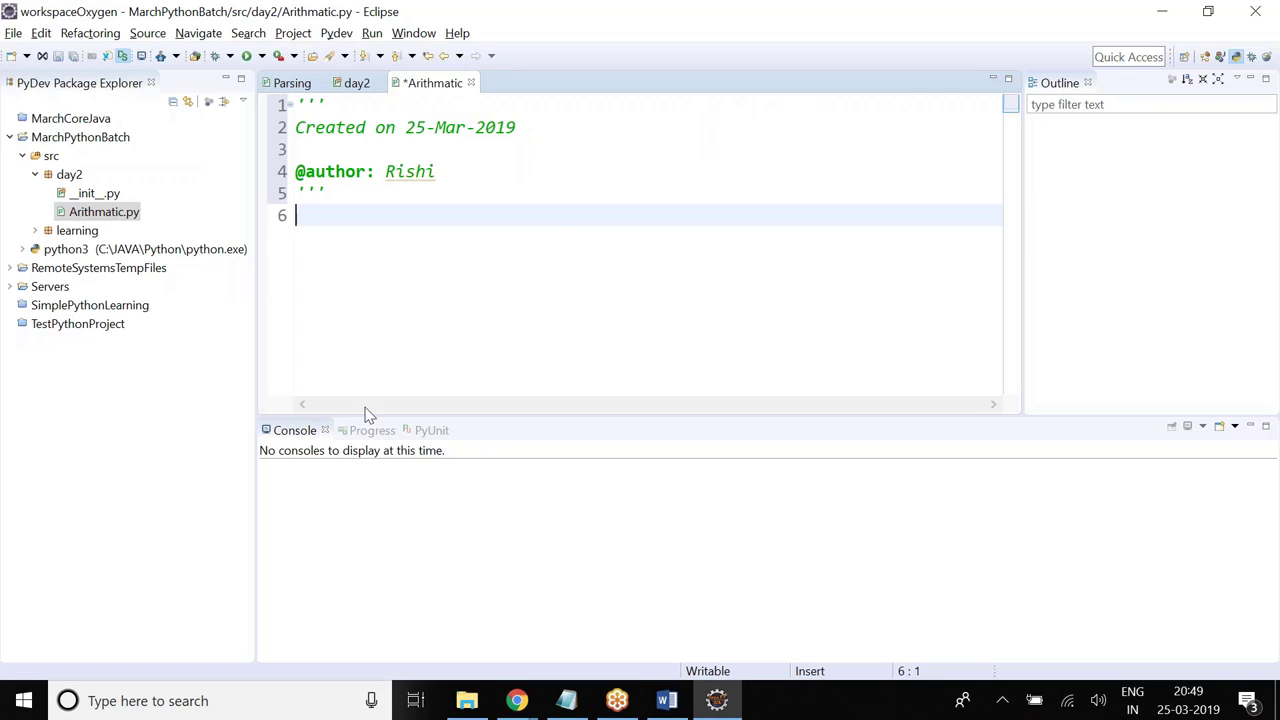
pyautogui.moveTo(556, 221)
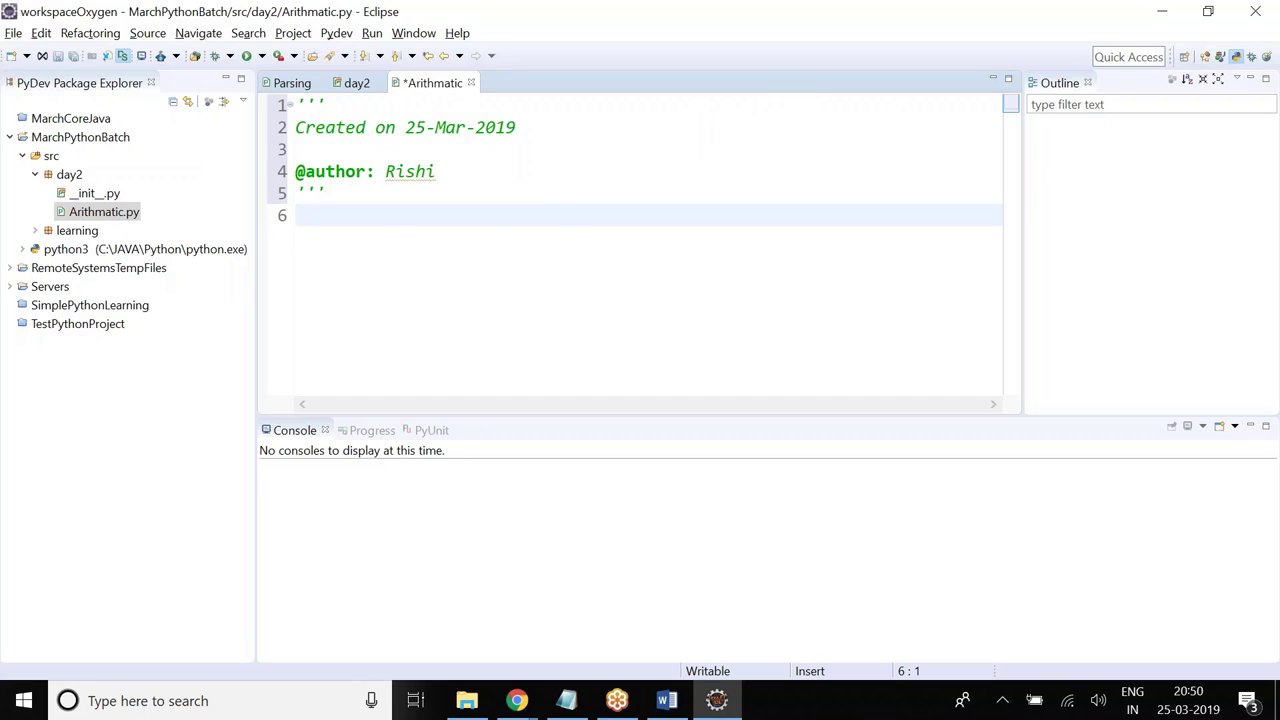
# - Write the #Arithmatic Operators comment and assign item1 = 20 and item2 = 40
pyautogui.write('#')
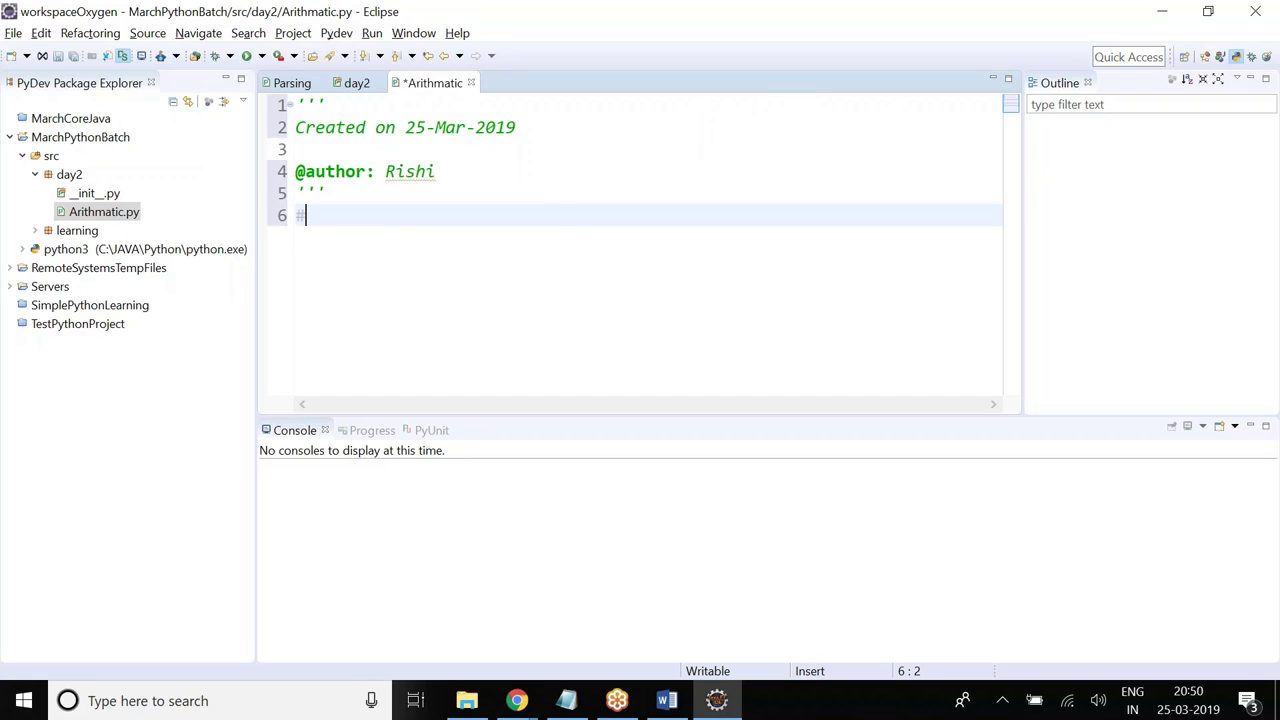
pyautogui.write('Arithmati')
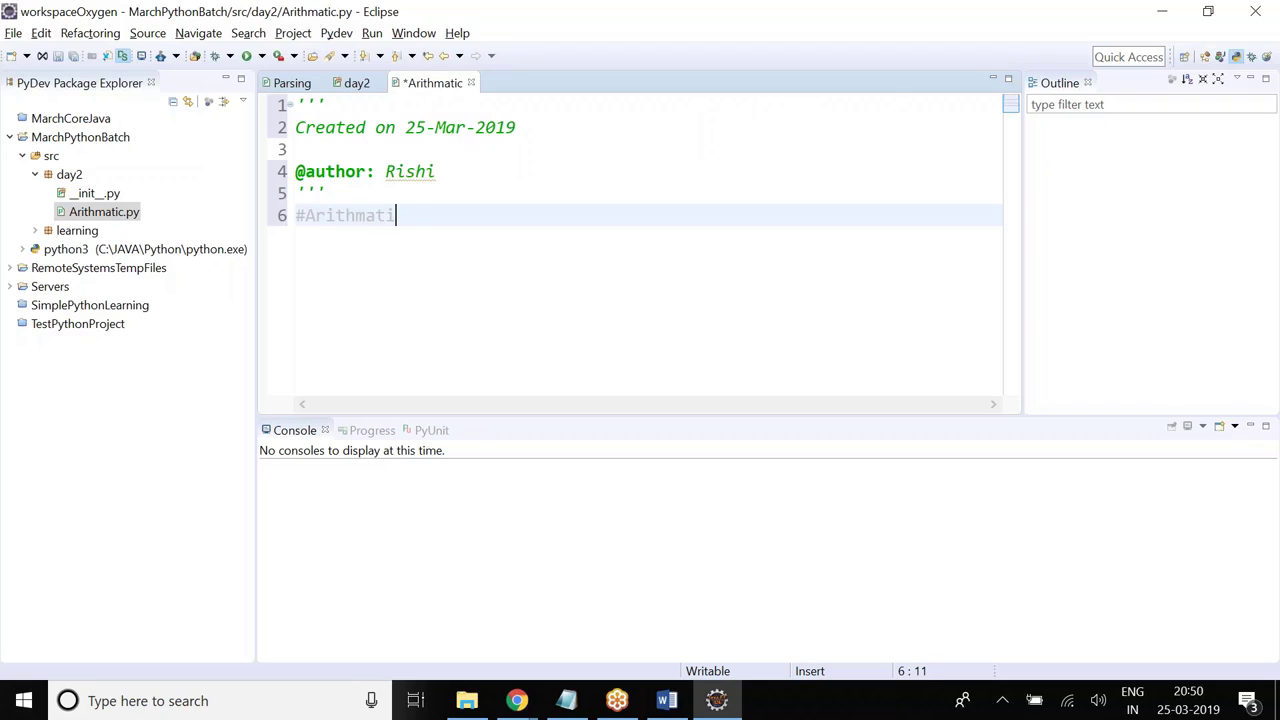
pyautogui.write('O')
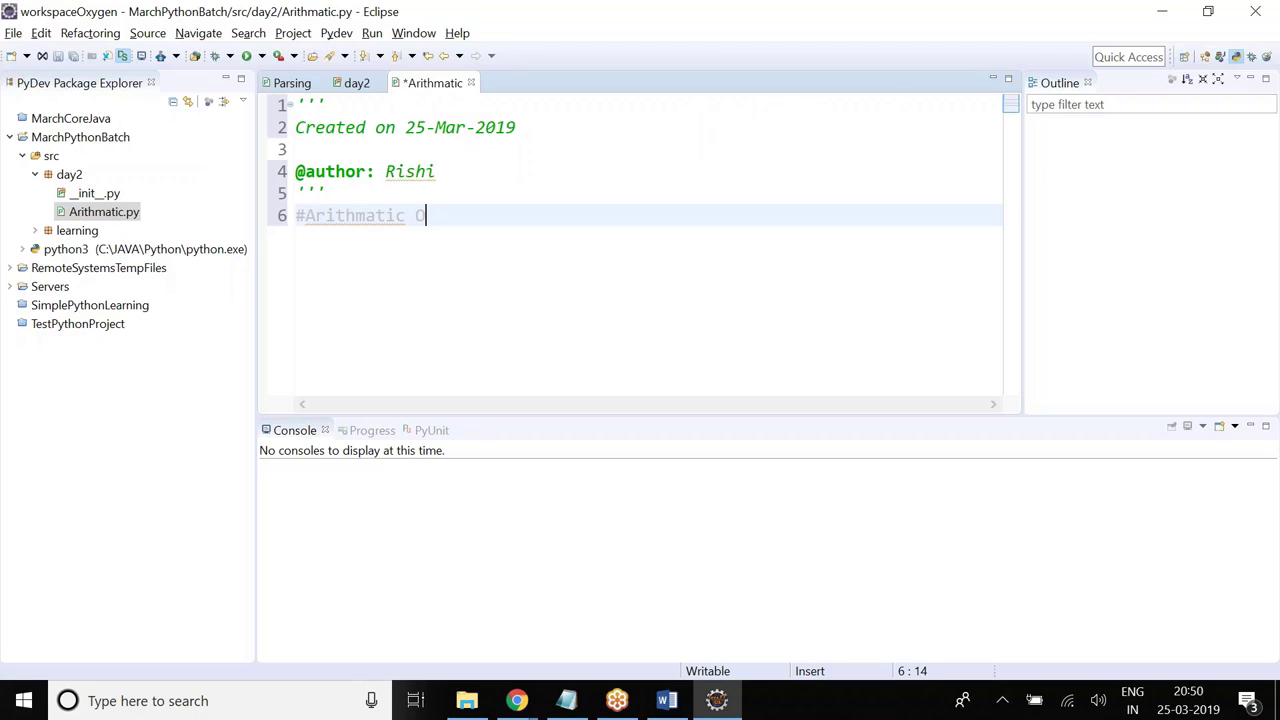
pyautogui.write('perators')
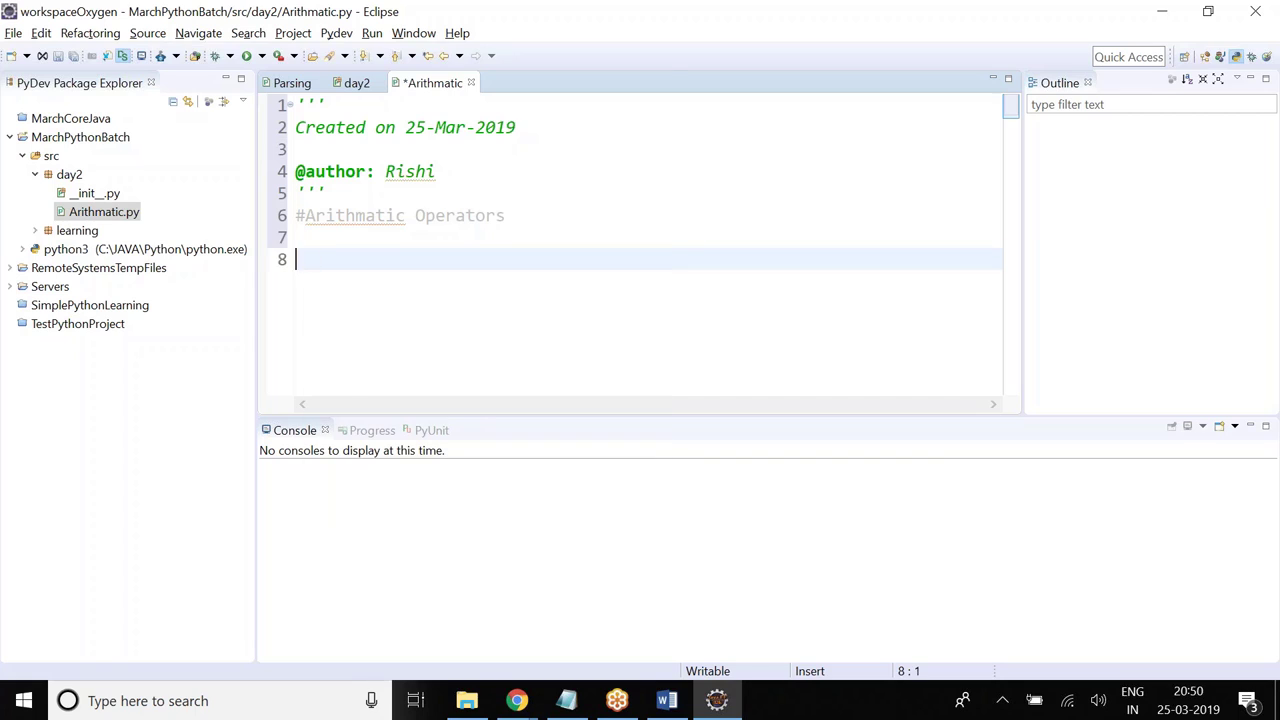
pyautogui.press('ctrl+space')
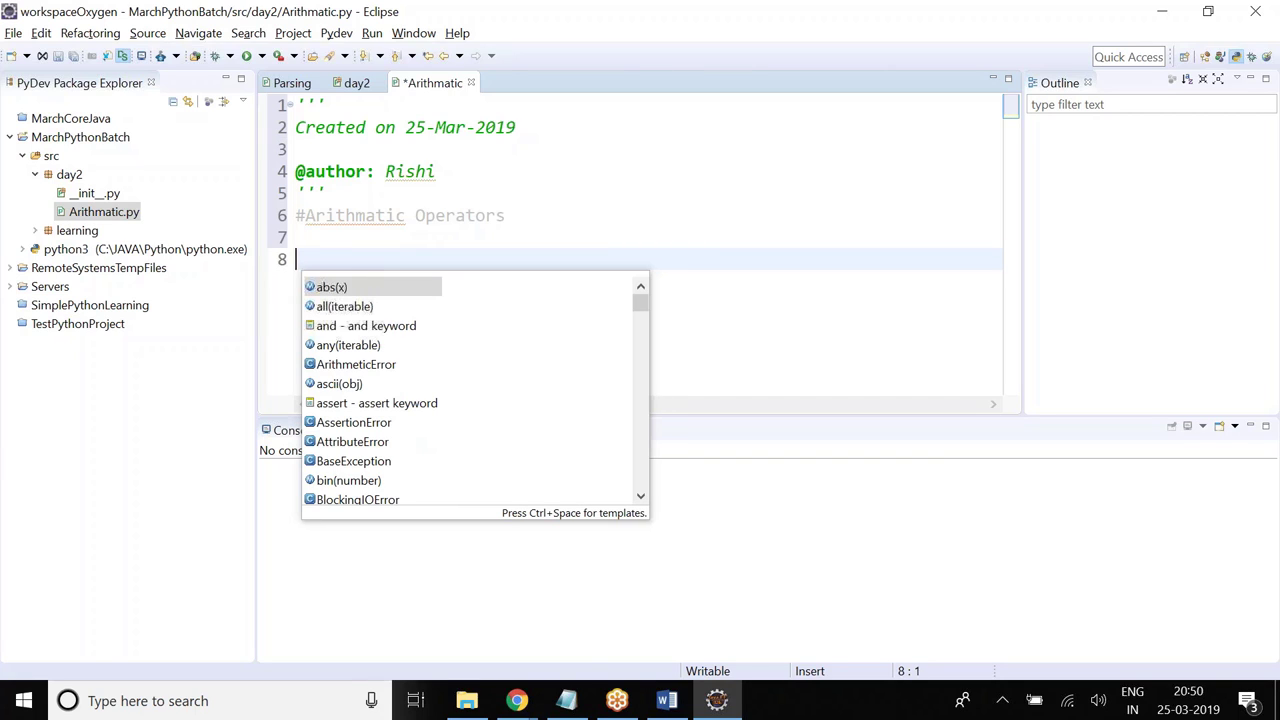
pyautogui.moveTo(331, 287)
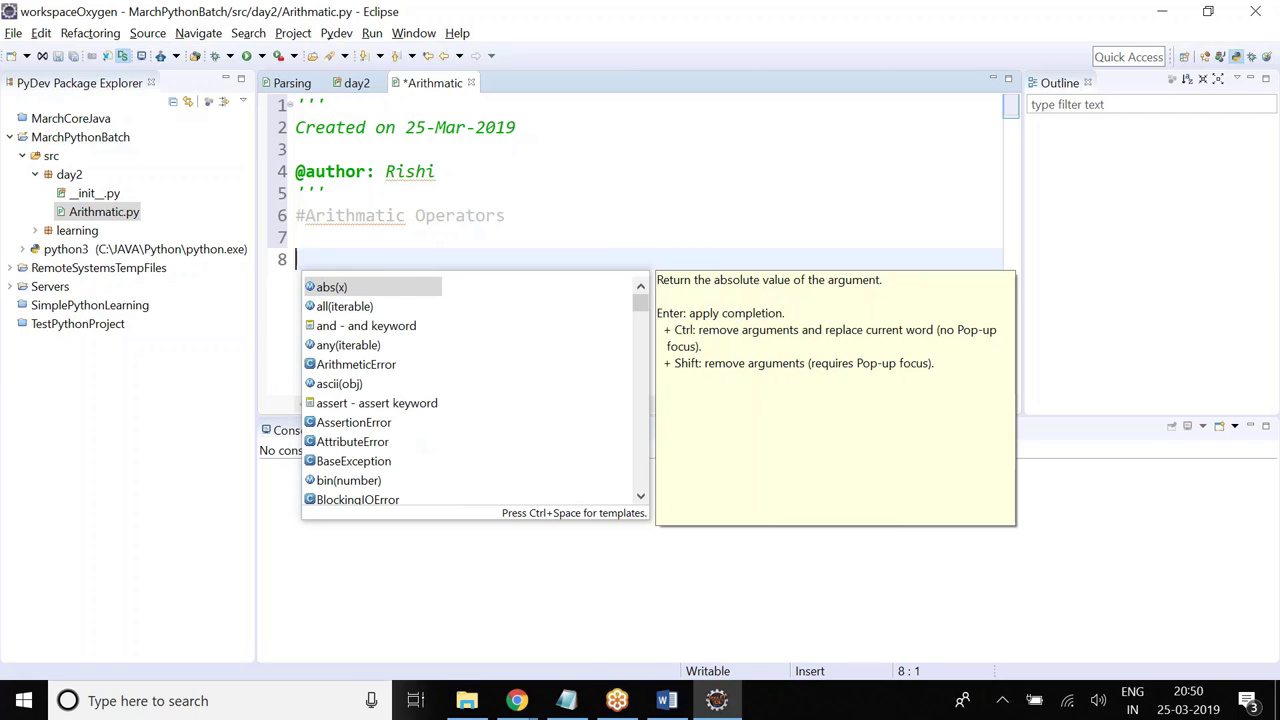
pyautogui.write('item')
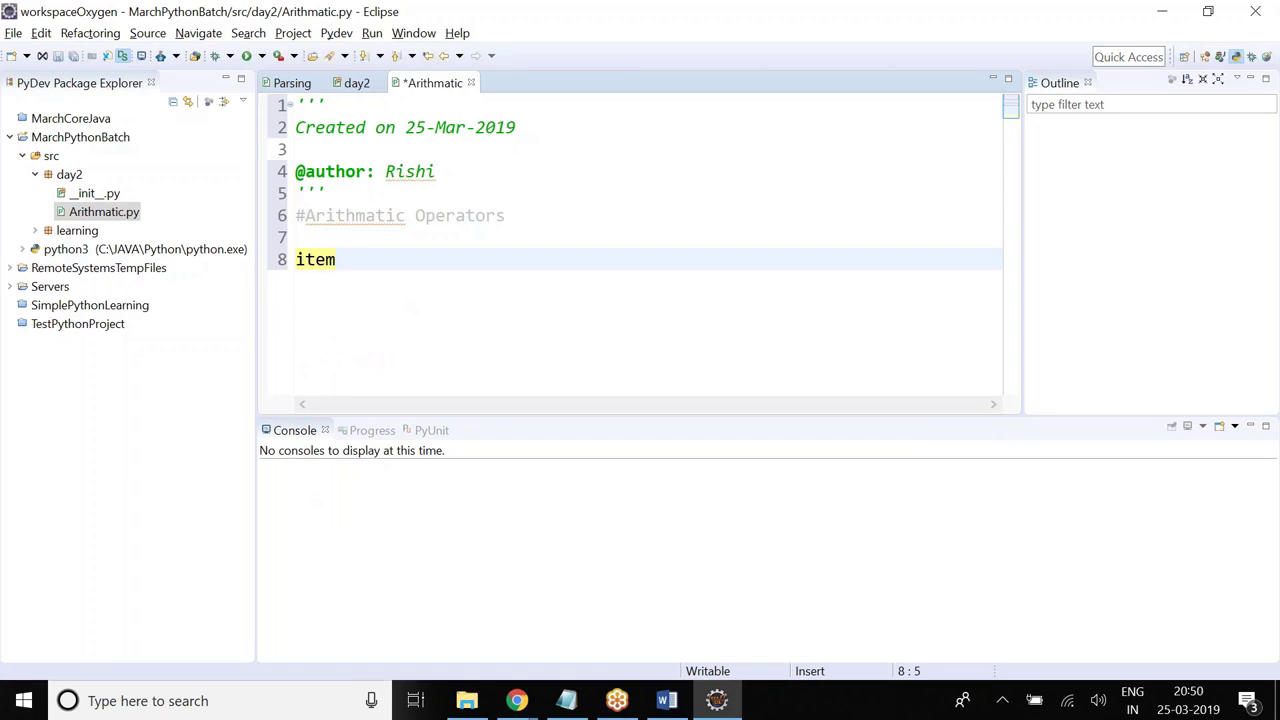
pyautogui.write('1 = 20')
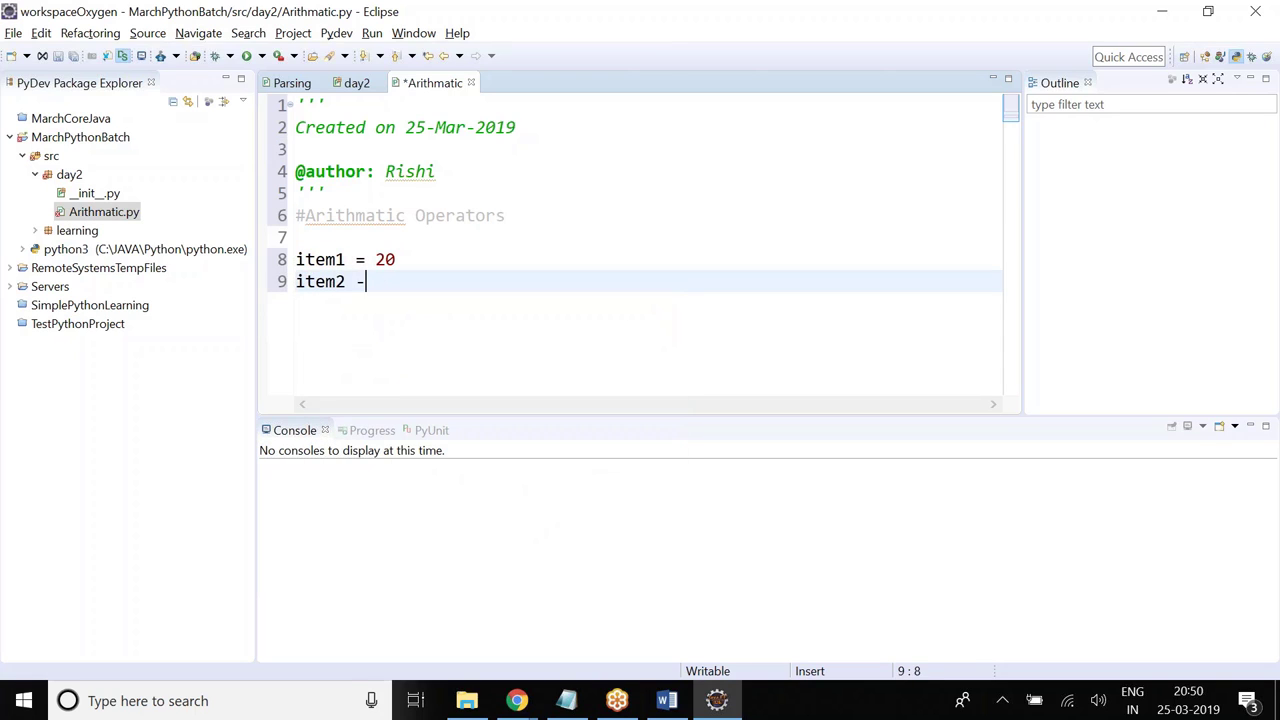
pyautogui.write('= 40')
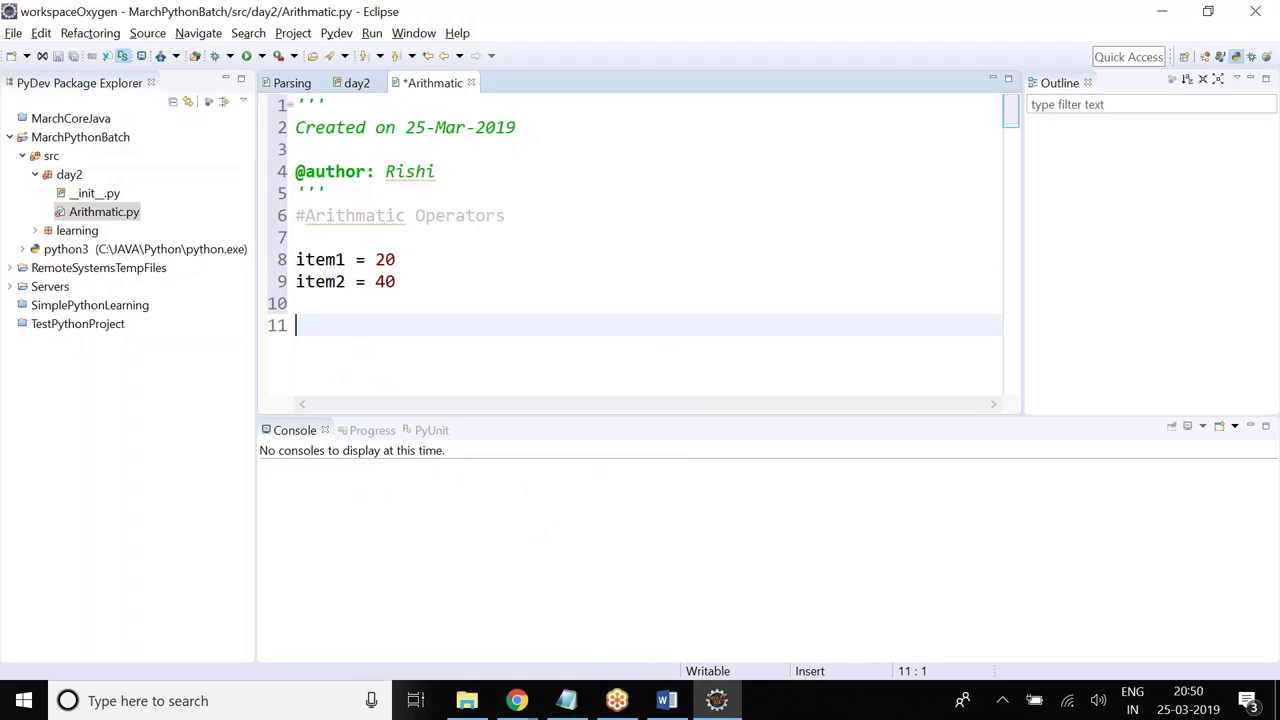
# - Add total = item1 + item2 and print(total)
pyautogui.write('total =')
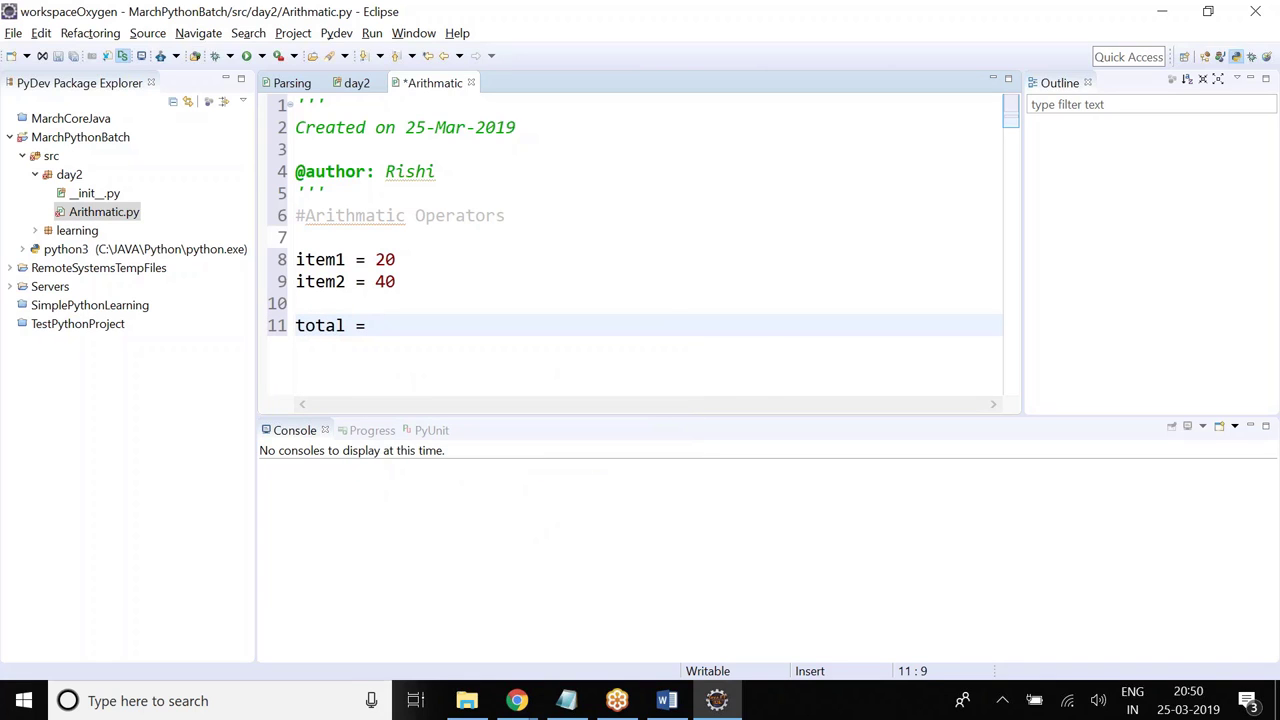
pyautogui.write('item1')
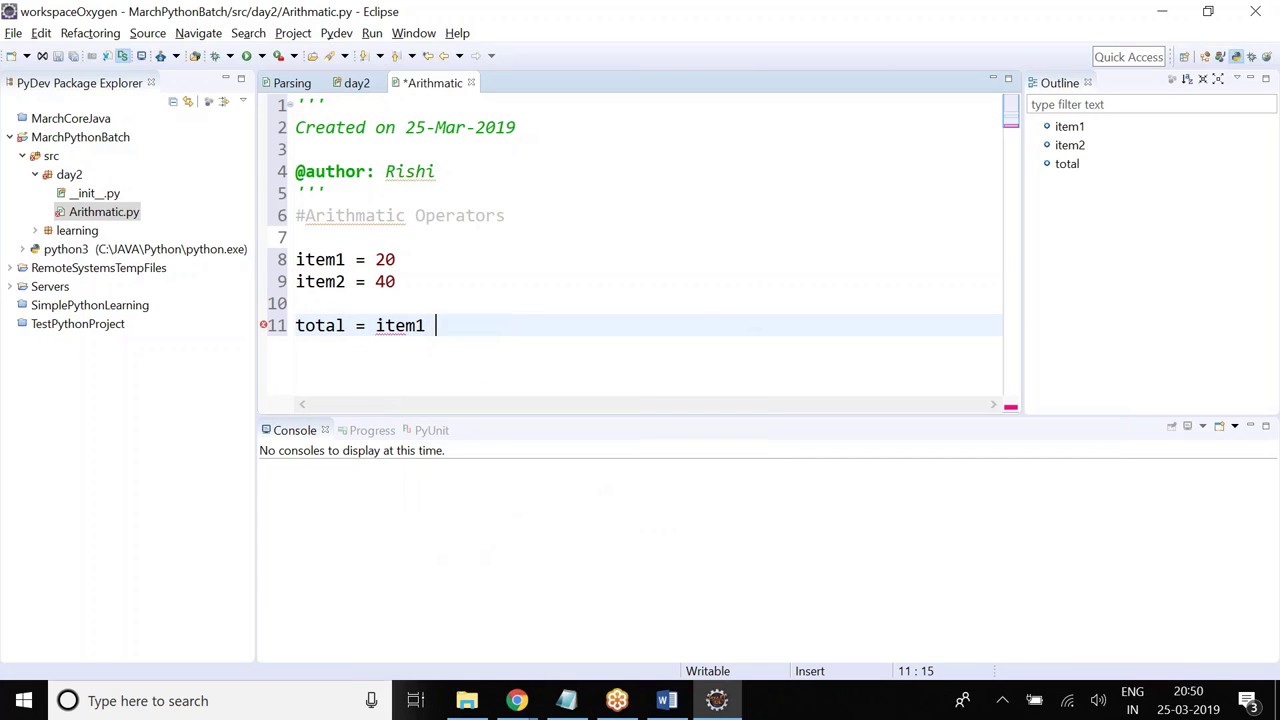
pyautogui.write('+ item2')
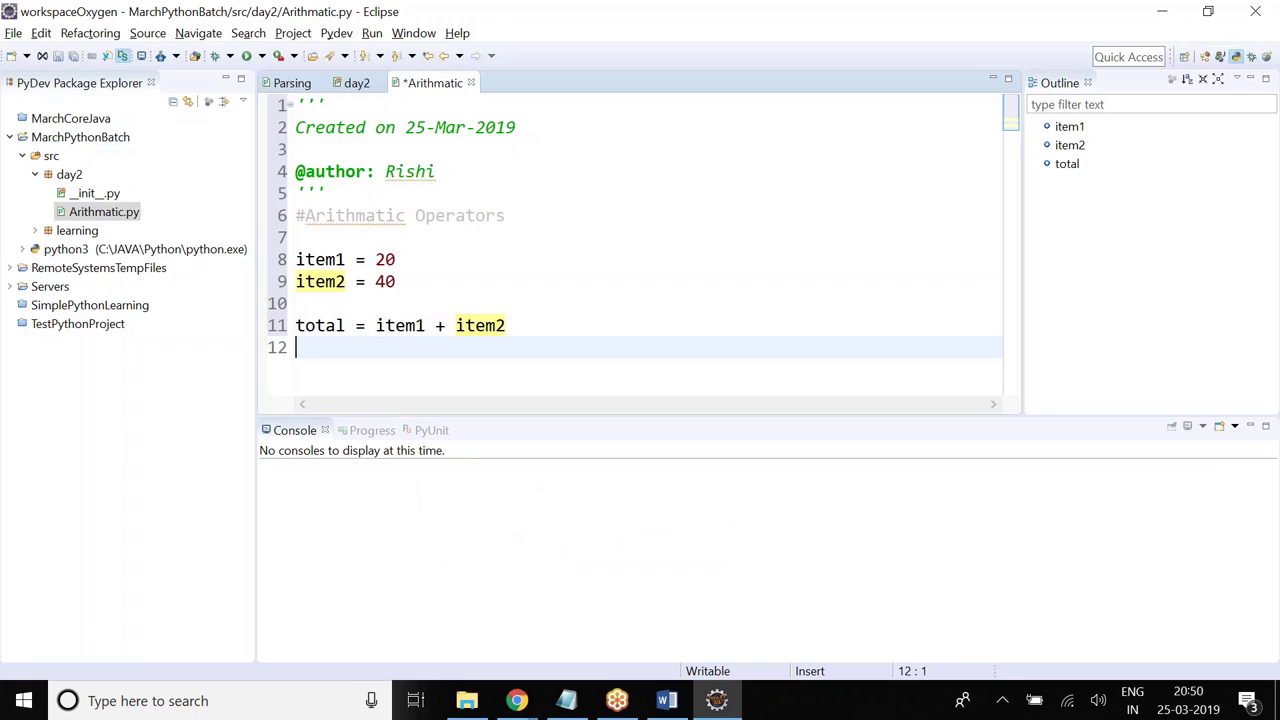
pyautogui.write('print')
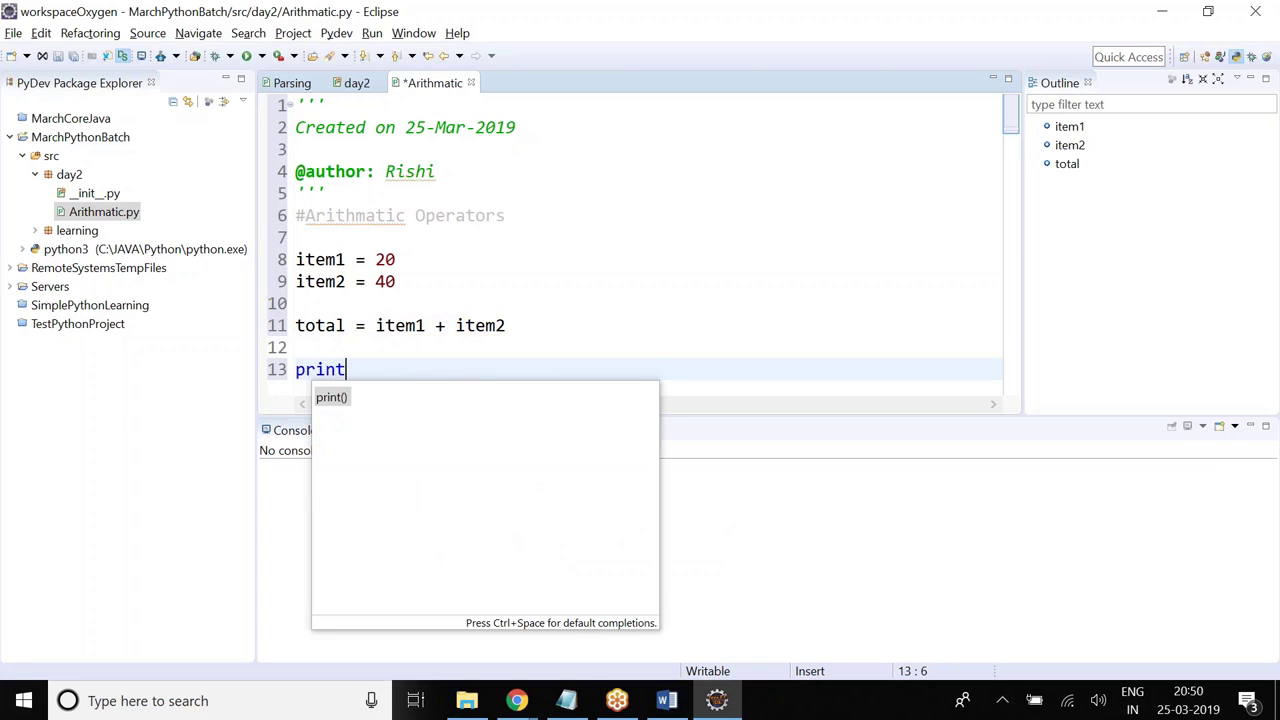
pyautogui.write('(total')
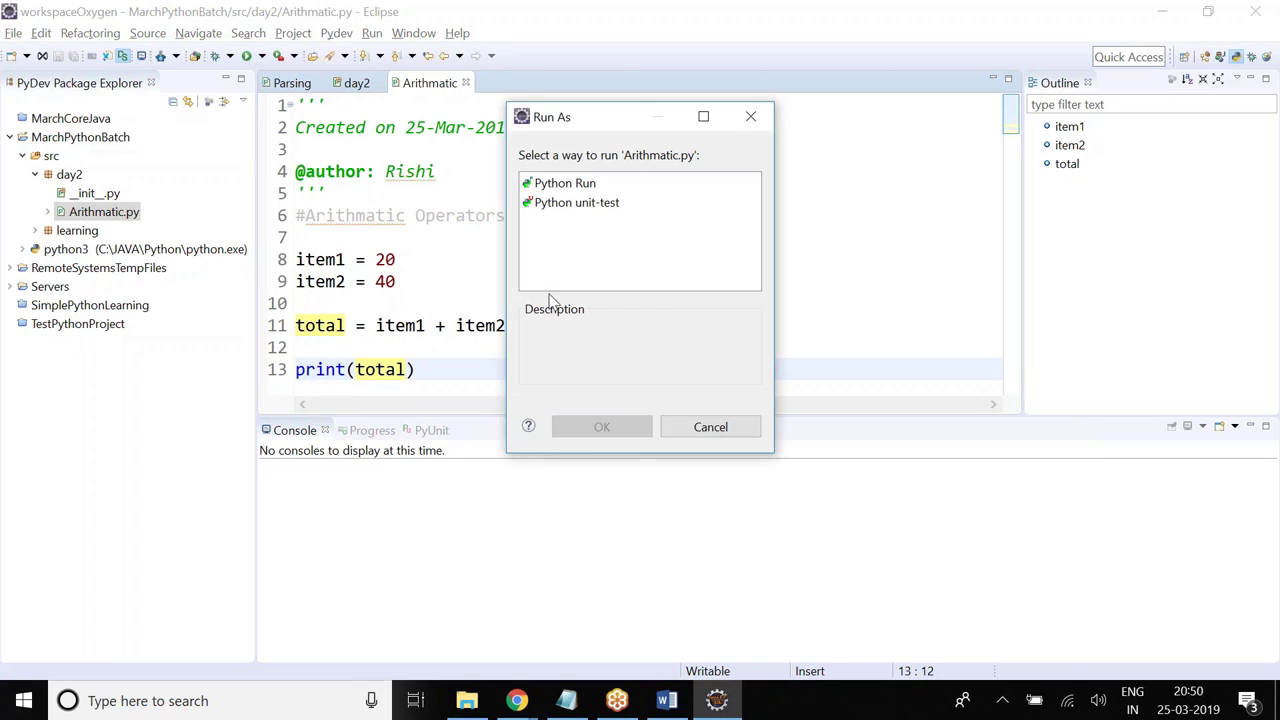
# - Run Arithmatic.py as Python, comment the addition line, and pick 'Subtraction' from Word's table
pyautogui.click(601, 427)
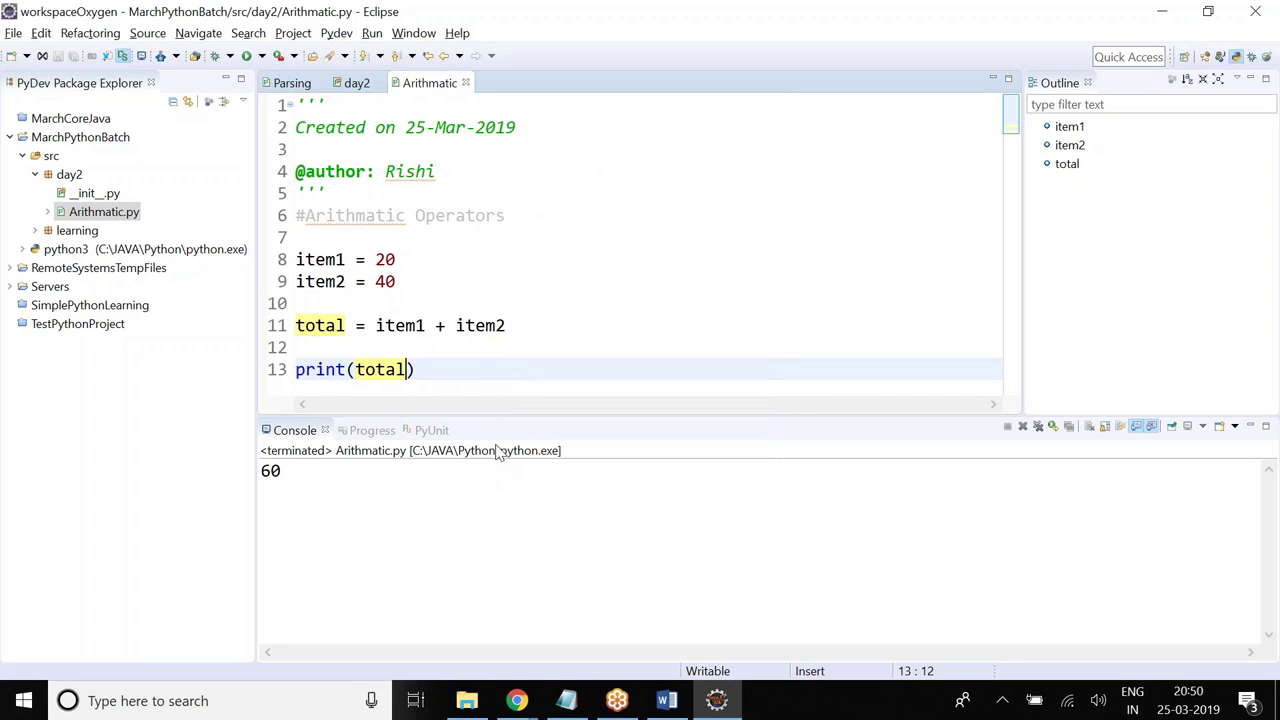
pyautogui.click(559, 325)
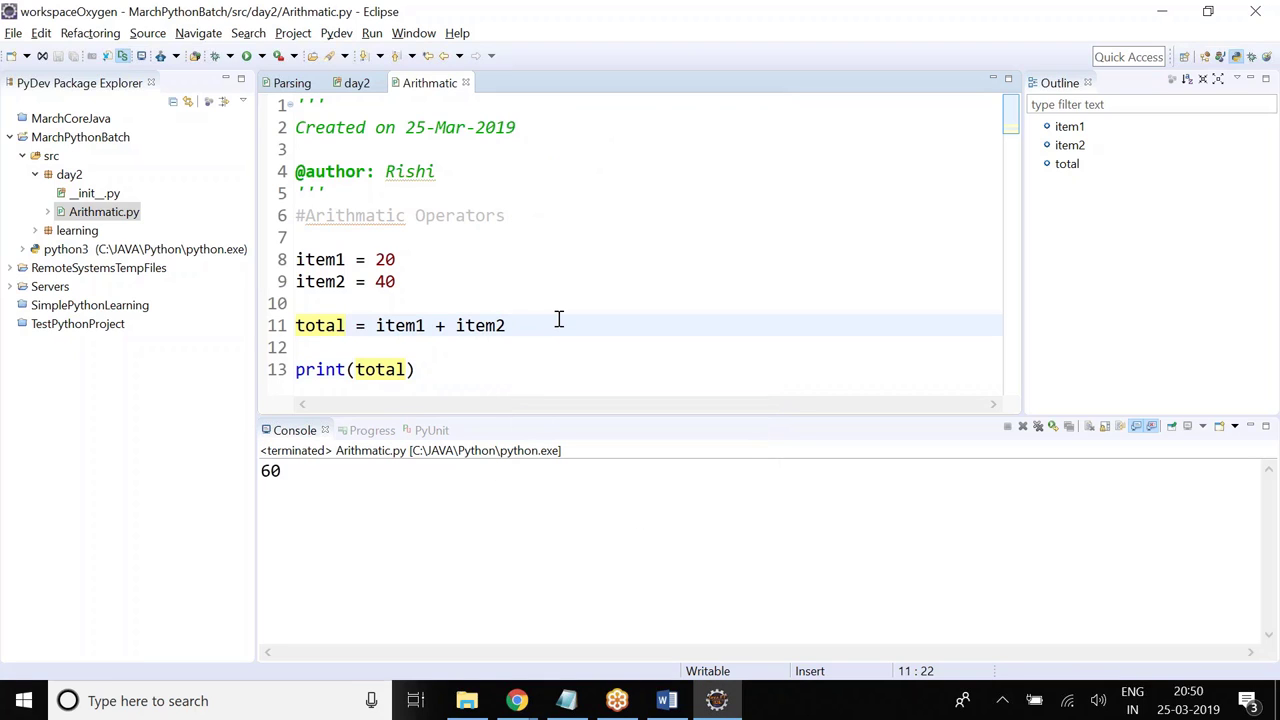
pyautogui.write('//')
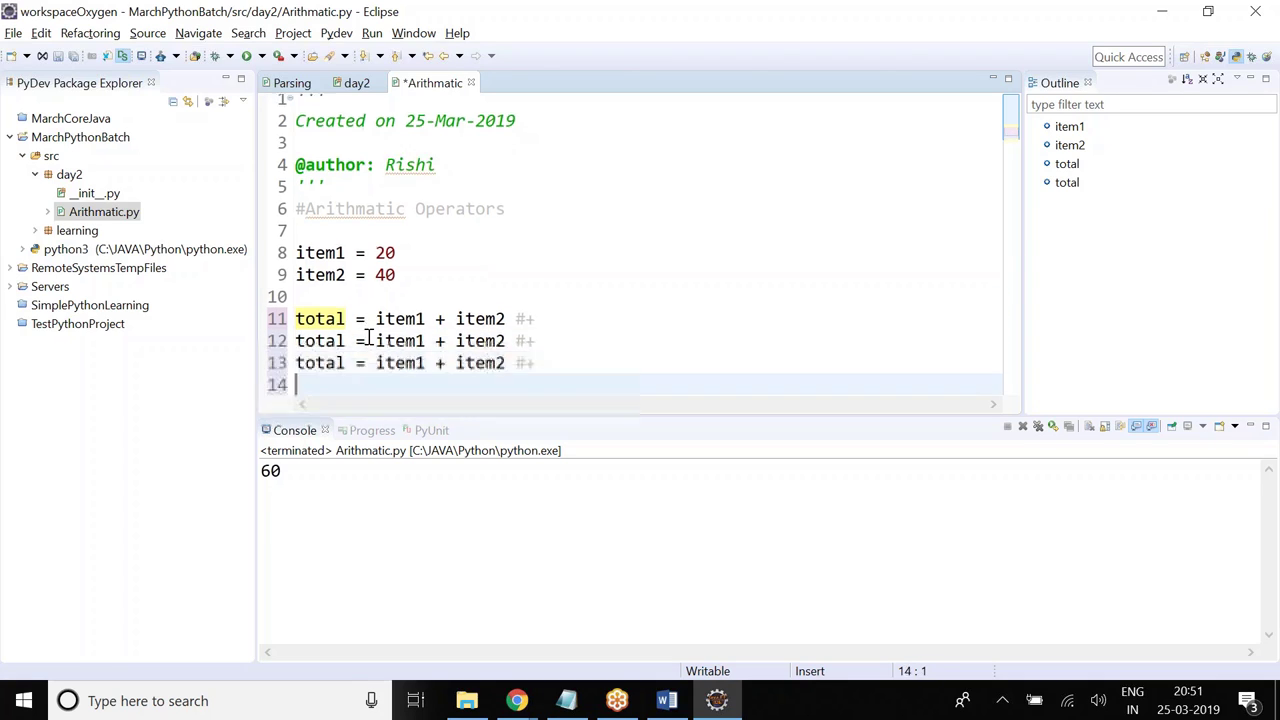
pyautogui.click(666, 700)
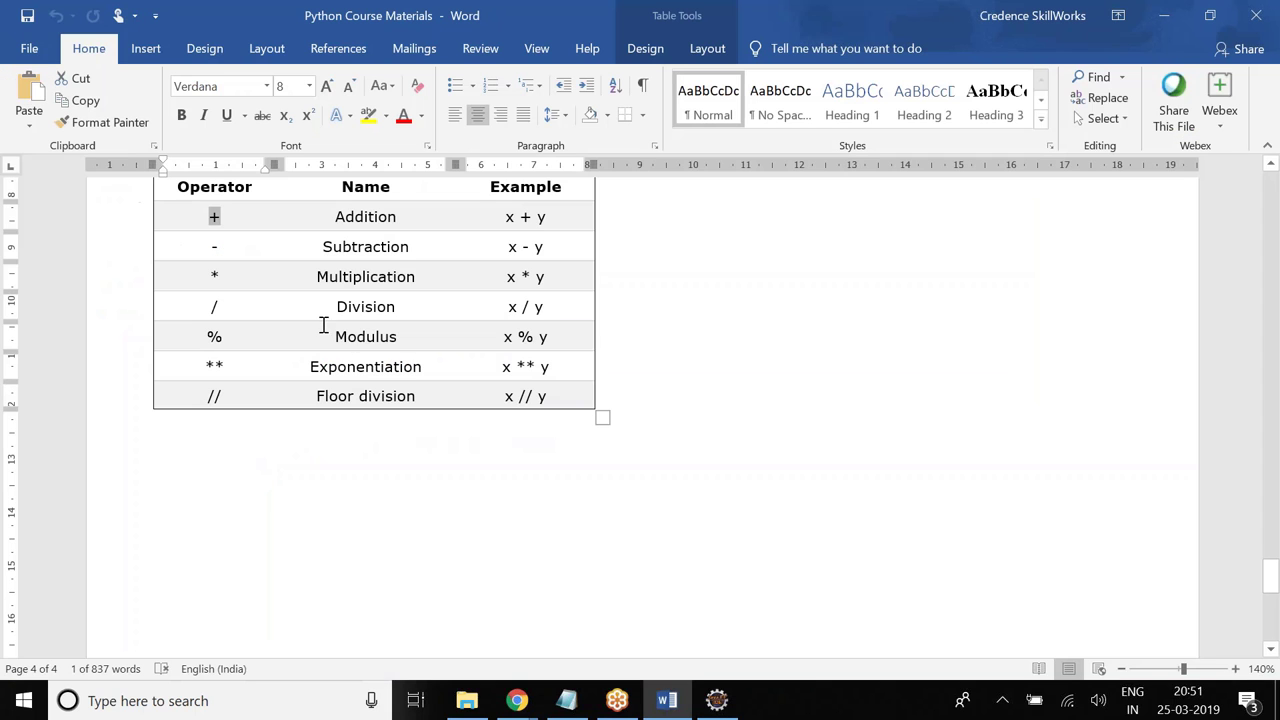
pyautogui.doubleClick(365, 246)
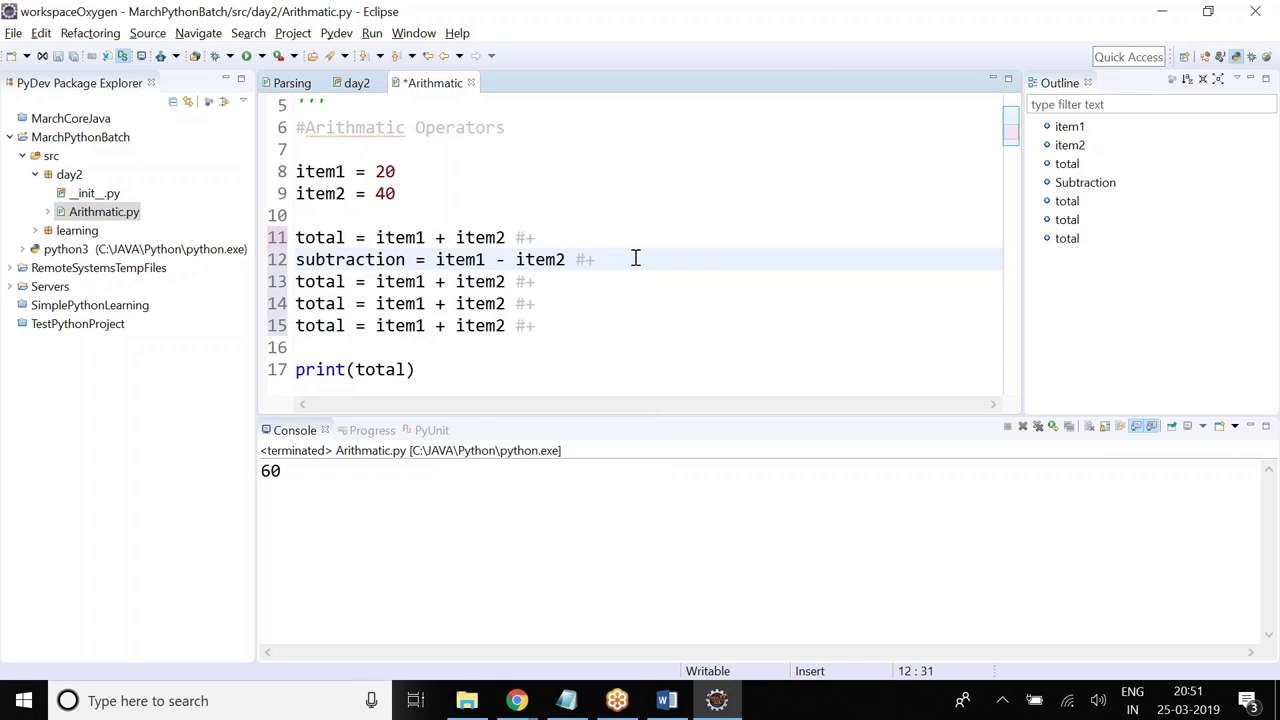
# - Write subtraction = item1 - item2, multiplication = item1 * item2 and division = item1 / item2
pyautogui.click(665, 700)
pyautogui.write('multiplication')
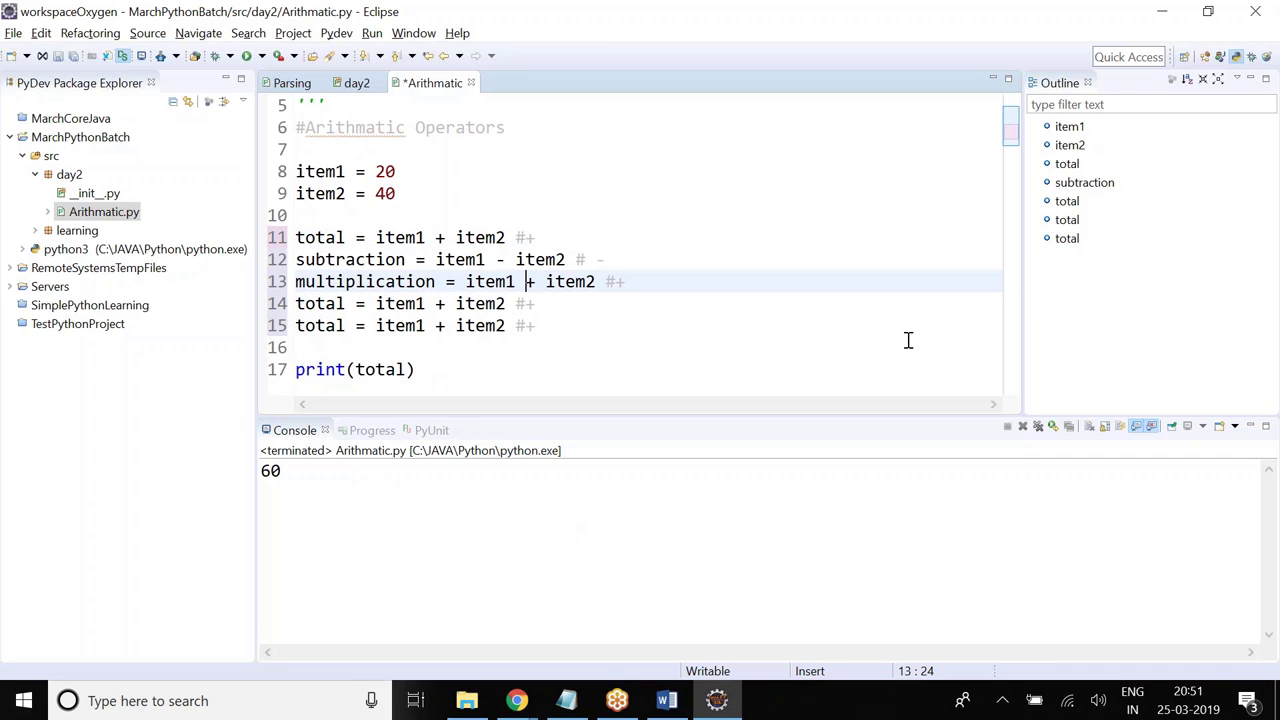
pyautogui.write('*')
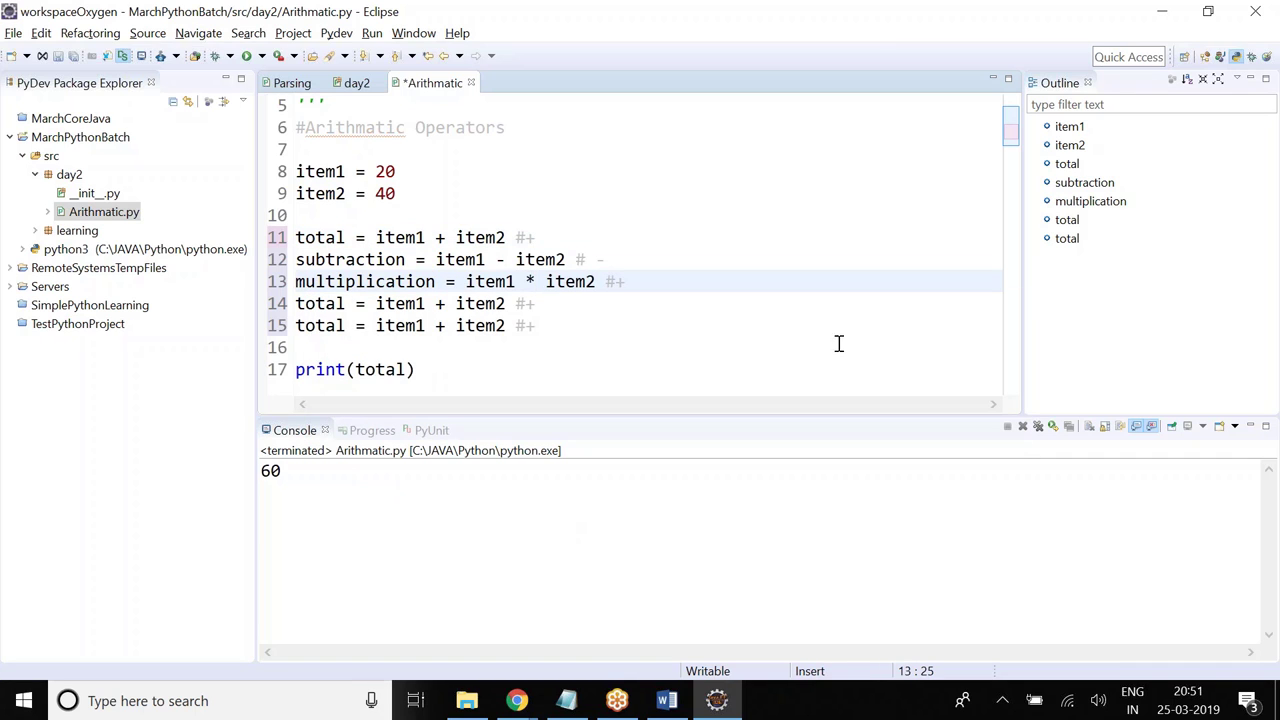
pyautogui.click(666, 700)
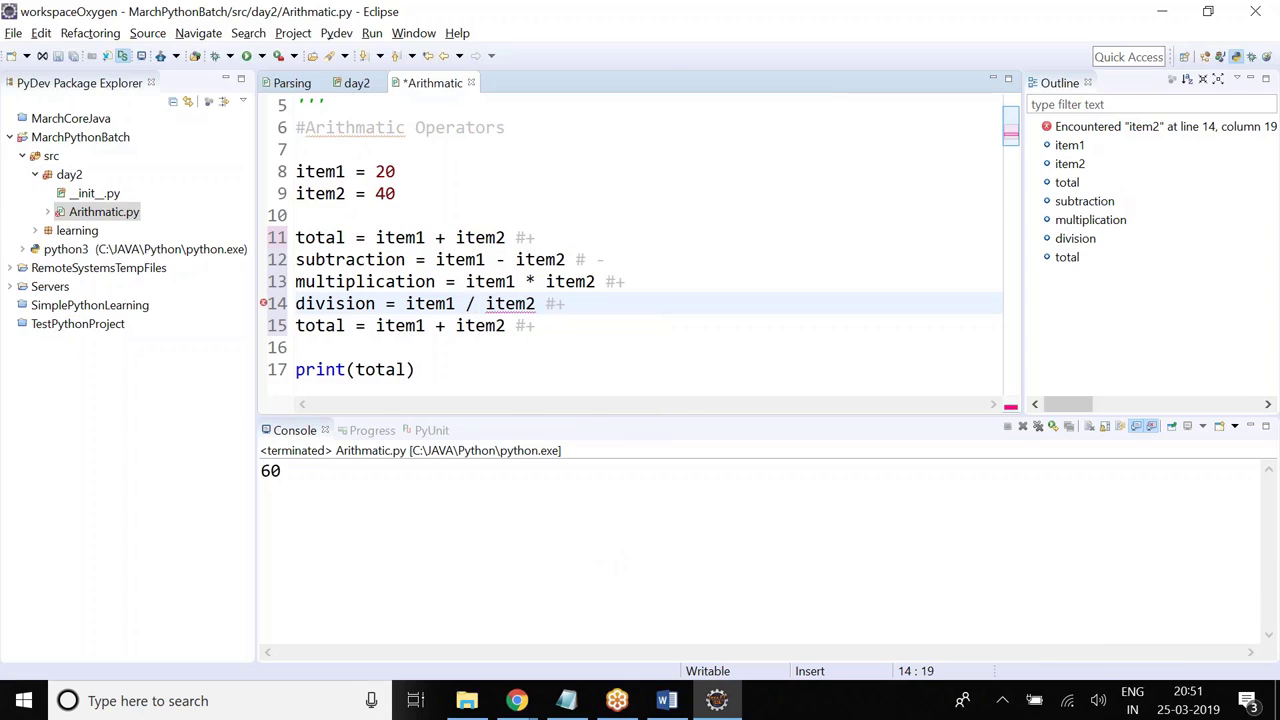
pyautogui.click(666, 700)
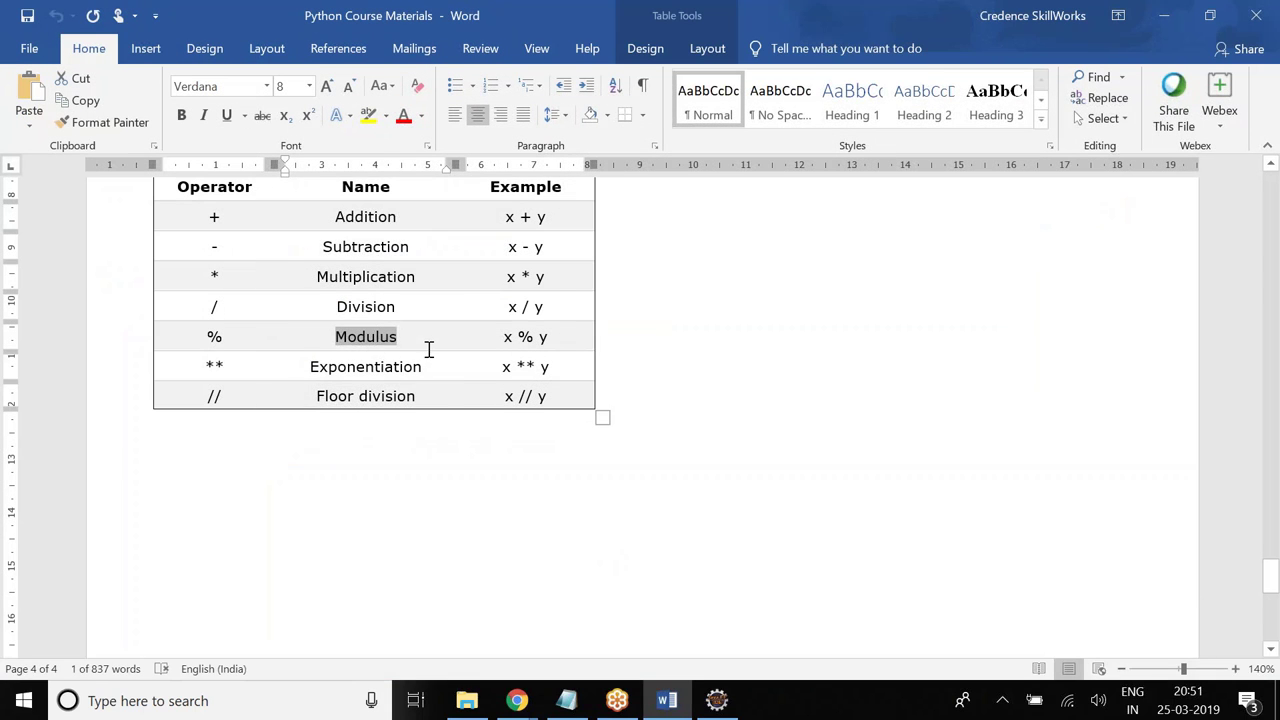
pyautogui.click(716, 700)
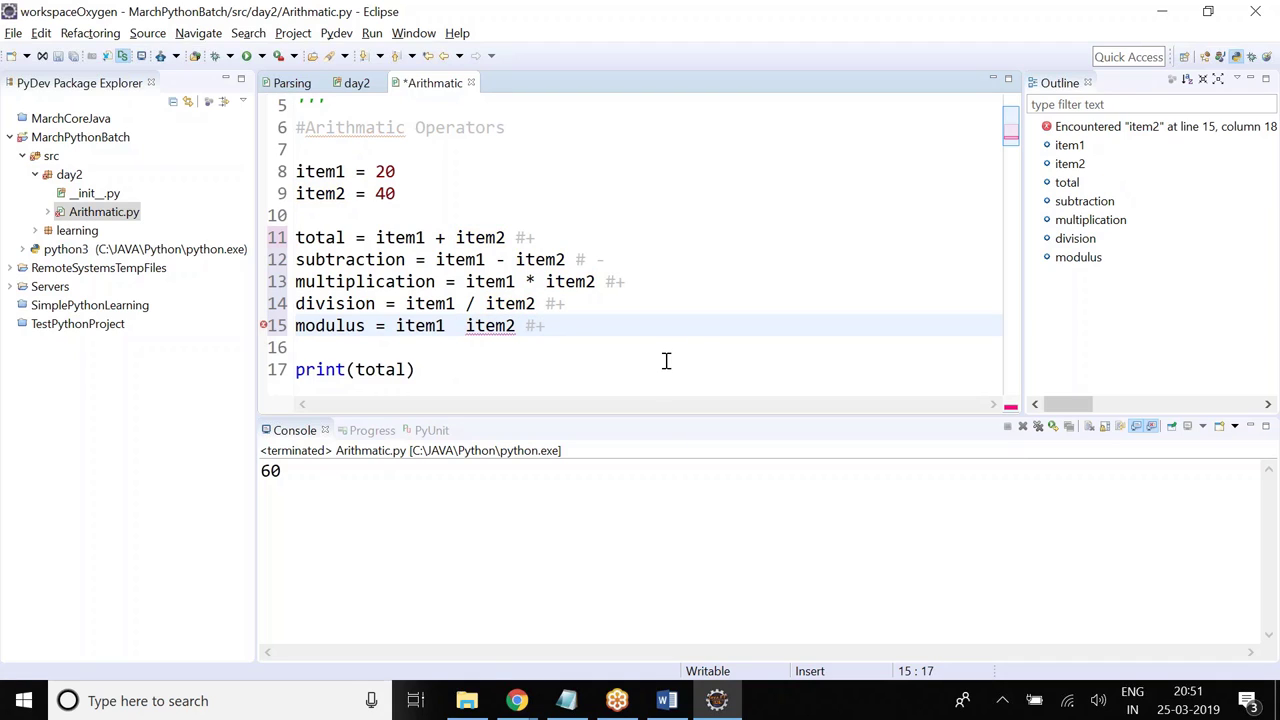
pyautogui.moveTo(647, 371)
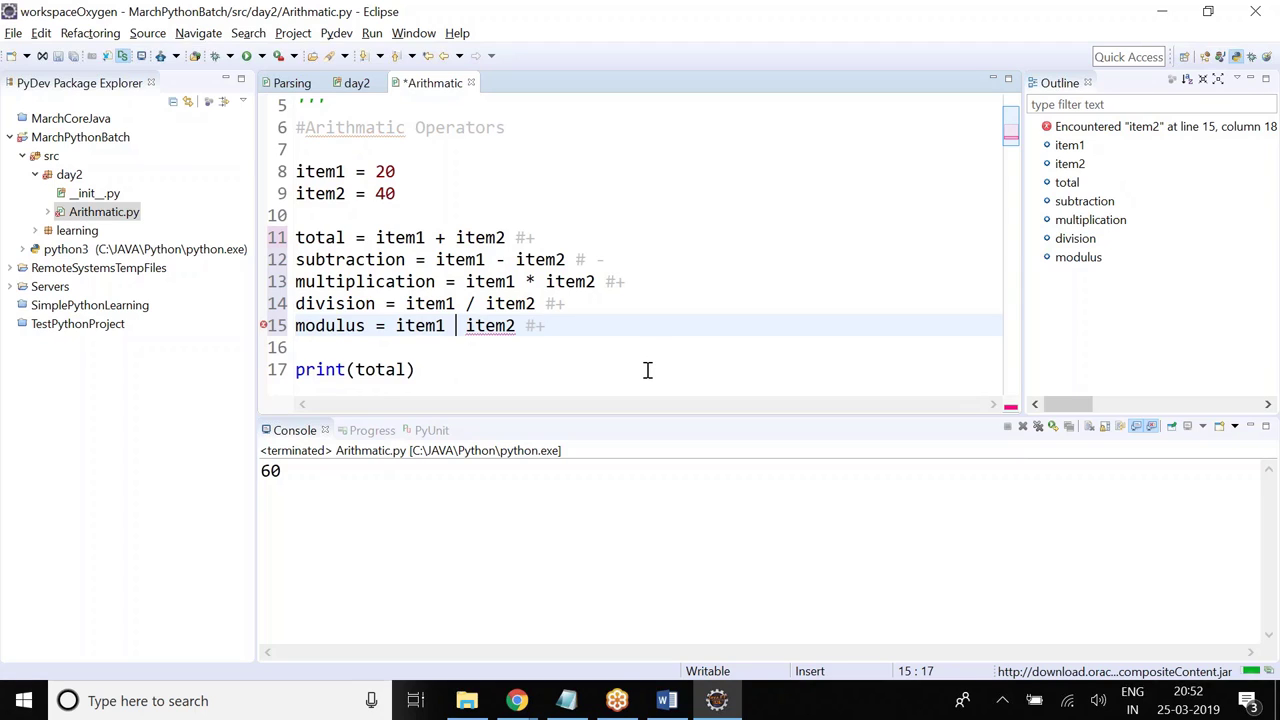
# - Add % to the modulus line and print subtraction, multiplication, division and modulus
pyautogui.write('%')
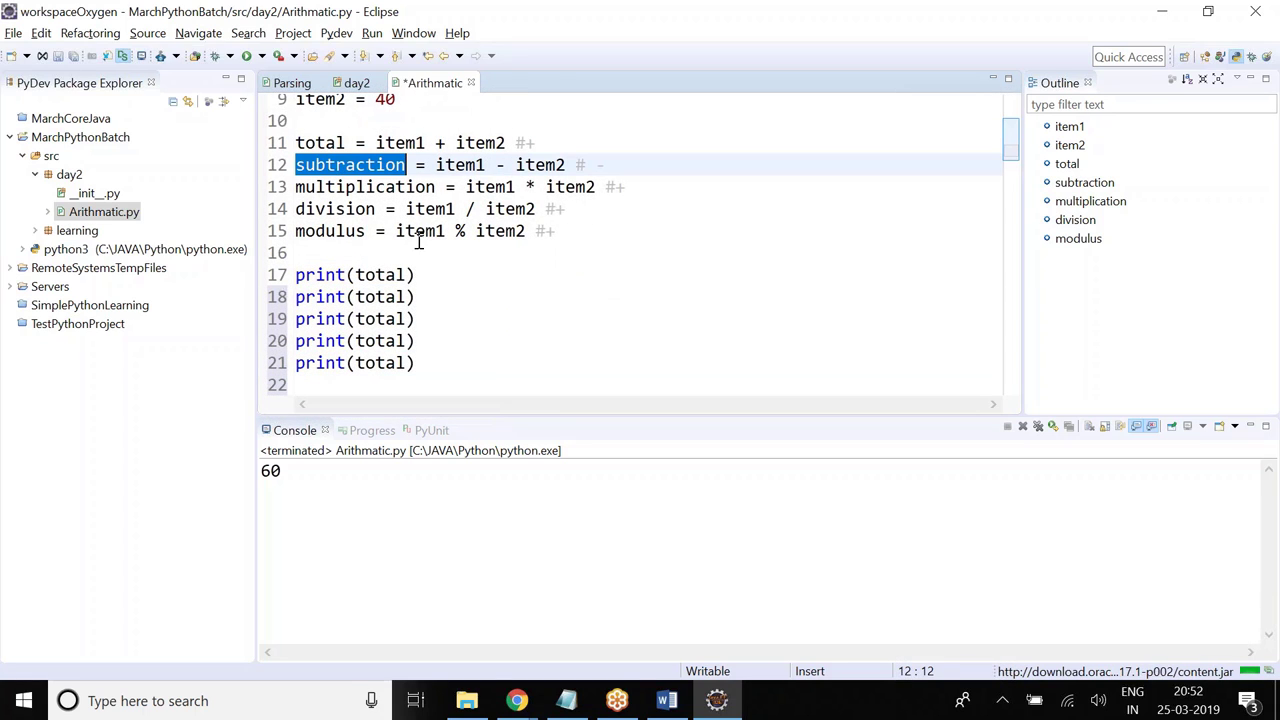
pyautogui.write('subtraction')
pyautogui.click(649, 363)
pyautogui.write('modulus')
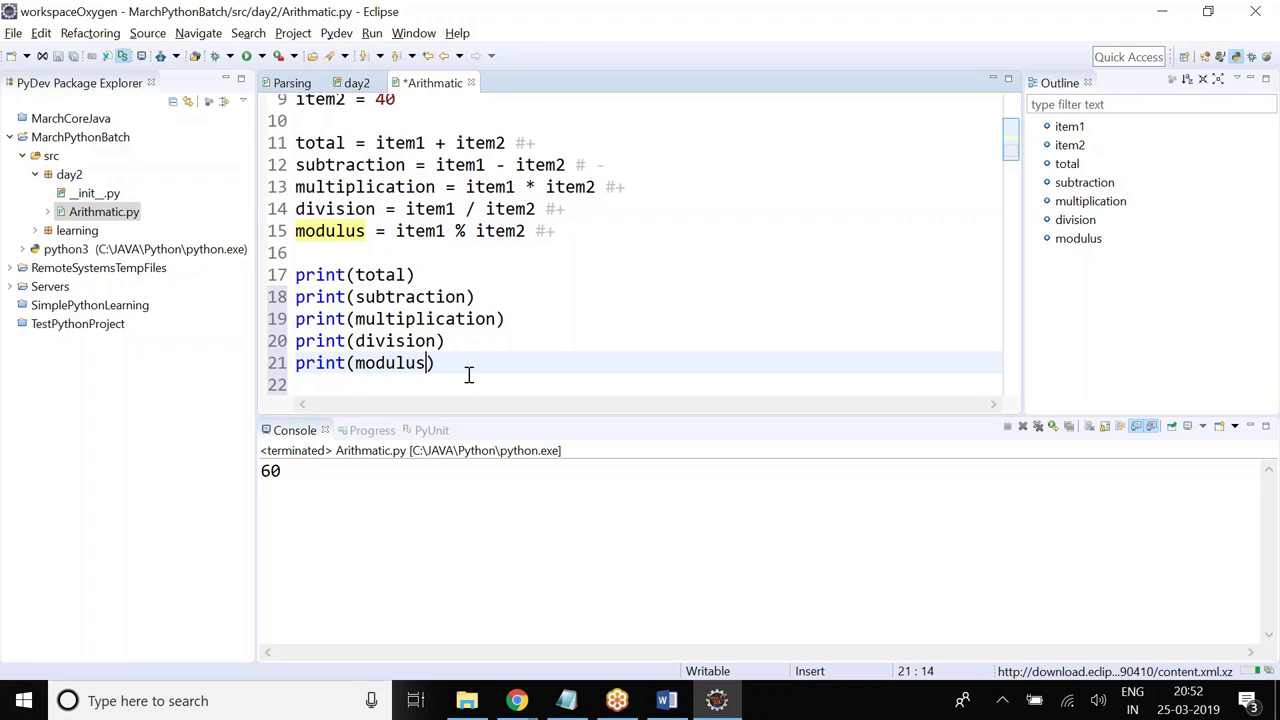
pyautogui.click(565, 700)
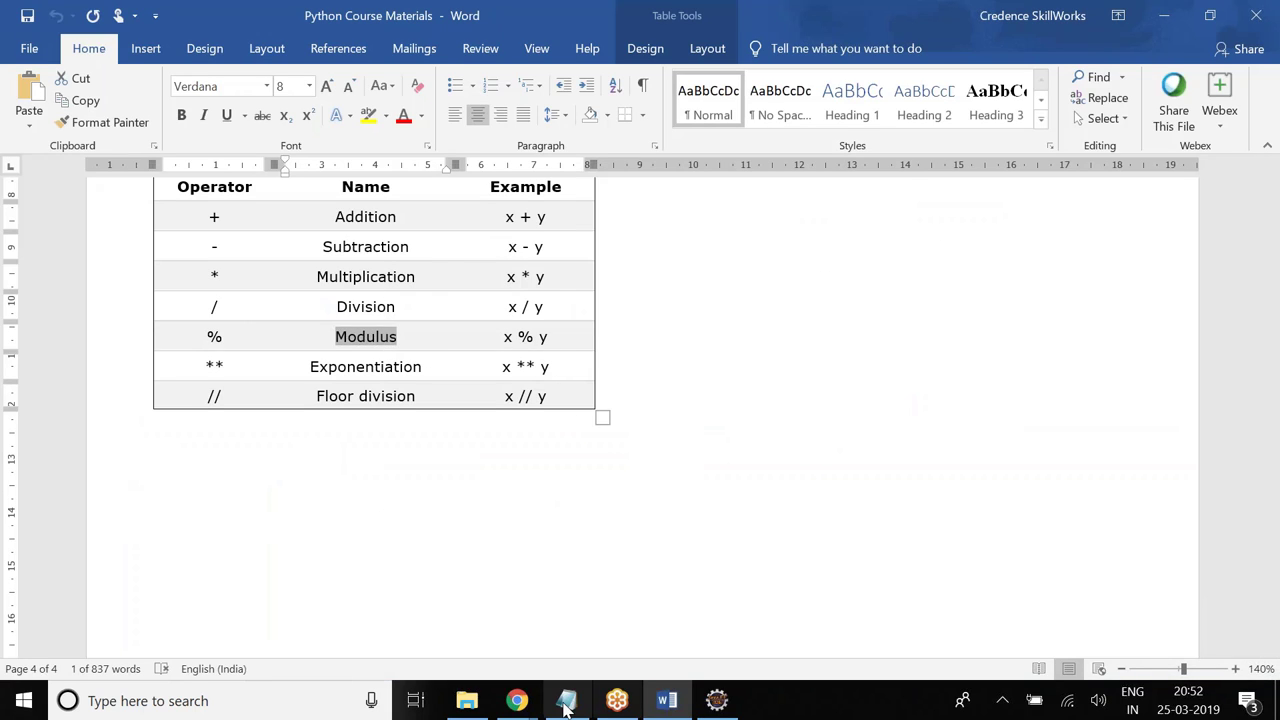
# - Open the Day 2 Notepad notes at Assignment Operators, then switch back to Eclipse
pyautogui.click(566, 700)
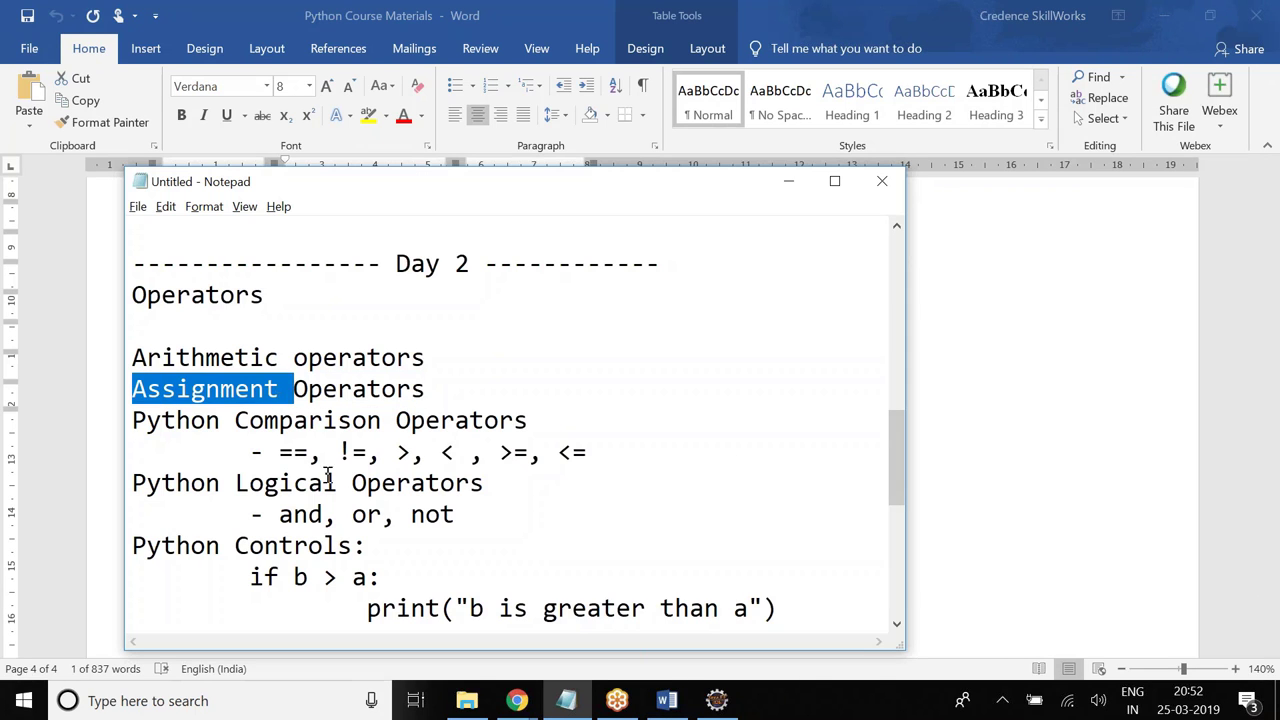
pyautogui.click(716, 700)
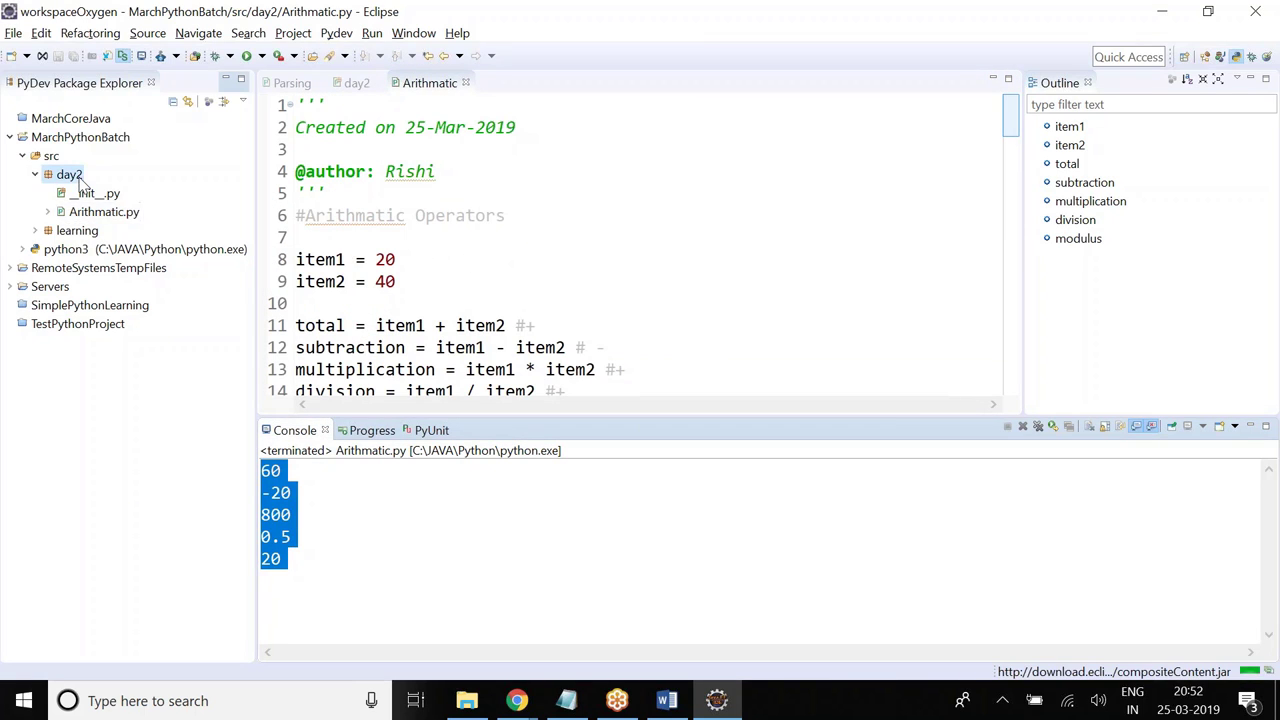
# - Add an empty PyDev module named Assignment to the day2 package
pyautogui.rightClick(68, 174)
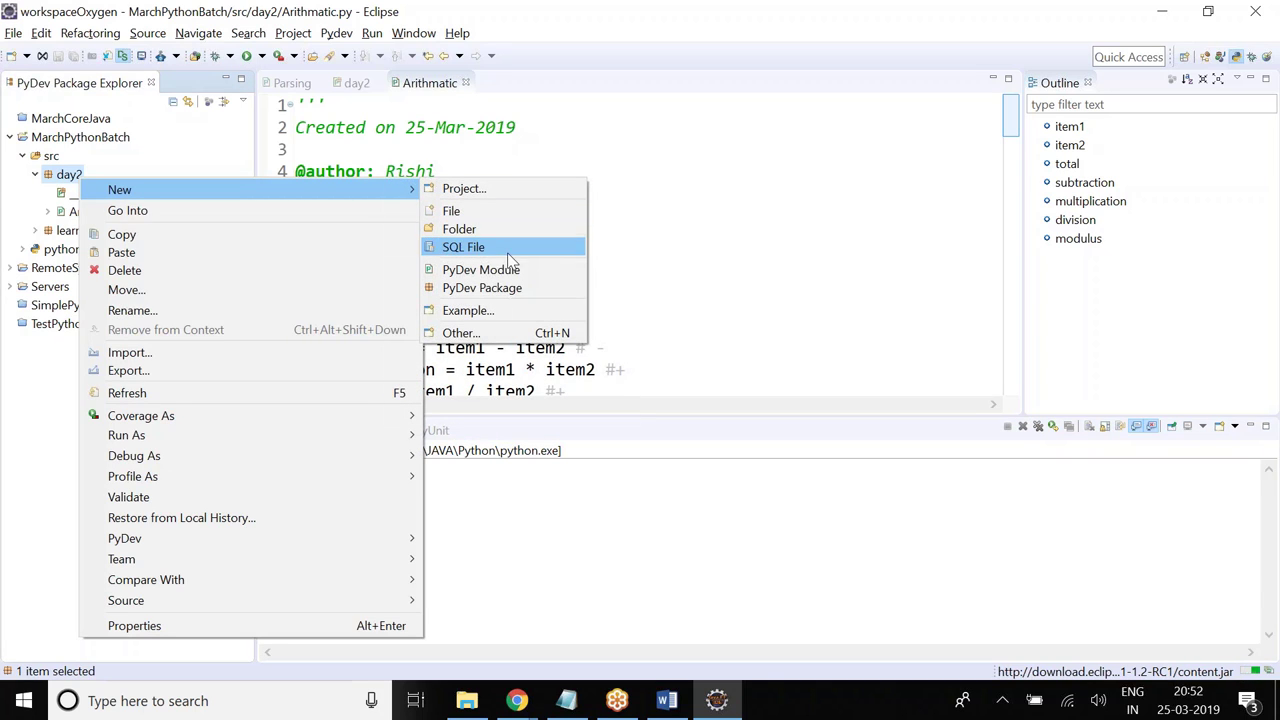
pyautogui.click(481, 269)
pyautogui.write('Assignment')
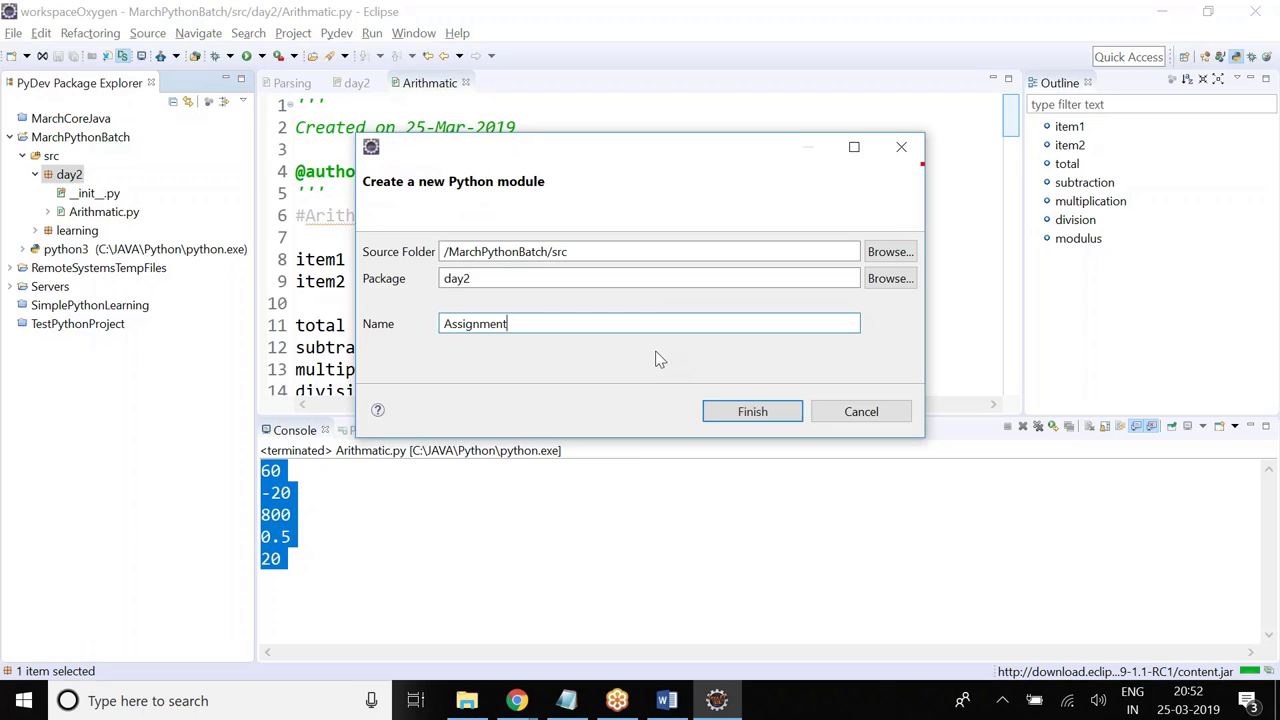
pyautogui.click(752, 411)
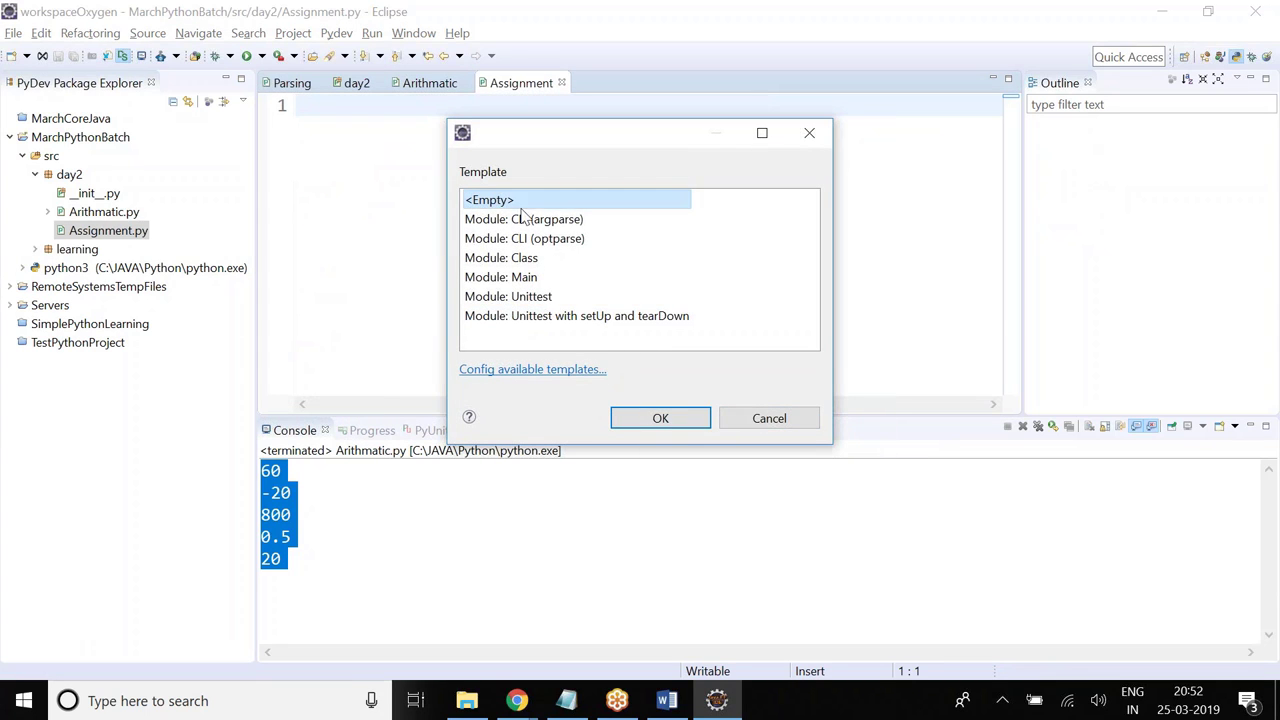
pyautogui.click(660, 418)
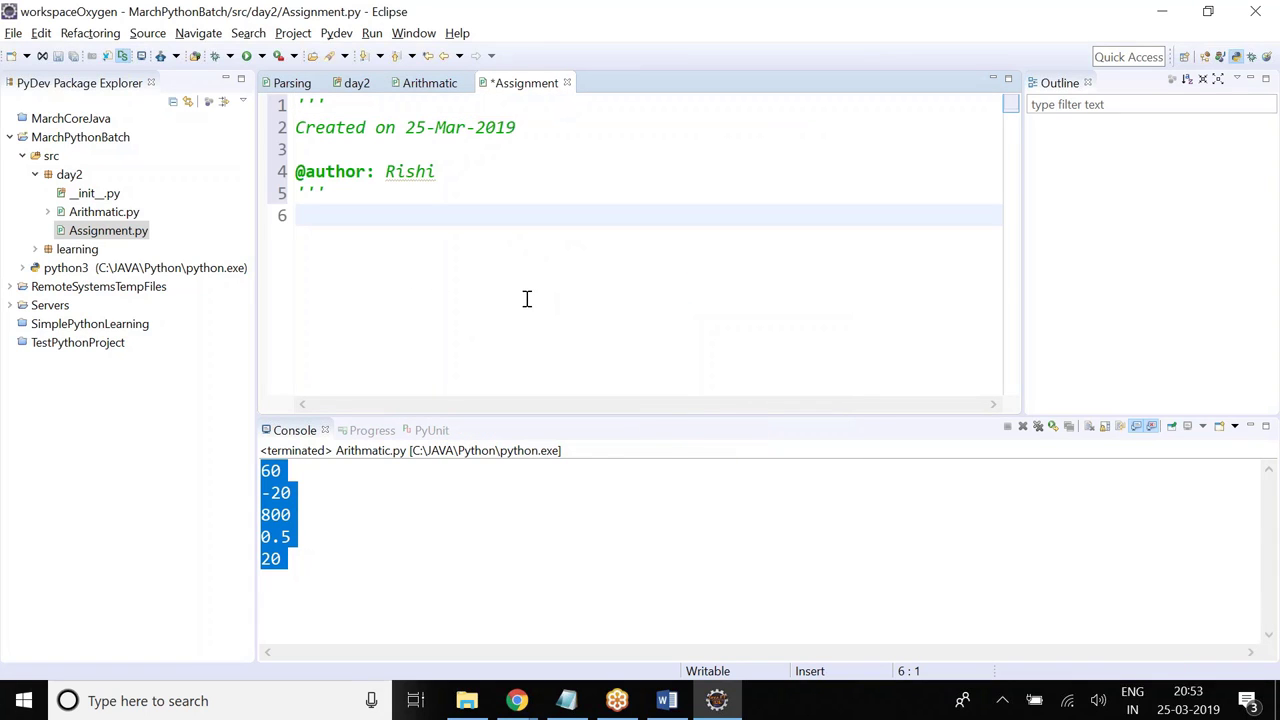
# - Assign age = 21 with a 'normal assignment' comment, then add age =+ 3
pyautogui.write('age = 21')
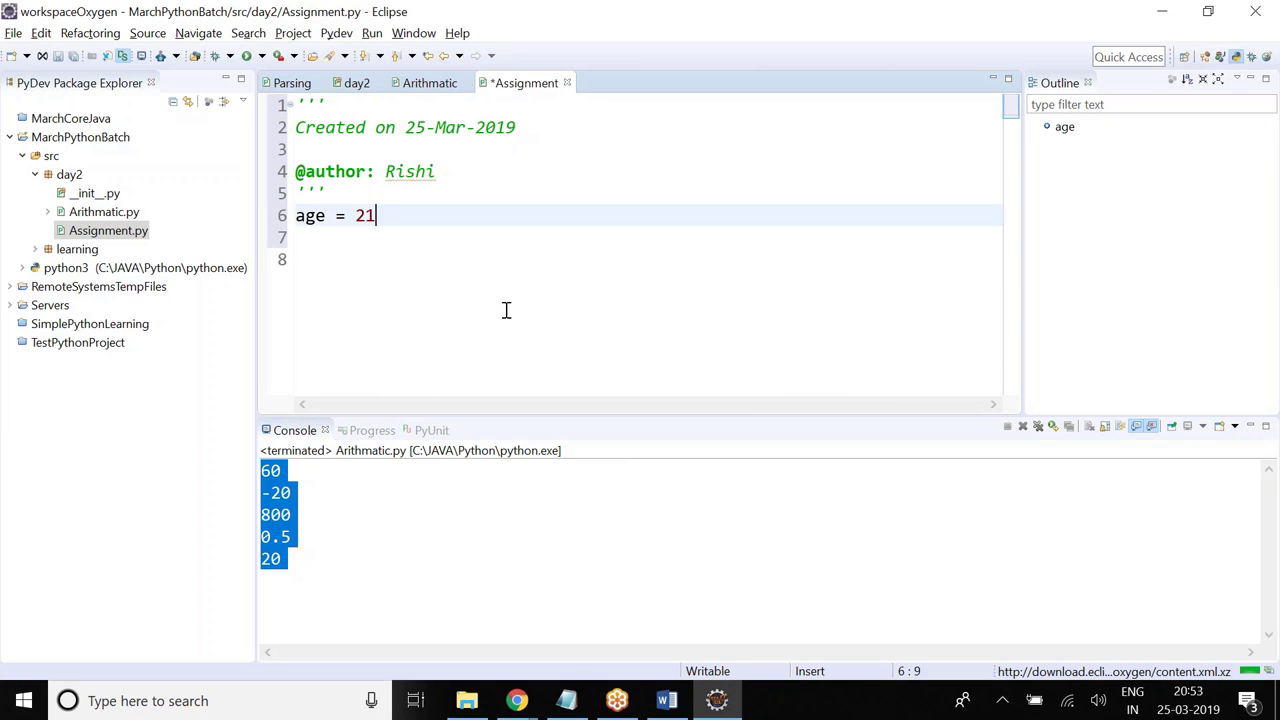
pyautogui.write('#')
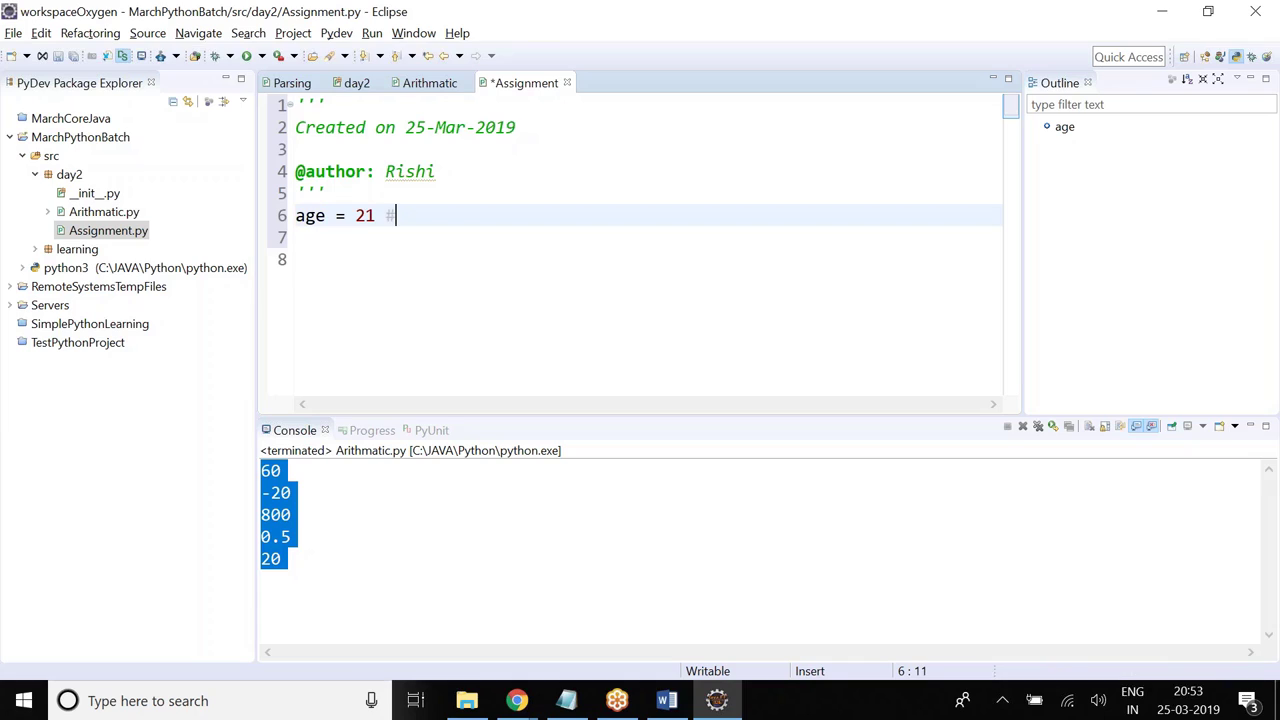
pyautogui.write('normal')
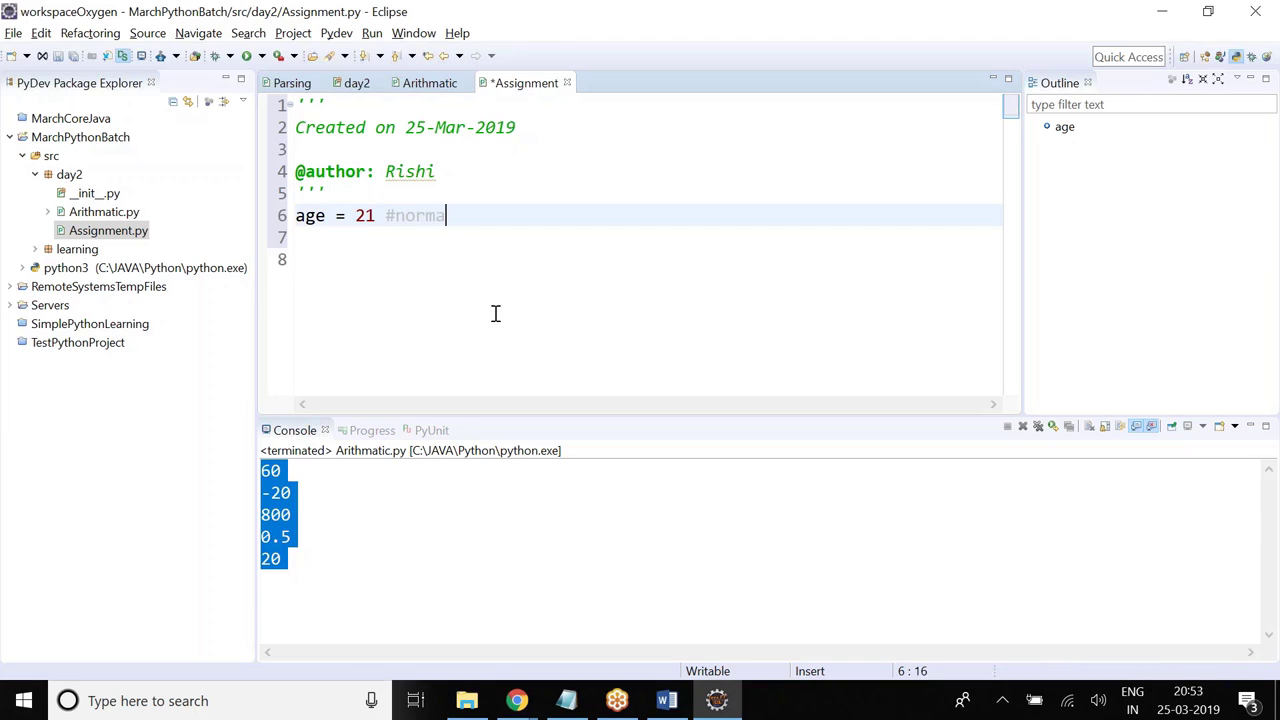
pyautogui.write('l assignment')
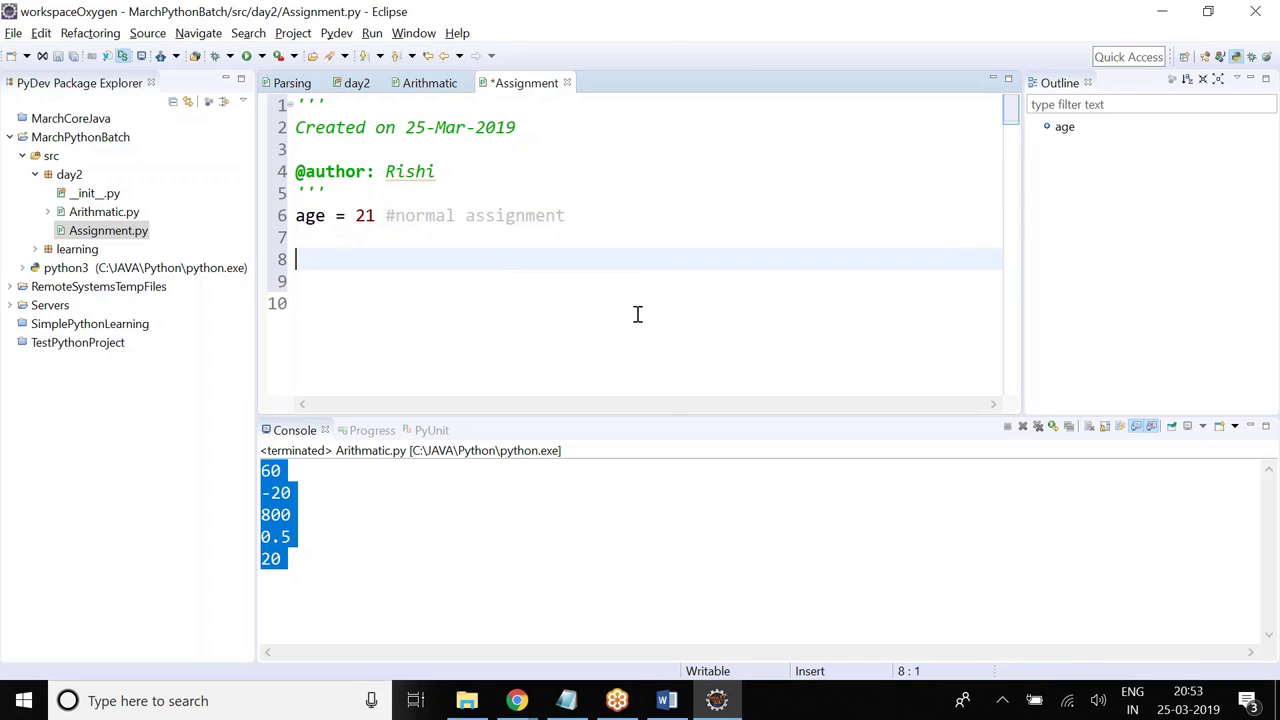
pyautogui.write('age =')
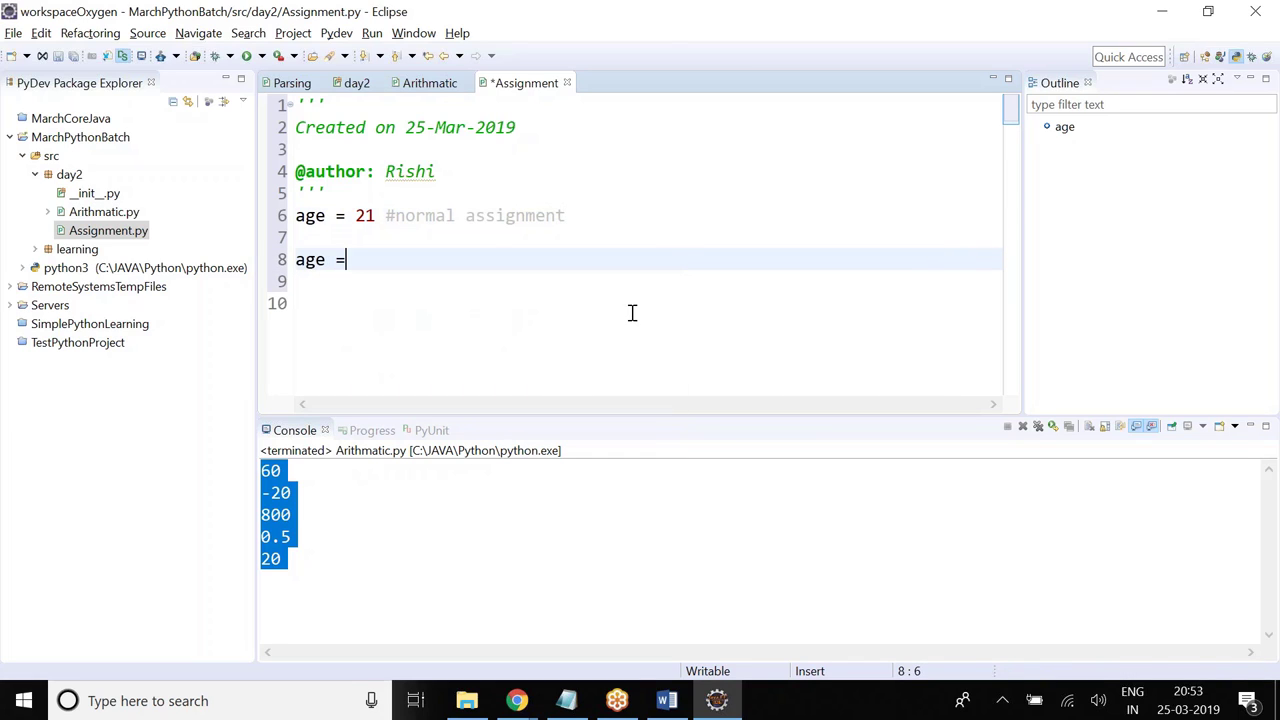
pyautogui.write('+')
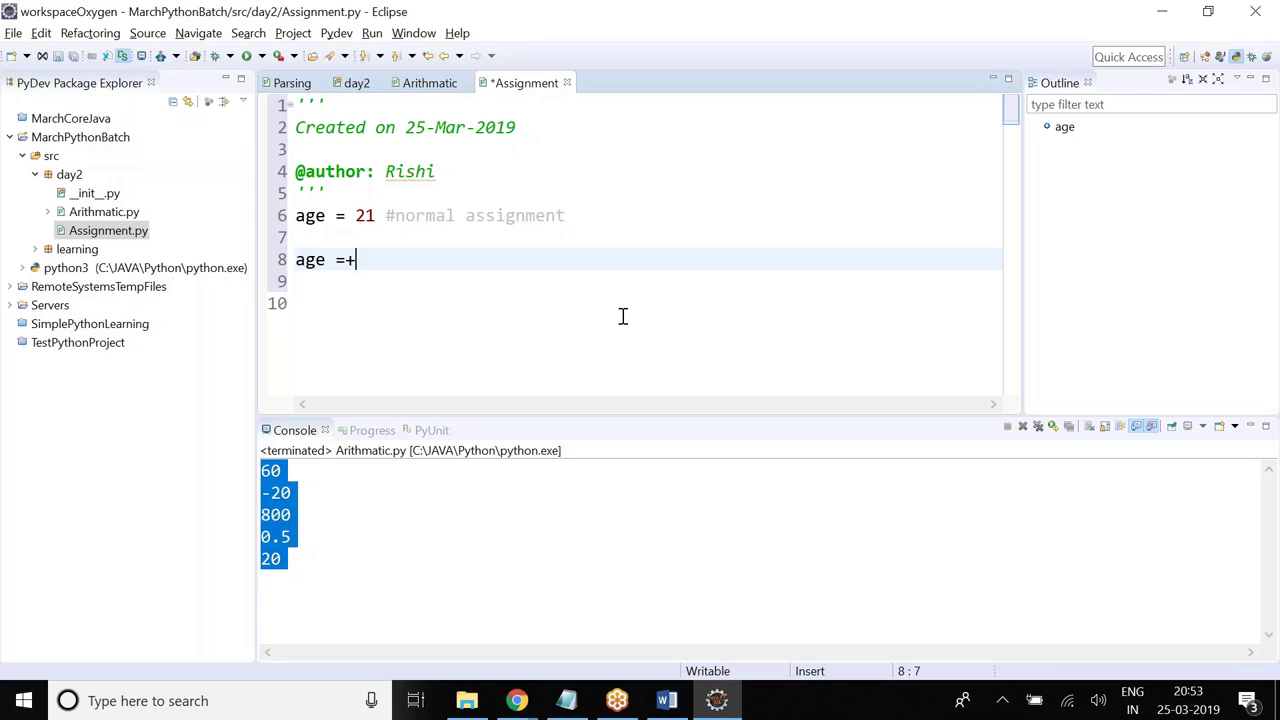
pyautogui.write('3')
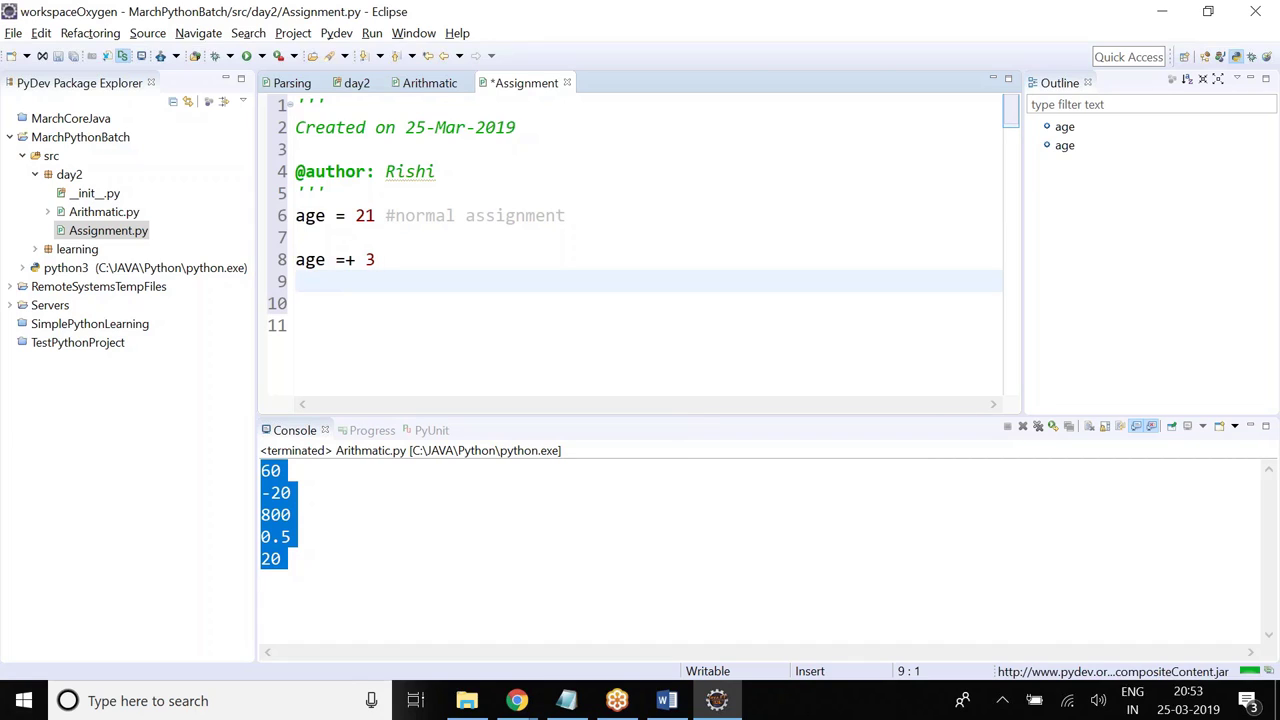
pyautogui.moveTo(601, 323)
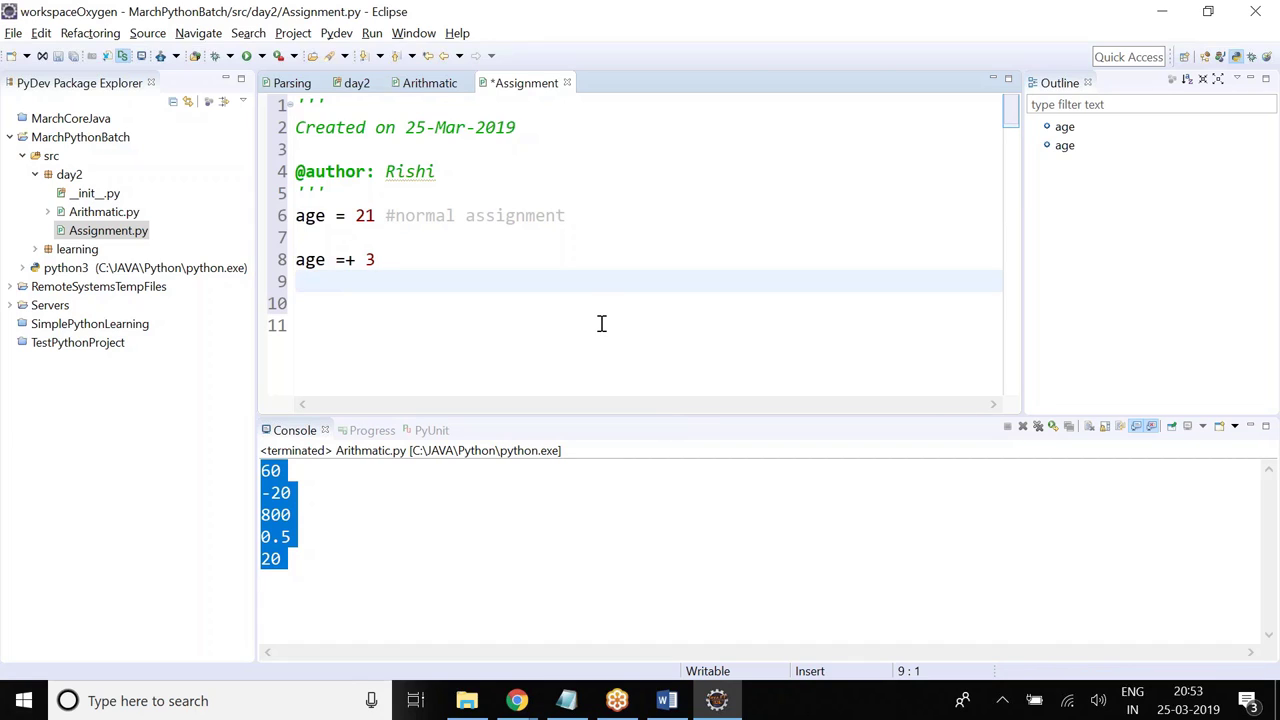
# - Comment the age =+ 3 line as #age = age + 3
pyautogui.click(375, 260)
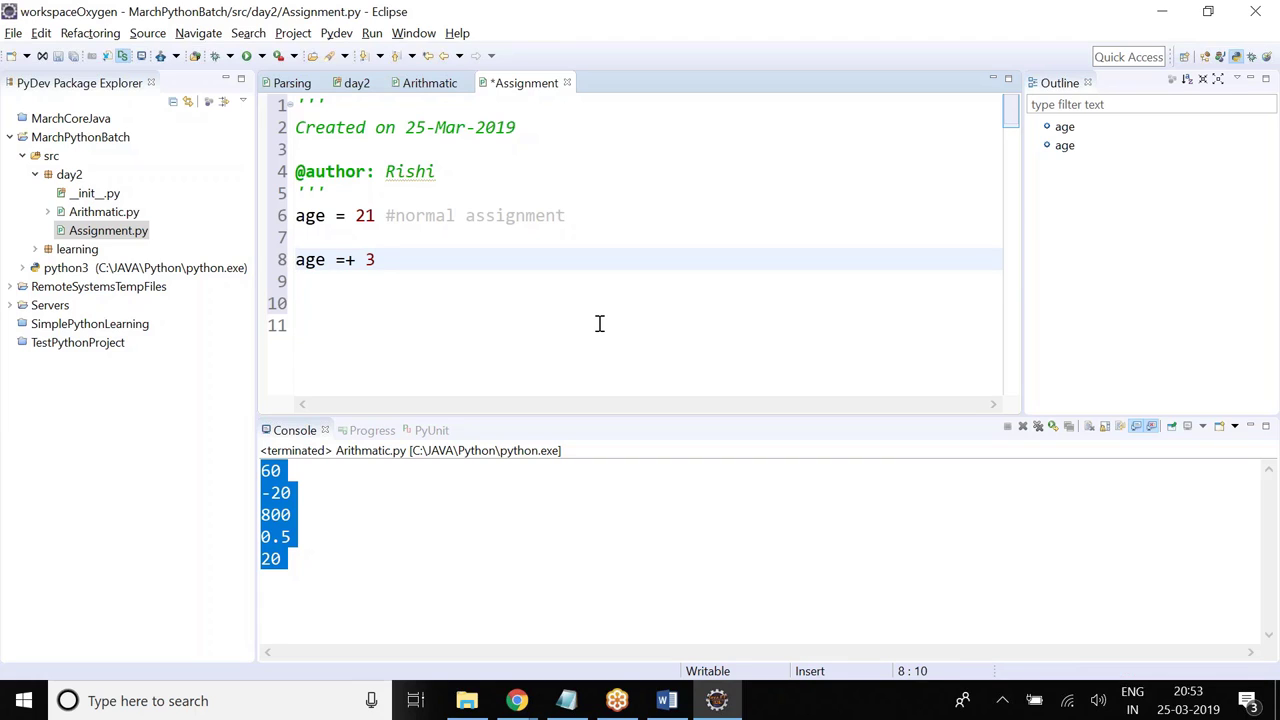
pyautogui.write('#age')
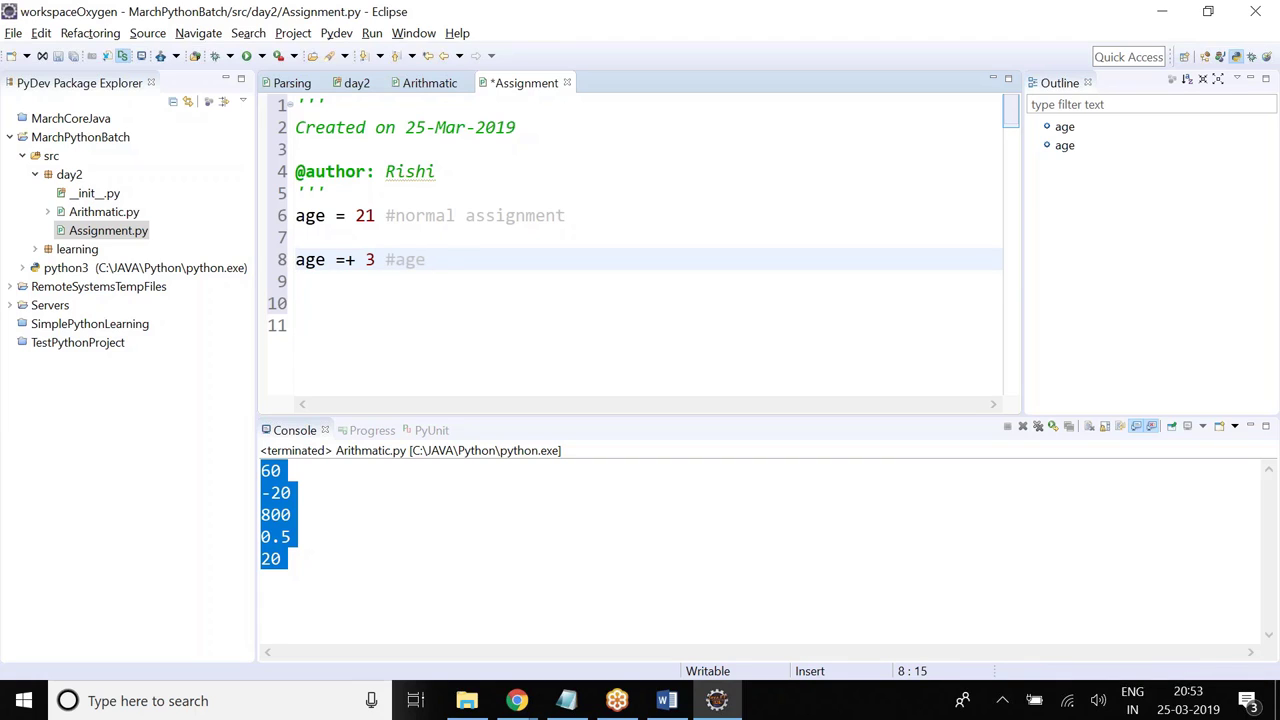
pyautogui.write('= age +')
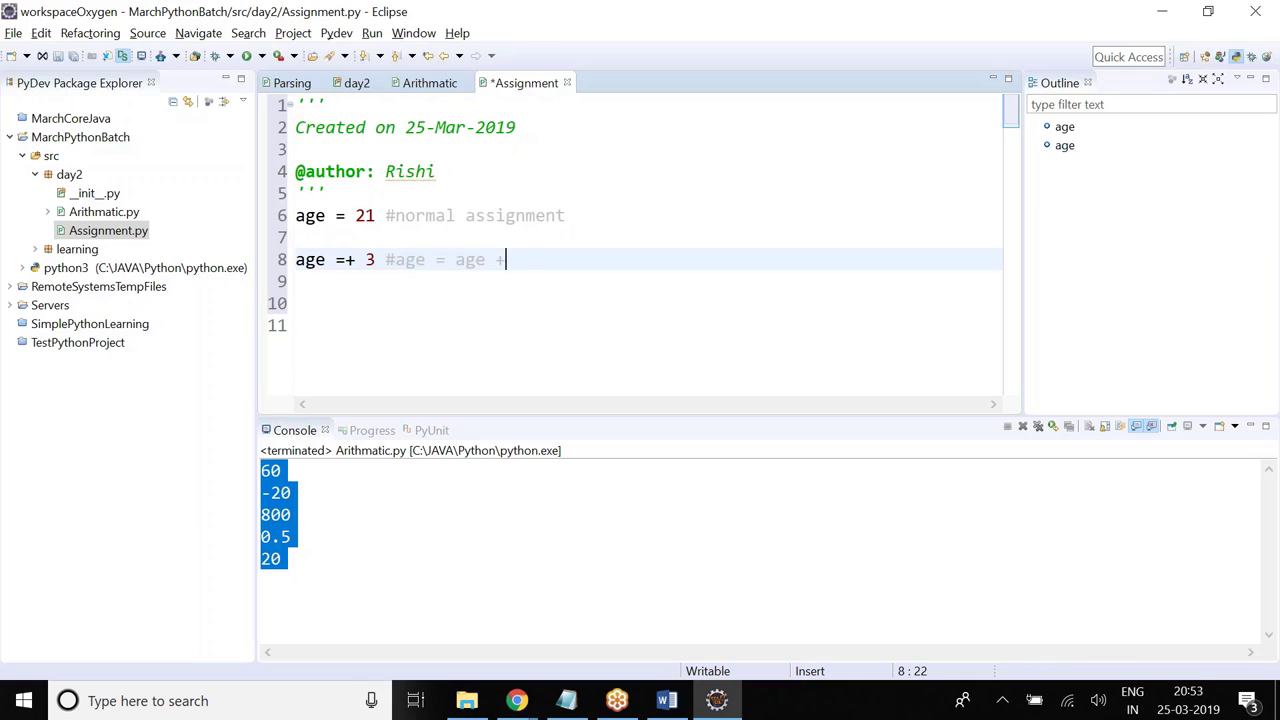
pyautogui.write('3')
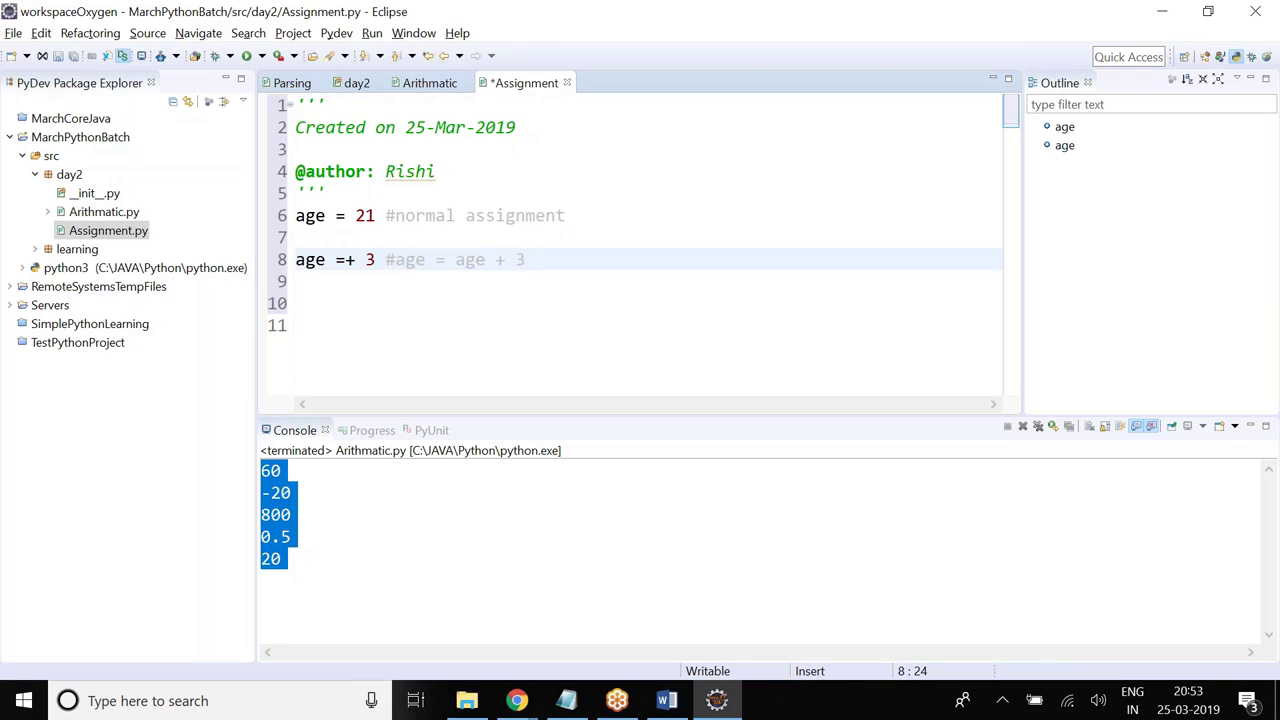
pyautogui.moveTo(410, 244)
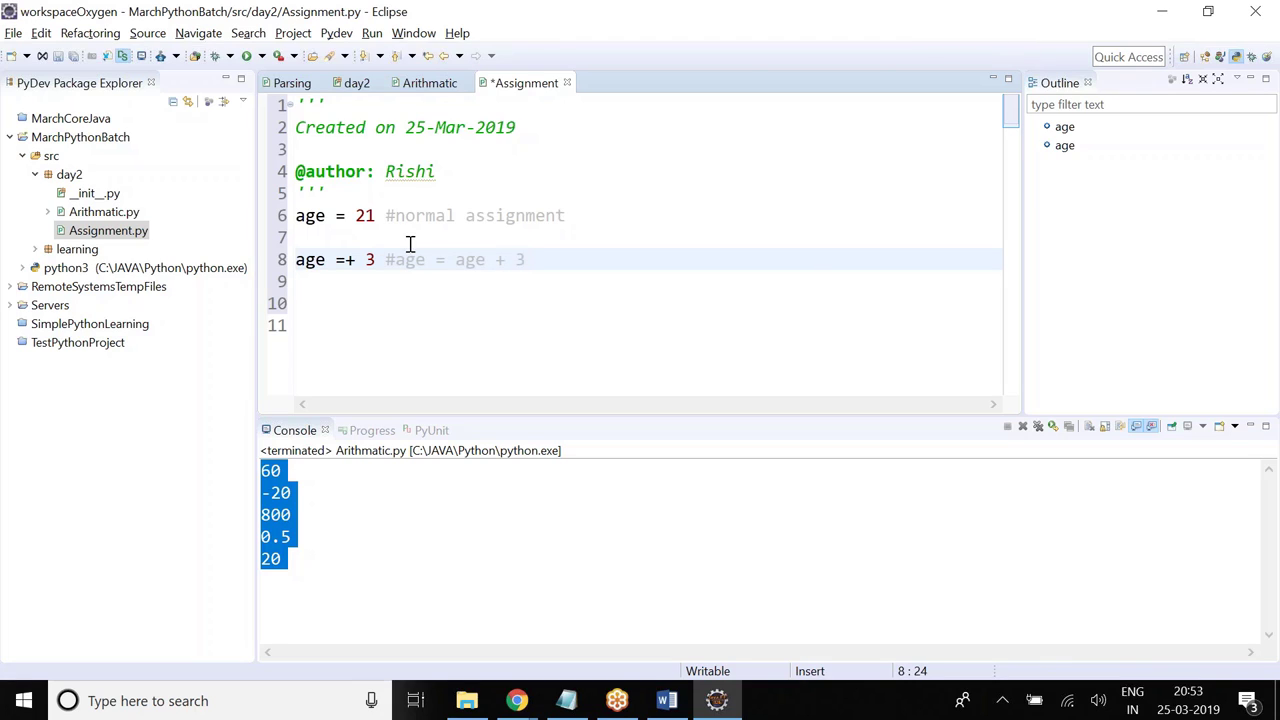
# - Duplicate the age =+ 3 line into age =- 3 and age =* 3 with matching comments
pyautogui.click(368, 259)
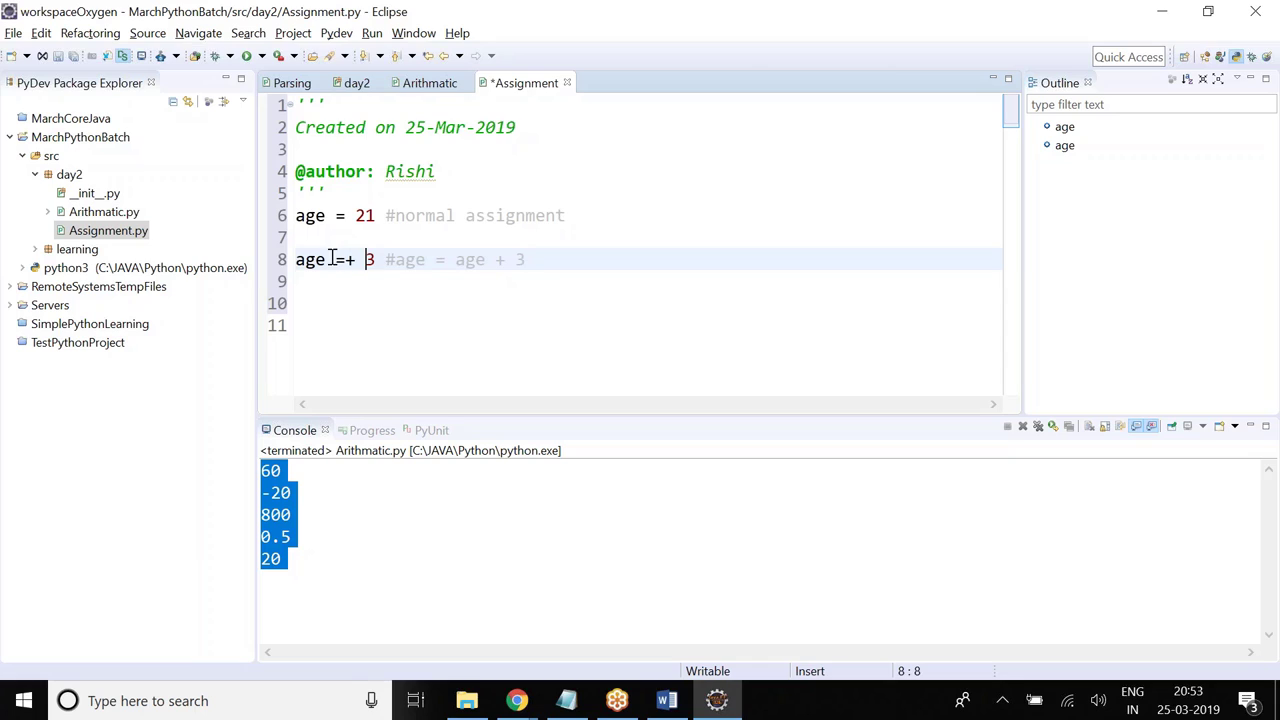
pyautogui.moveTo(390, 270)
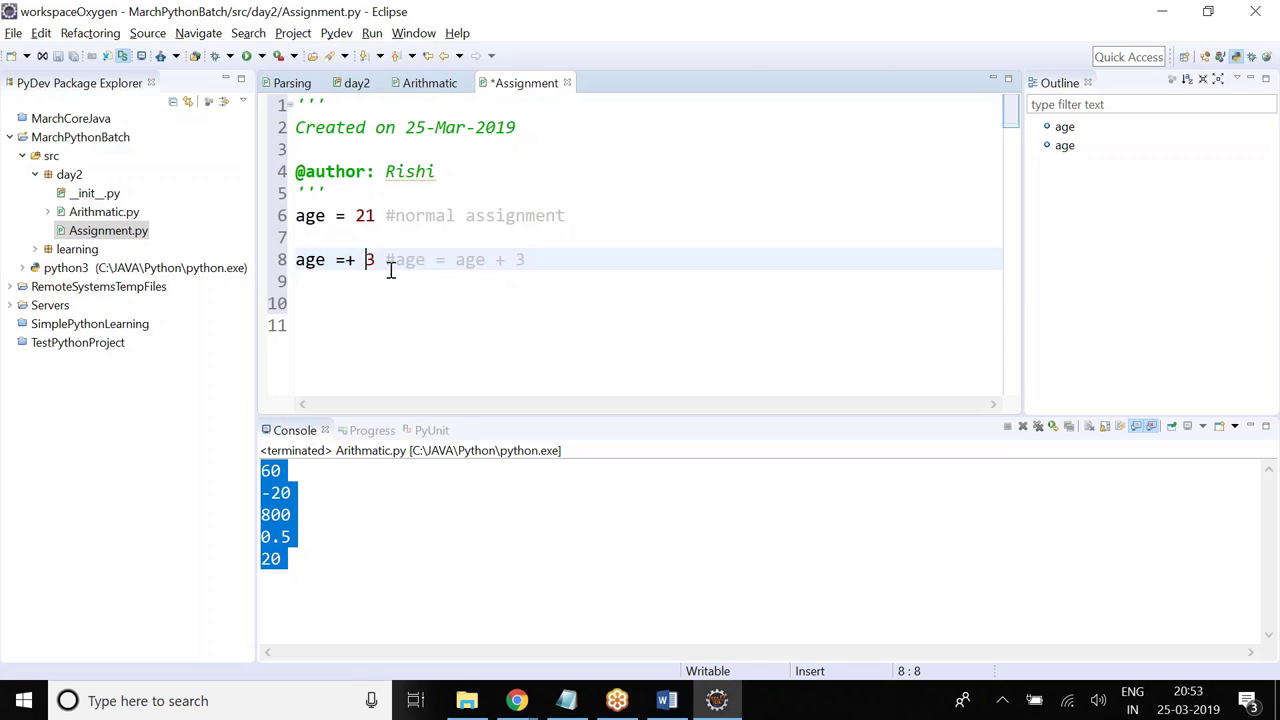
pyautogui.moveTo(548, 276)
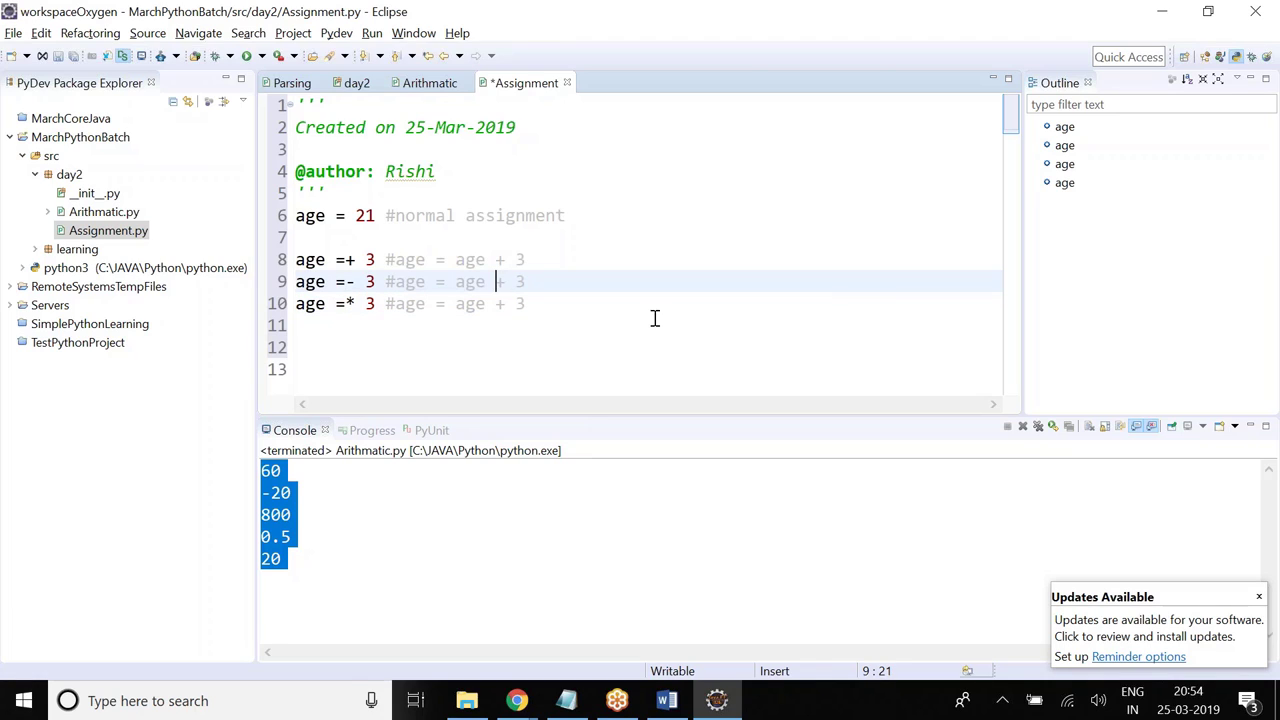
pyautogui.write('-')
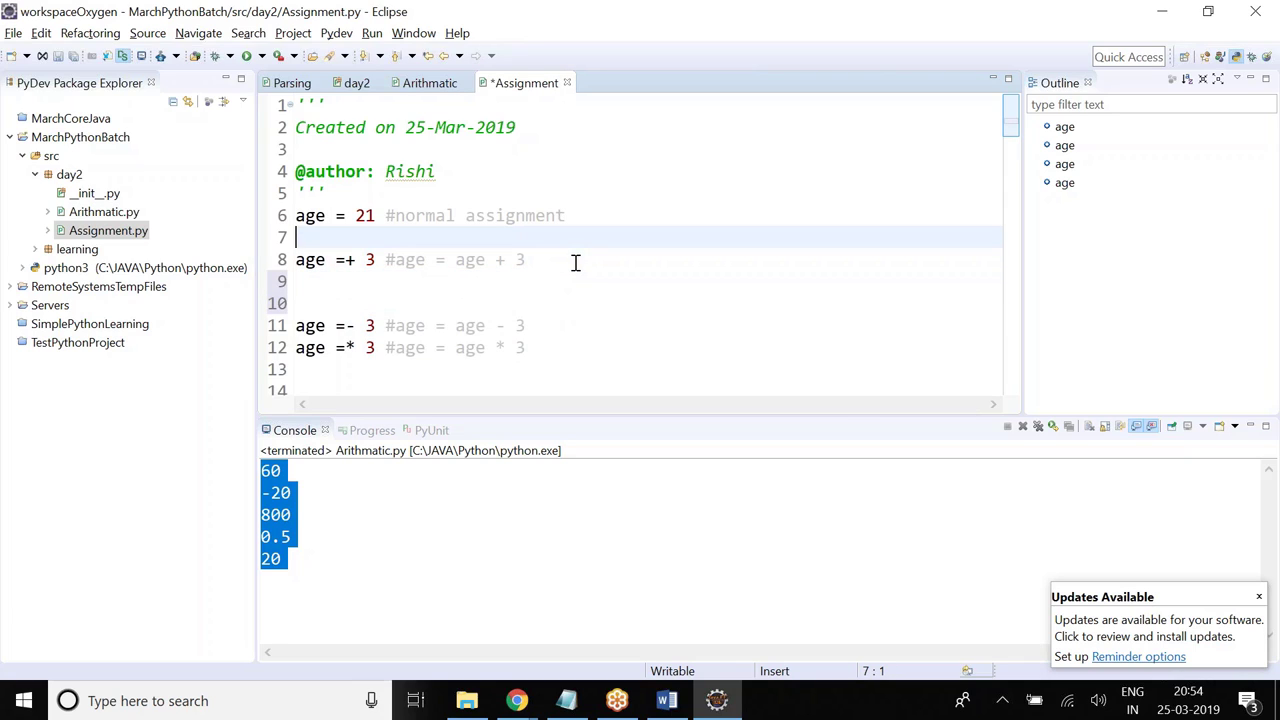
# - Insert print(age) after age = 21 and after each operator line
pyautogui.write('print(')
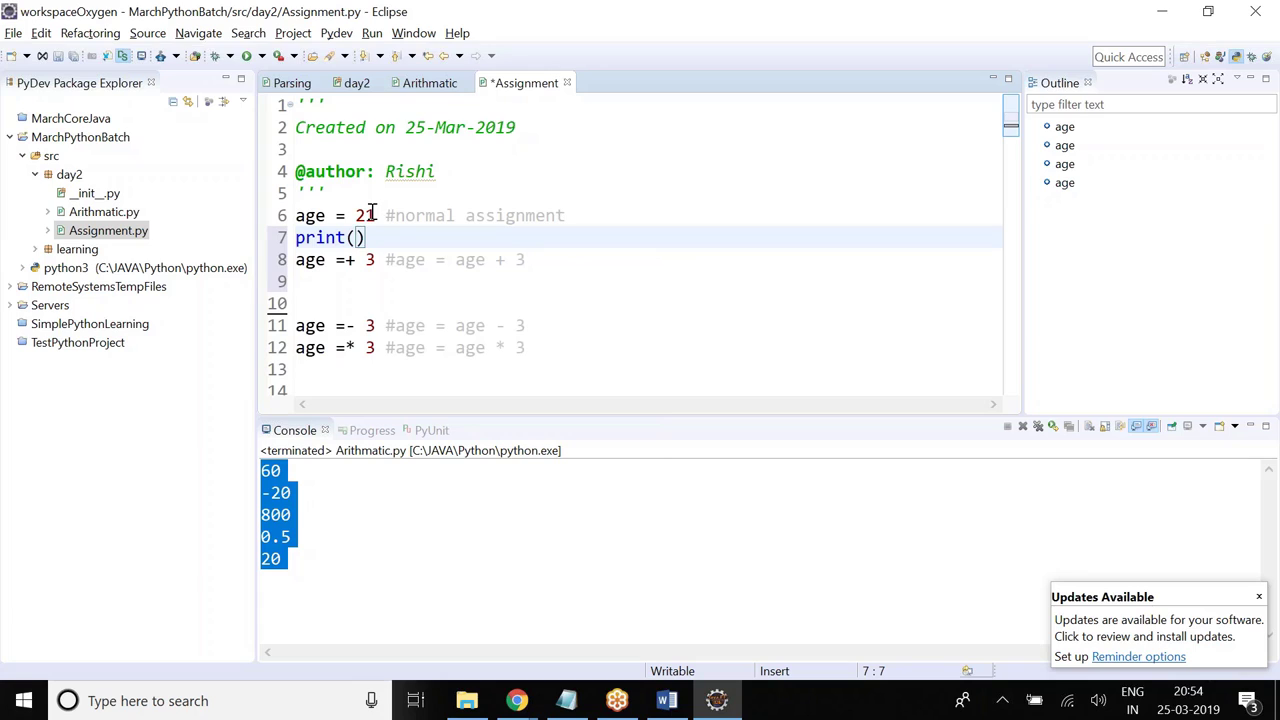
pyautogui.doubleClick(310, 215)
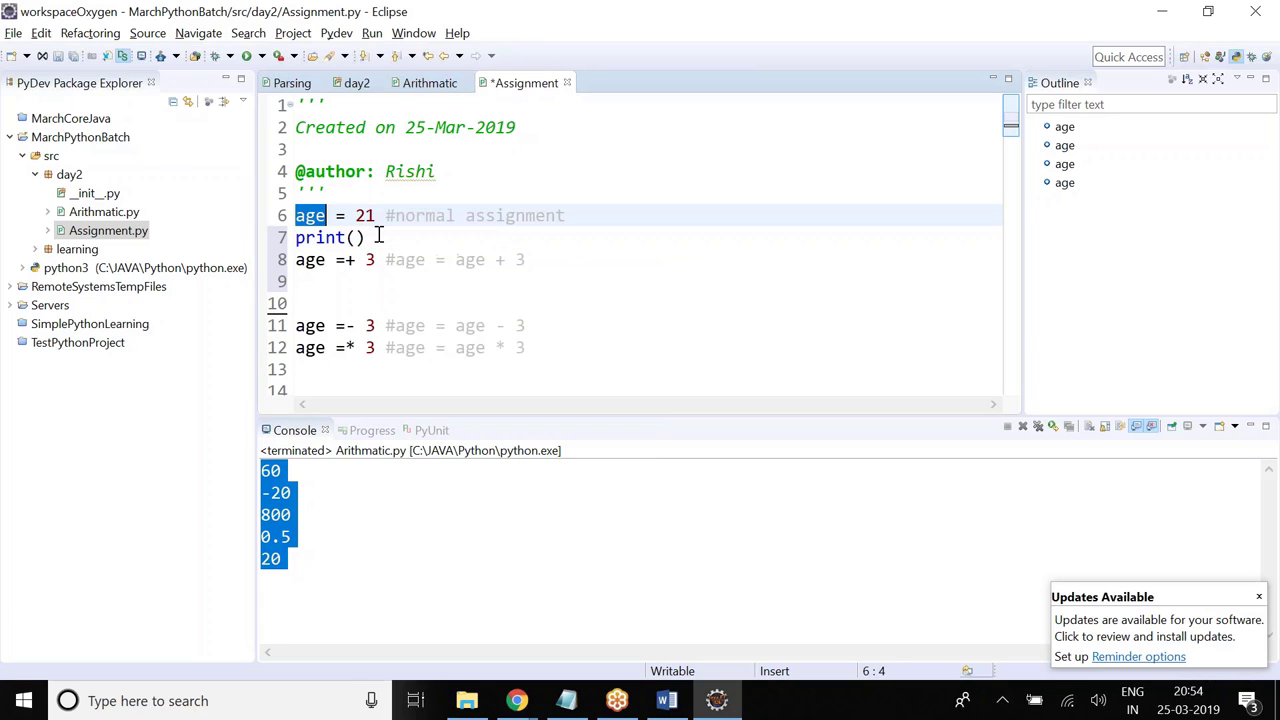
pyautogui.write('age')
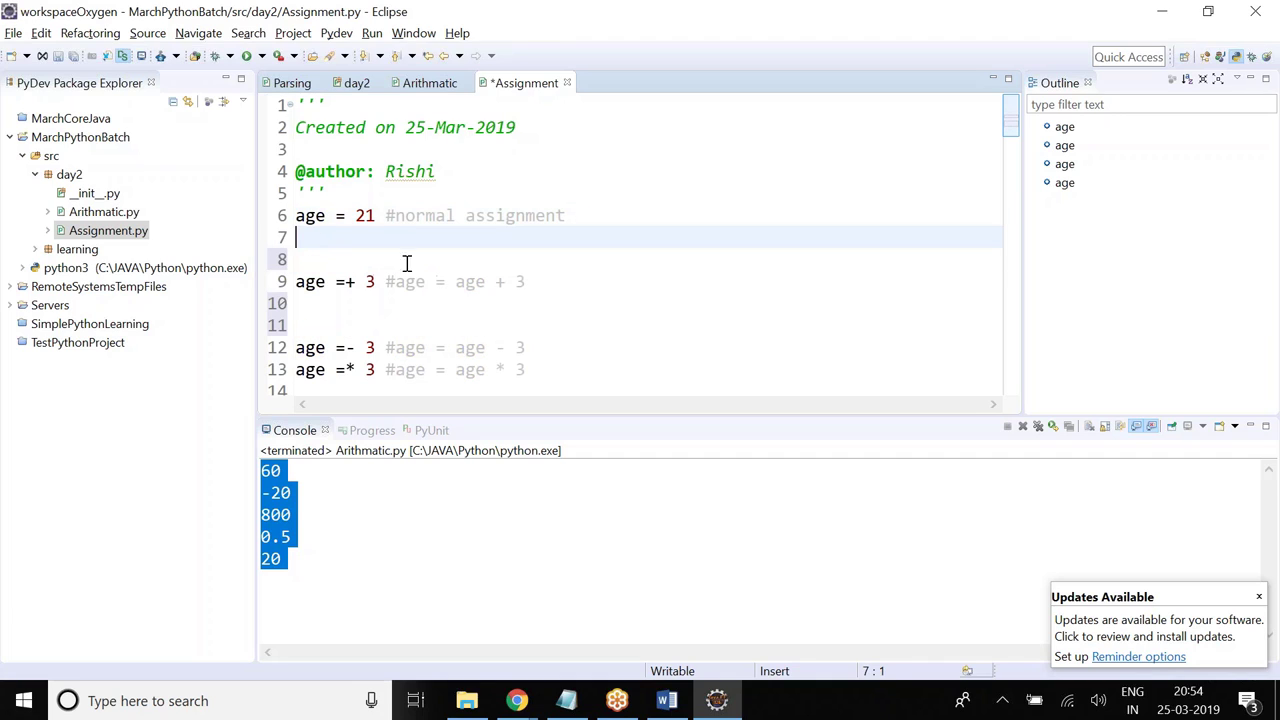
pyautogui.write('print(age)')
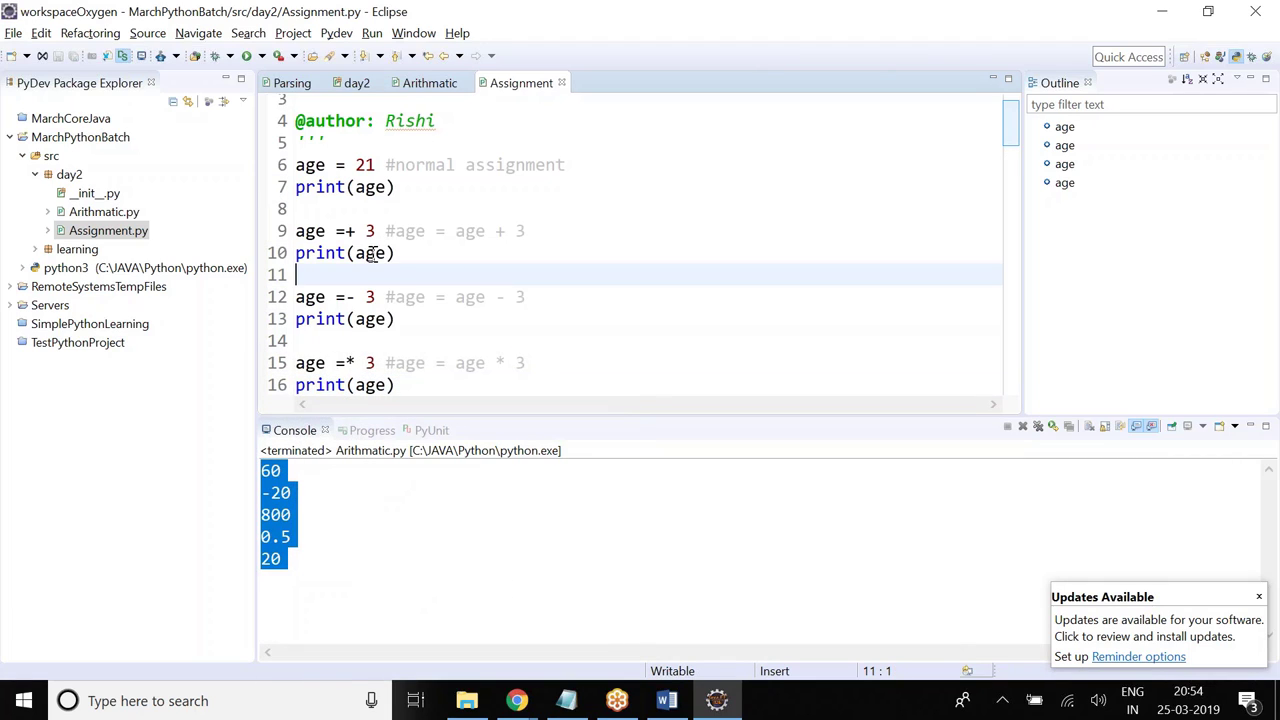
pyautogui.doubleClick(370, 252)
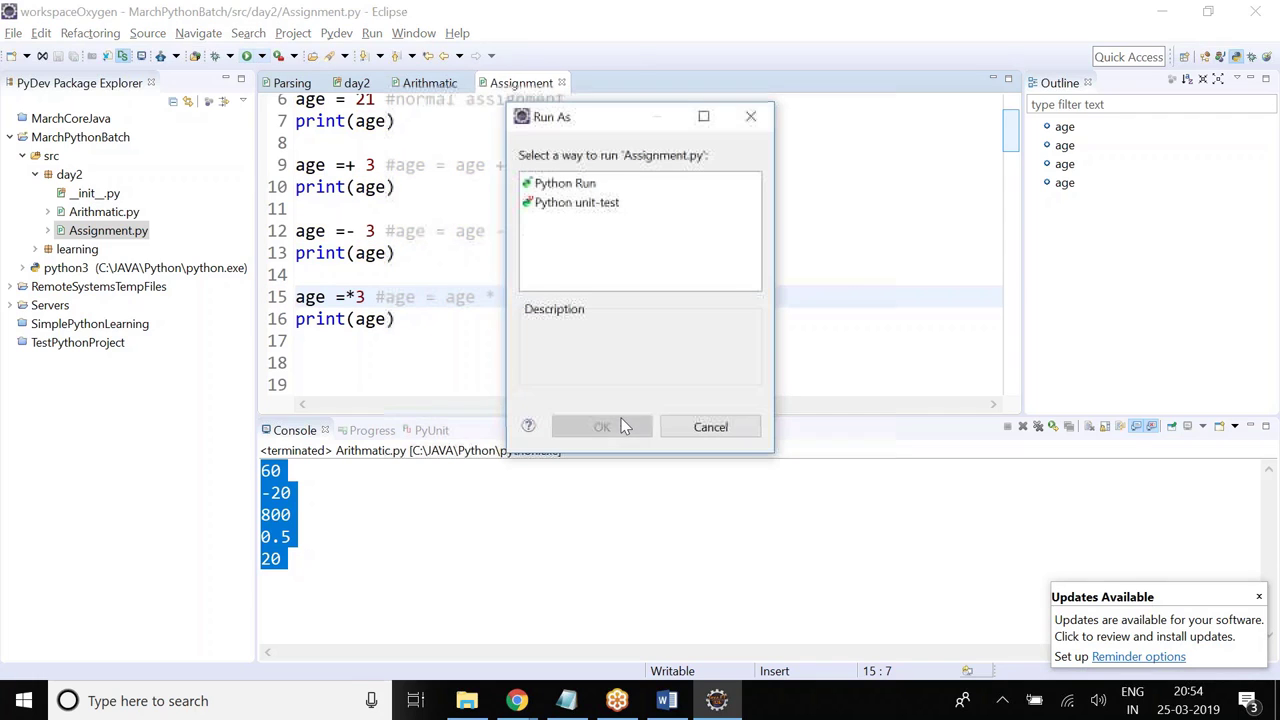
# - Run Assignment.py as Python Run and go to the failing line 15, age =*3
pyautogui.click(565, 182)
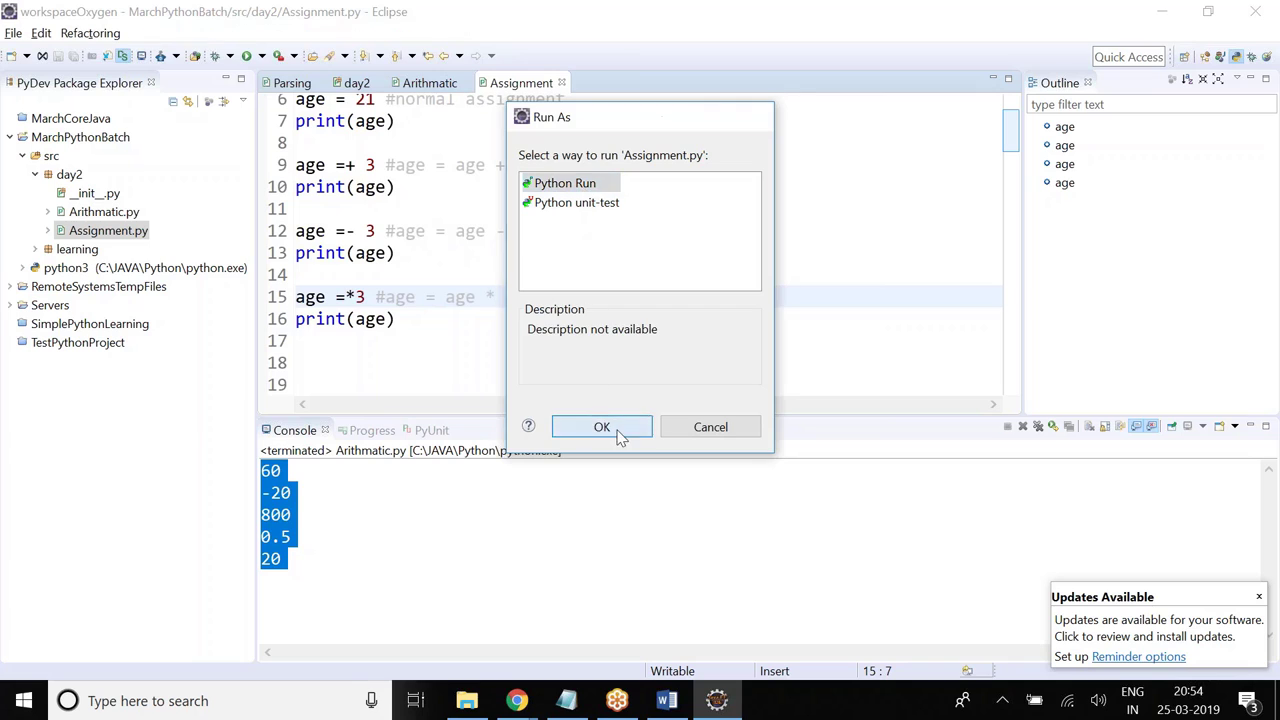
pyautogui.click(601, 427)
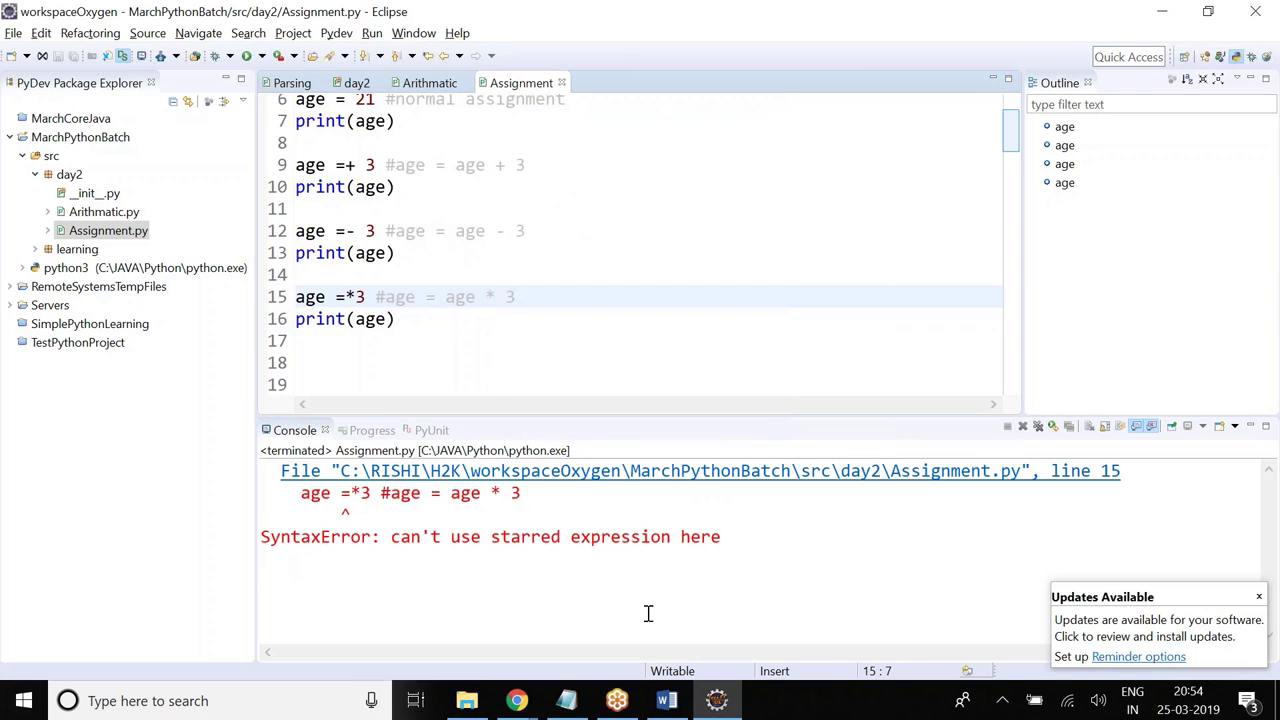
pyautogui.click(358, 297)
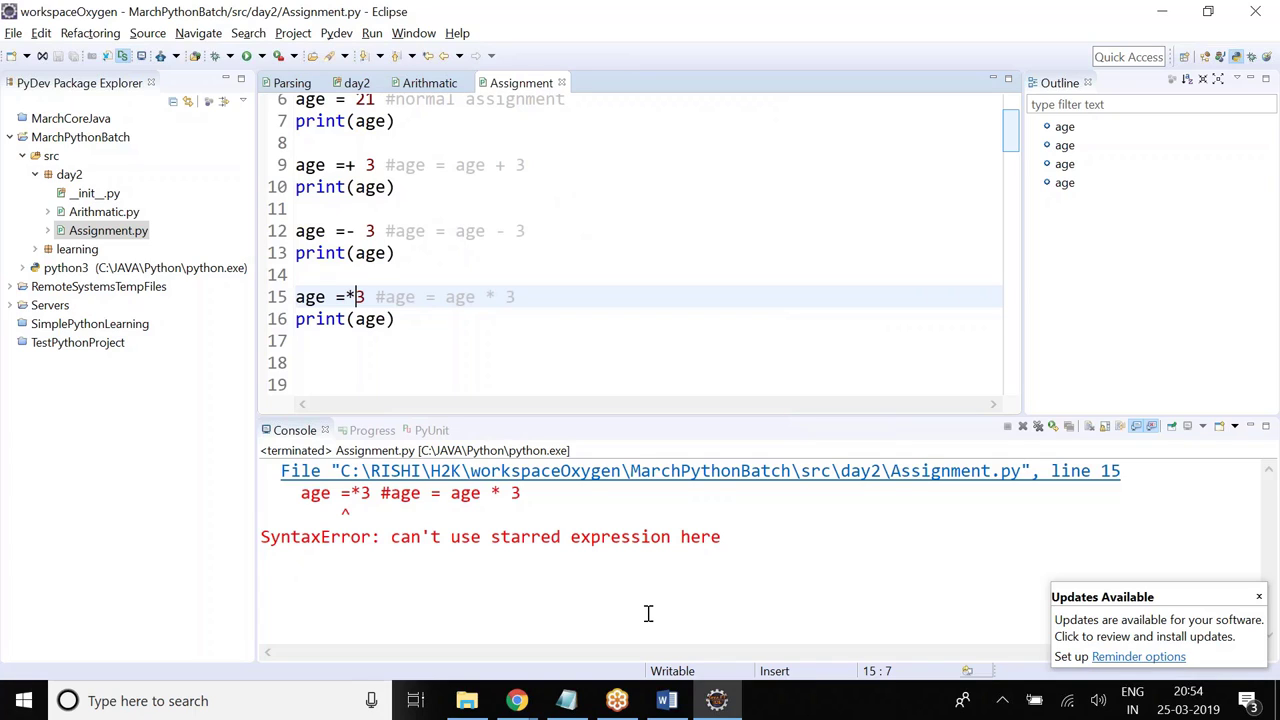
pyautogui.moveTo(744, 575)
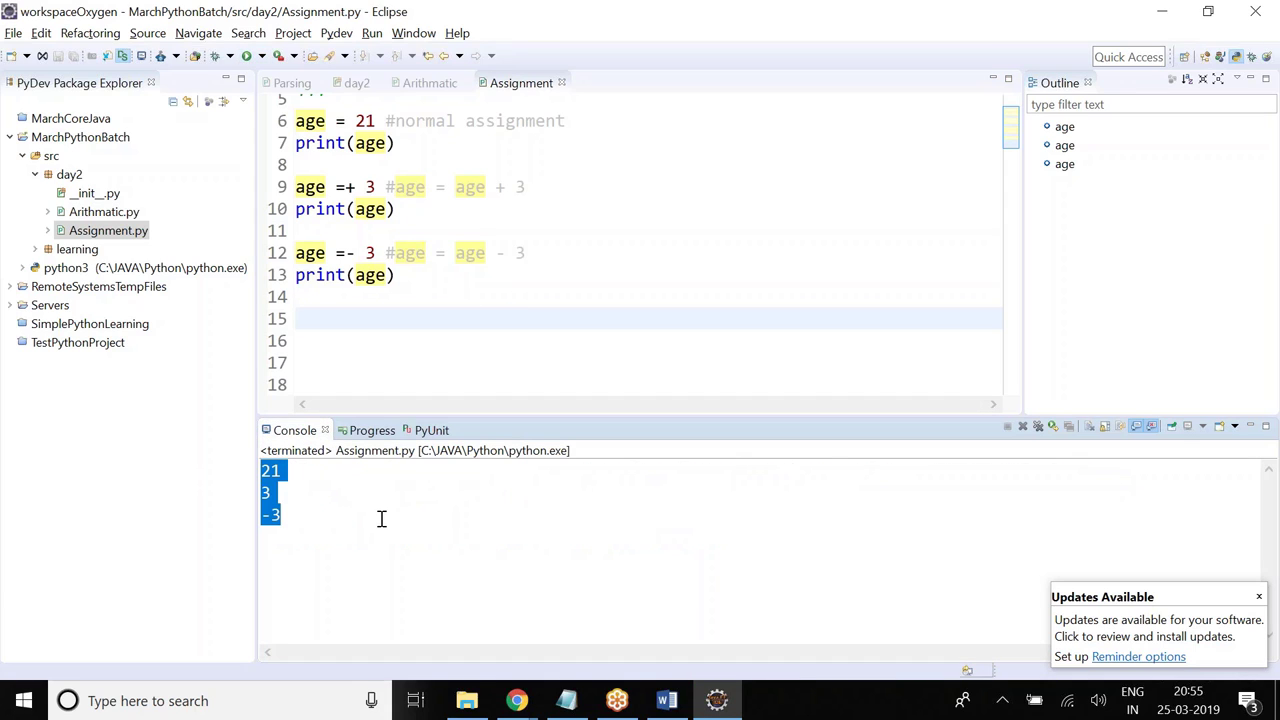
pyautogui.moveTo(343, 186)
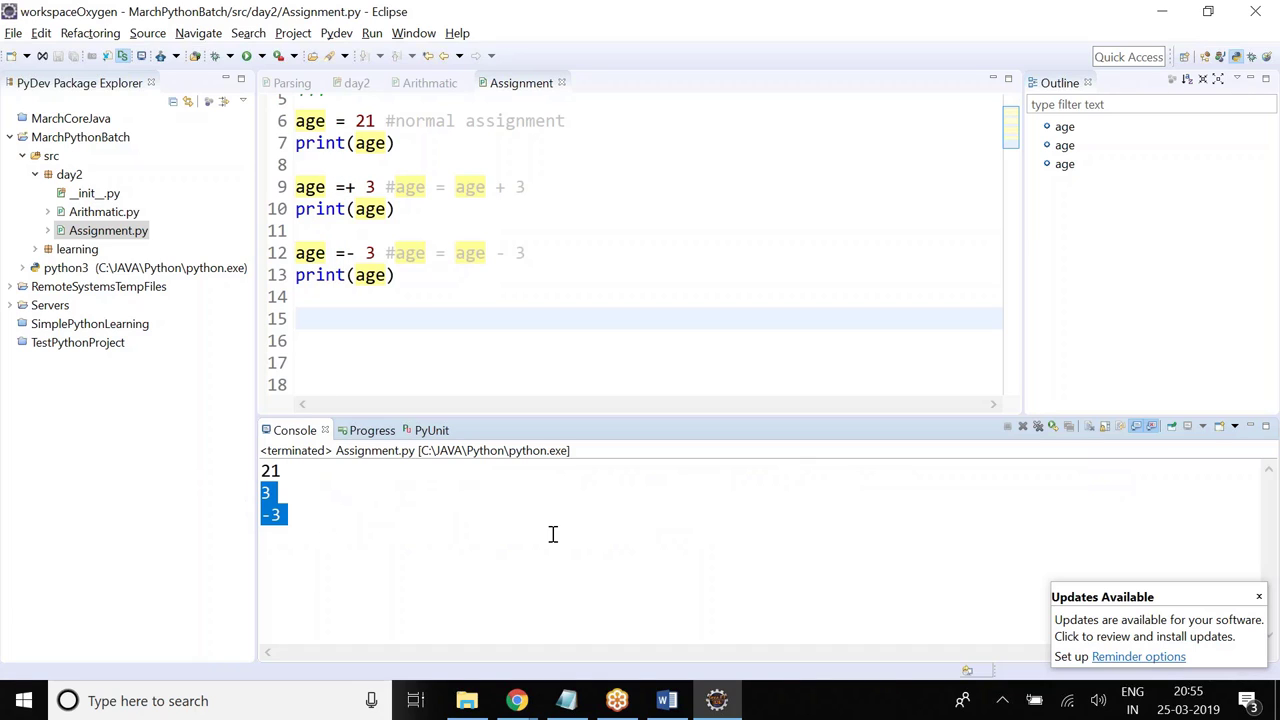
pyautogui.click(395, 275)
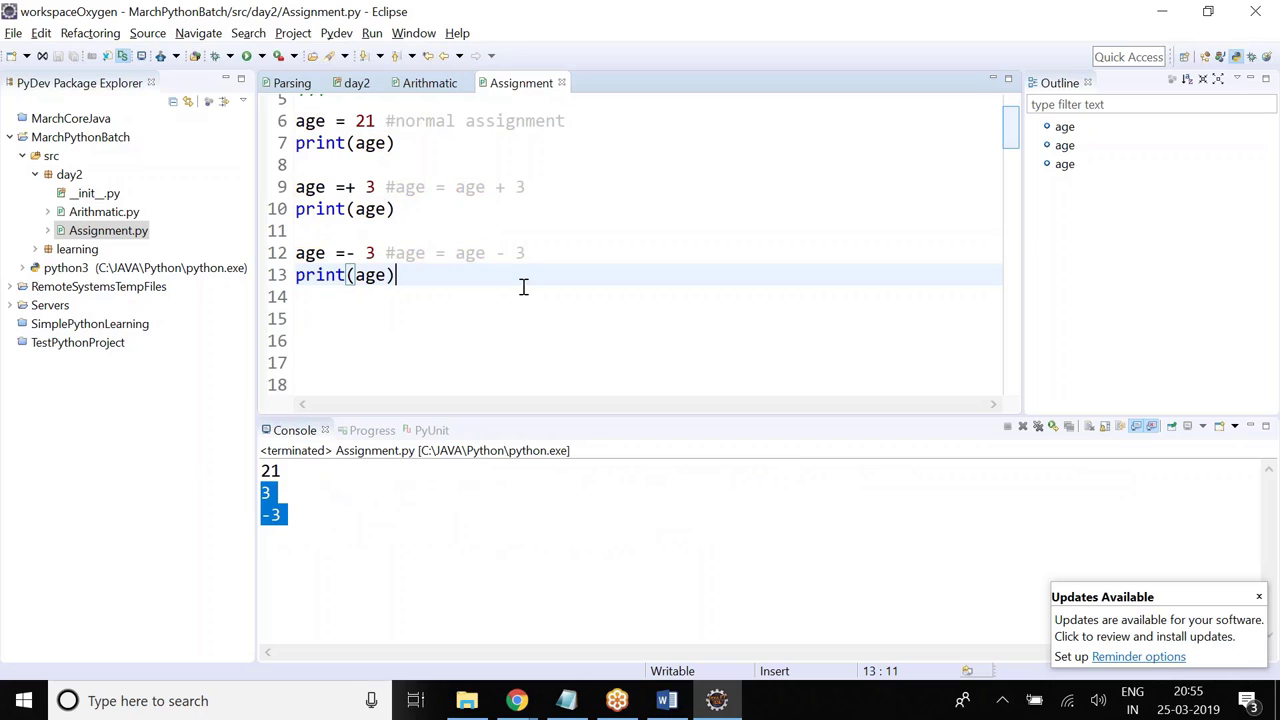
pyautogui.moveTo(490, 270)
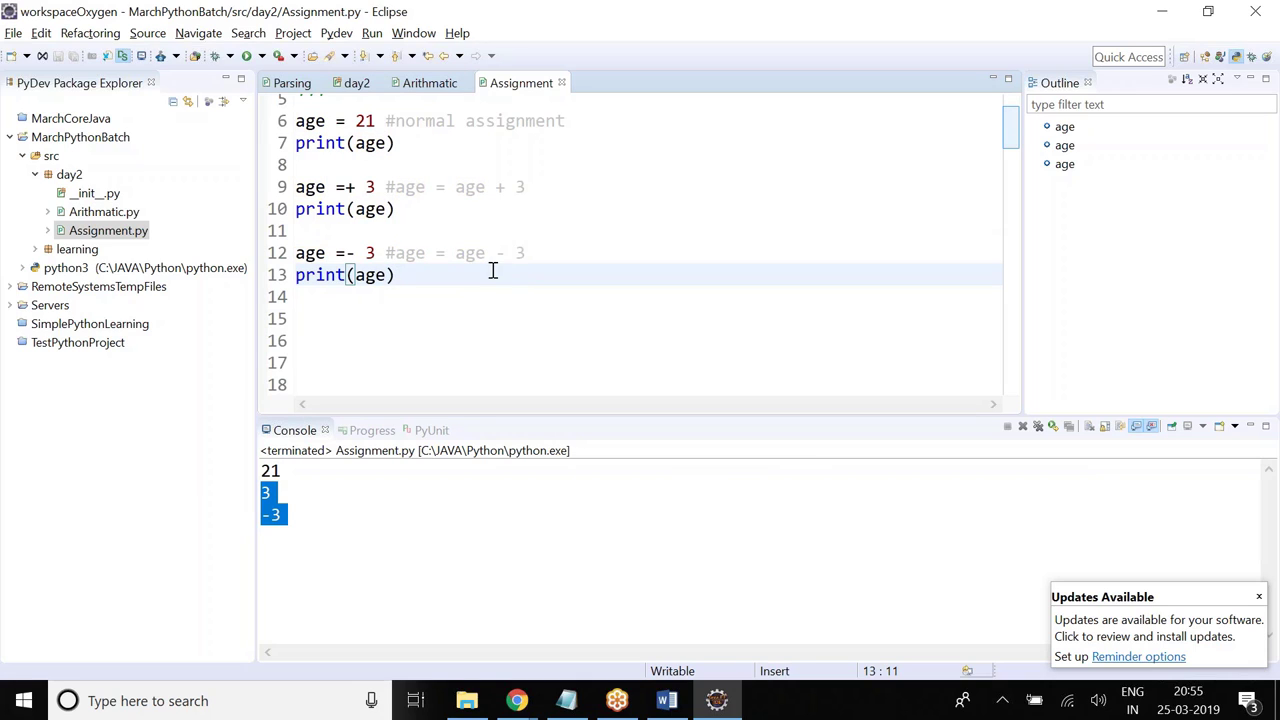
pyautogui.click(358, 187)
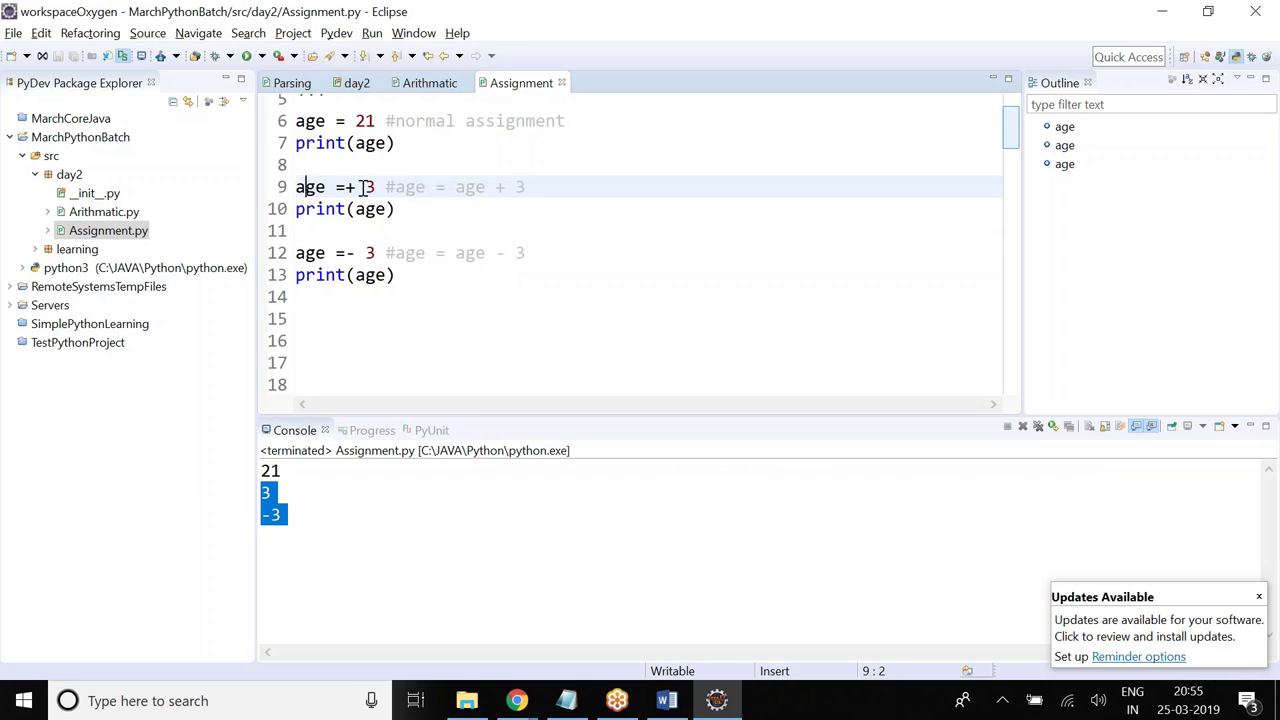
pyautogui.doubleClick(469, 187)
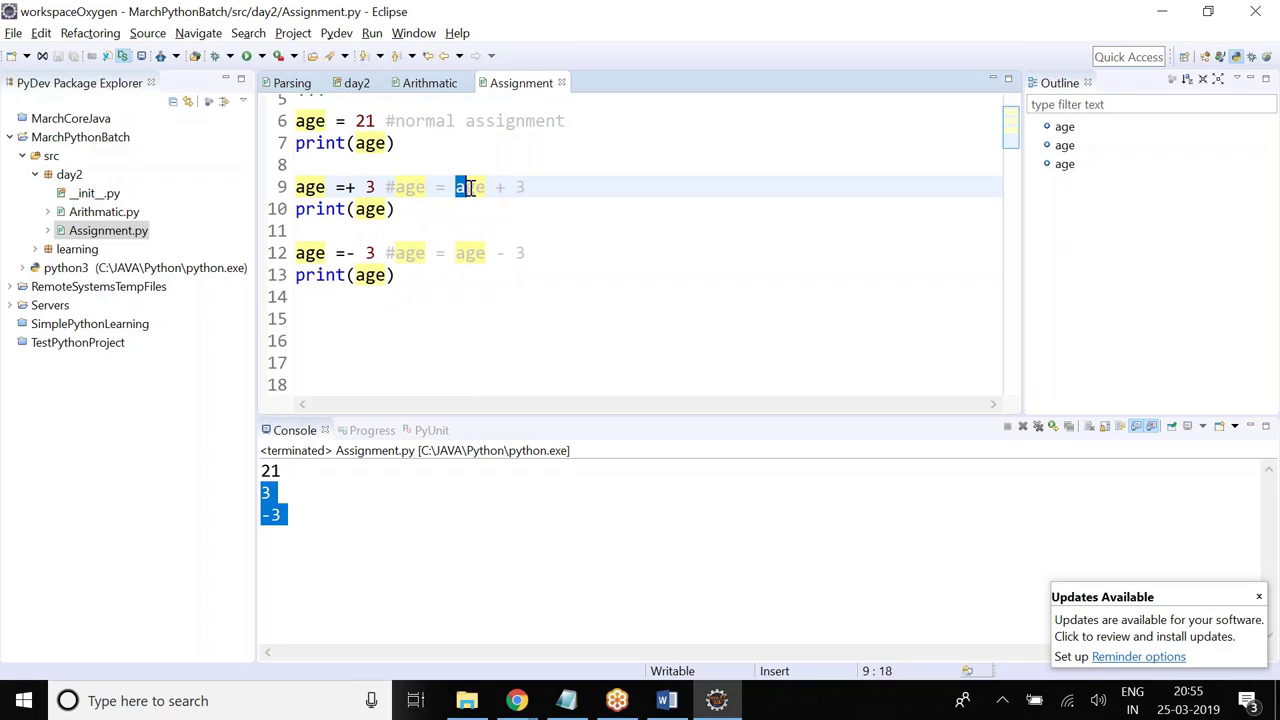
pyautogui.doubleClick(470, 187)
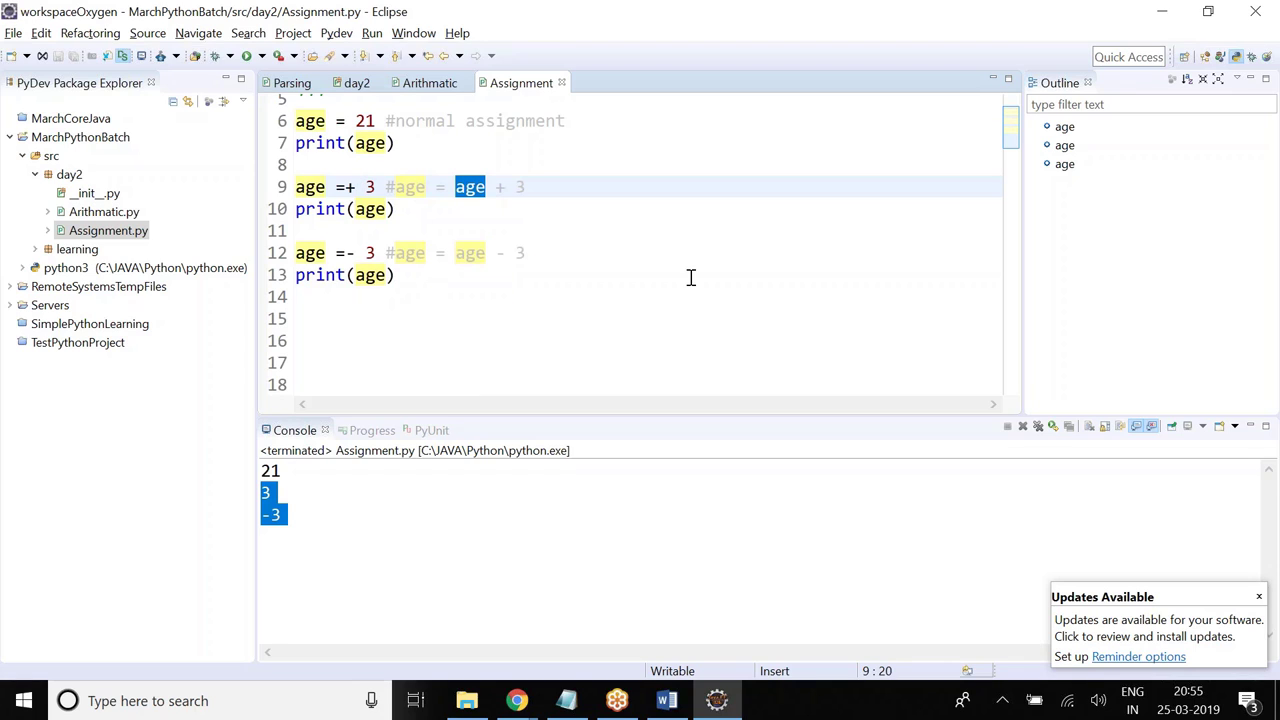
pyautogui.moveTo(680, 296)
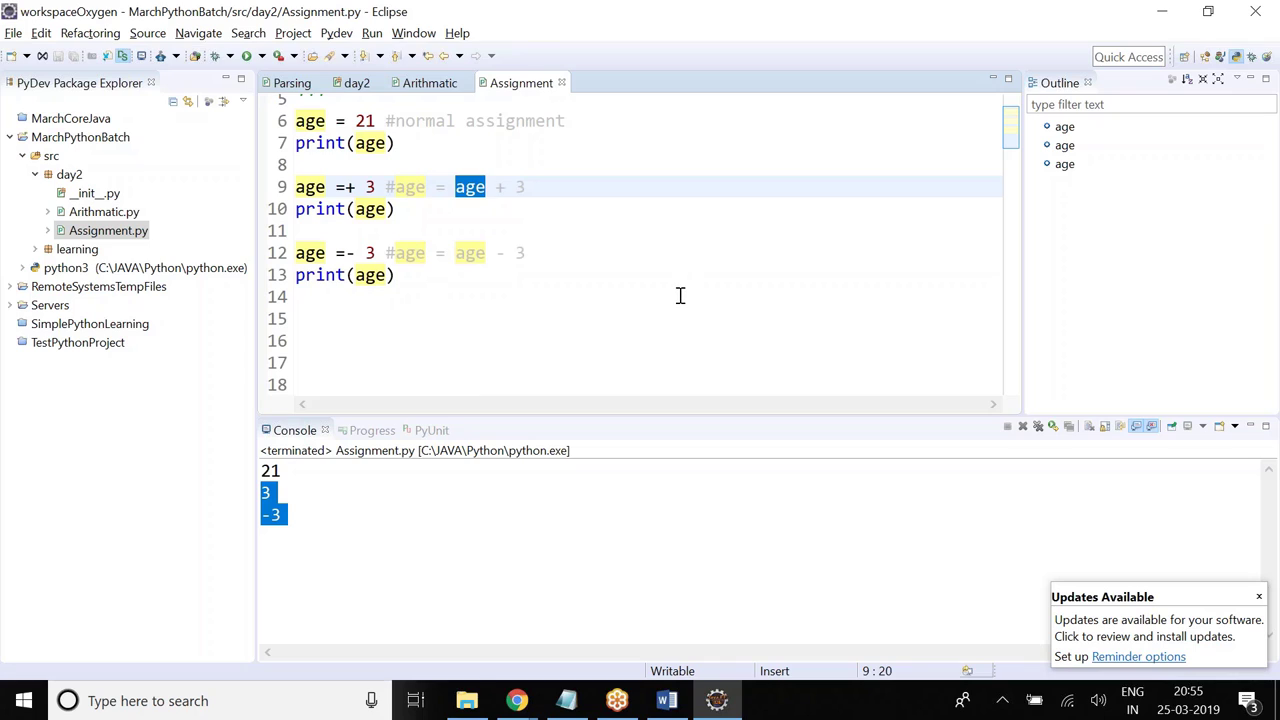